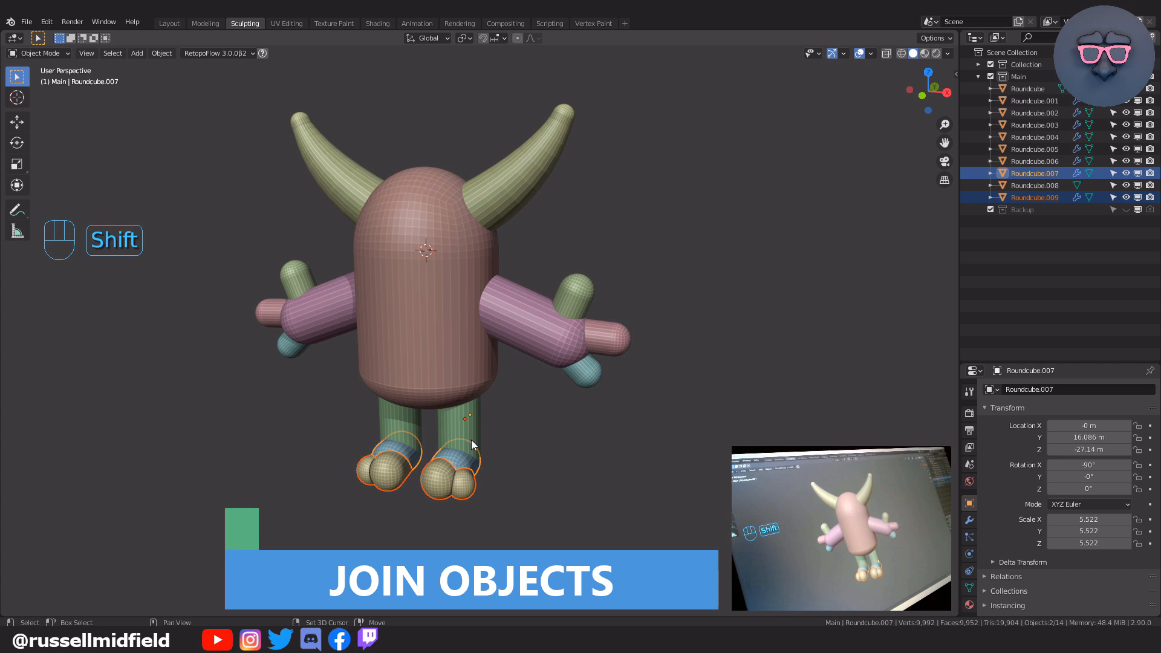
Multi-select the remaining monster parts and show their Mirror modifiers for applying
left_click(618, 344)
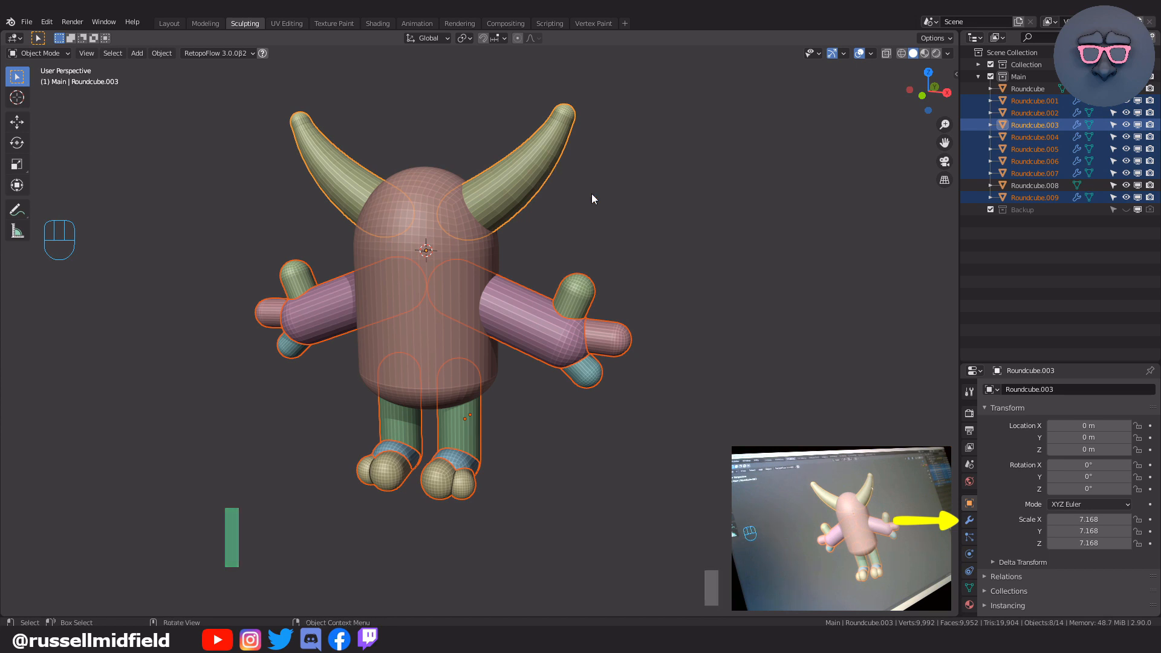
mouse_move(969, 520)
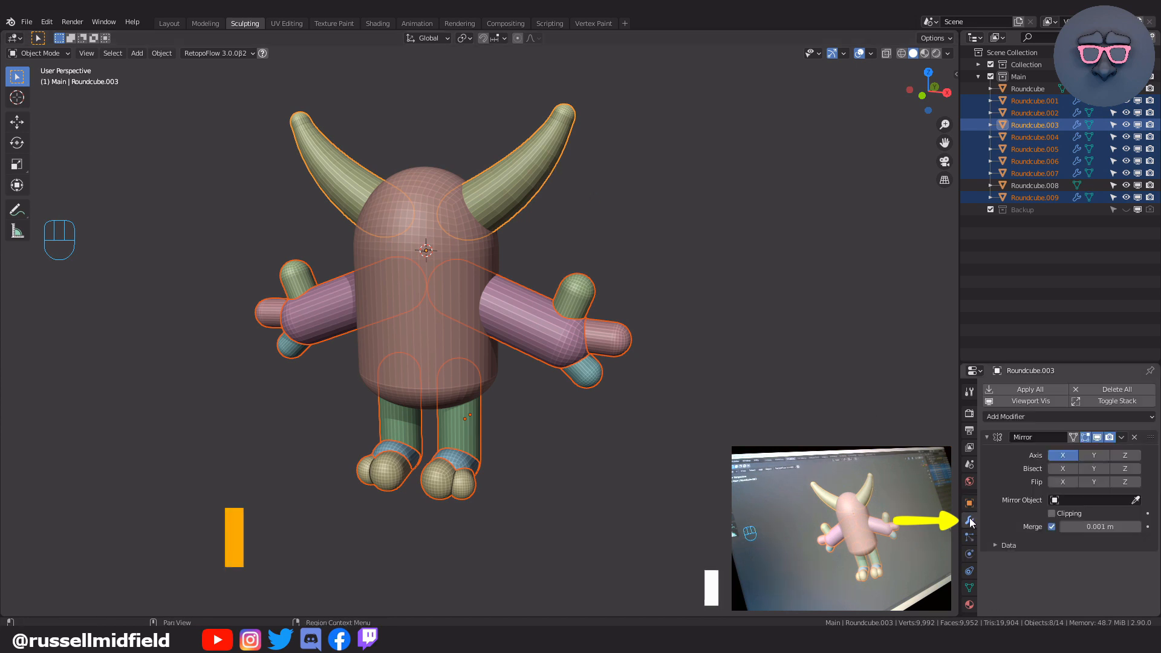
left_click(1029, 388)
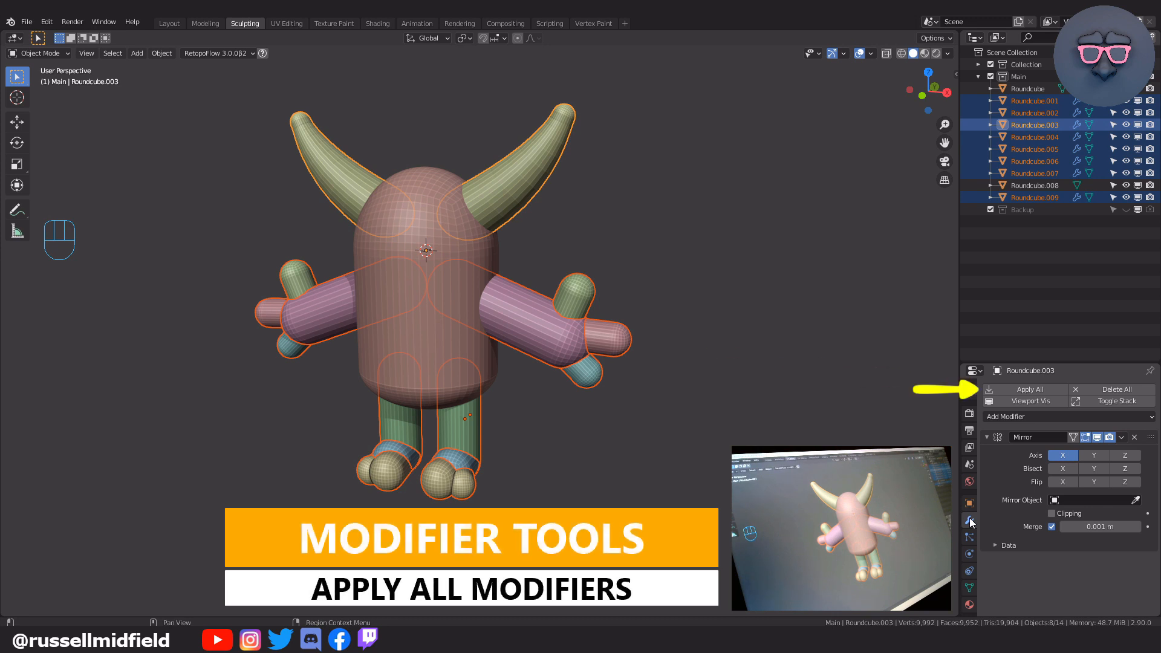
mouse_move(1028, 388)
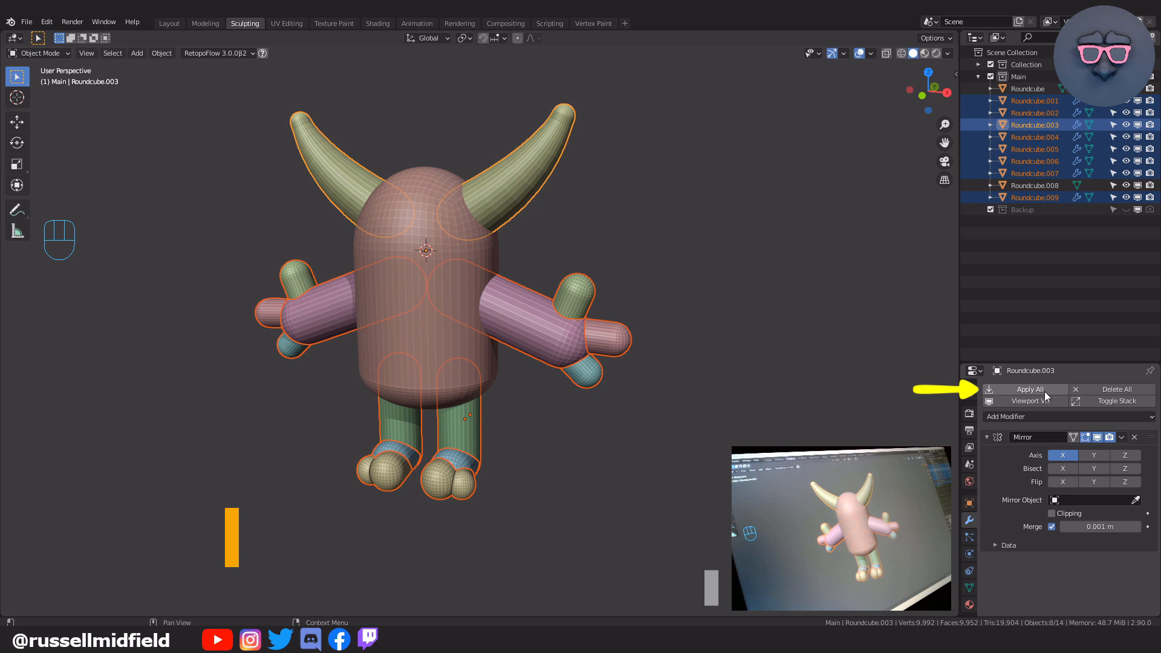
mouse_move(1029, 388)
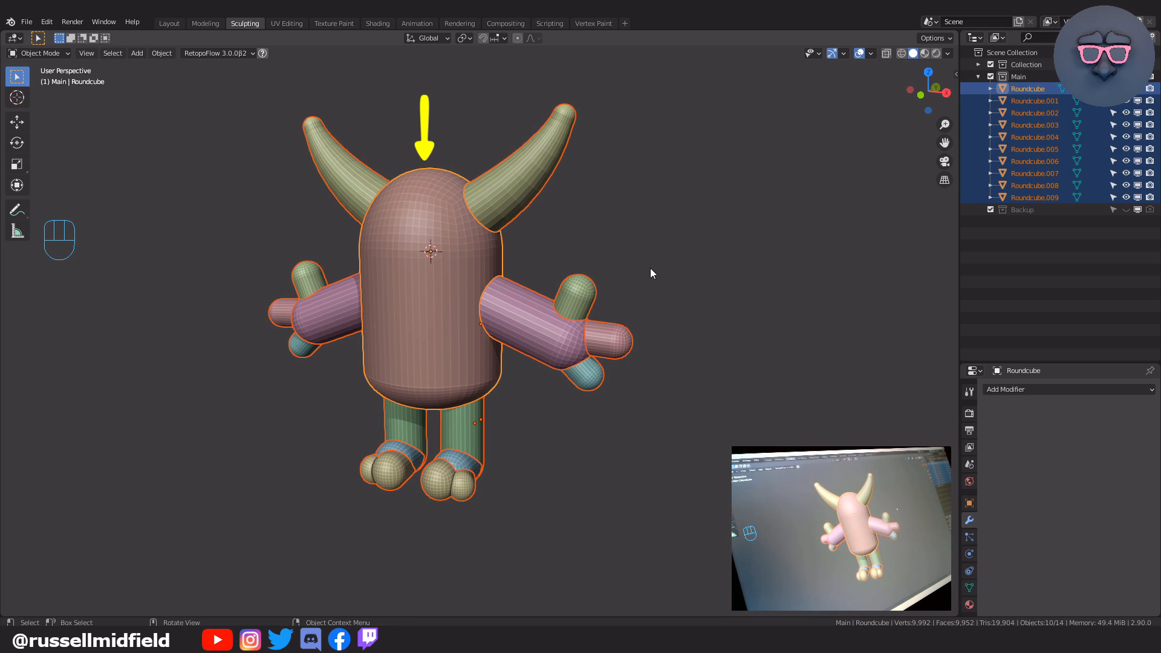
Join the body, horns, arms, legs and feet into the single Roundcube object with Ctrl+J
key("ctrl")
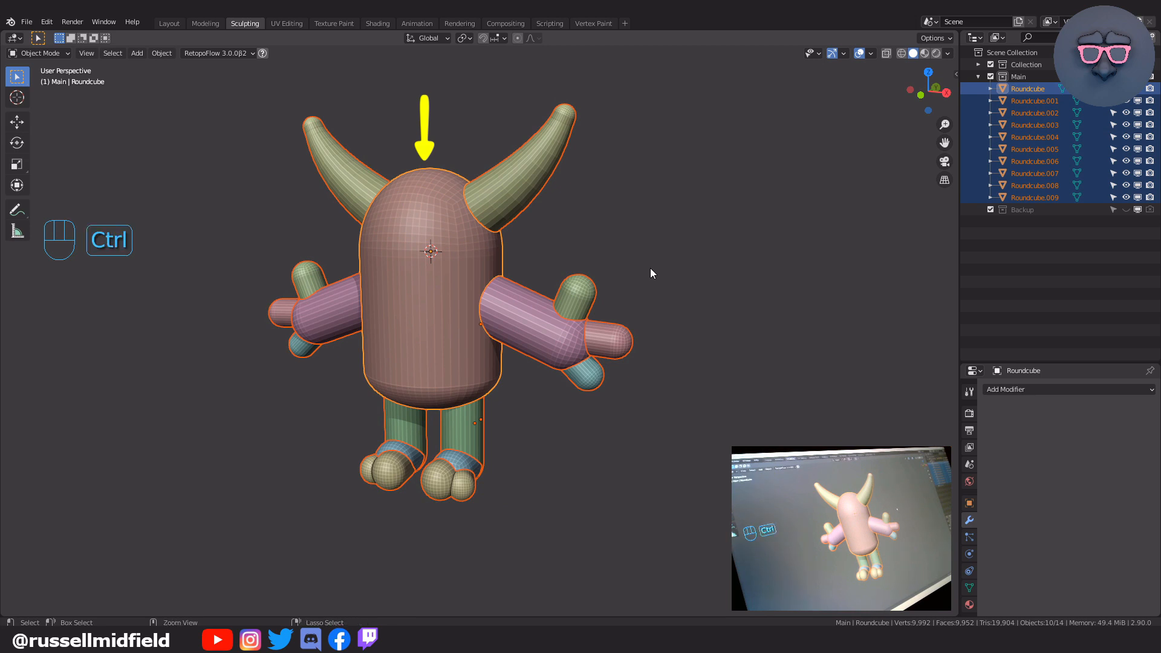
key("ctrl+j")
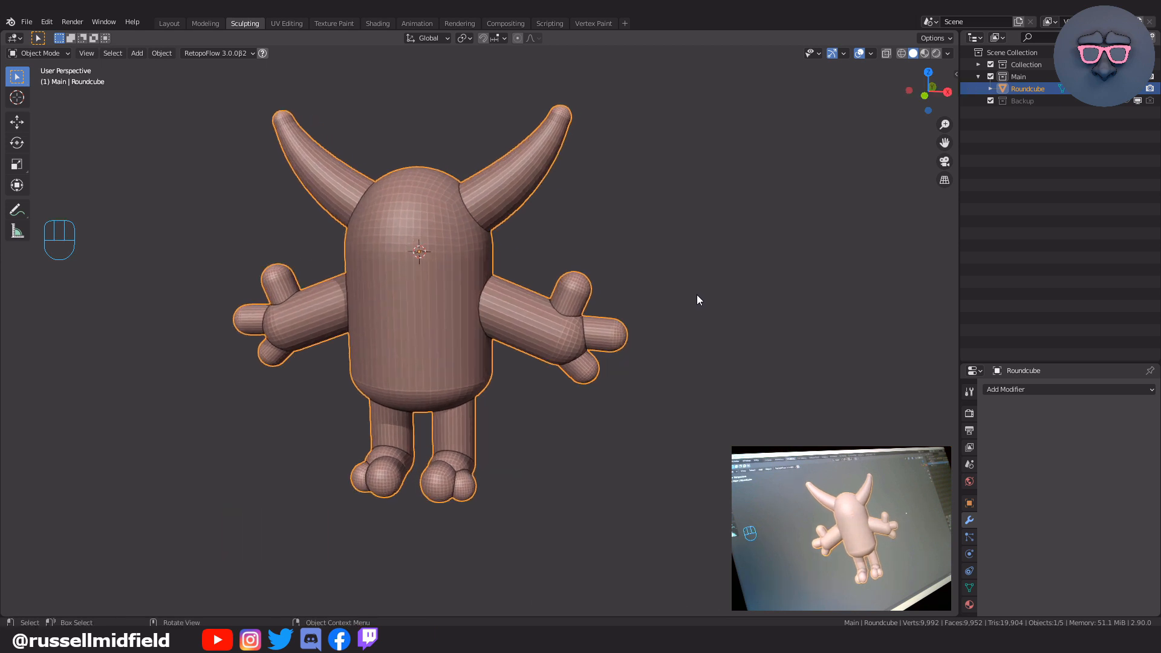
key("Tab")
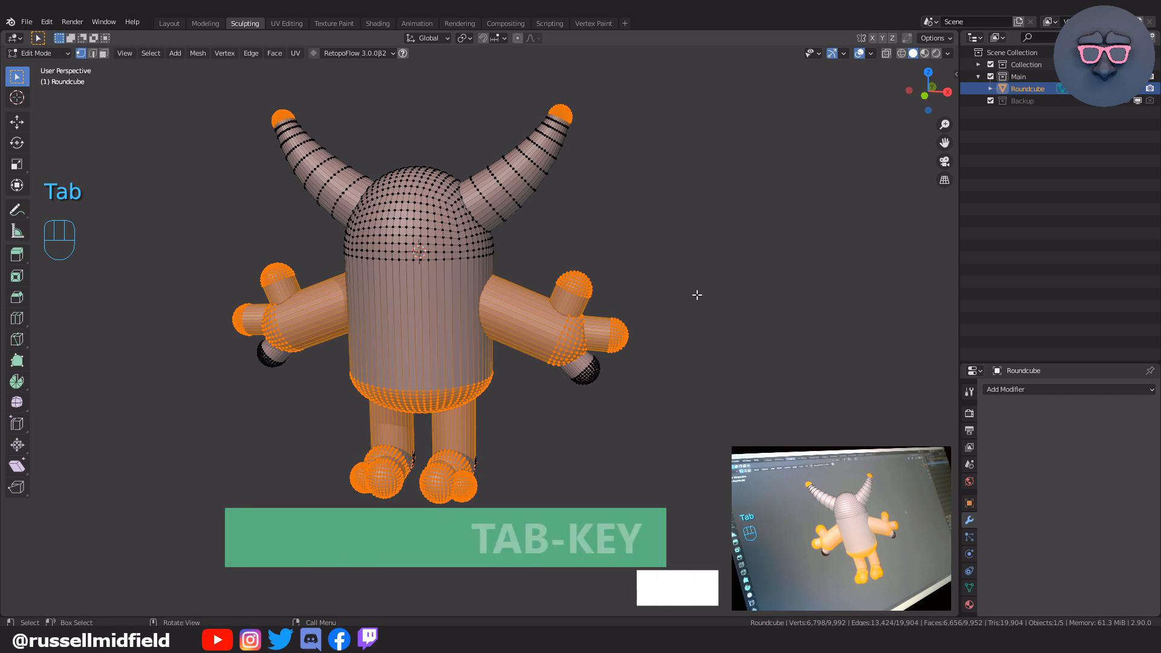
key("alt+z")
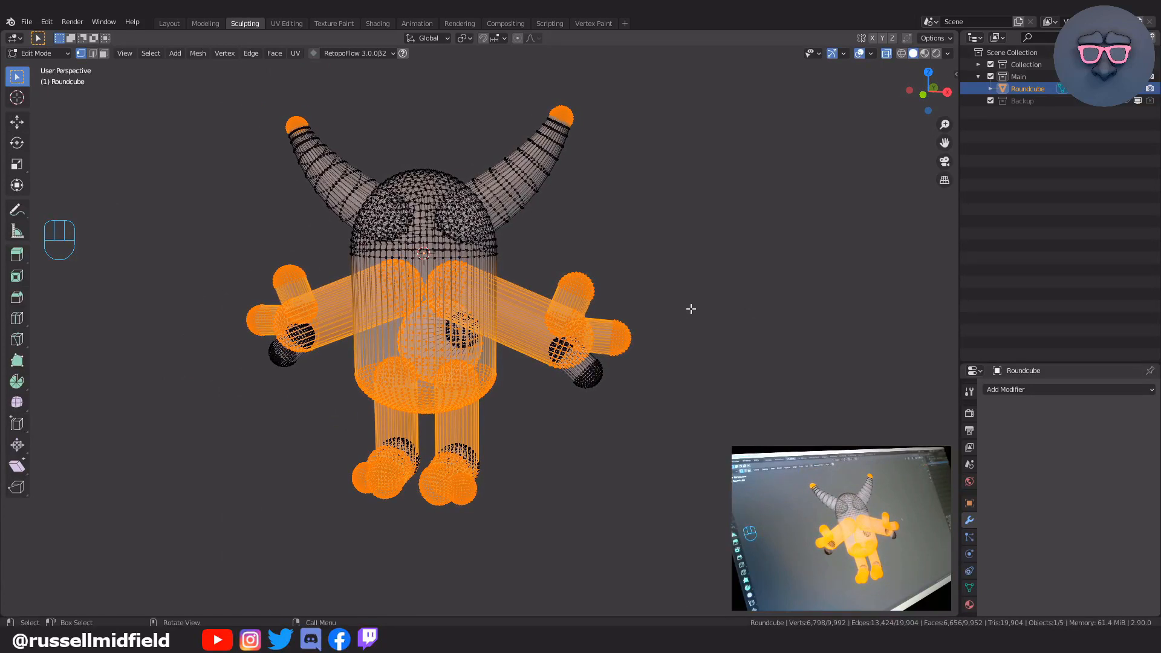
key("ctrl+tab")
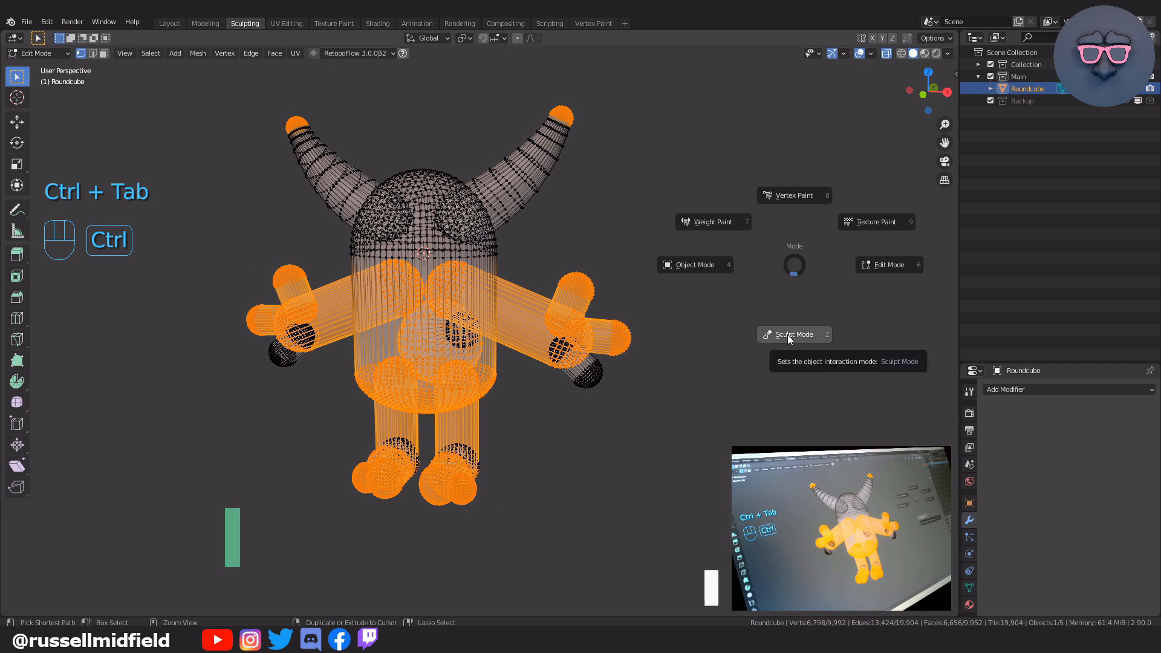
left_click(793, 333)
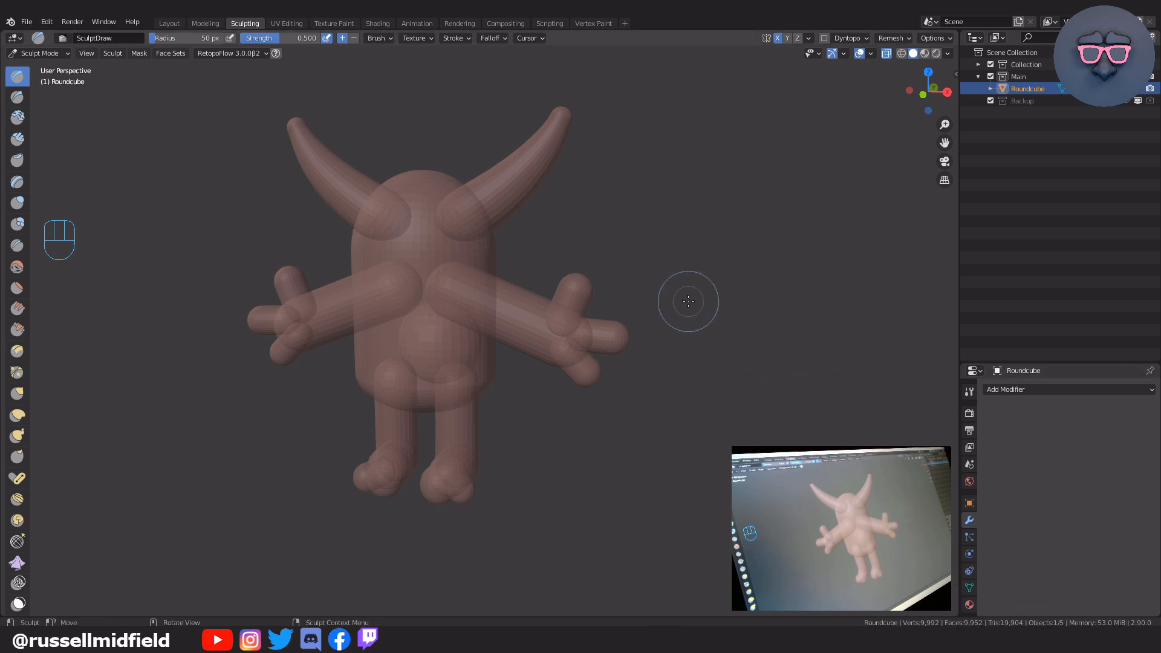
key("ctrl+tab")
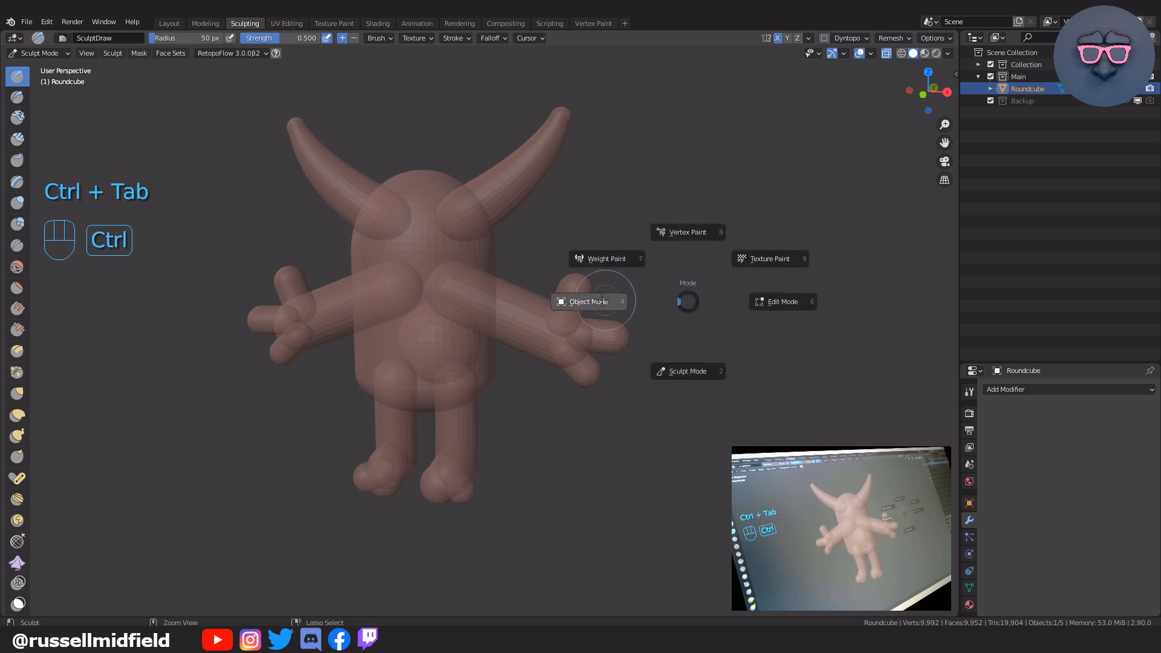
left_click(589, 302)
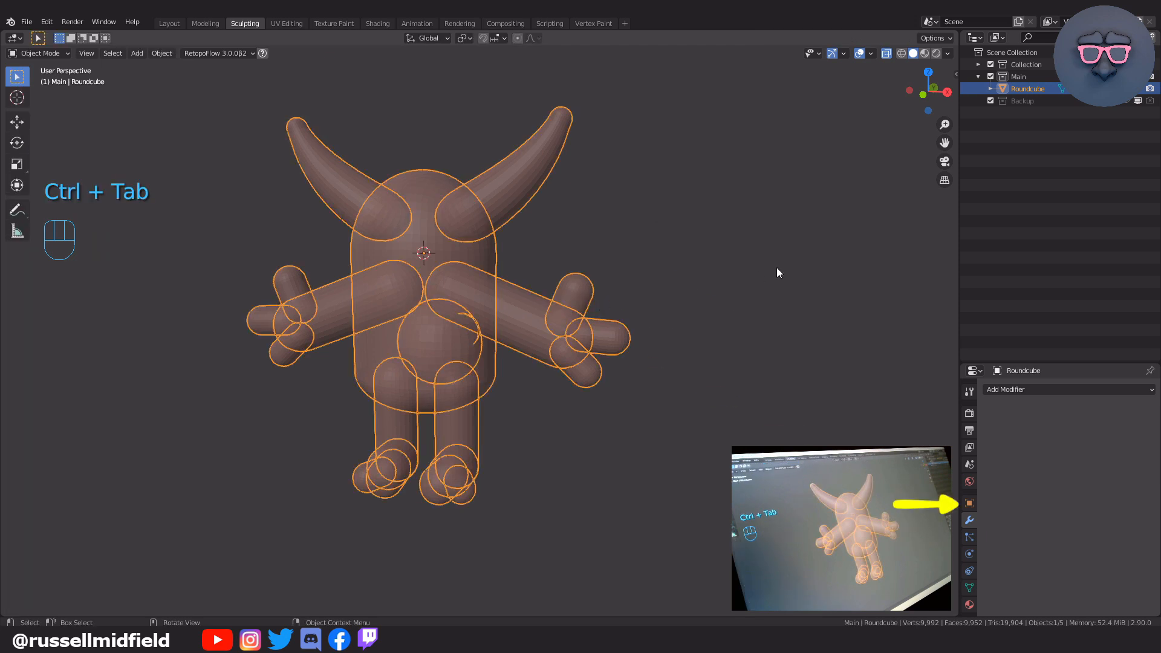
Apply All Transforms so the joined monster reads 0° rotation and 1.000 scale on every axis
left_click(969, 502)
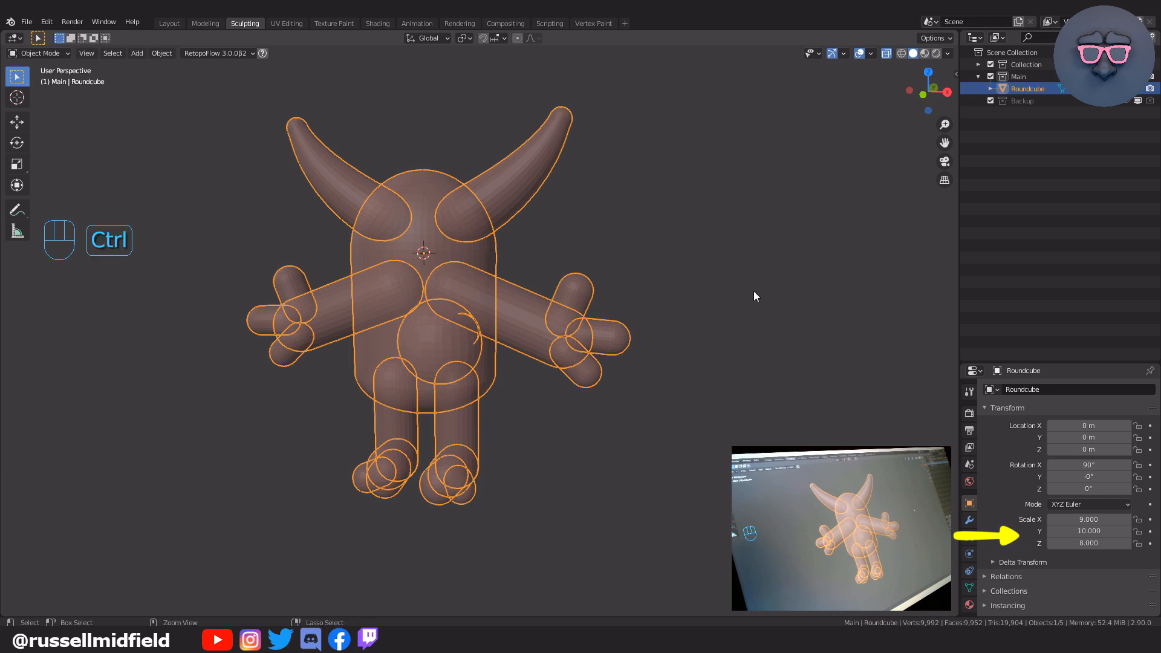
key("ctrl+a")
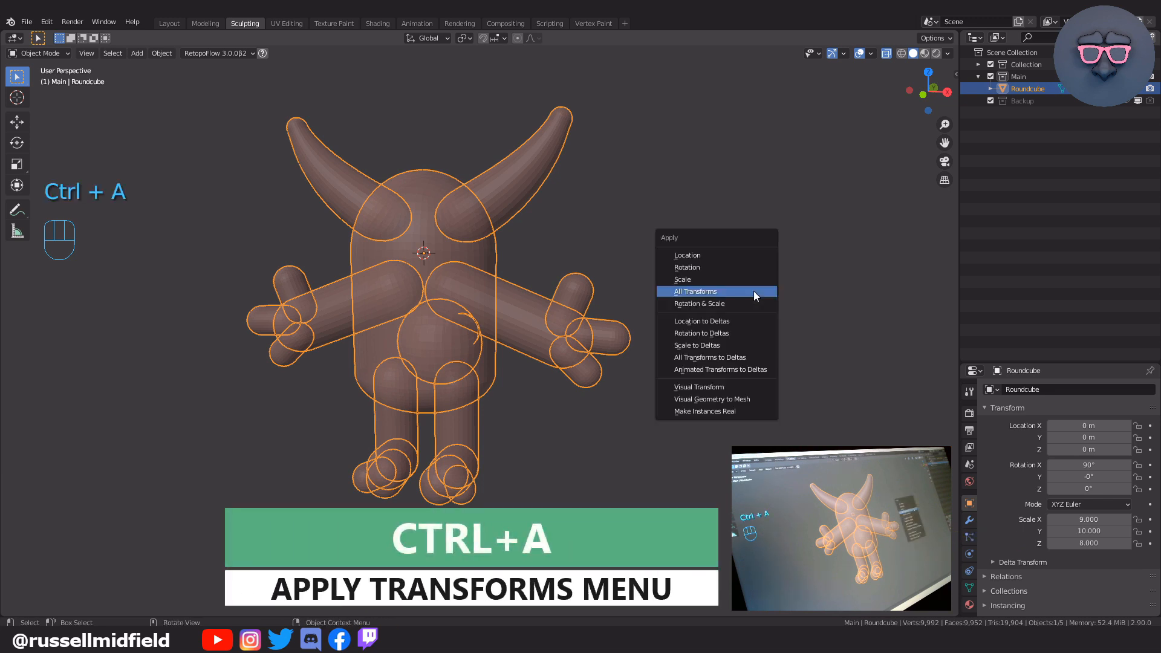
left_click(694, 292)
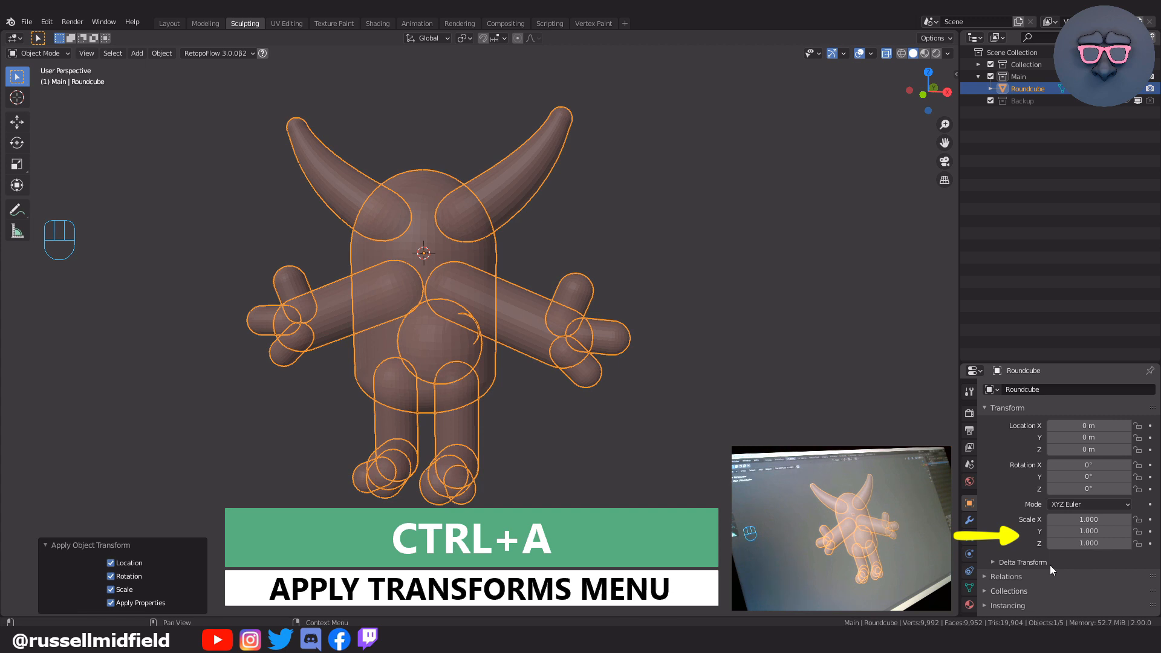
key("ctrl+a")
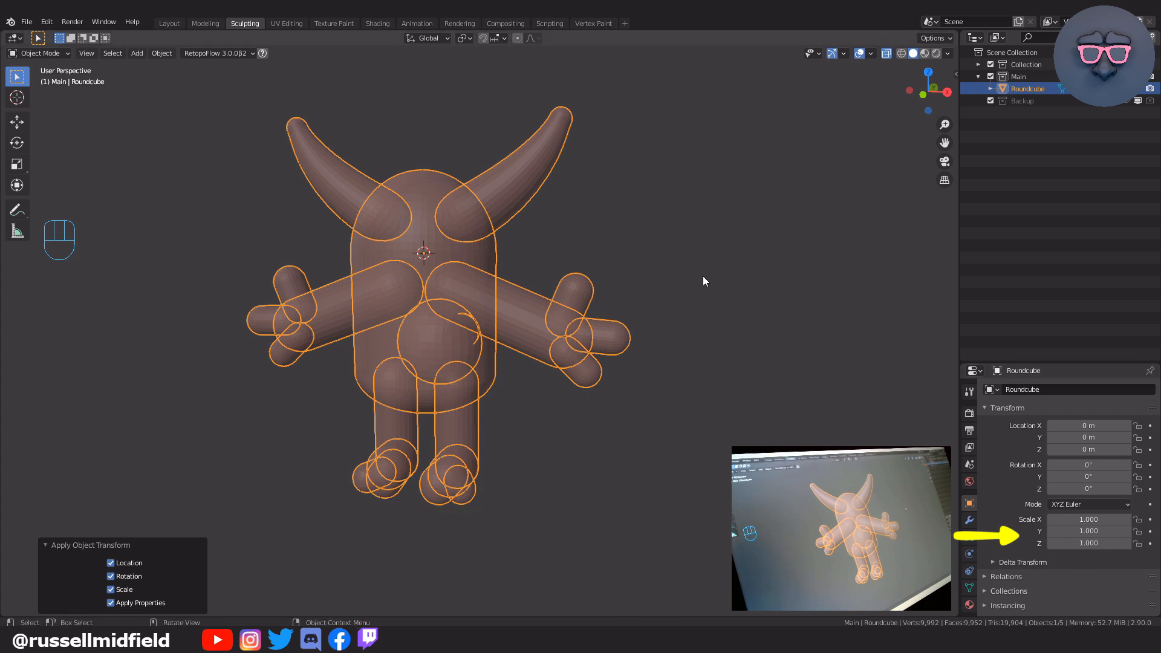
key("ctrl+tab")
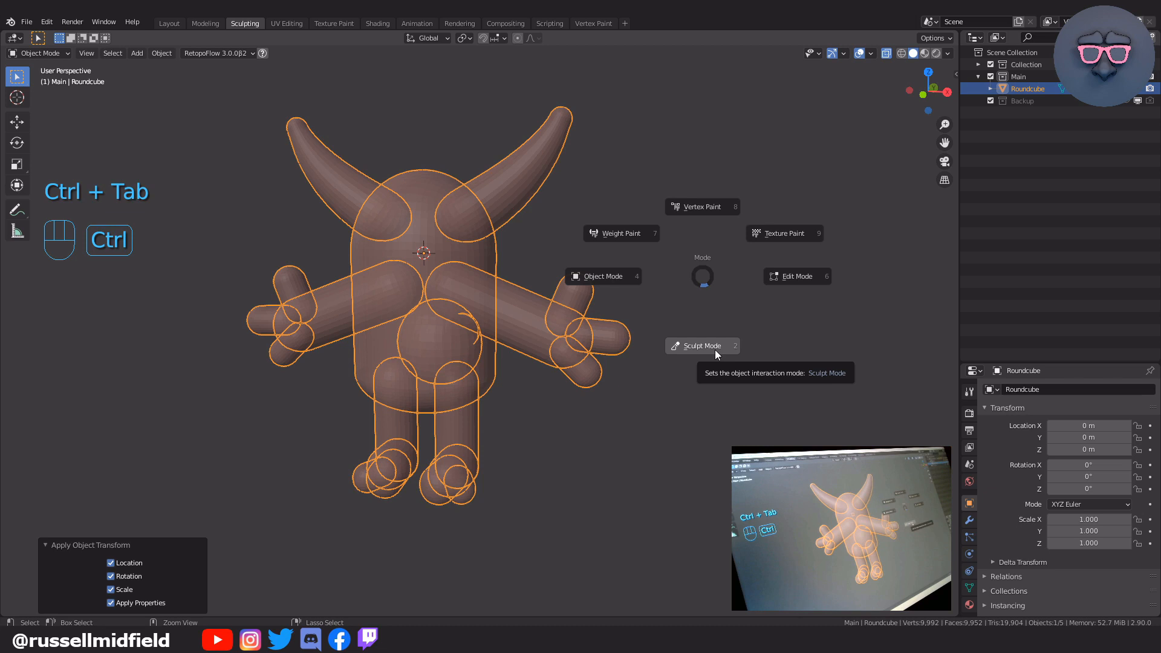
Enter Sculpt Mode on the monster, briefly checking Object and Edit Mode, with voxel size at 0.1 m
left_click(700, 346)
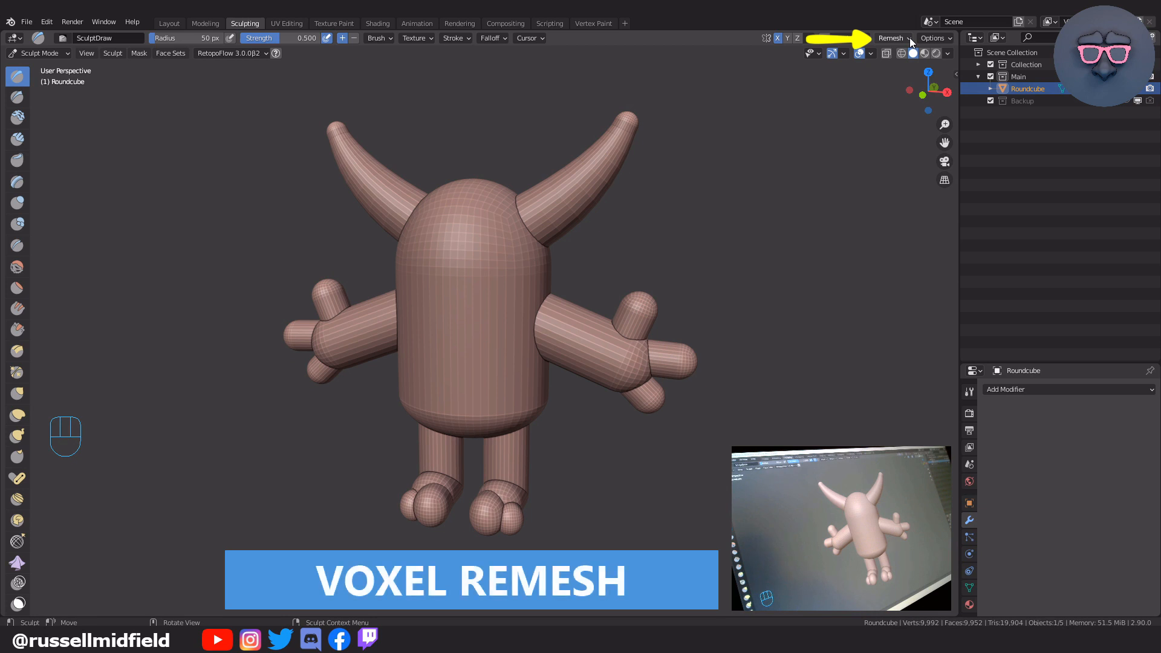
key("ctrl+tab")
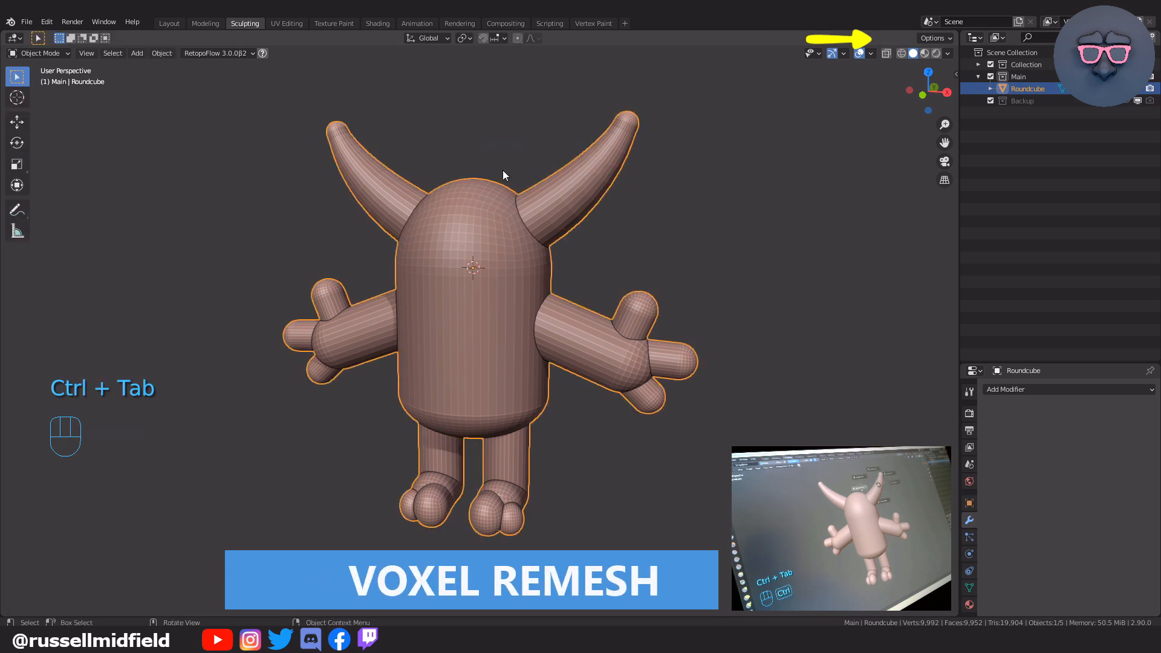
key("Tab")
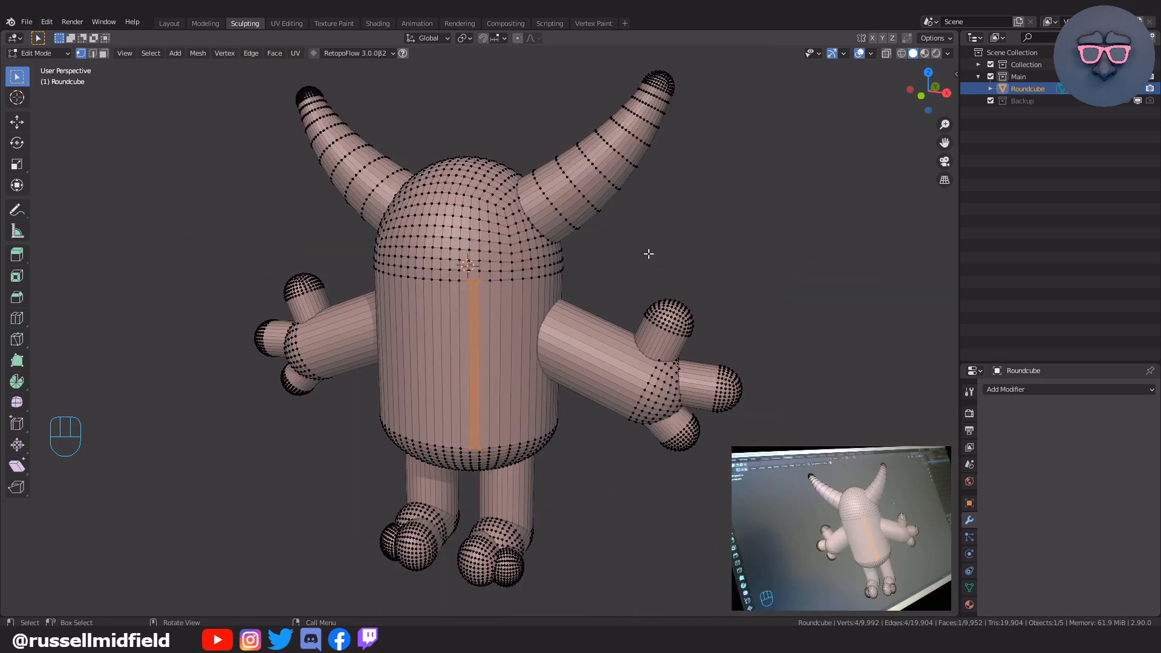
key("ctrl+tab")
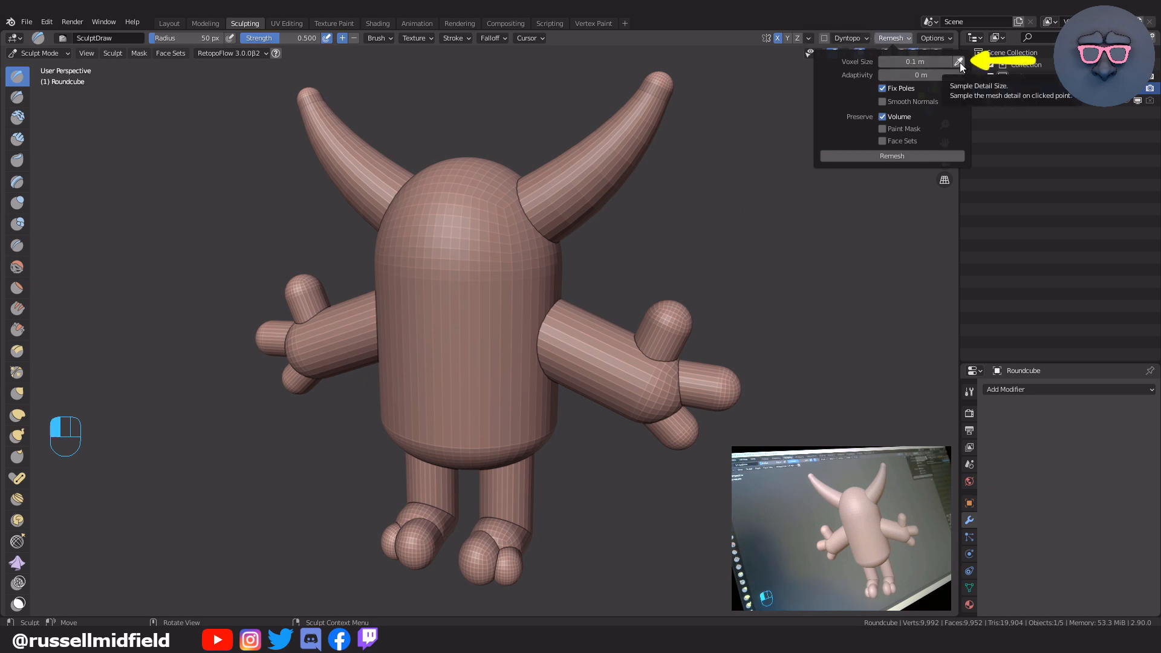
Sample the voxel remesh detail size from the body surface, then inspect the mesh in Edit Mode
left_click(959, 62)
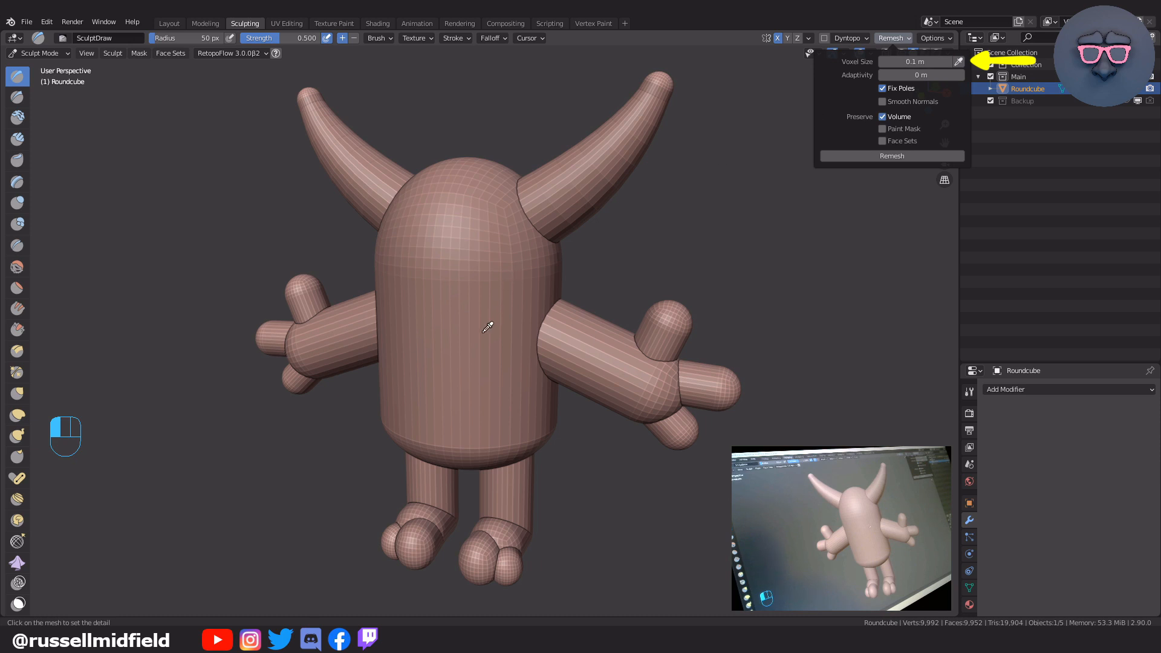
left_click(533, 314)
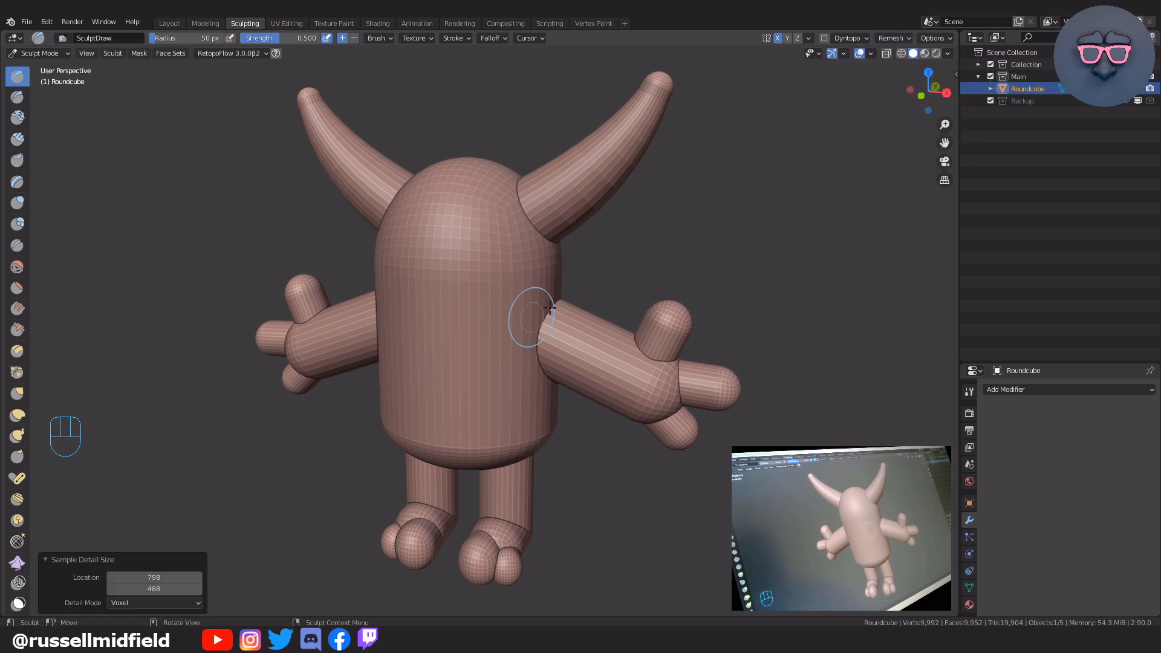
left_click(892, 38)
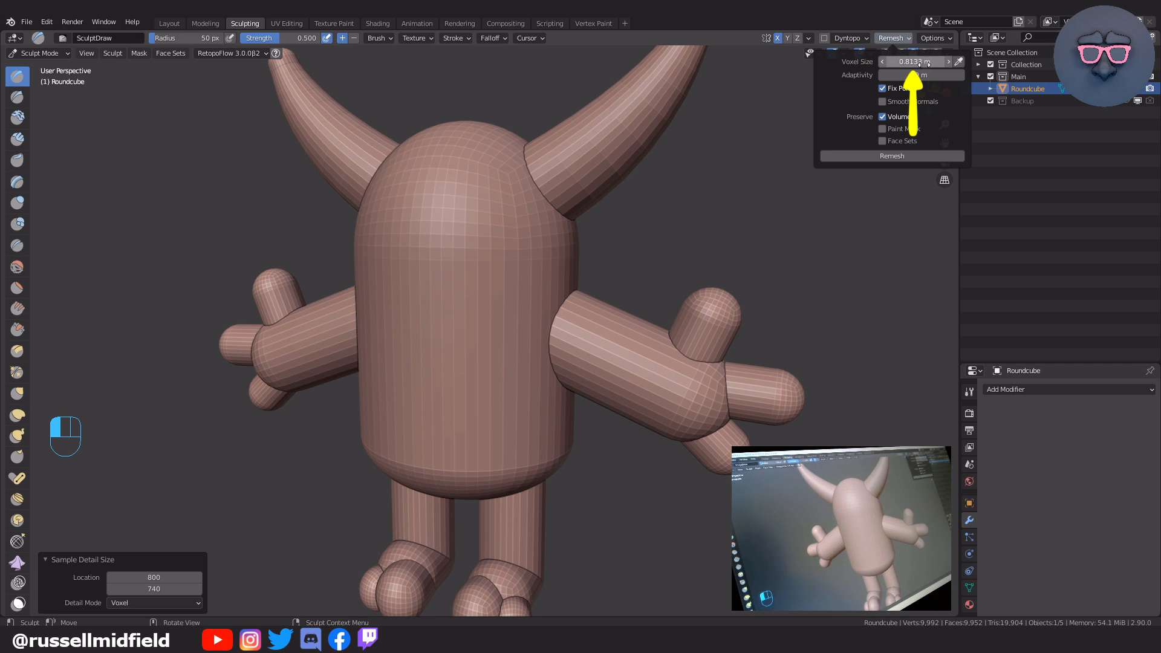
key("Tab")
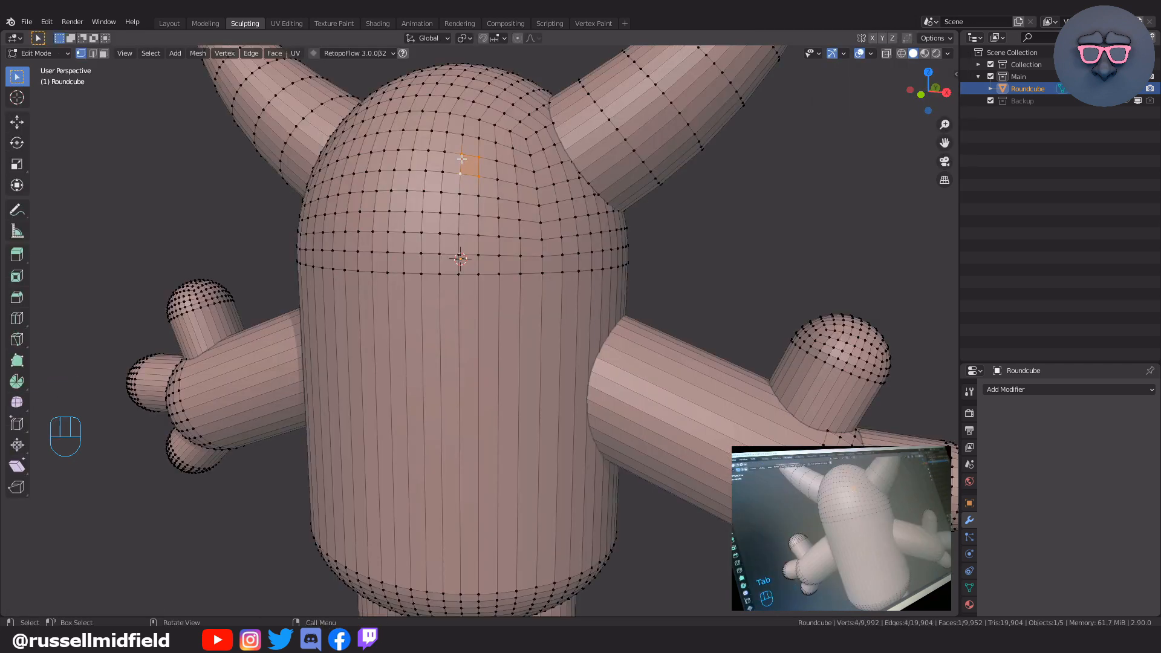
left_click(547, 497)
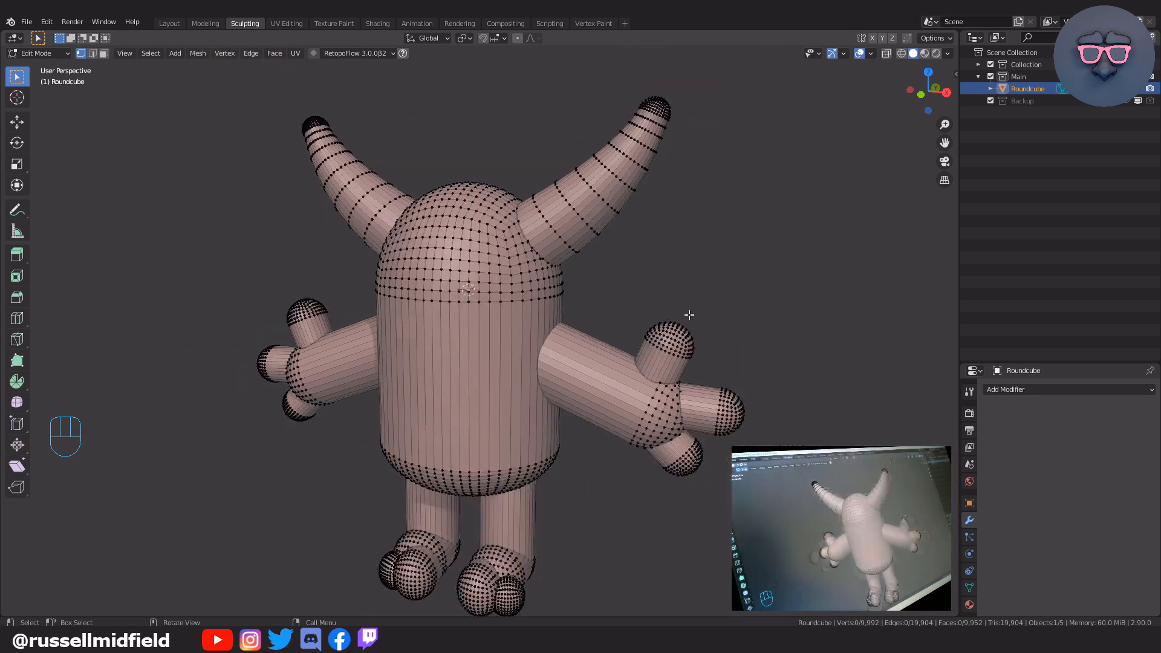
key("ctrl+tab")
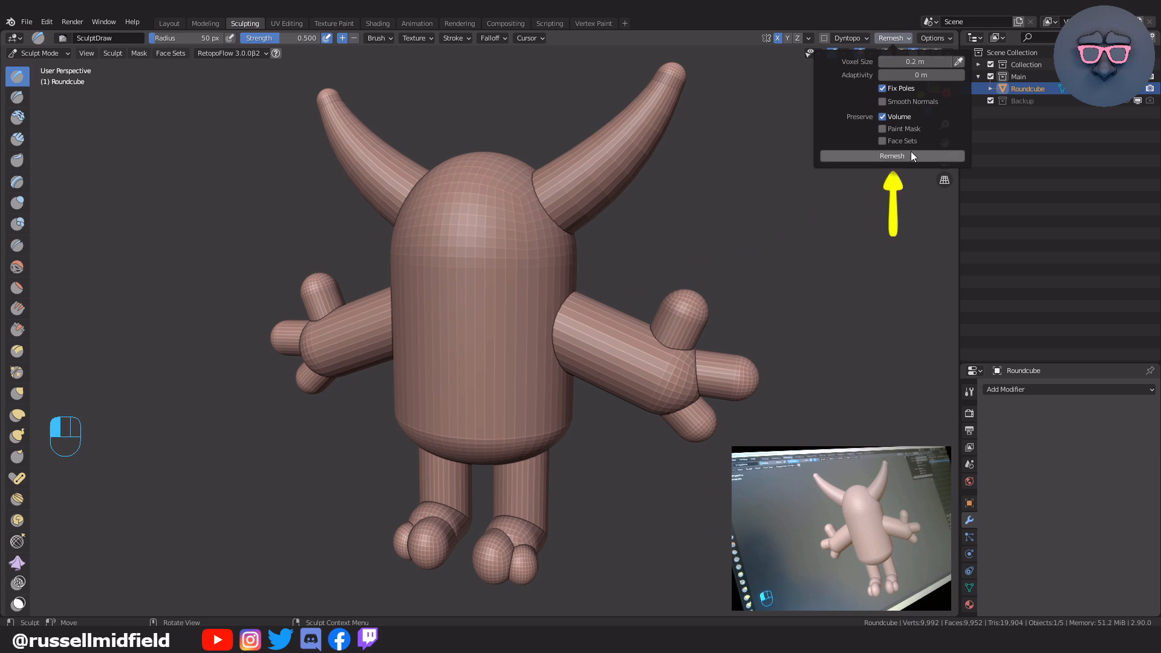
Voxel remesh the monster into one dense 112,919-vertex grid and inspect a face in Edit Mode
left_click(892, 156)
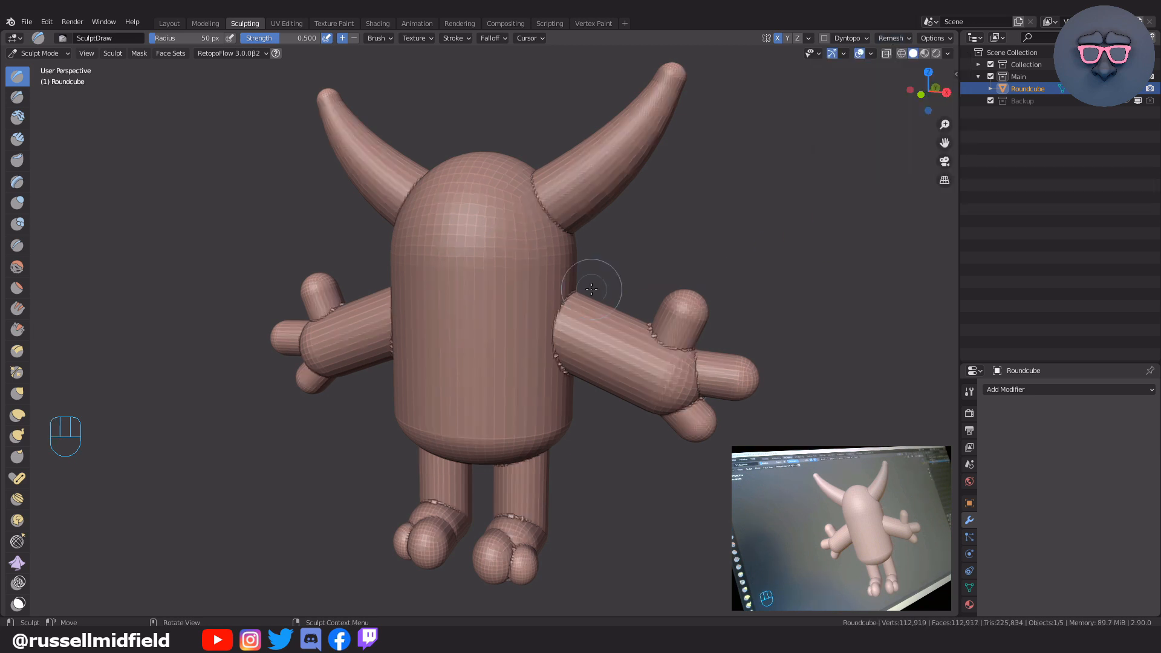
key("ctrl+tab")
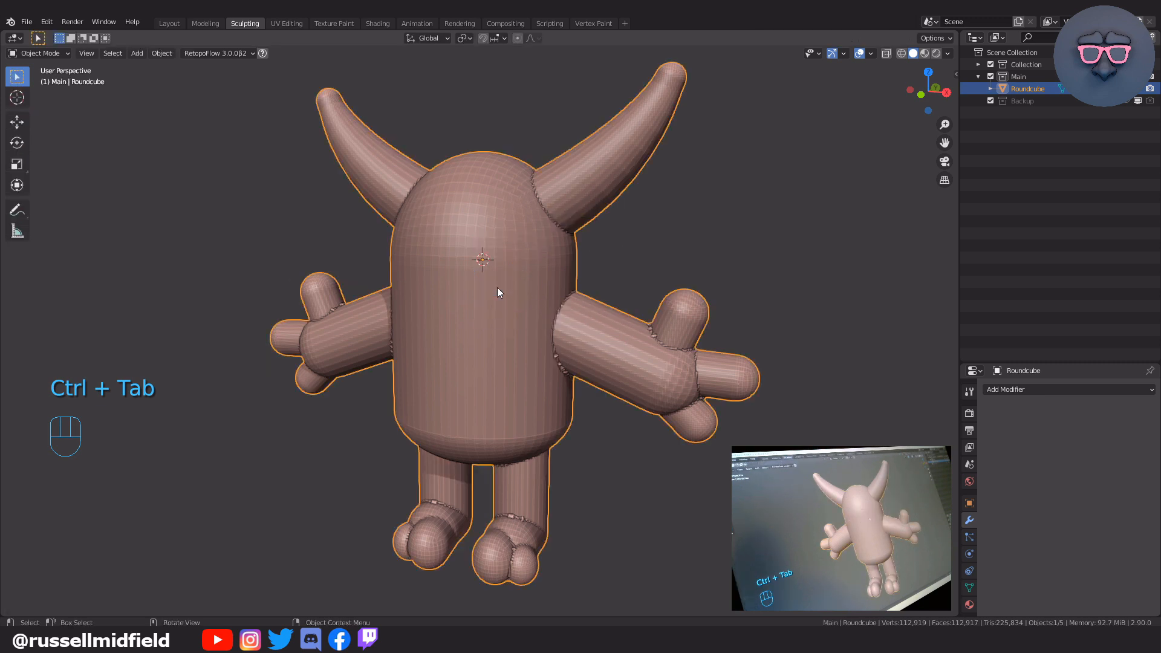
key("Tab")
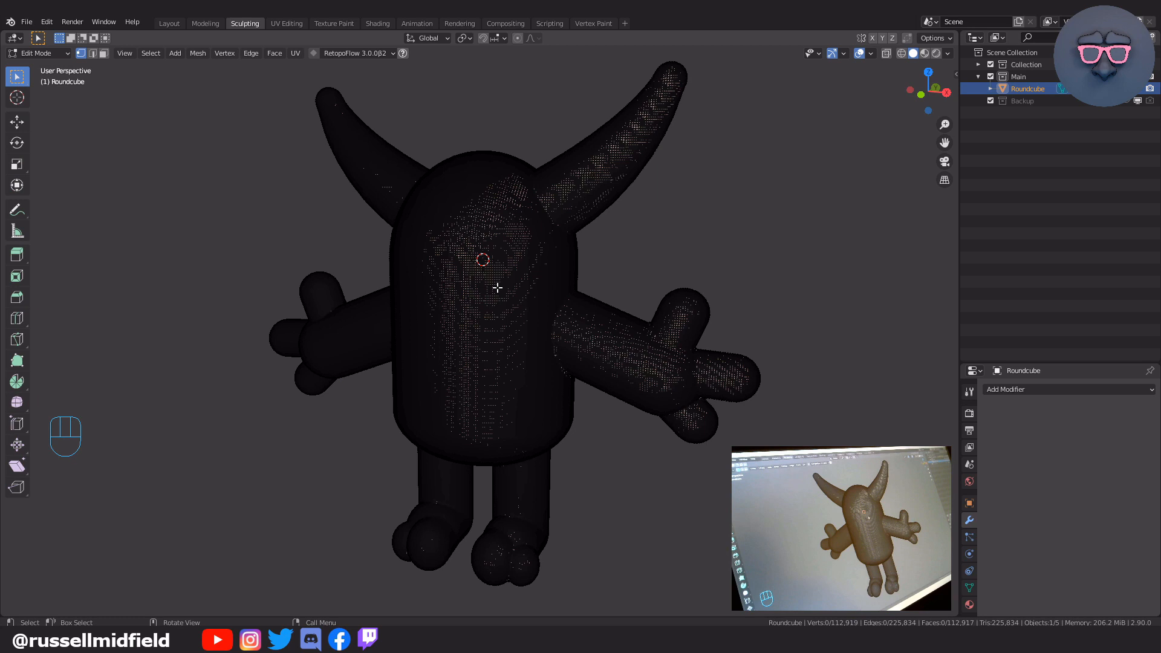
scroll("up", 3)
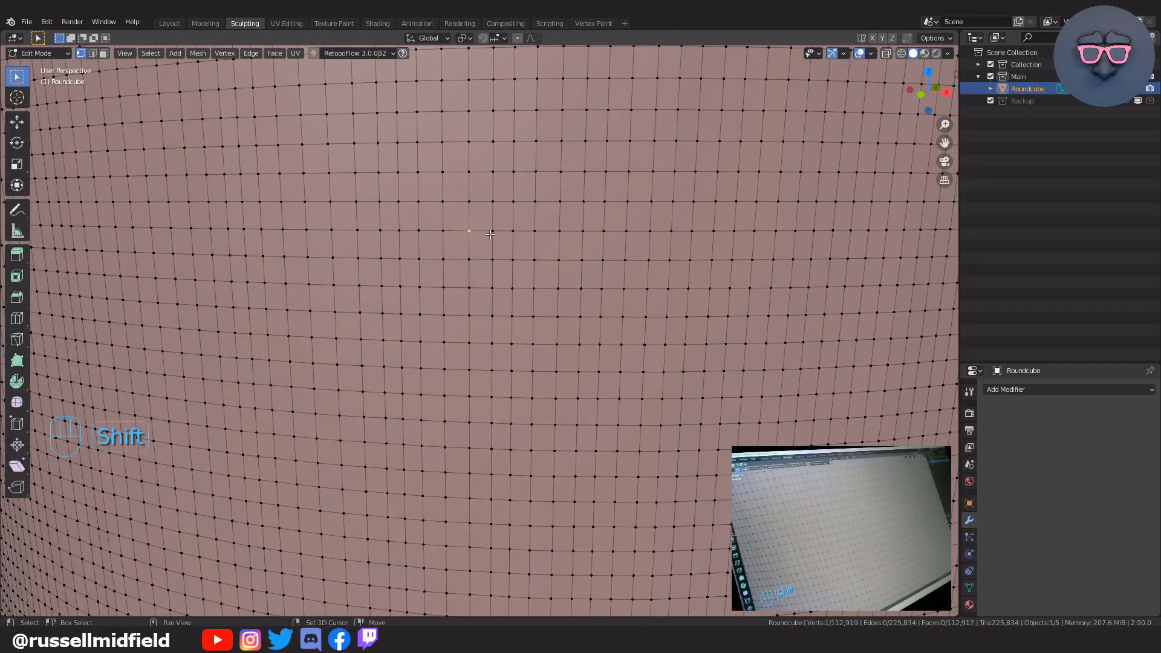
left_click(481, 244)
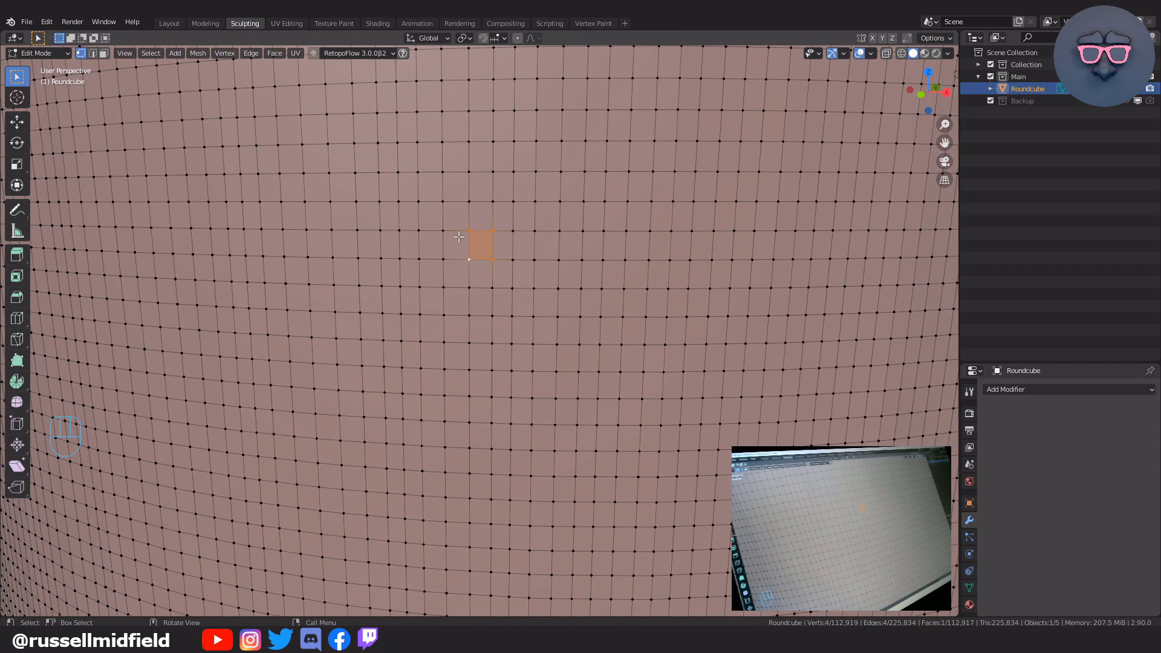
scroll("down", 3)
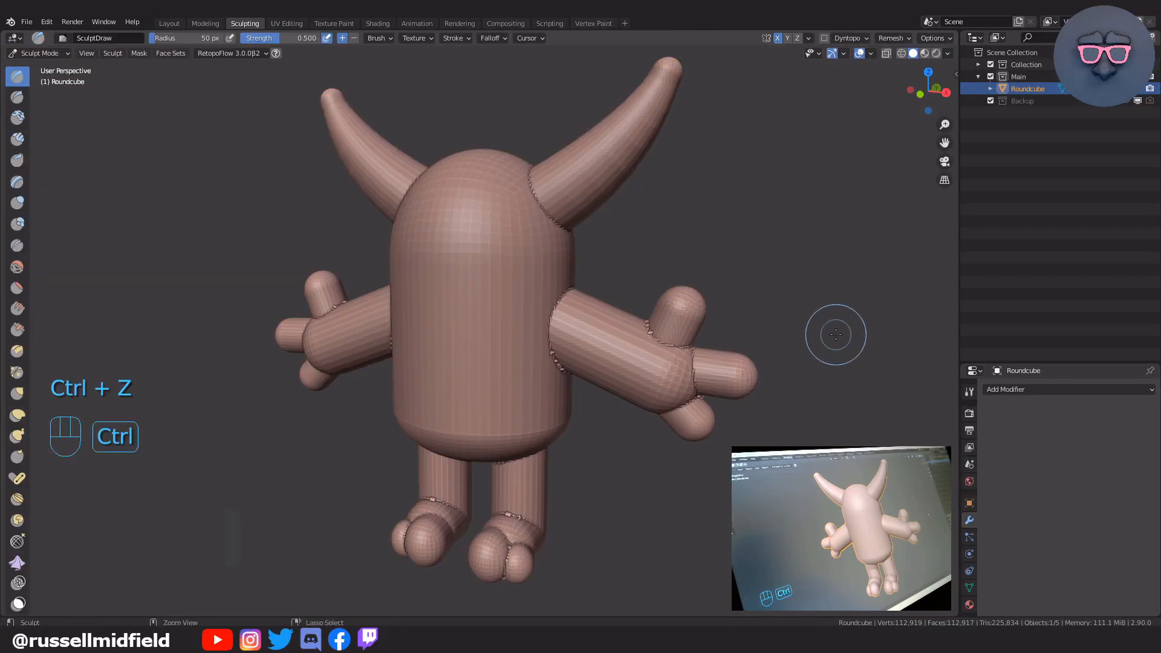
Undo back to the low-res mesh, remesh again and test-sculpt an eyebrow ridge and bumps on the head
key("ctrl+z")
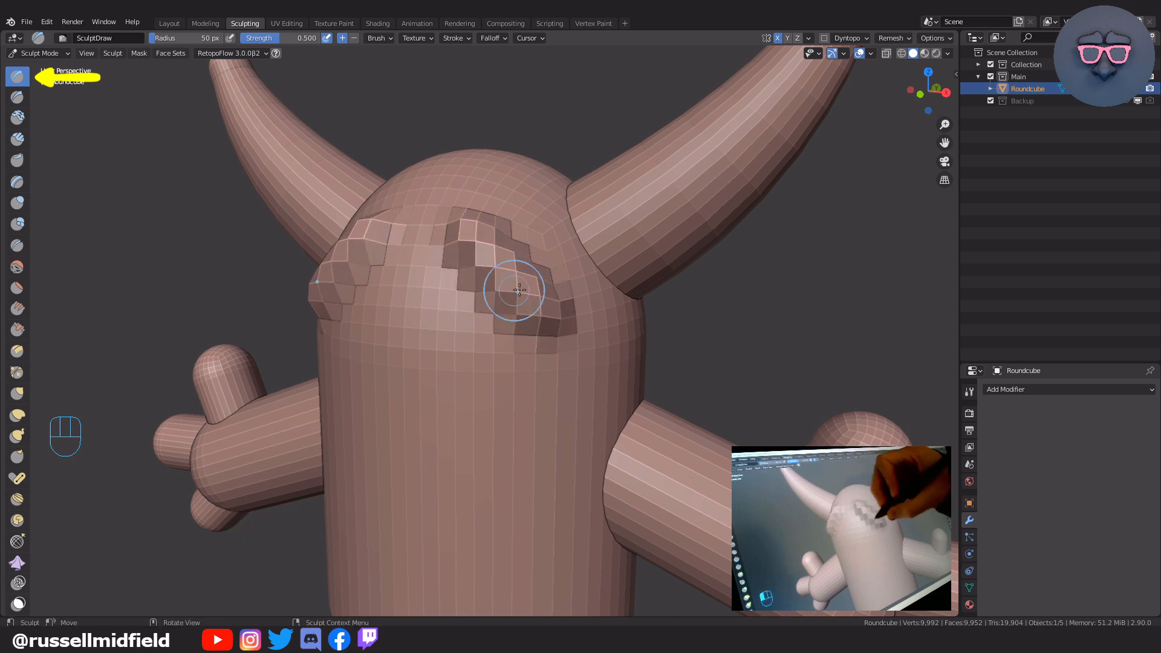
key("ctrl+z")
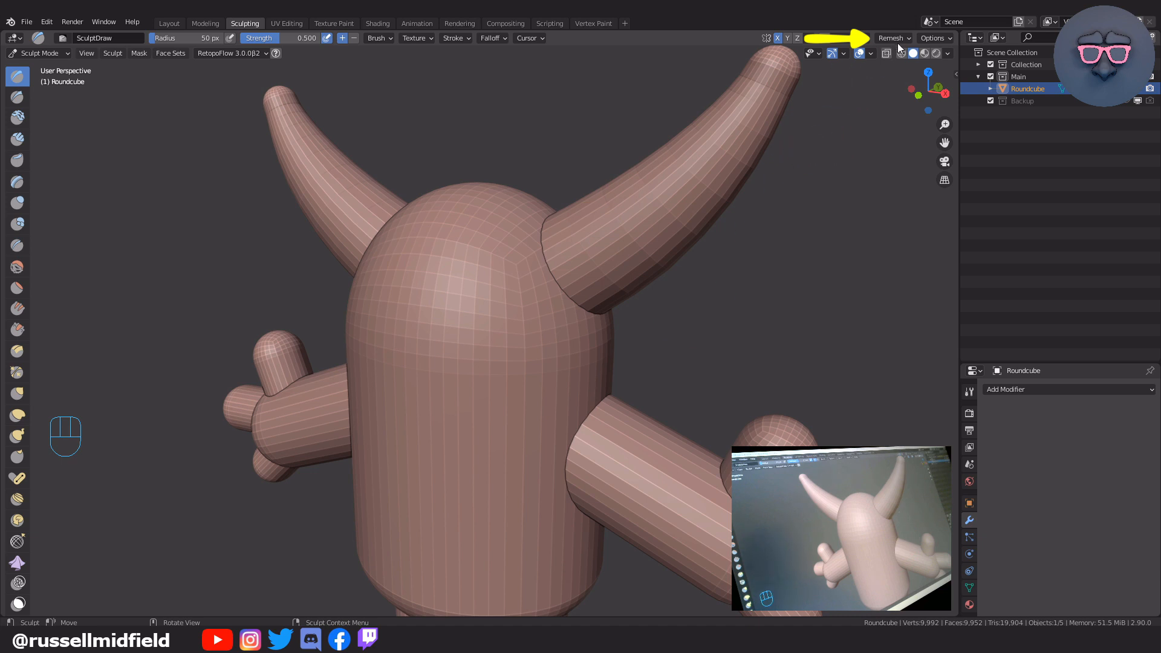
left_click(891, 38)
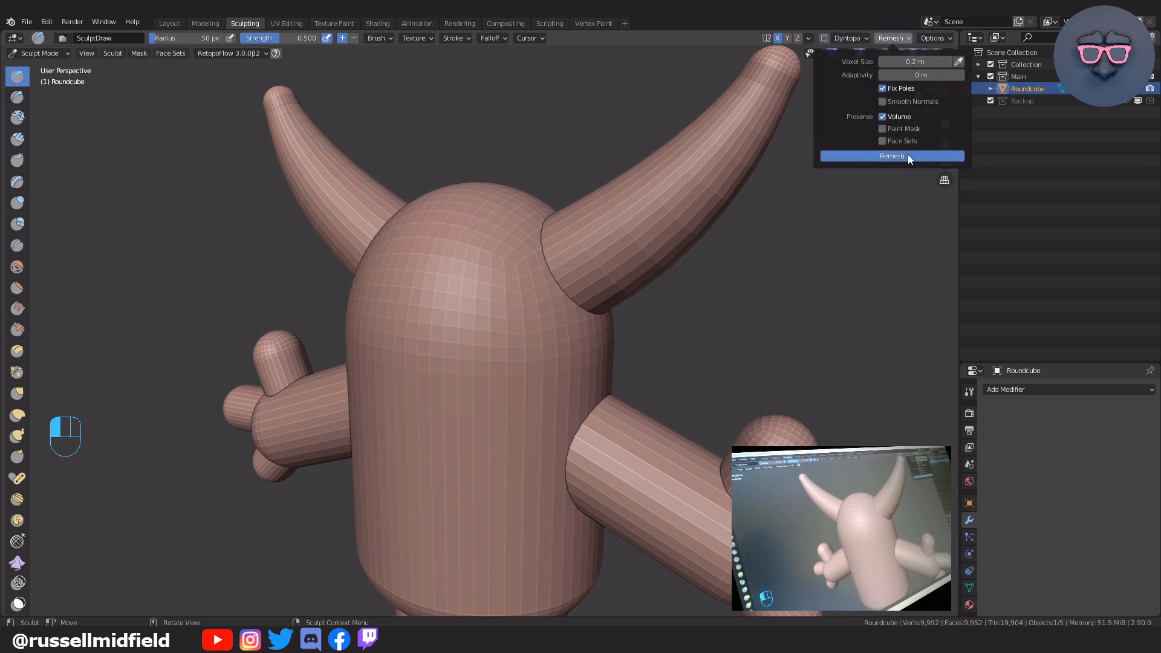
left_click(891, 156)
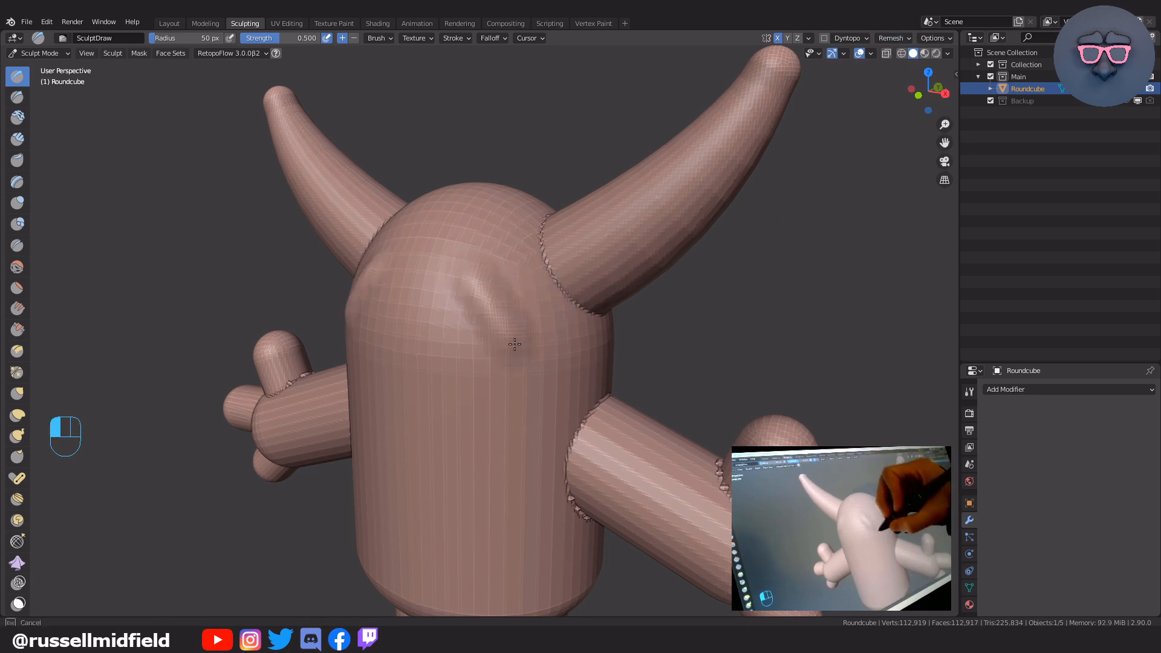
left_click_drag(515, 345, 463, 440)
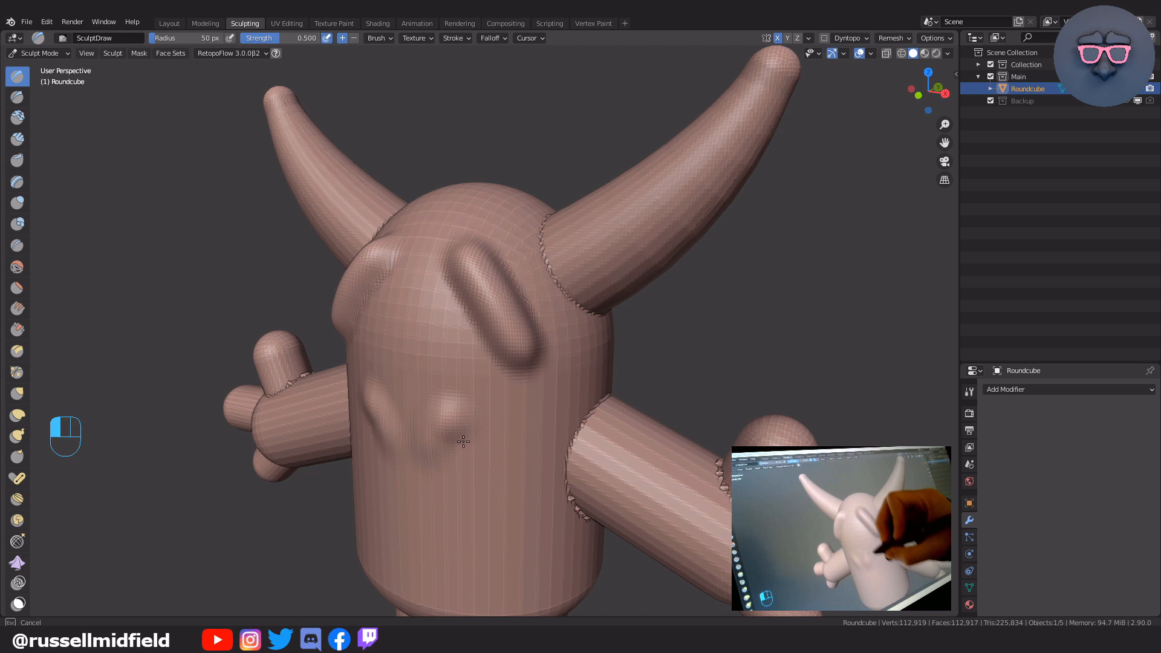
left_click_drag(463, 442, 450, 474)
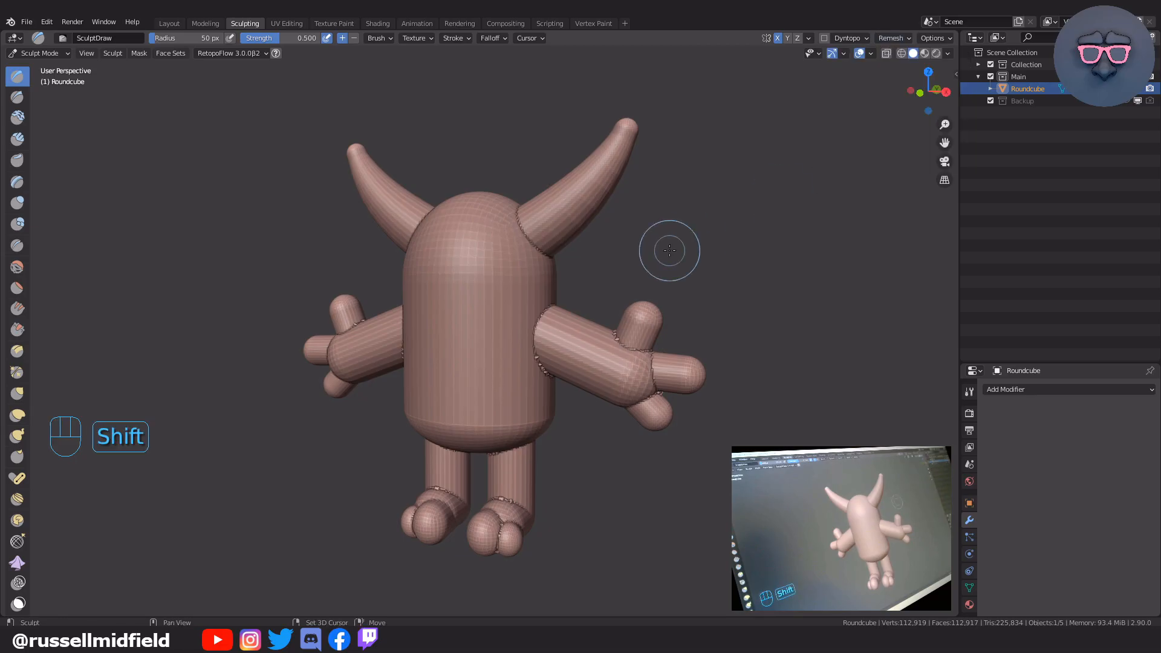
Shrink the voxel size with Shift+R and remesh with Ctrl+R to a denser ~199,000-vertex mesh
key("shift+r")
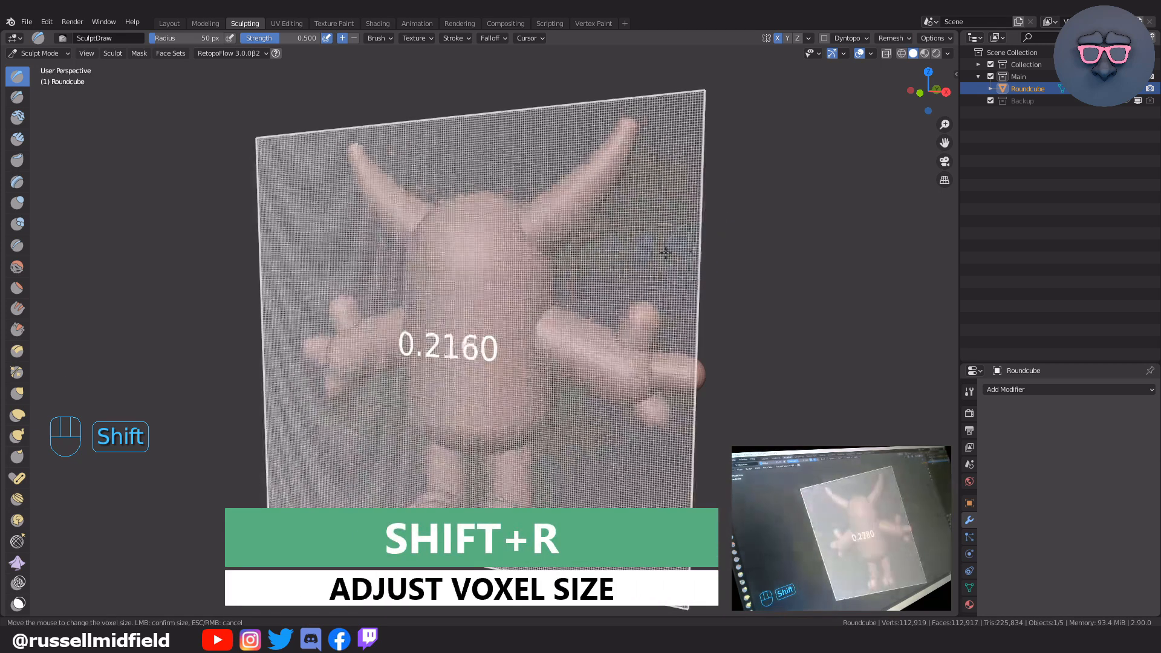
left_click(683, 247)
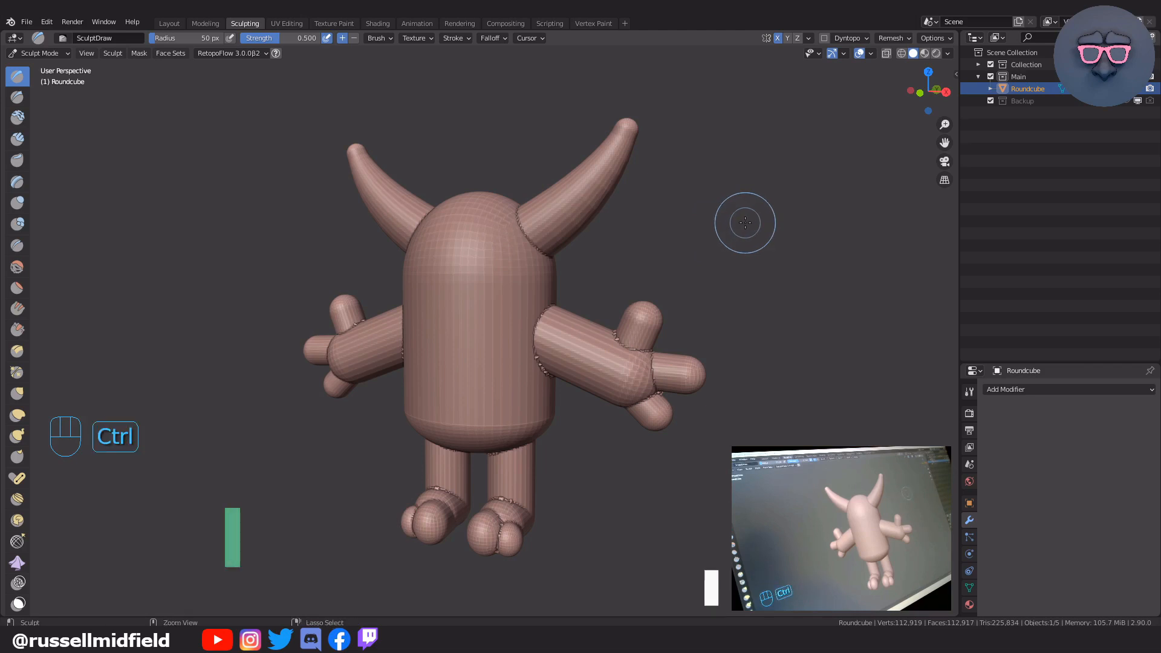
key("ctrl+r")
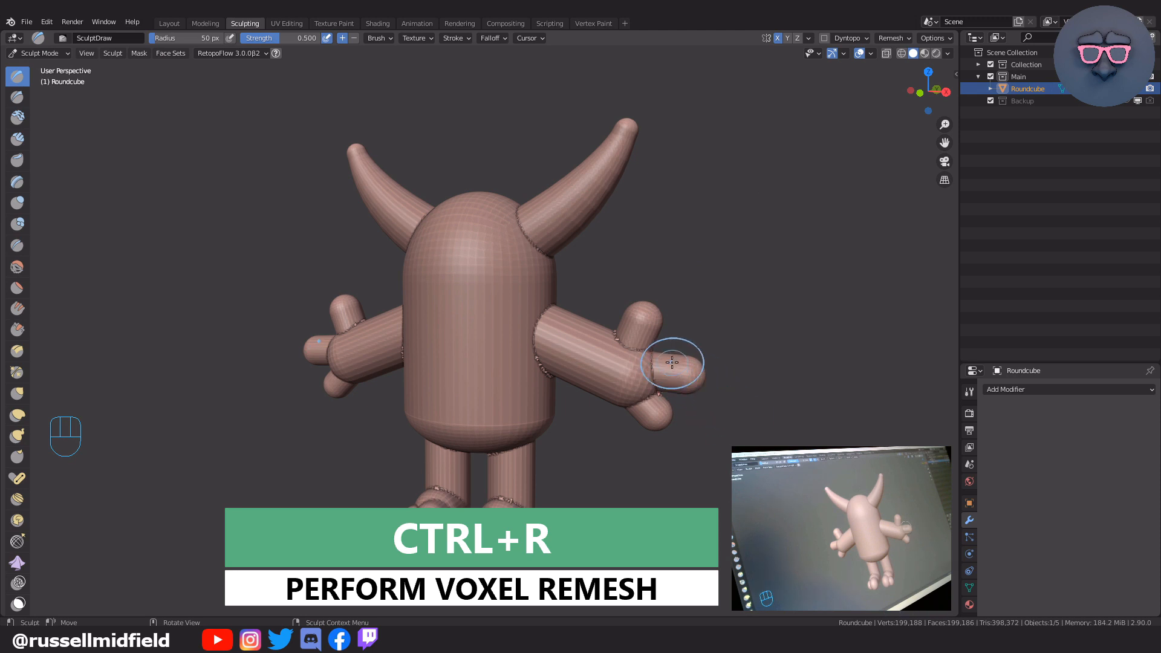
key("ctrl+r")
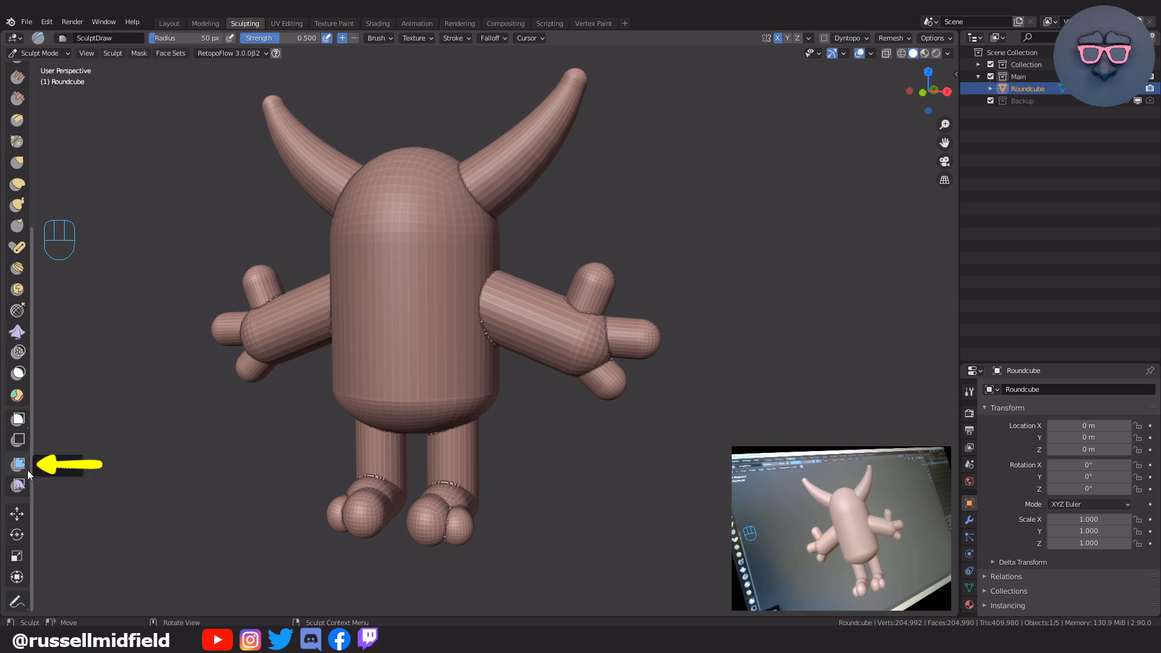
mouse_move(18, 464)
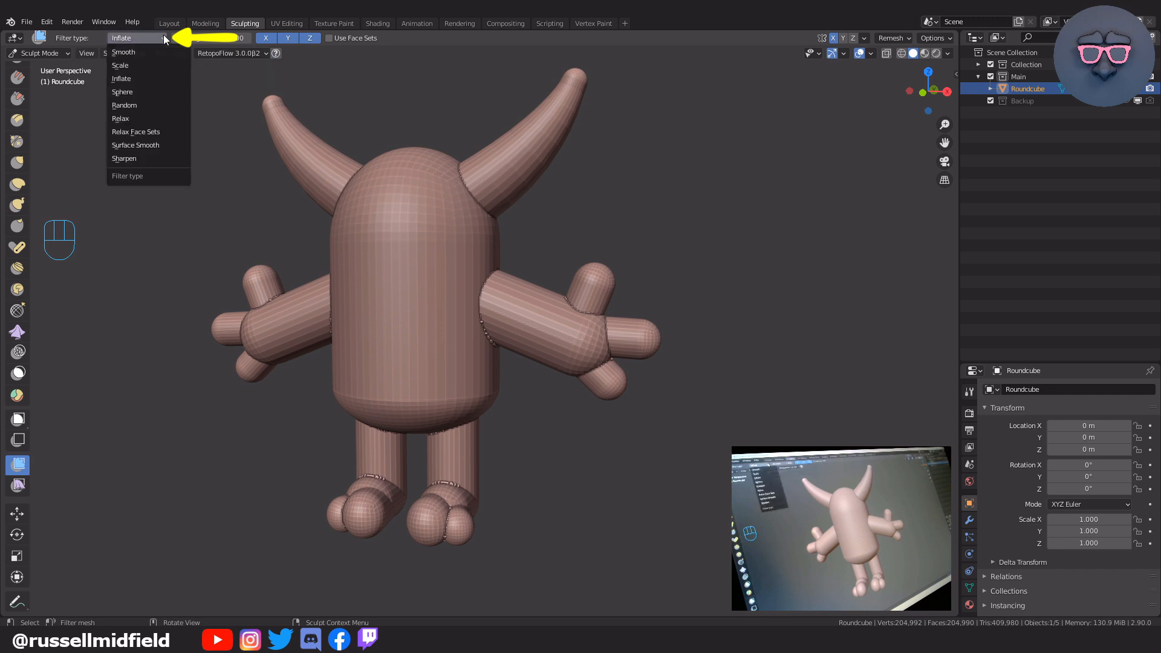
mouse_move(148, 52)
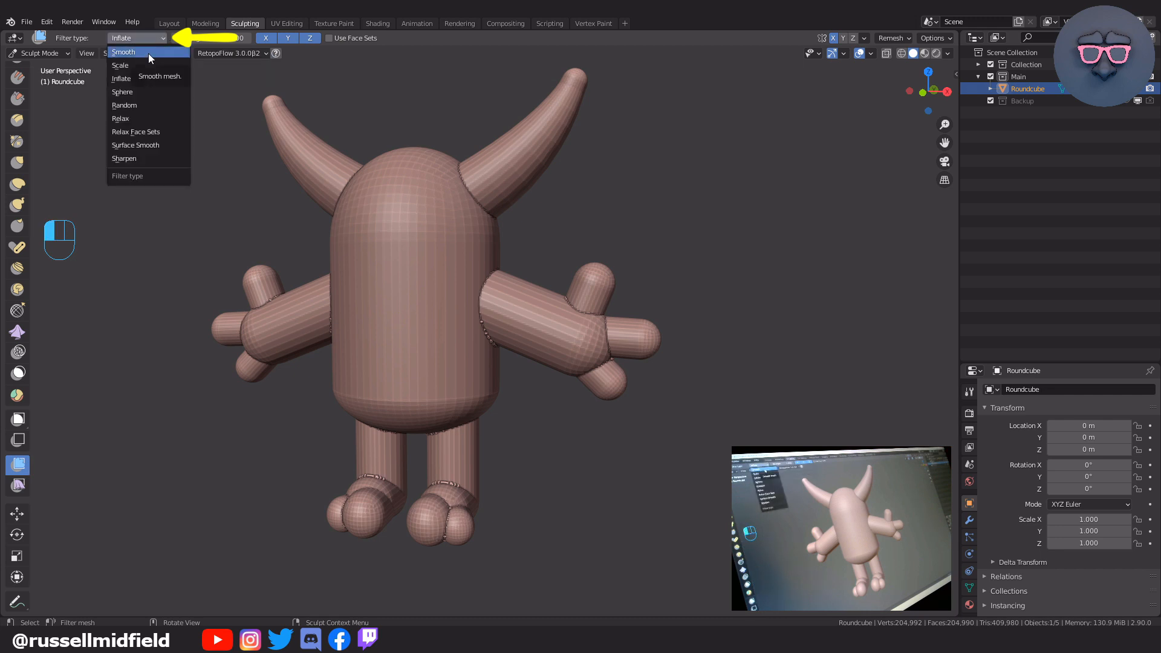
Set the Mesh Filter type to Smooth and undo the trial whole-mesh smoothing
left_click(124, 52)
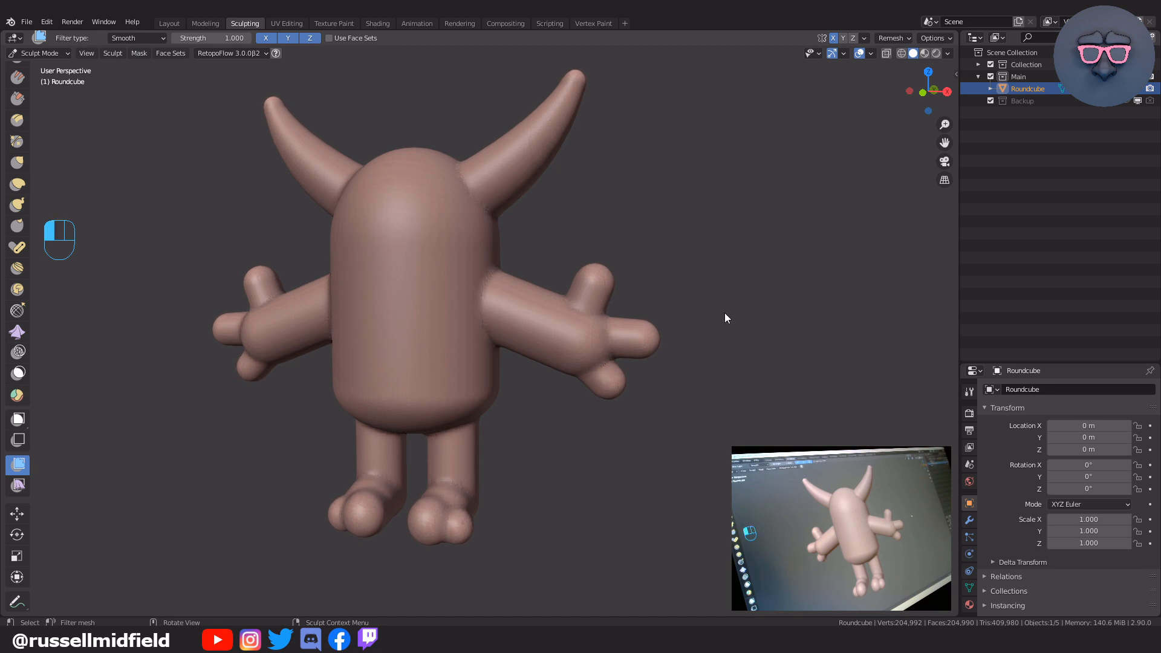
key("ctrl+z")
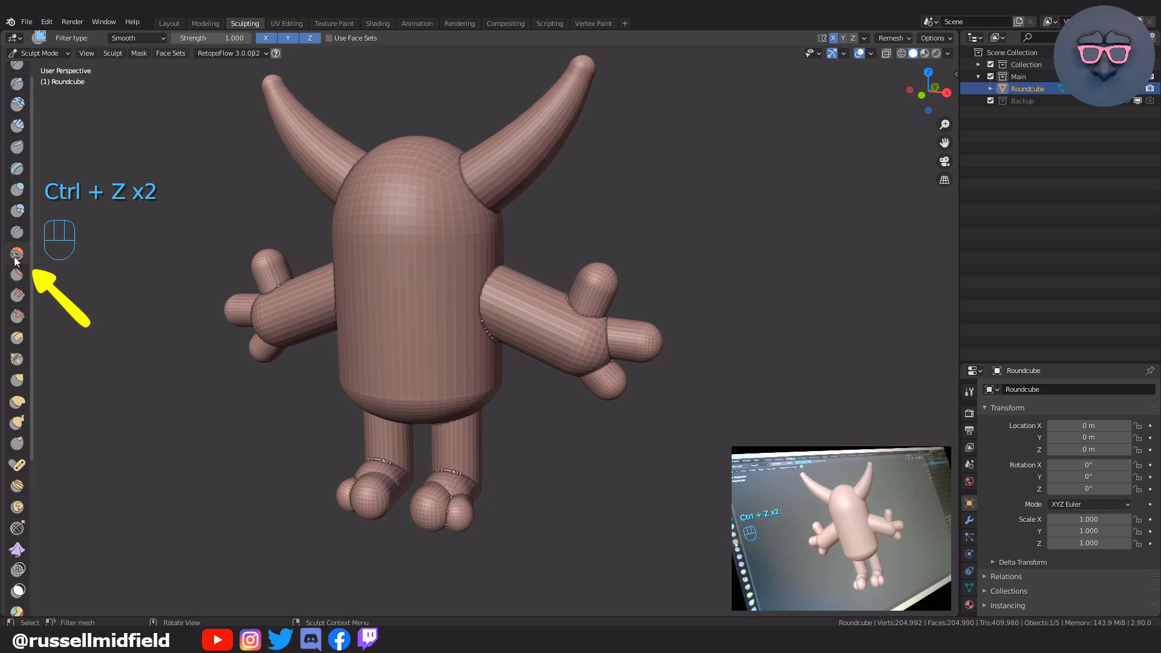
Try the Smooth and Clay Strips brushes before smoothing away the limb and horn seams over the whole surface
left_click(16, 254)
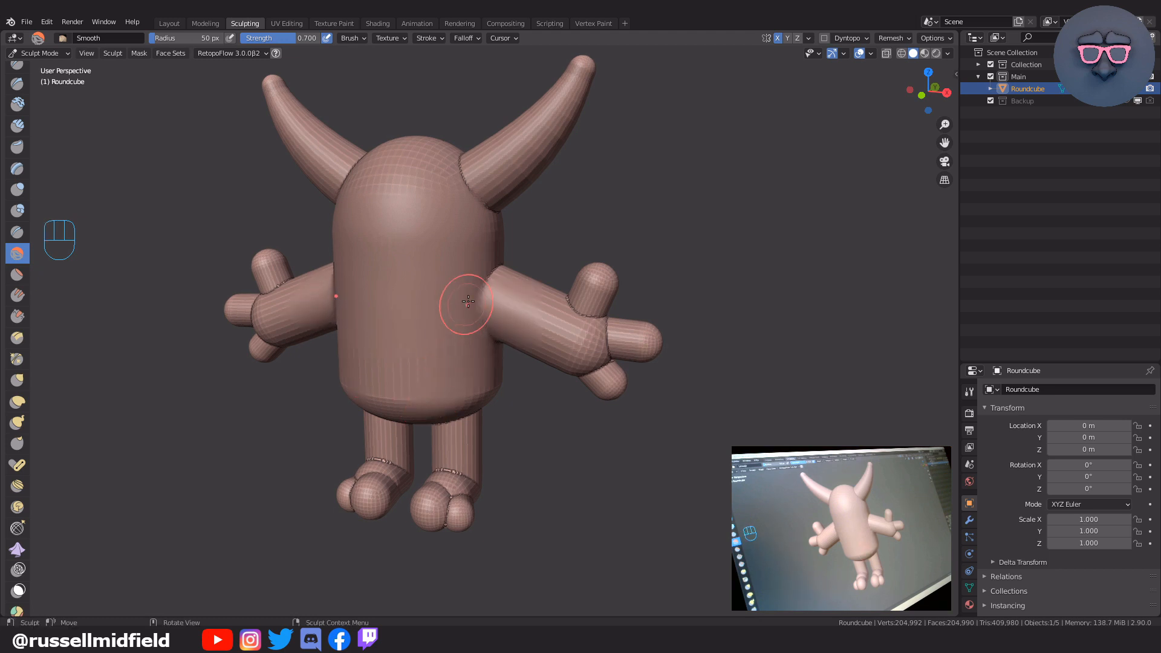
key("ctrl+z")
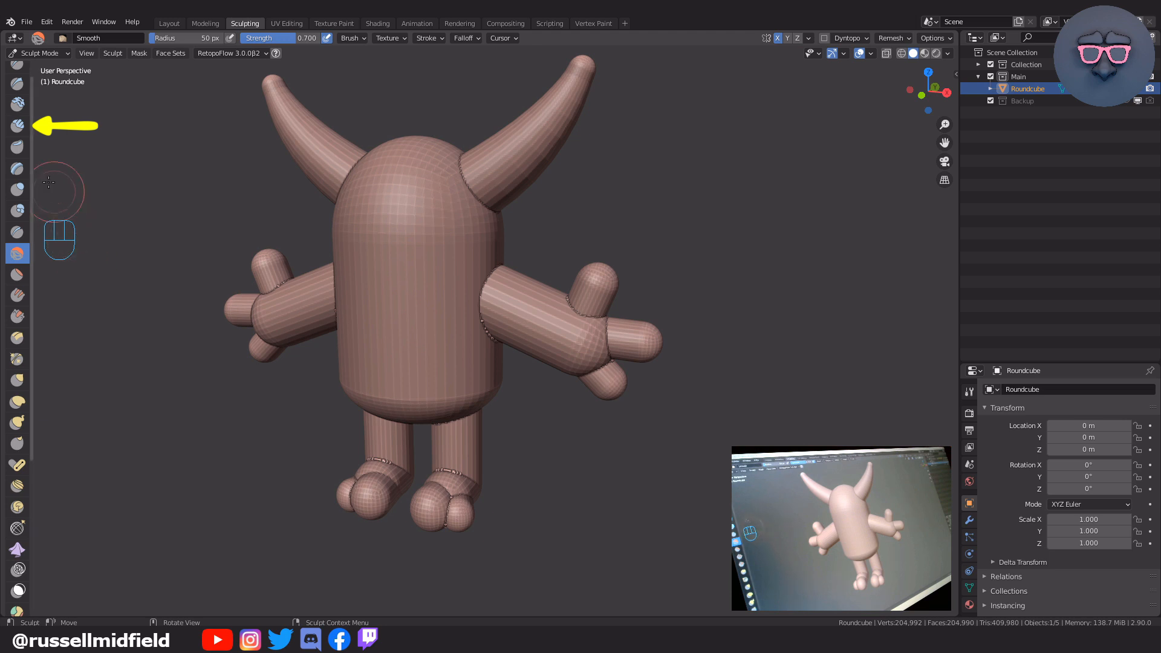
left_click(15, 126)
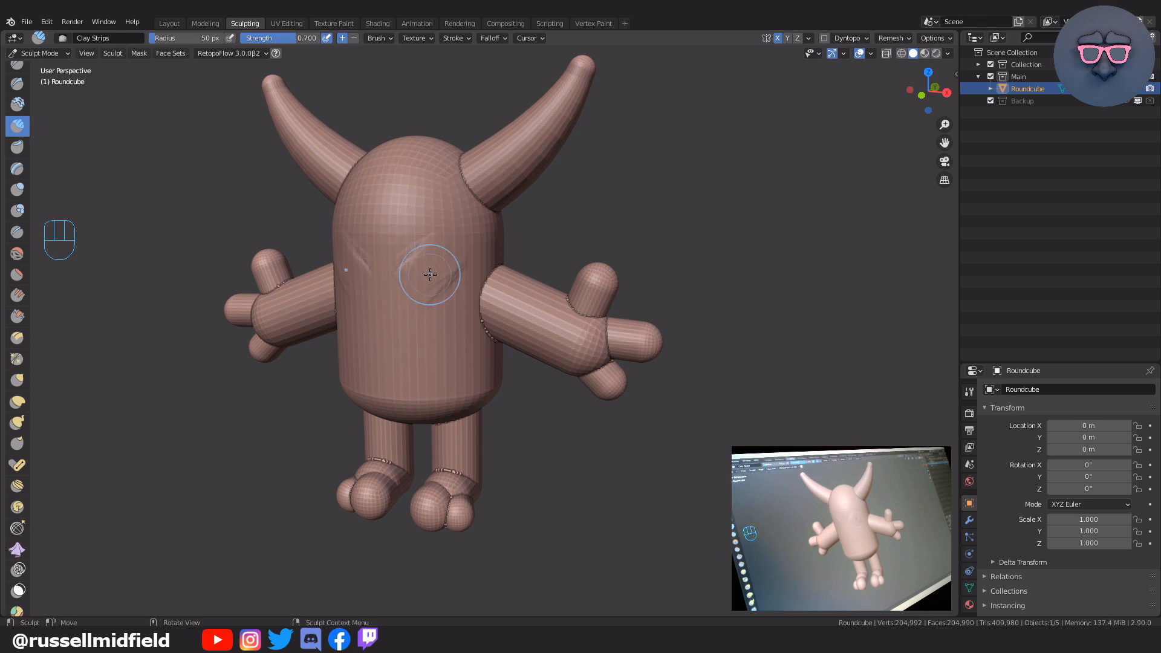
key("shift")
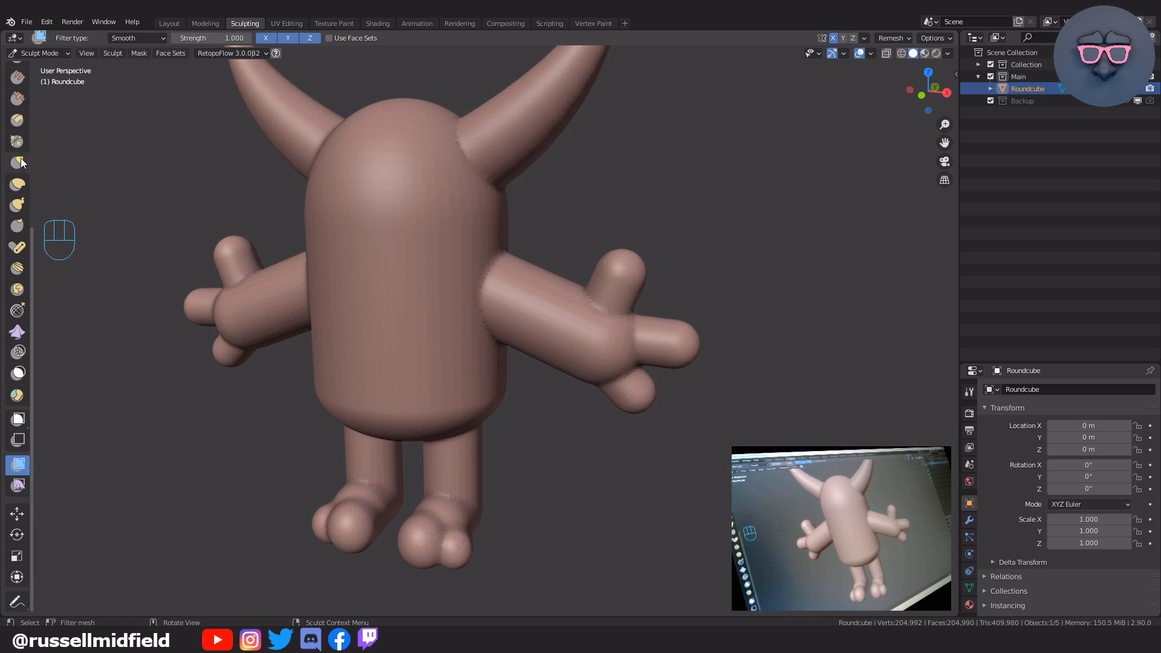
Use the Elastic Deform brush at 203 px radius and full strength to shape the horns, arms and legs
left_click(17, 256)
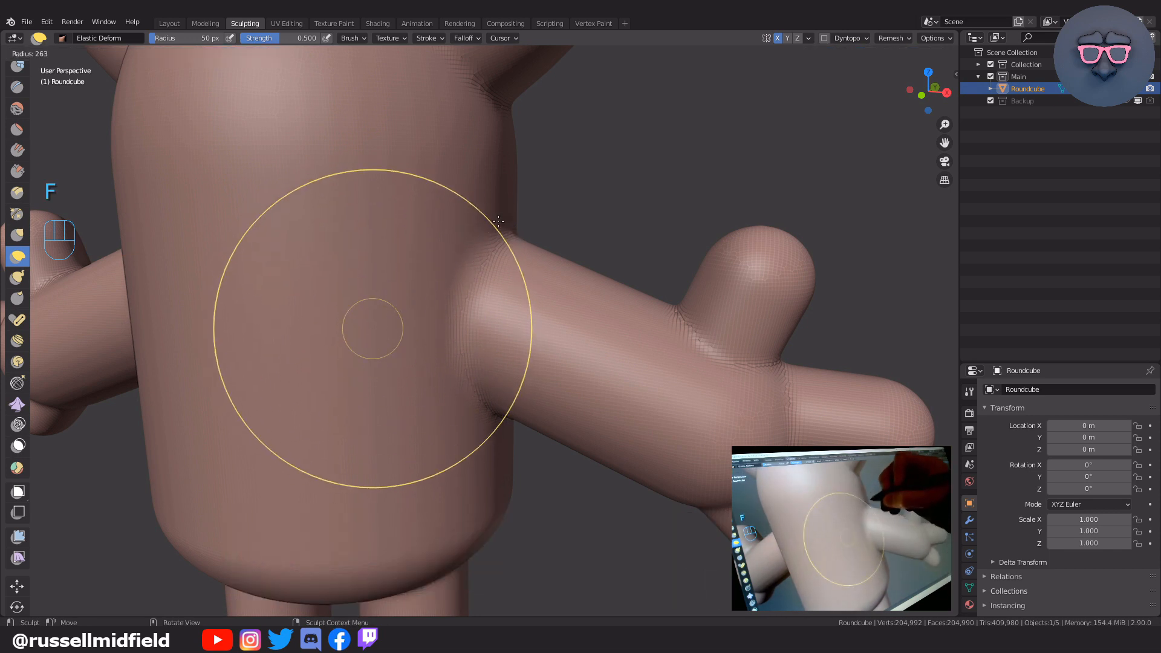
key("f")
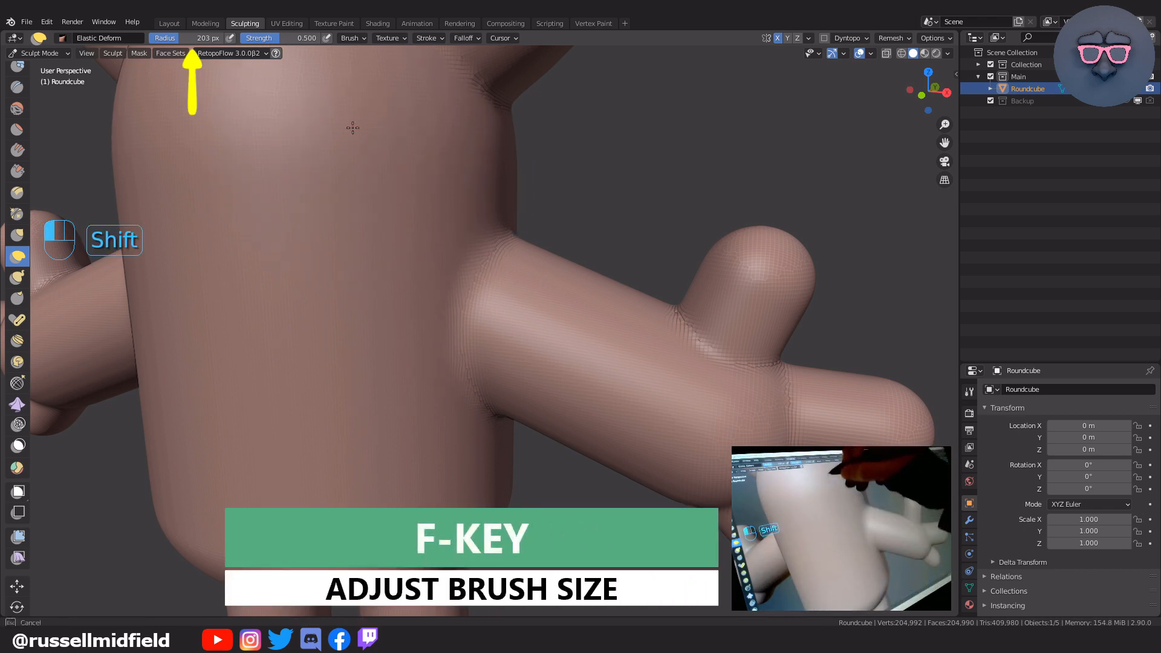
key("f")
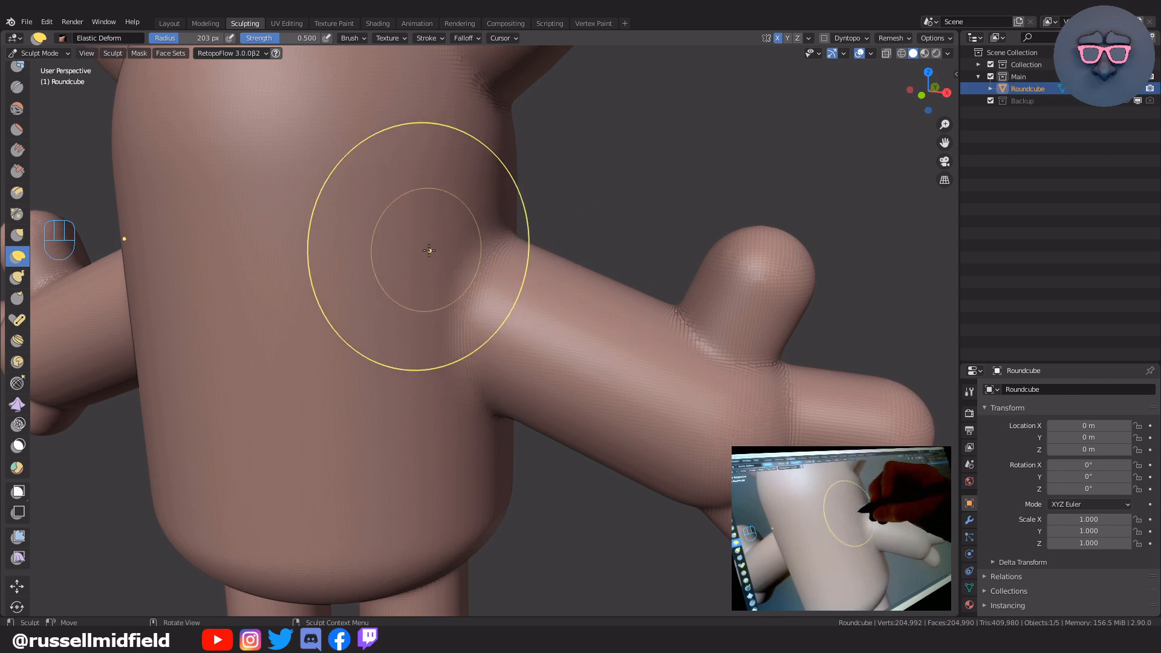
key("shift+f")
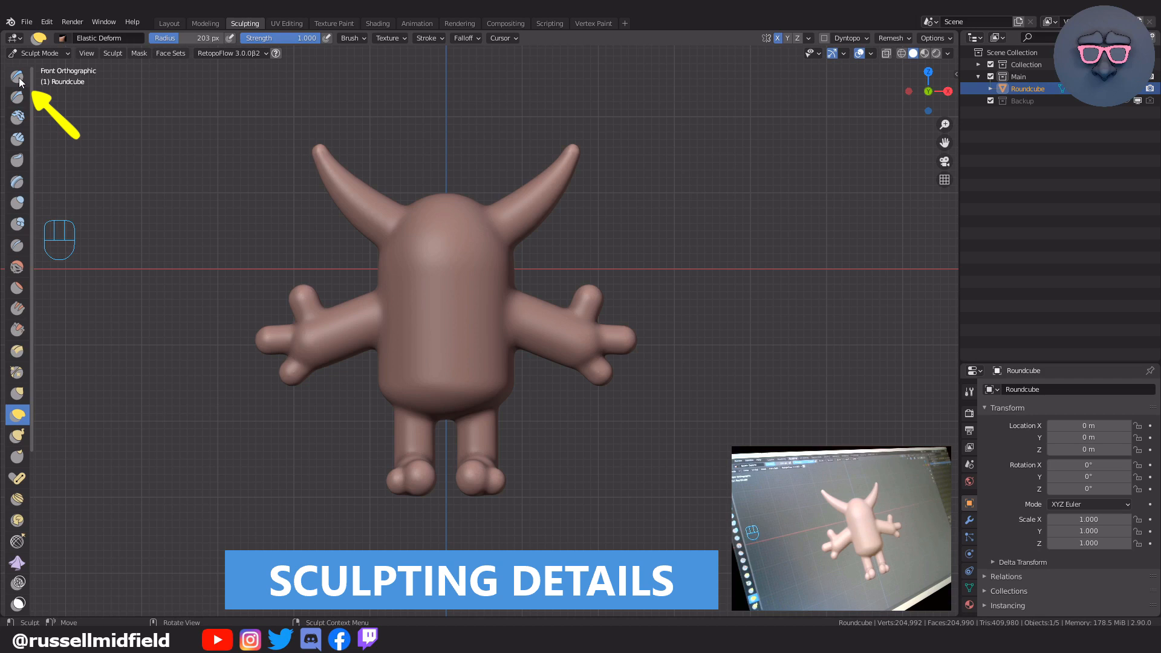
Try thin eyebrow strokes with the Draw brush and undo them
left_click(16, 76)
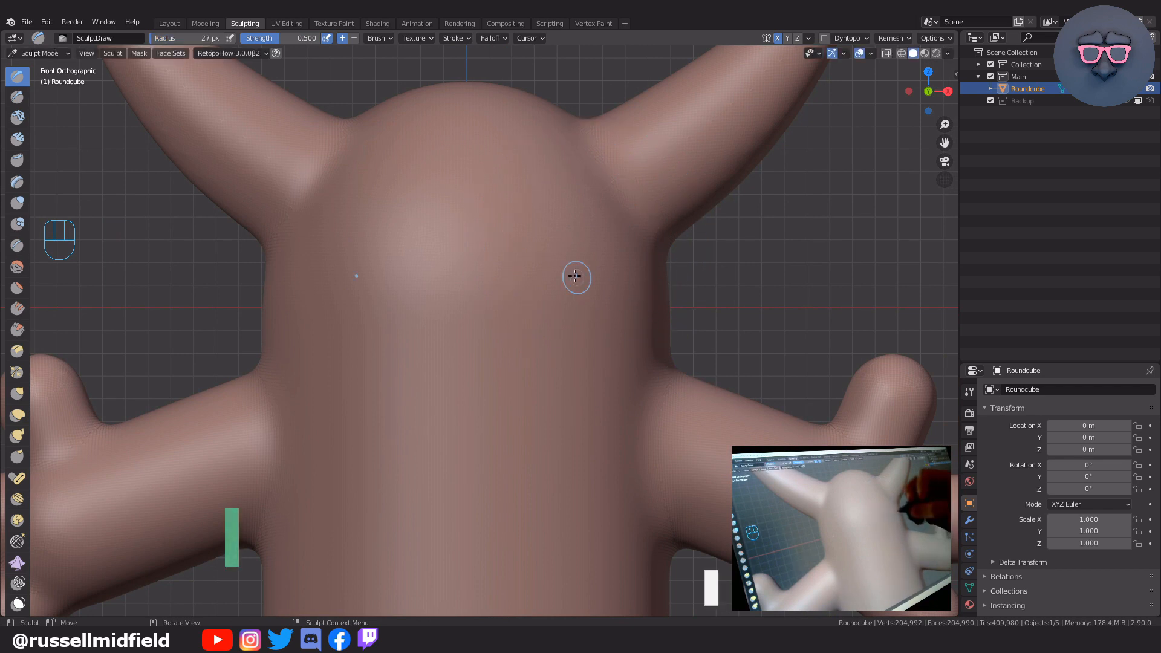
key("f")
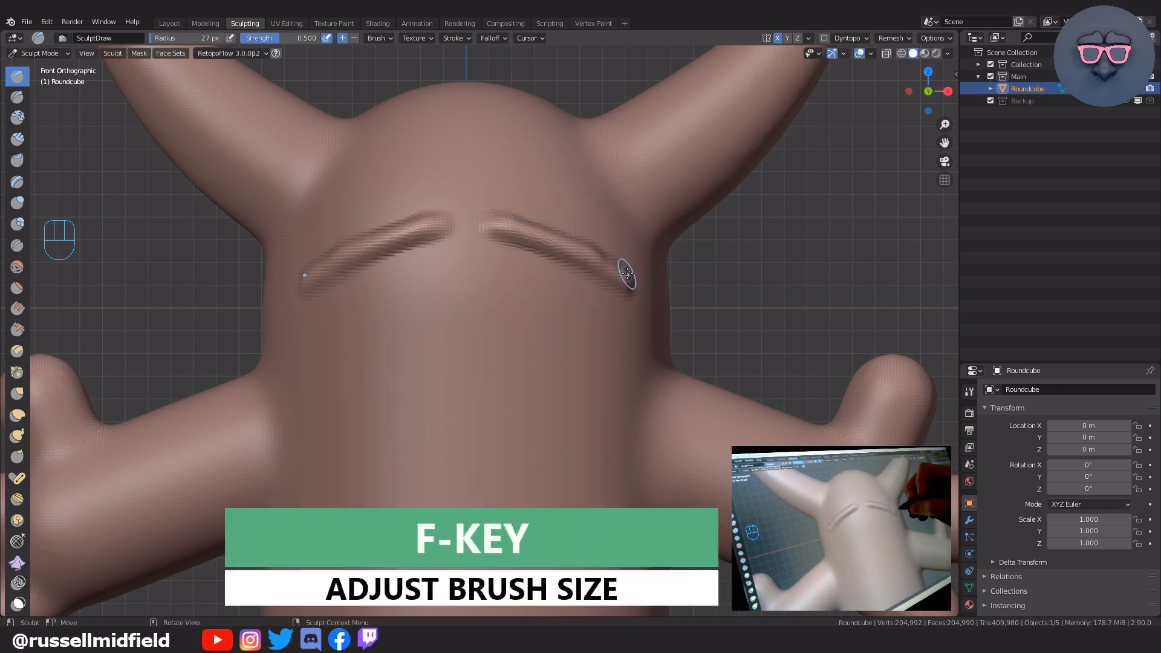
key("ctrl+z")
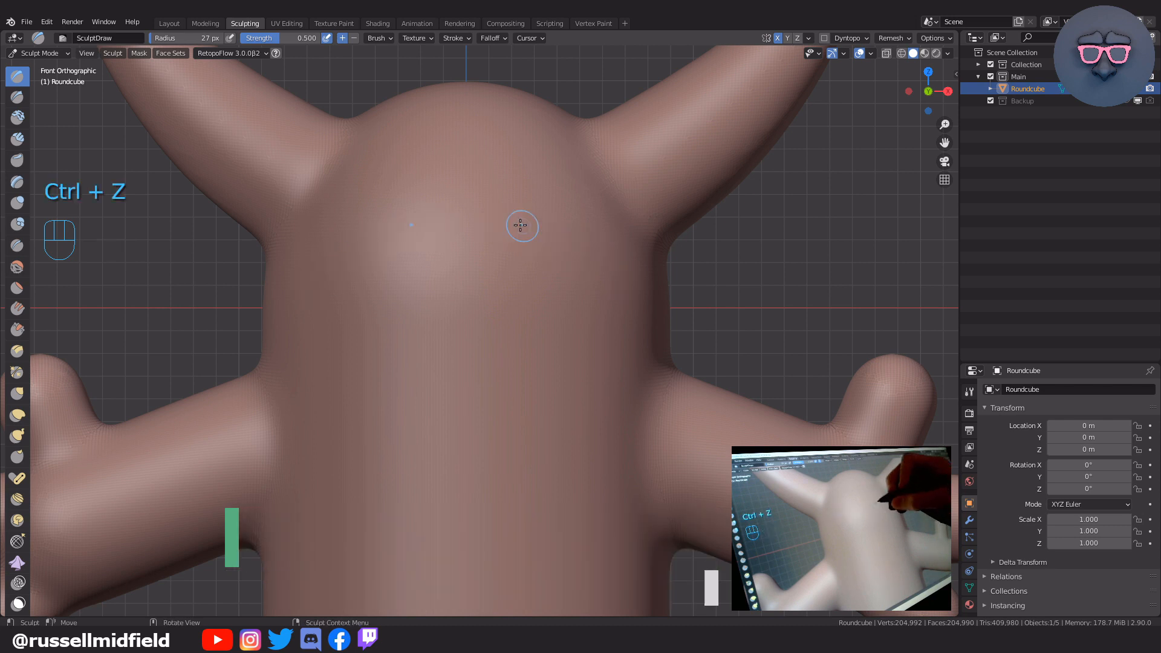
Press two round eye sockets into the monster's face with an enlarged brush
left_click_drag(523, 226, 607, 265)
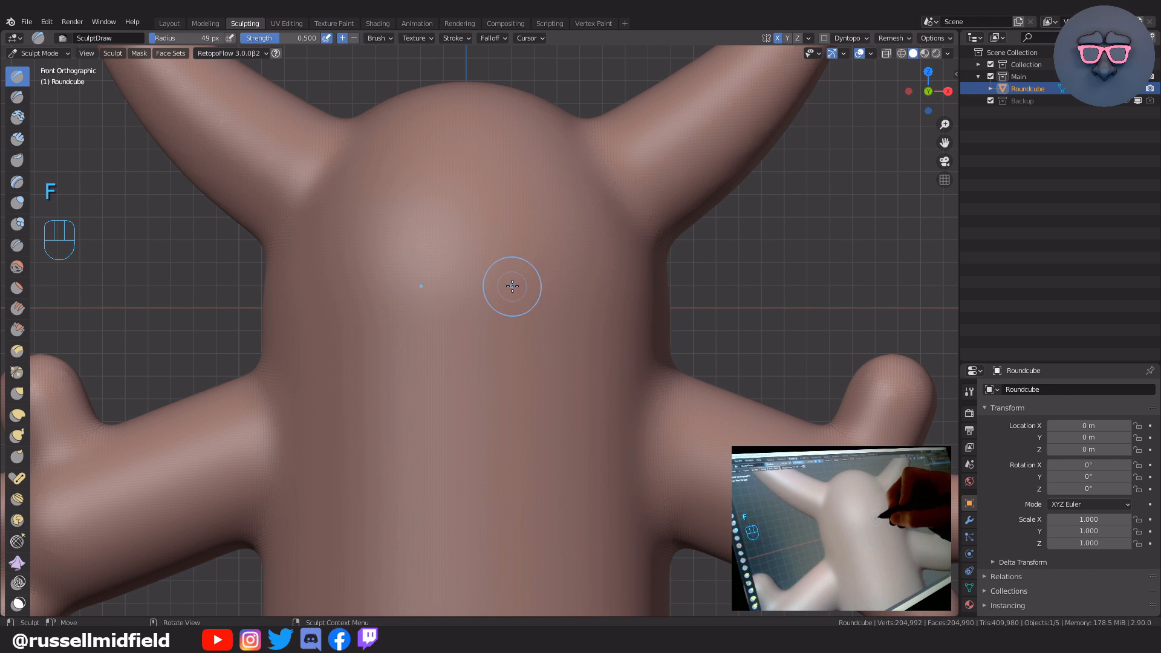
left_click_drag(421, 286, 511, 287)
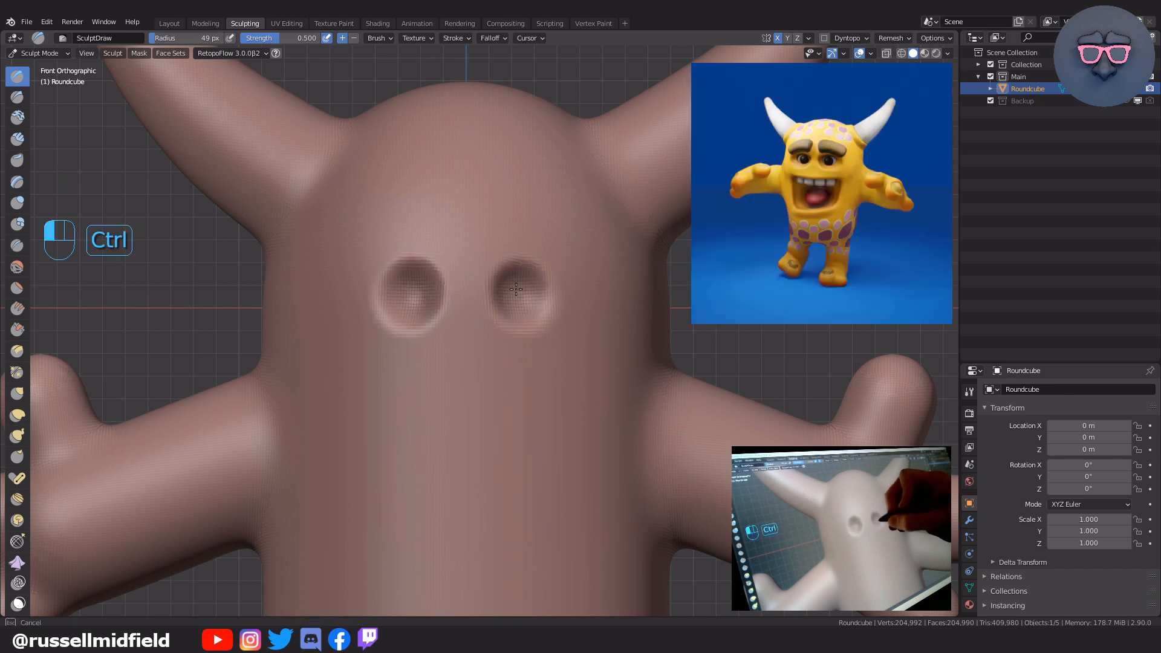
left_click_drag(415, 296, 530, 311)
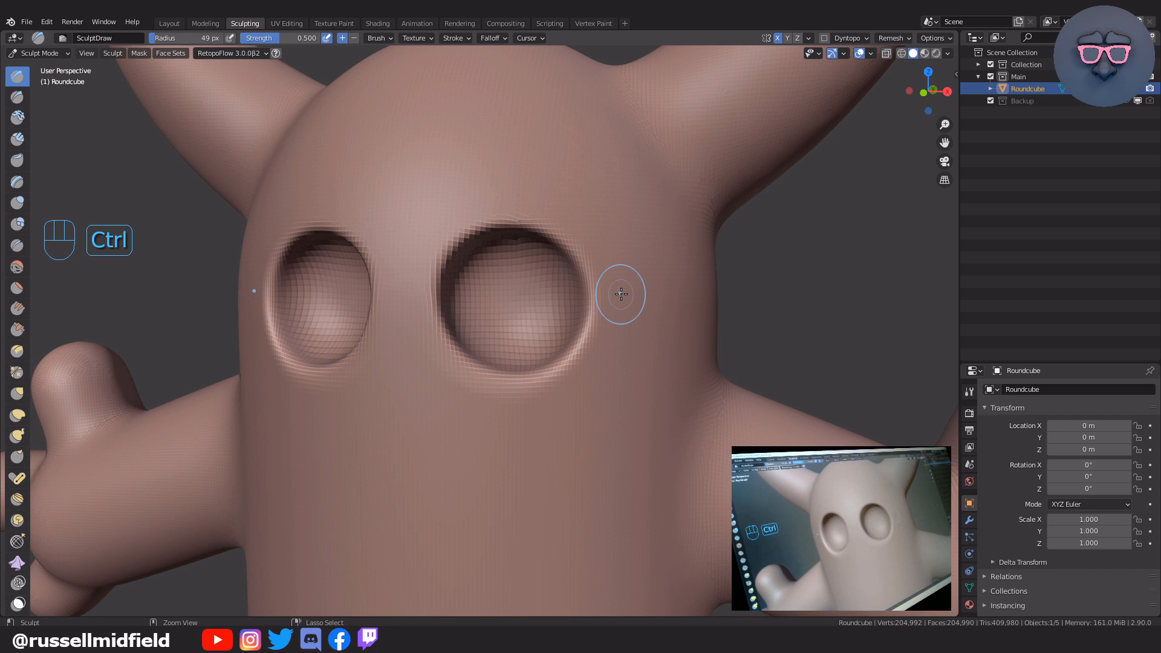
Voxel-remesh the monster to about 199,533 vertices, keeping both eye sockets
key("ctrl+r")
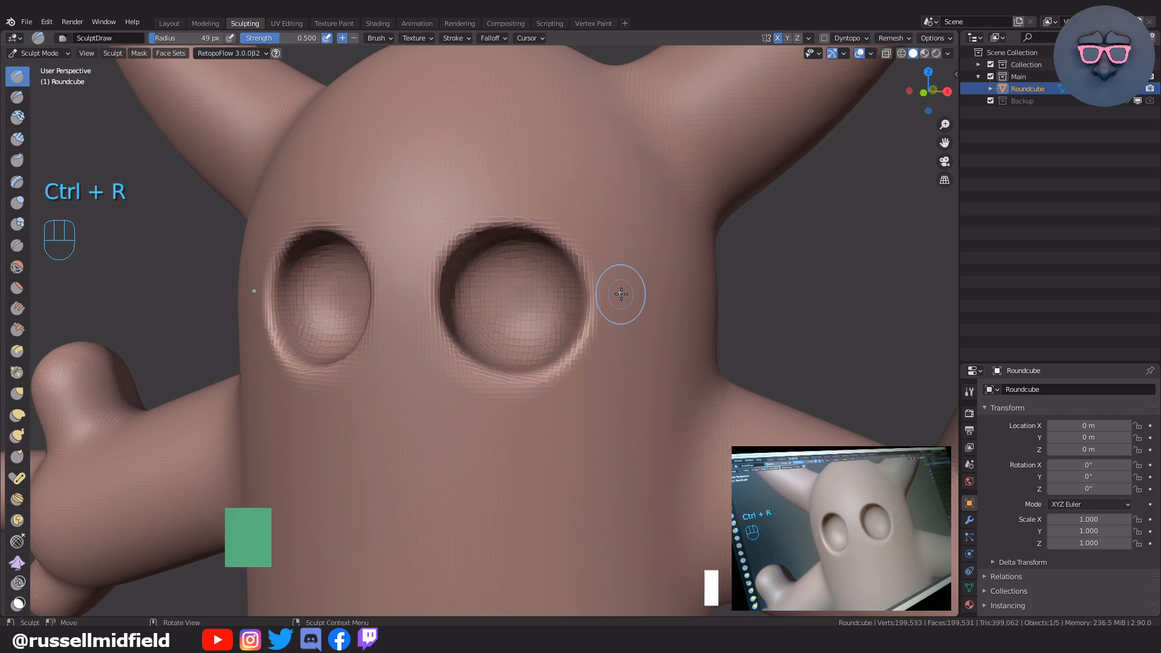
key("ctrl+r")
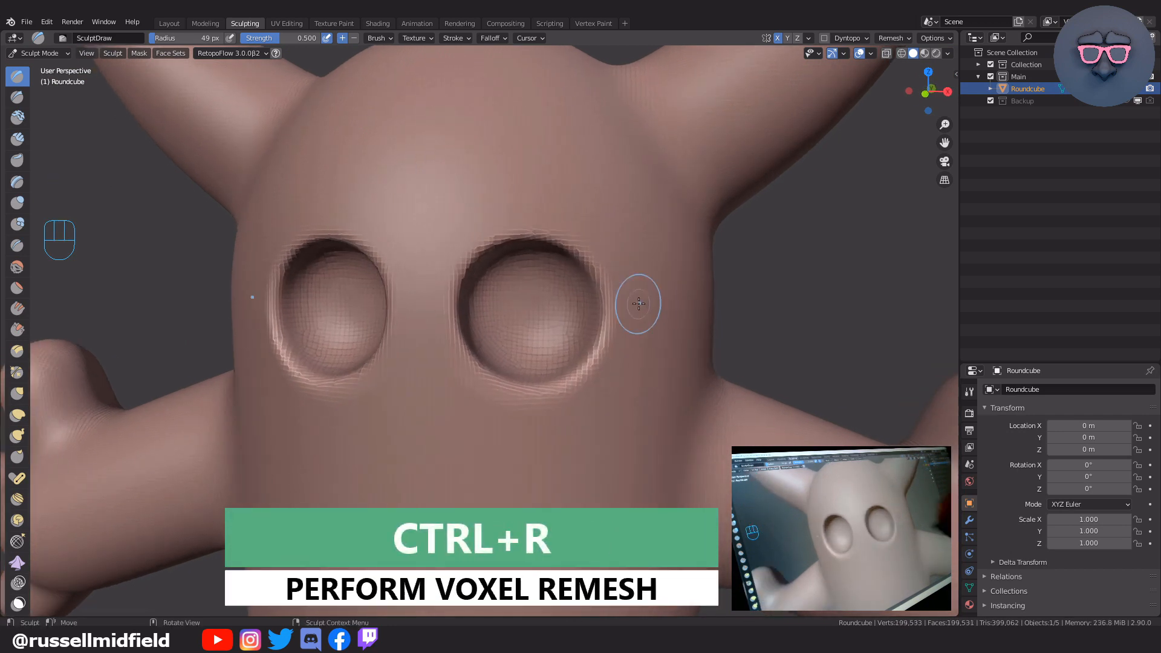
key("f")
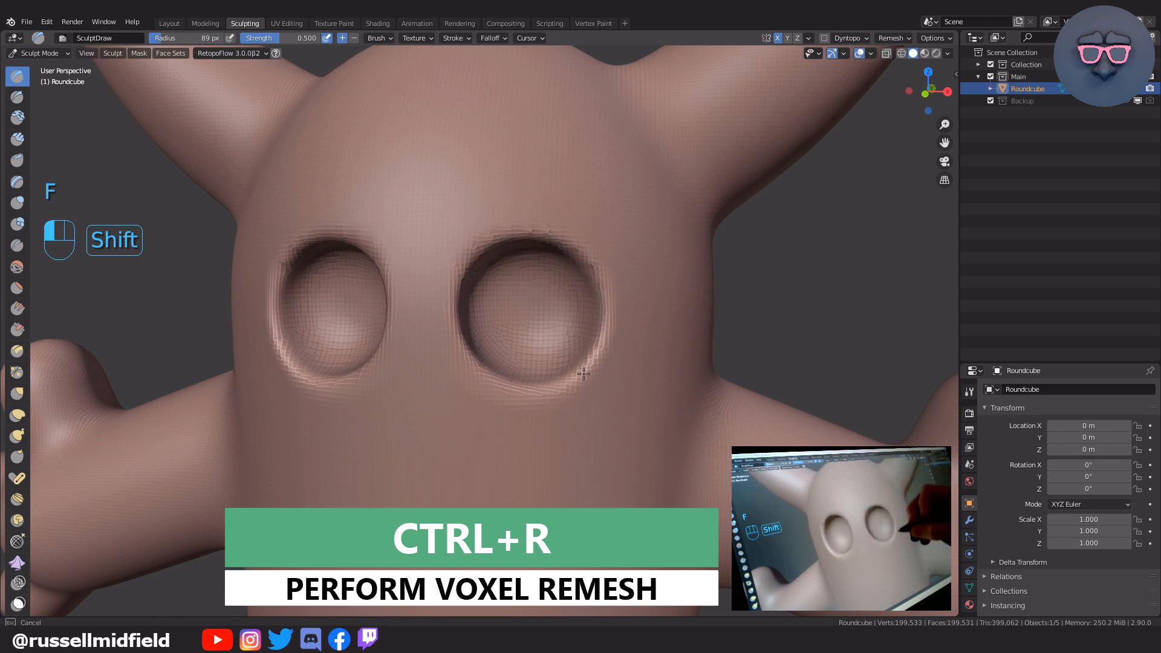
key("ctrl+r")
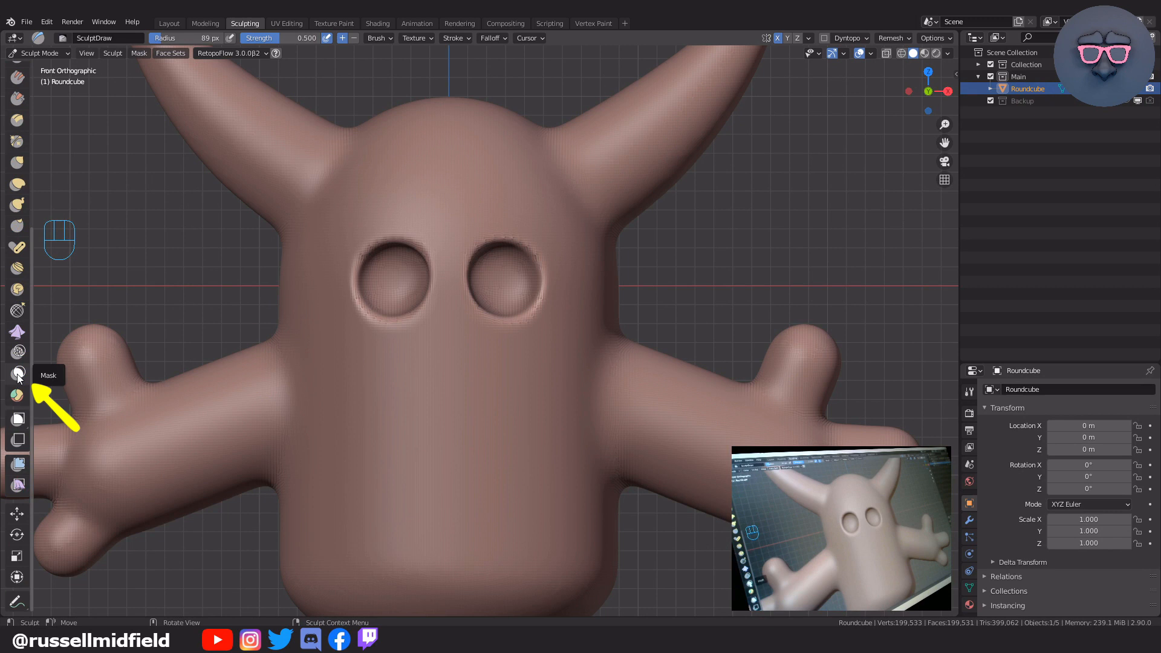
Mask a rectangular mouth area below the eyes and invert so only it stays free
key("m")
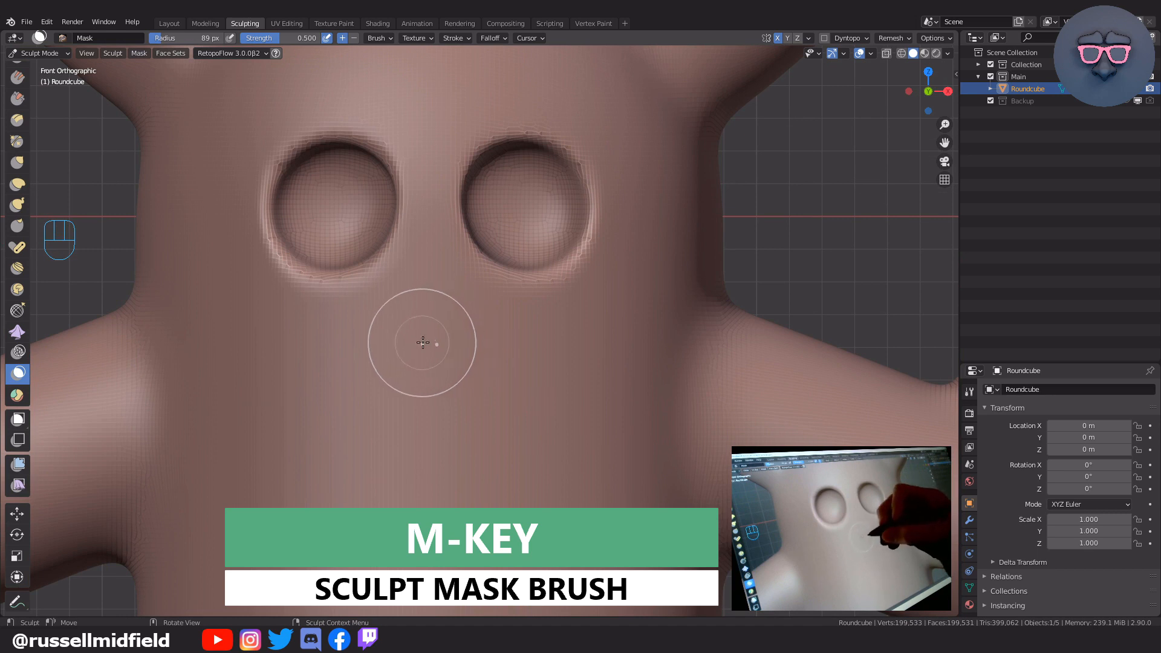
key("shift+f")
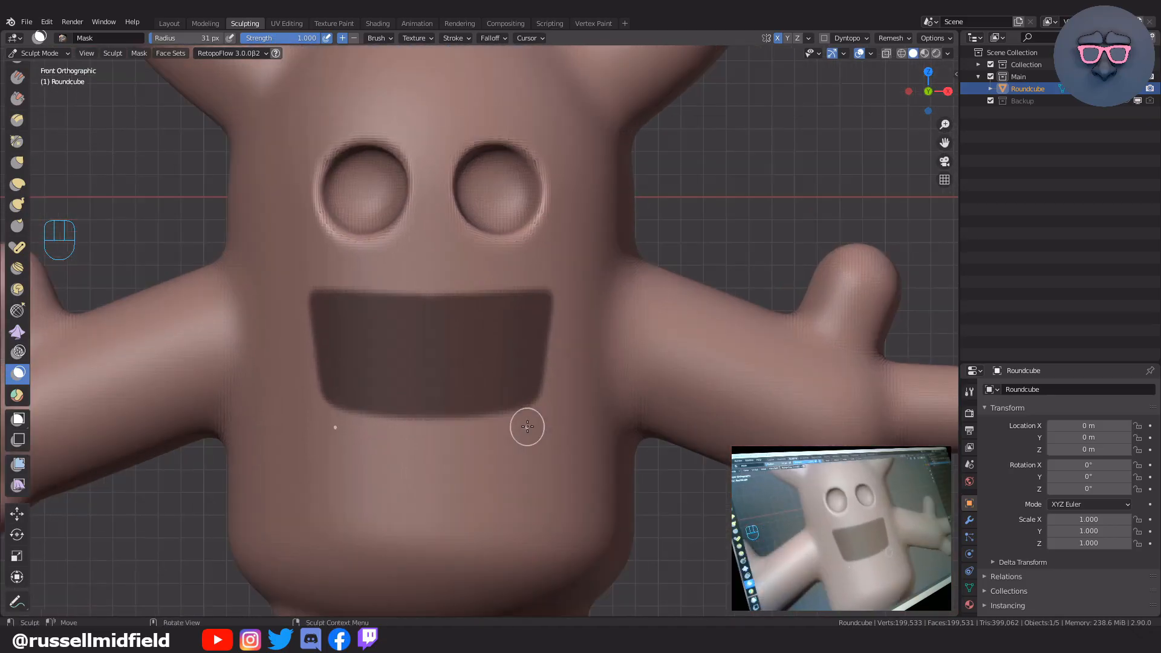
mouse_move(17, 184)
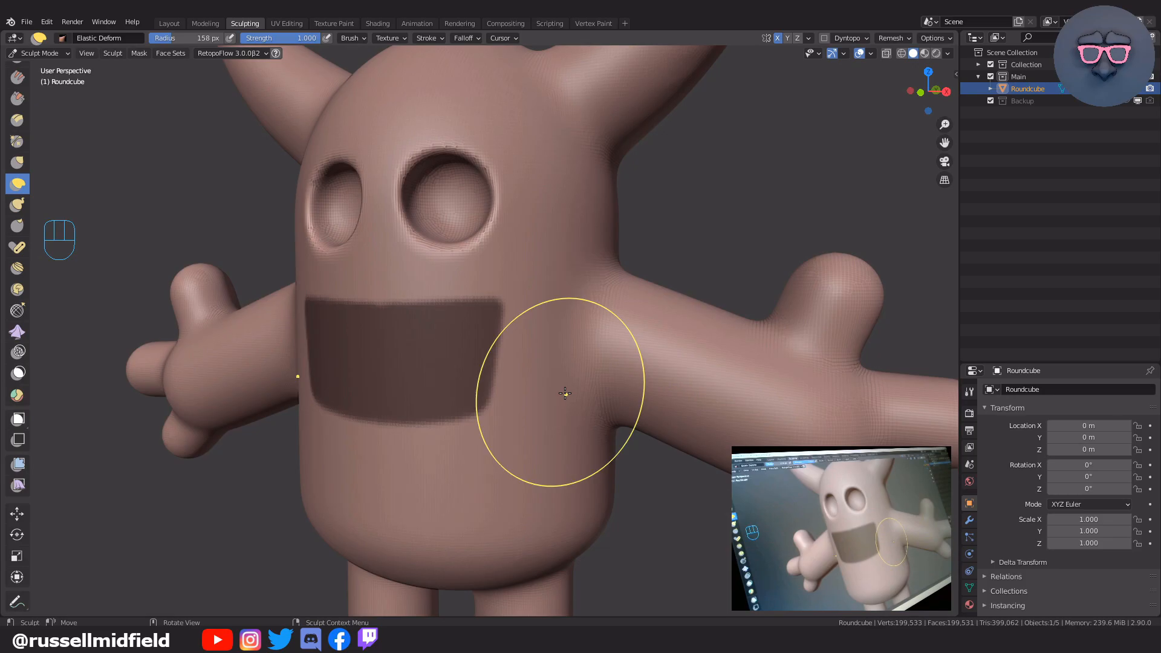
key("ctrl+i")
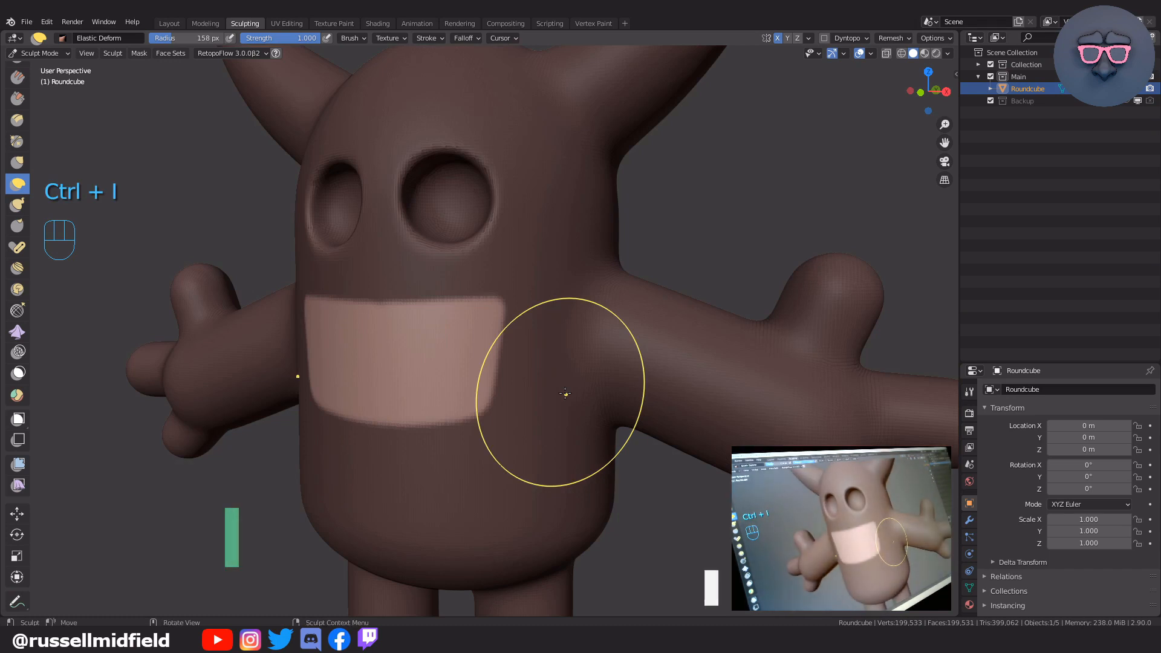
key("ctrl+i")
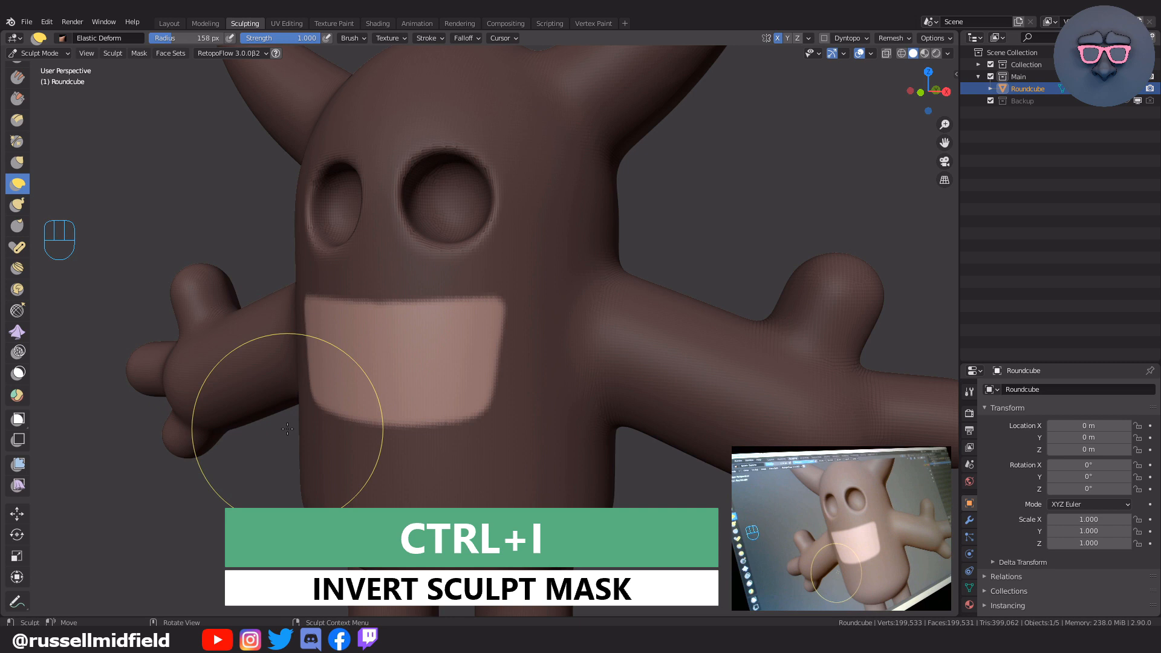
mouse_move(17, 463)
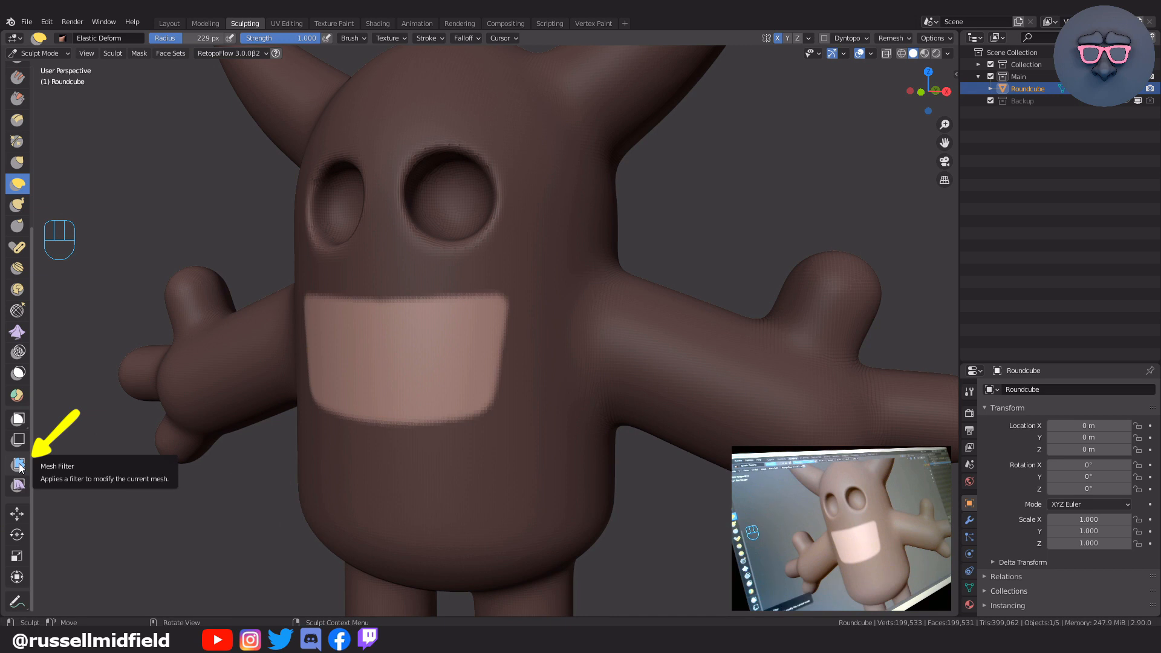
Push the unmasked mouth area back into the face with the Mesh Filter, forming a cavity
left_click(17, 464)
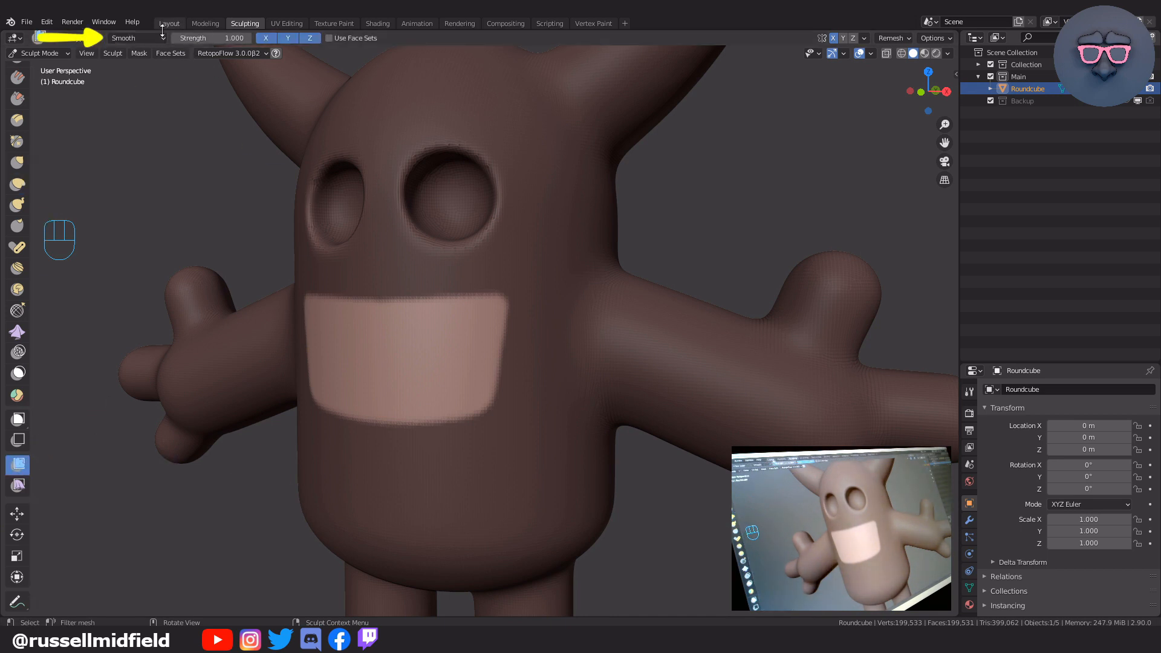
left_click(137, 38)
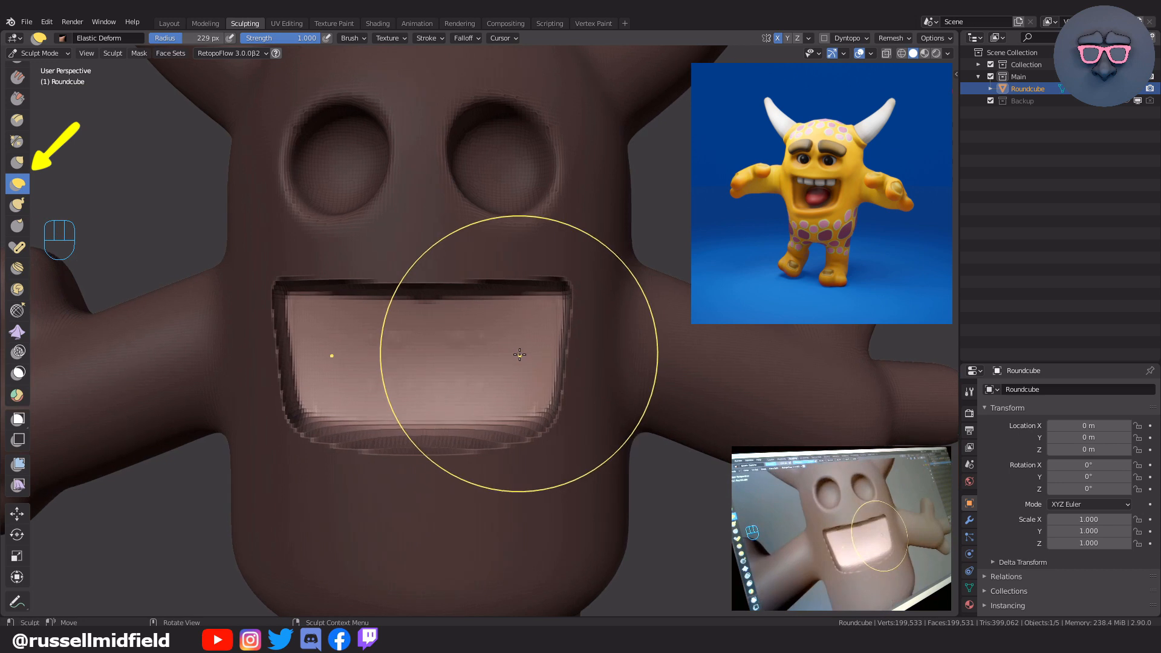
left_click_drag(518, 355, 491, 324)
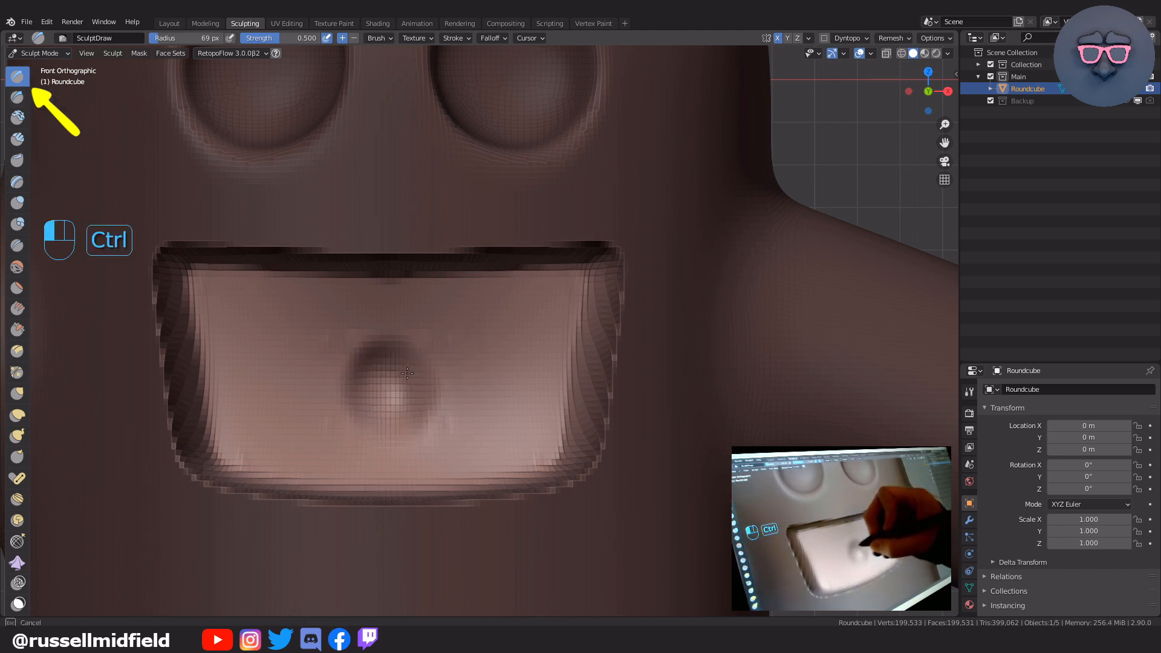
Build a round bulge inside the mouth cavity and remesh to about 204,089 vertices
left_click_drag(407, 374, 370, 437)
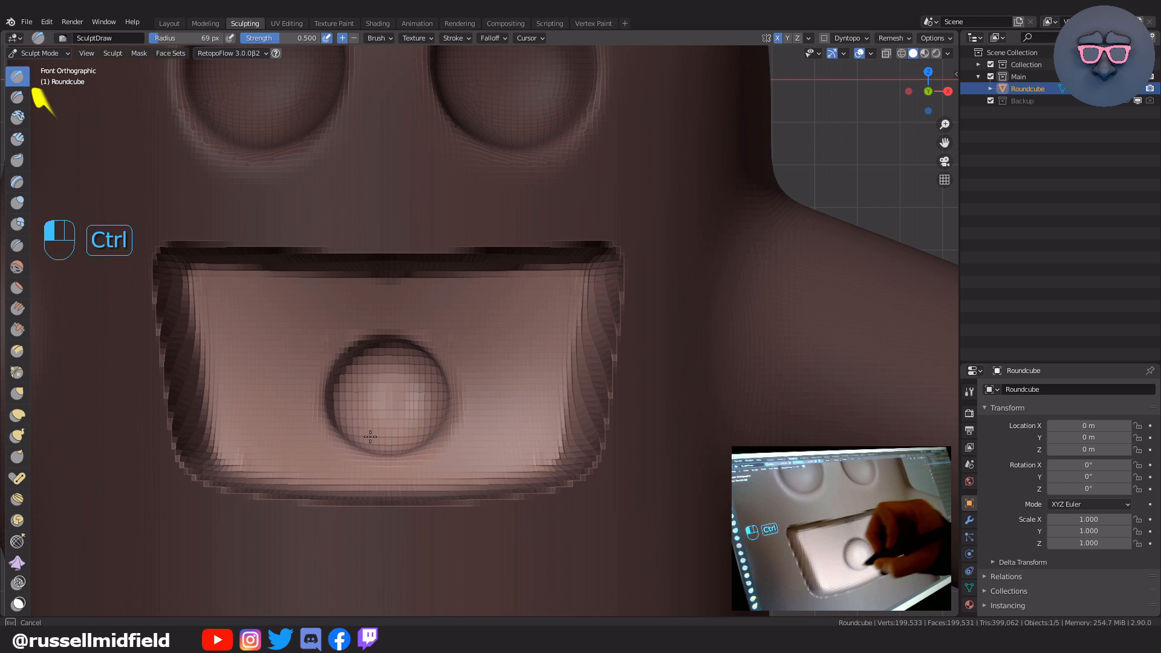
left_click_drag(370, 436, 380, 438)
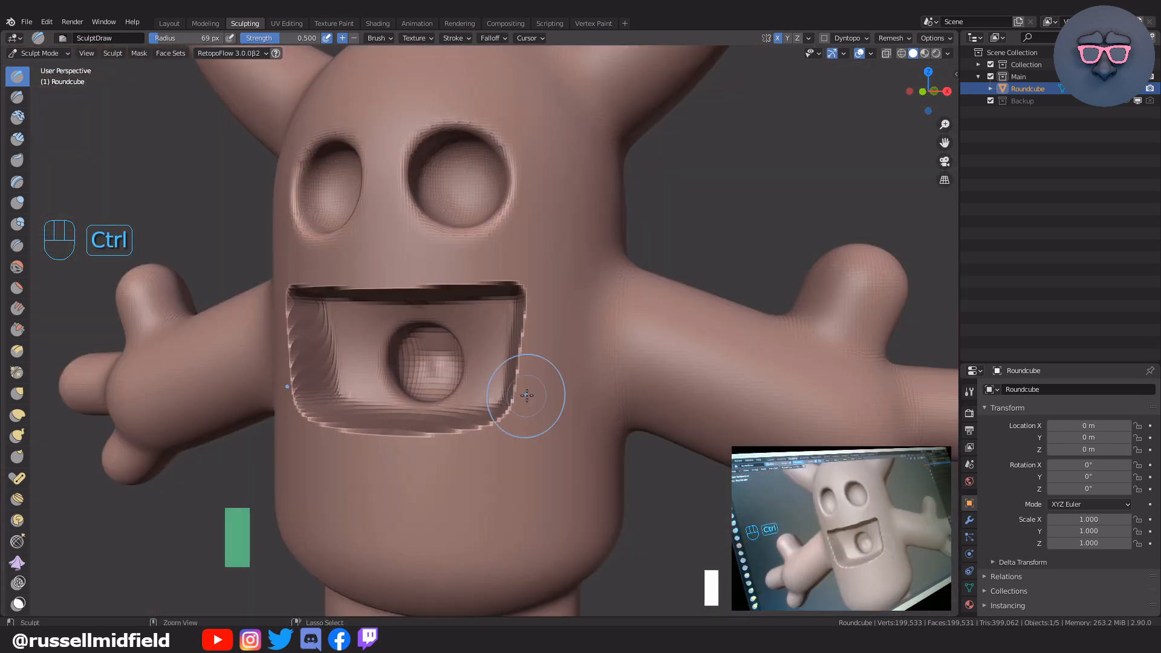
key("ctrl+r")
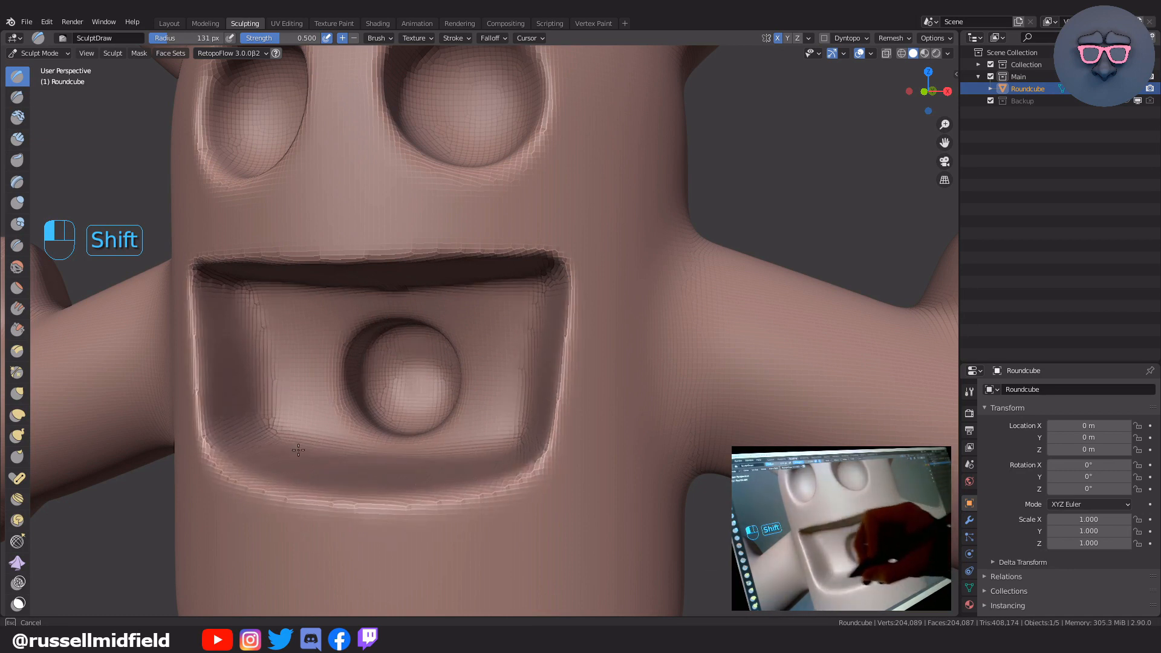
key("KP_1")
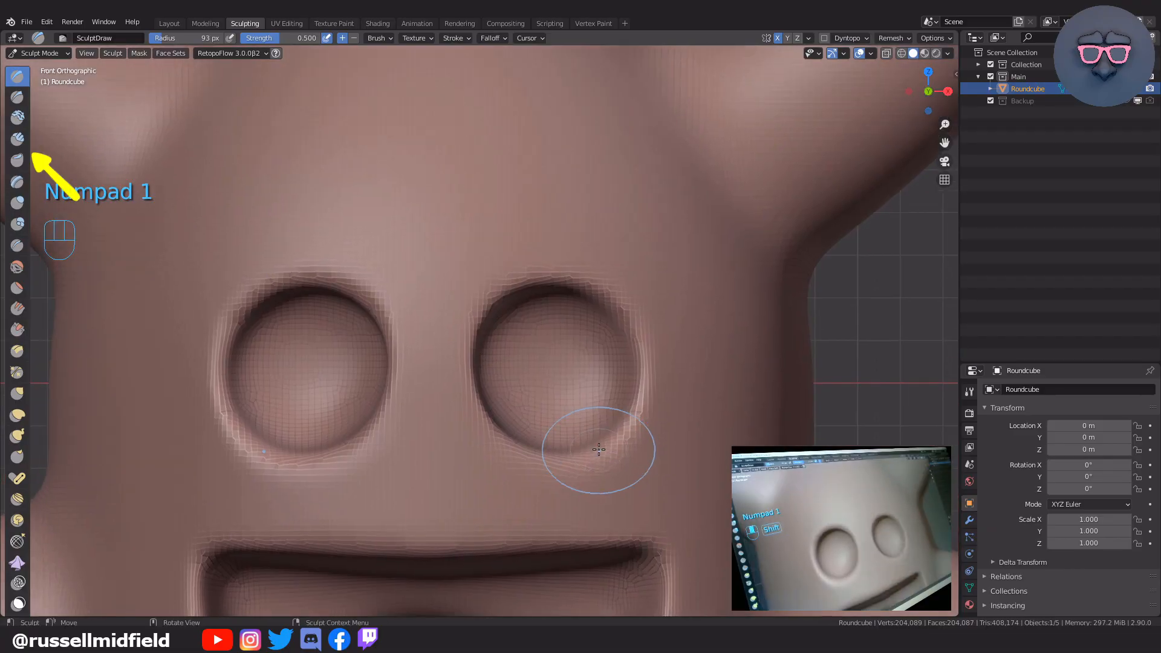
mouse_move(17, 137)
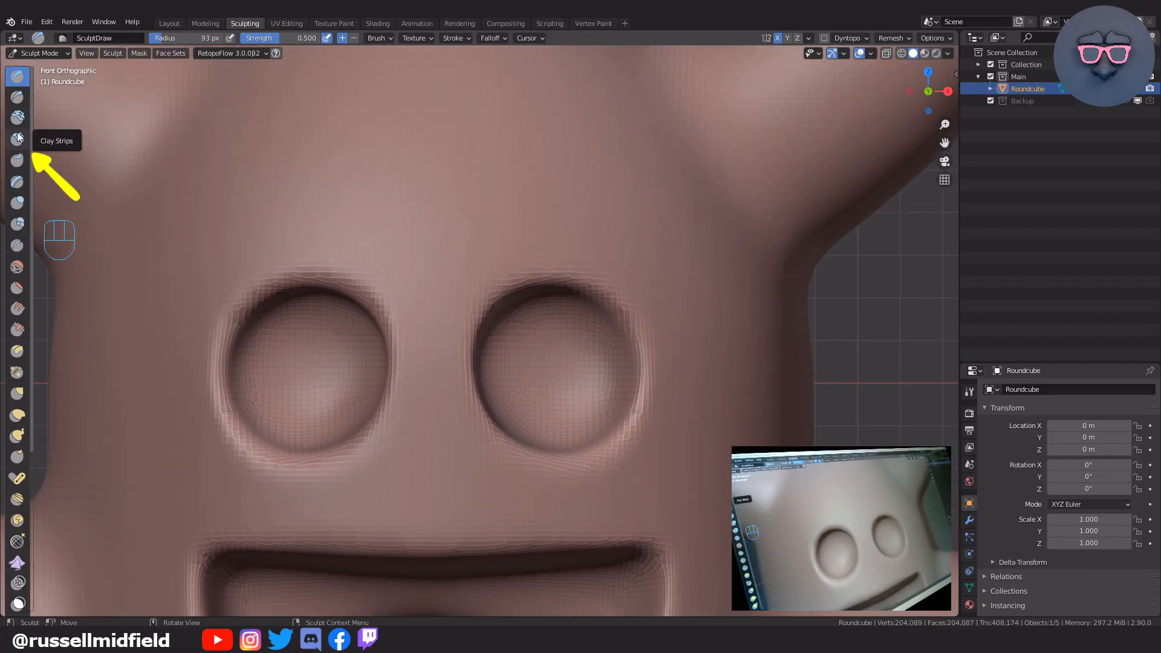
Add rough Clay Strips texture across the top of the head with a small, strong brush
left_click(18, 138)
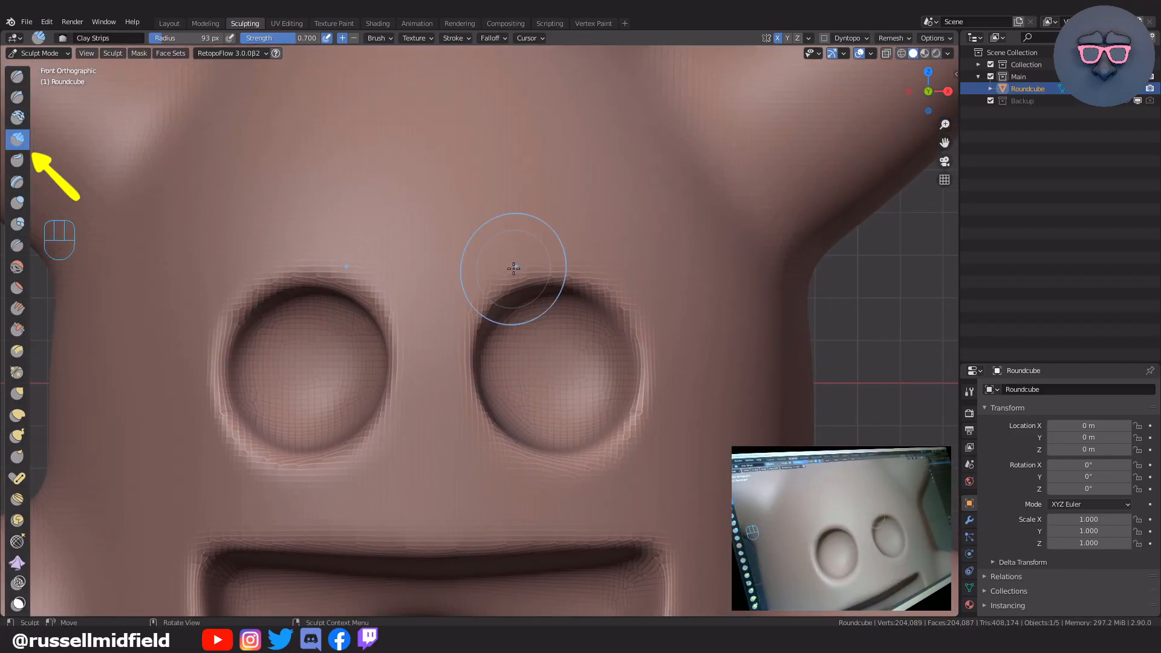
key("f")
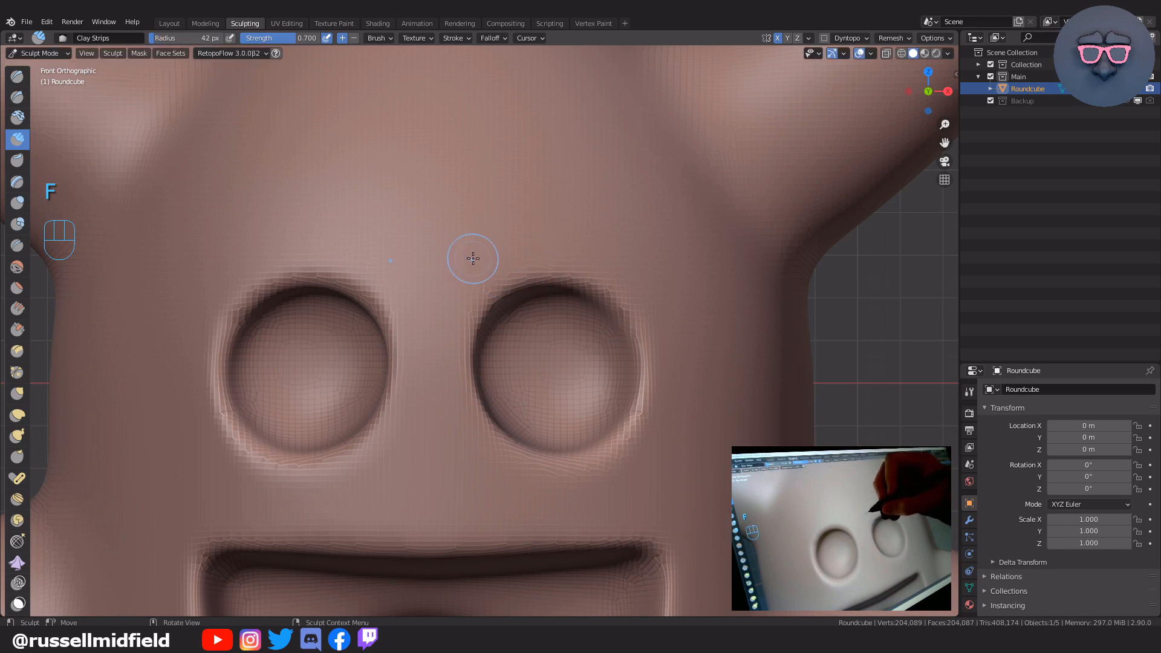
key("shift+f")
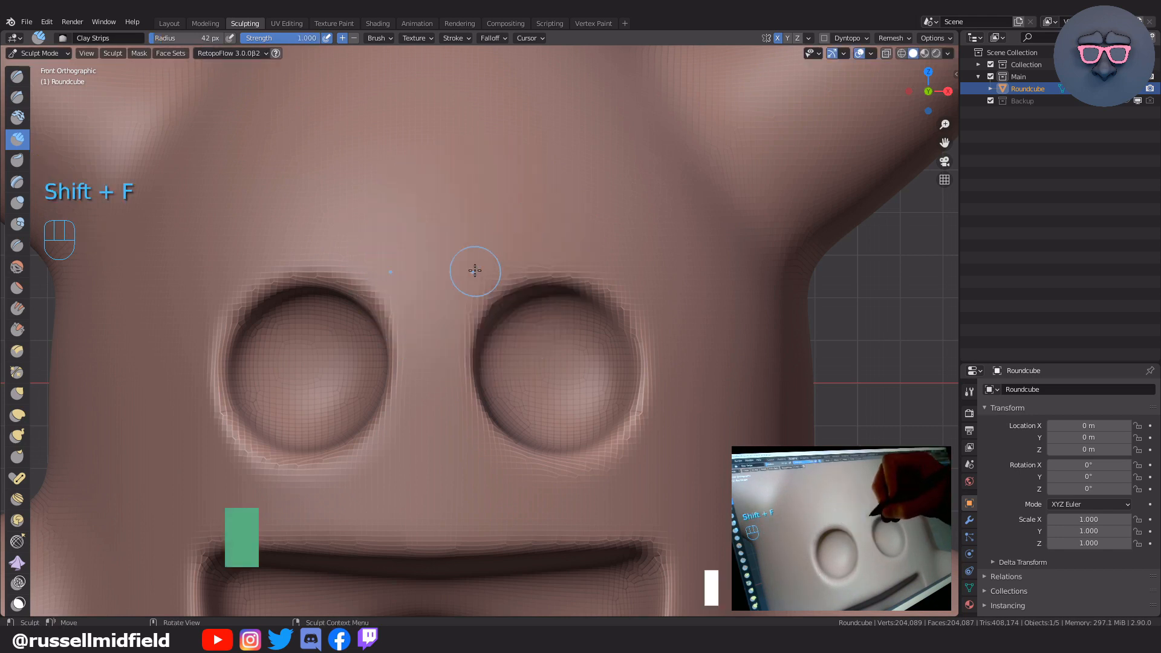
key("shift+f")
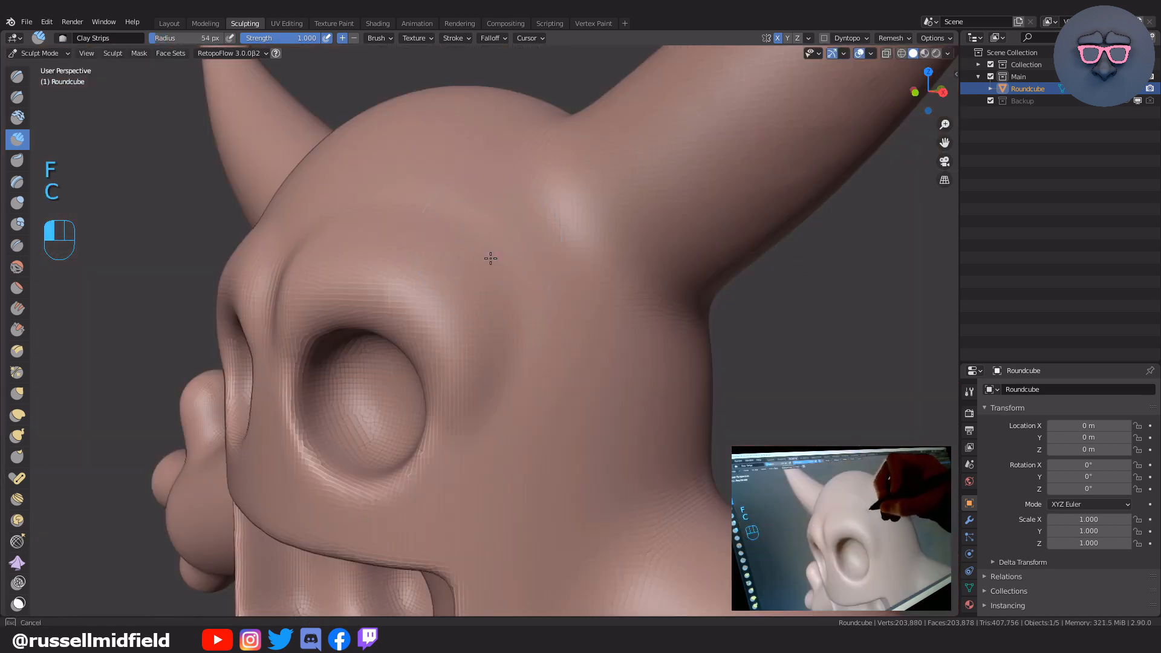
left_click_drag(489, 259, 593, 229)
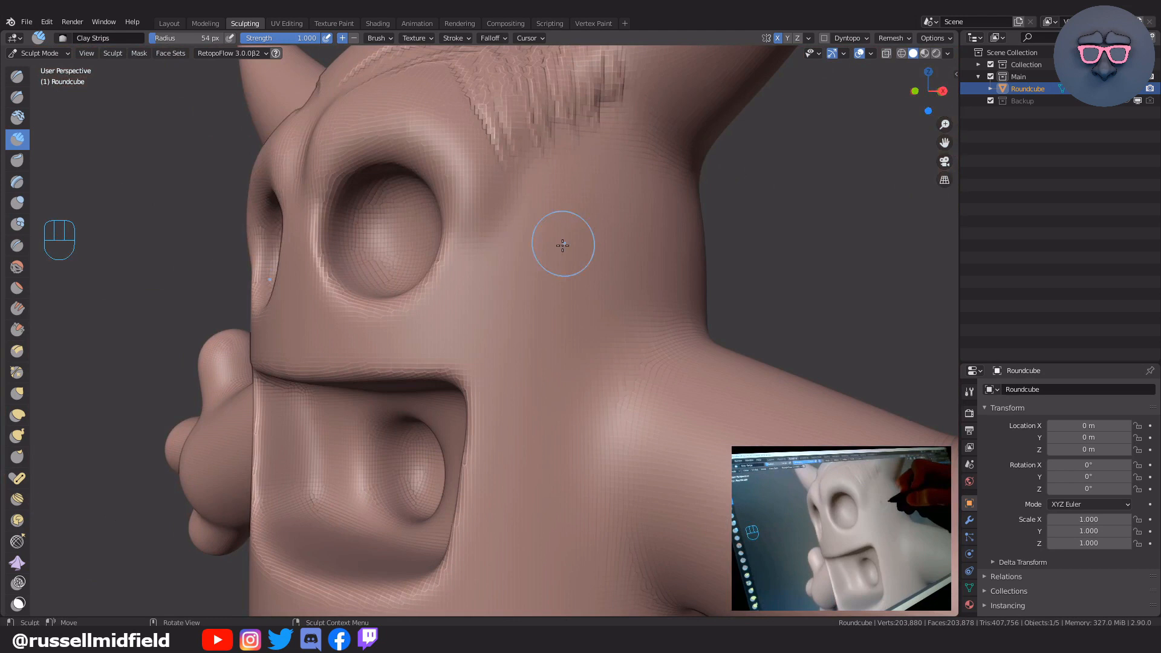
Lay clay-strip texture on the brow and the cheek beside the eye
left_click_drag(562, 245, 491, 307)
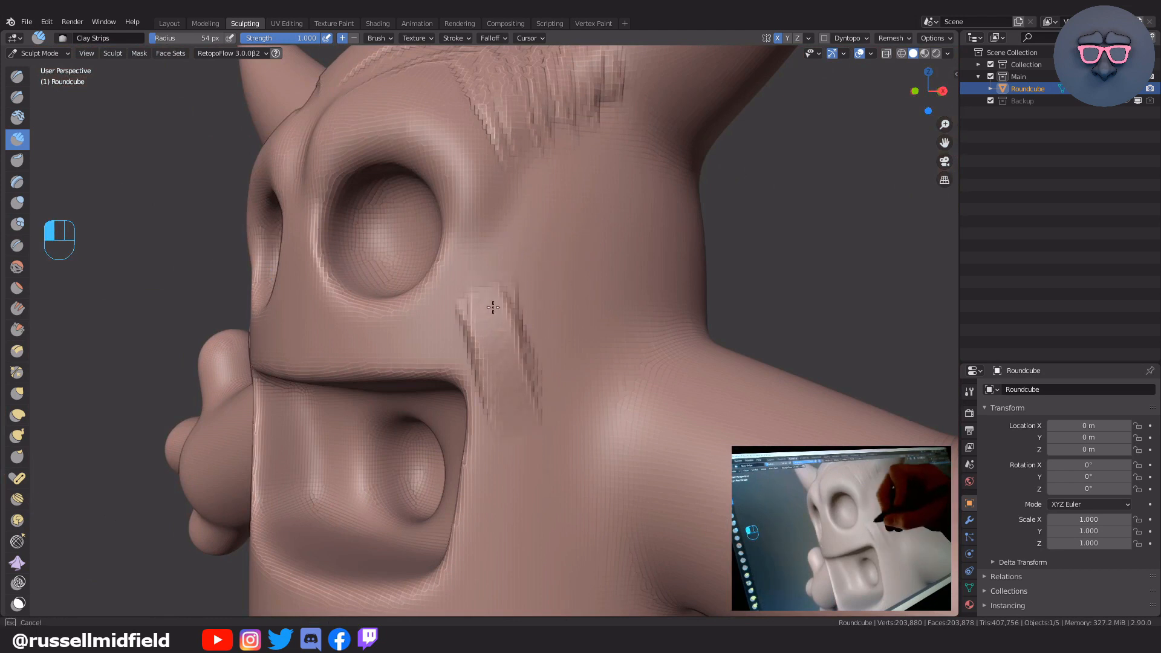
left_click_drag(492, 307, 628, 262)
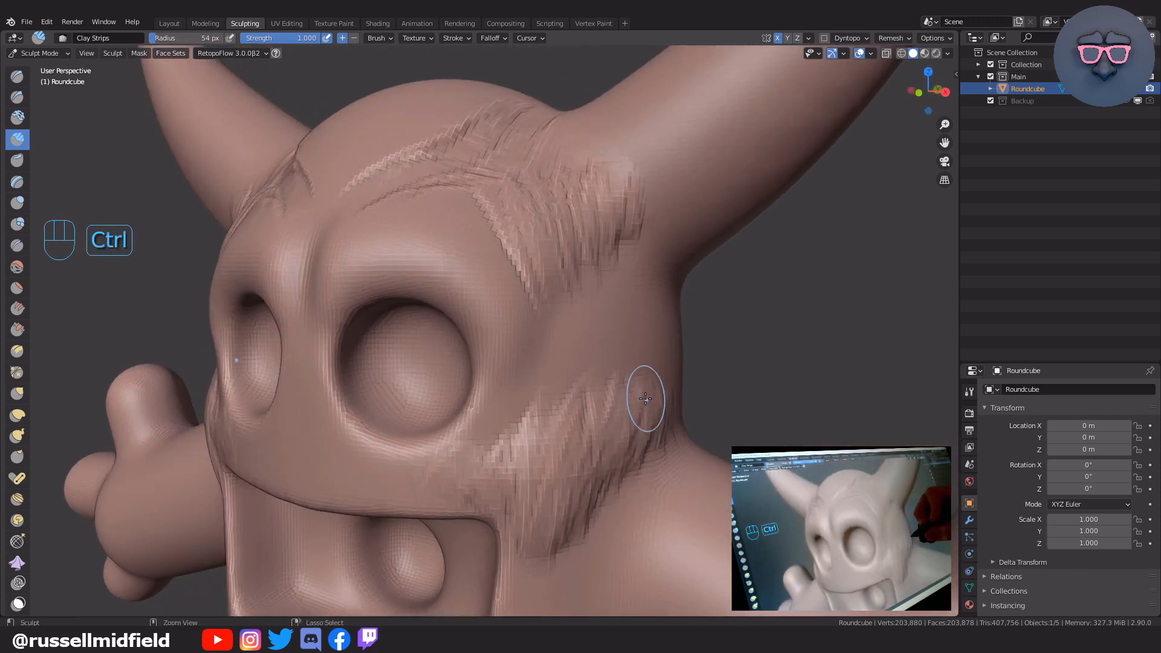
key("f")
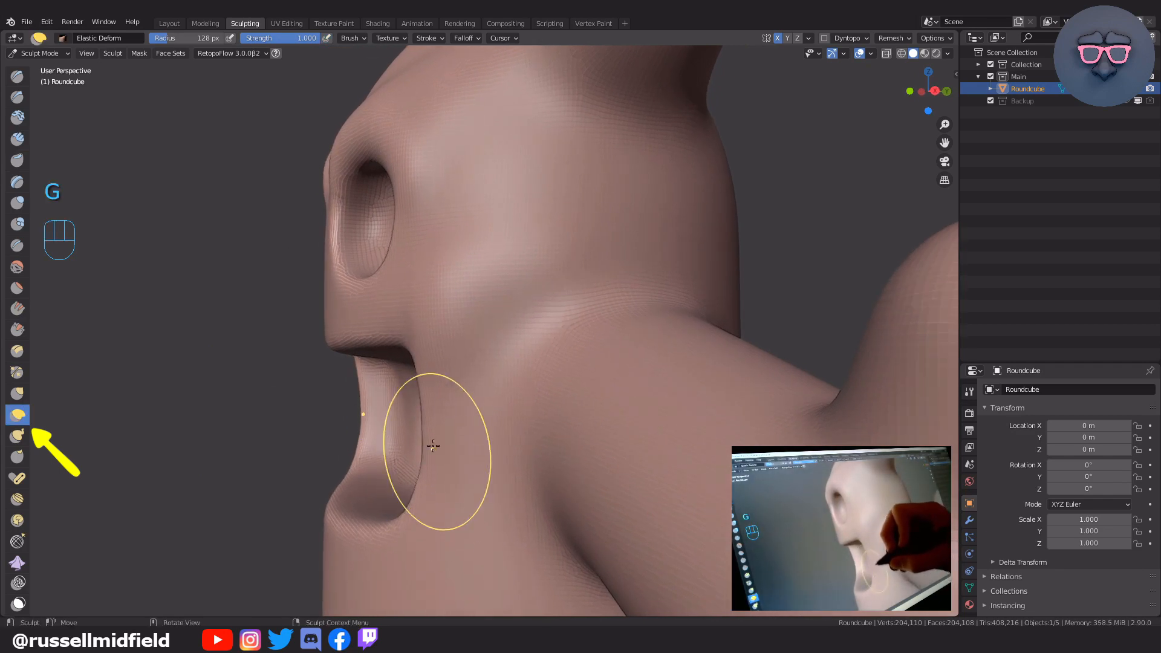
Texture the belly below the mouth with clay strokes and set the remesh voxel size to about 0.1471
key("KP_1")
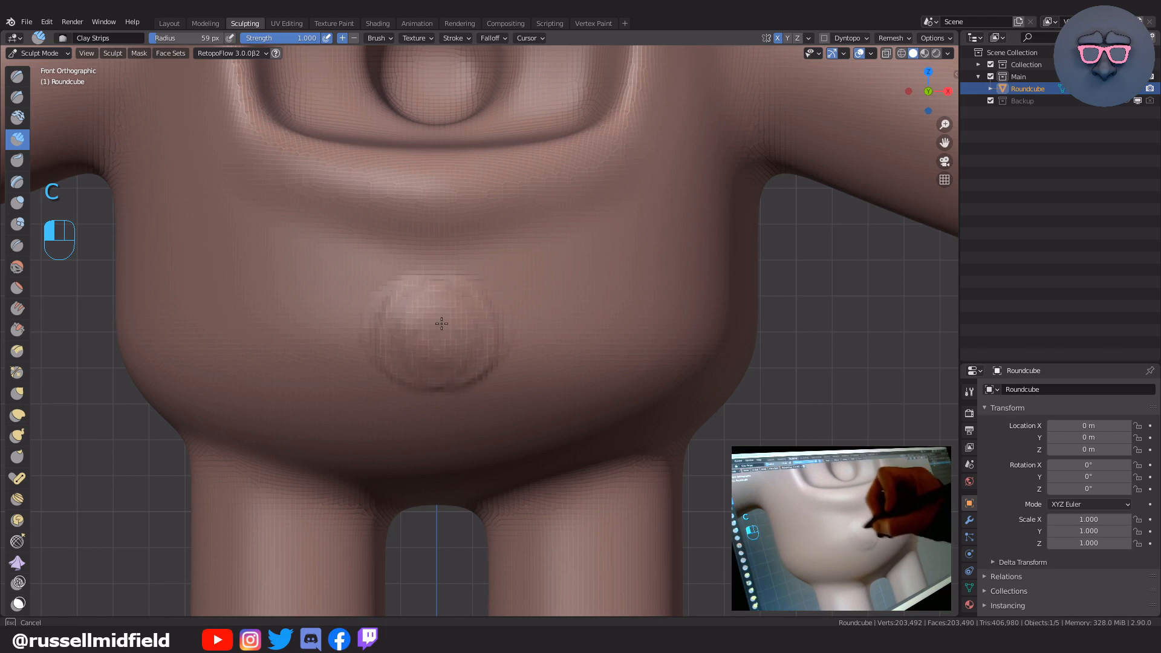
left_click_drag(441, 324, 581, 282)
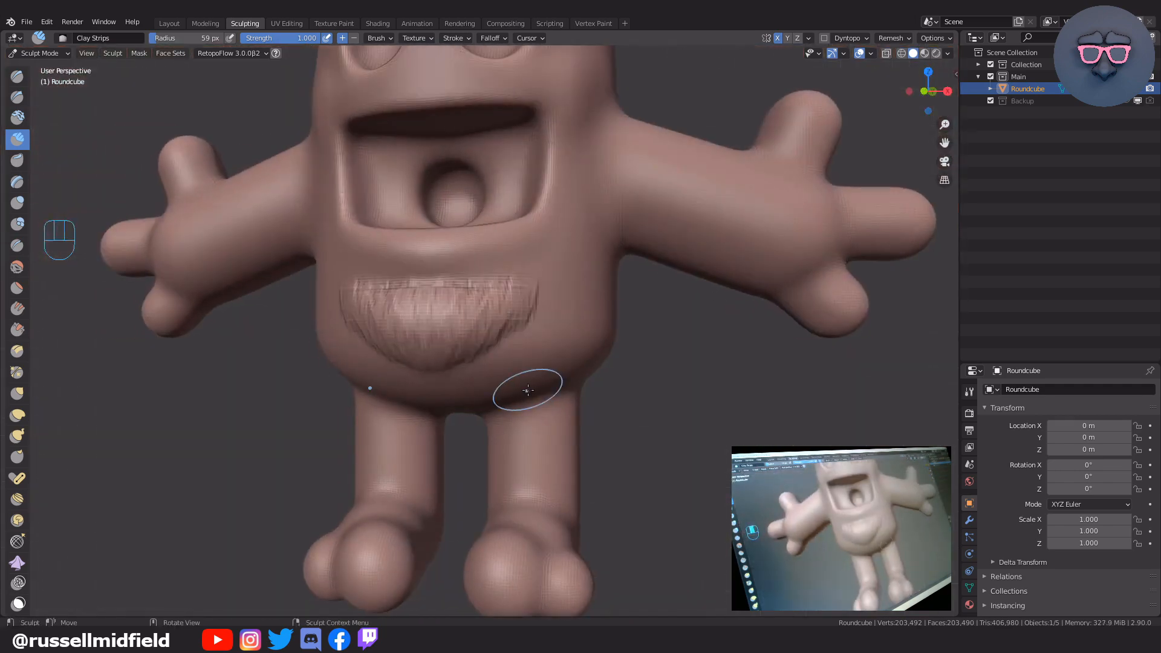
key("shift+r")
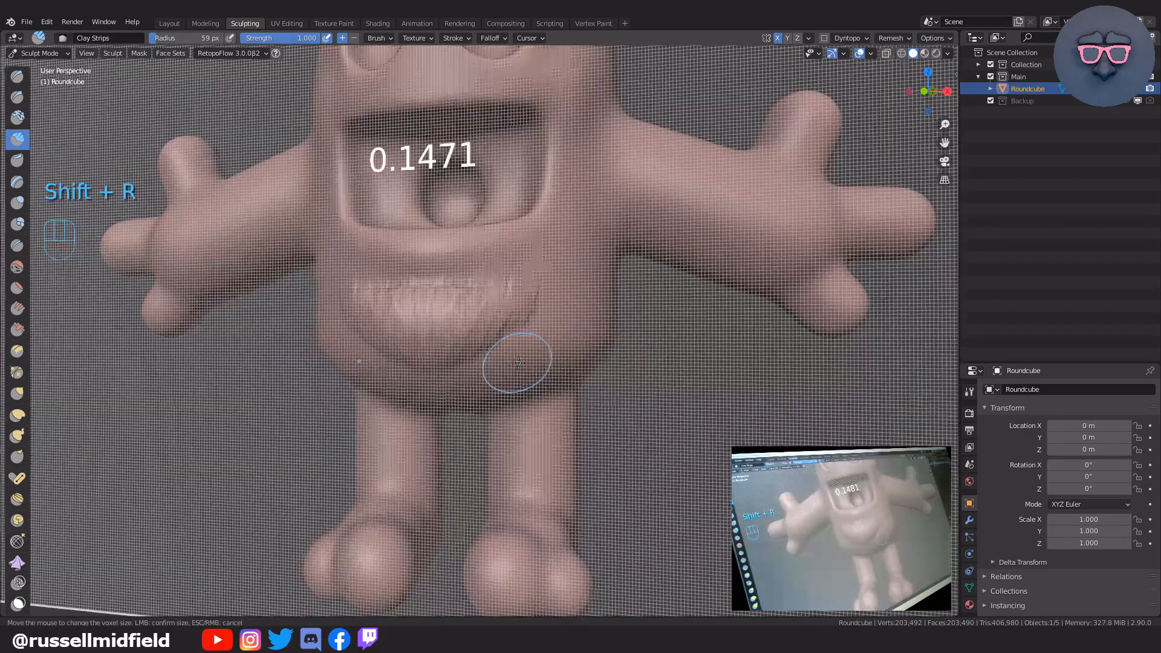
left_click(518, 361)
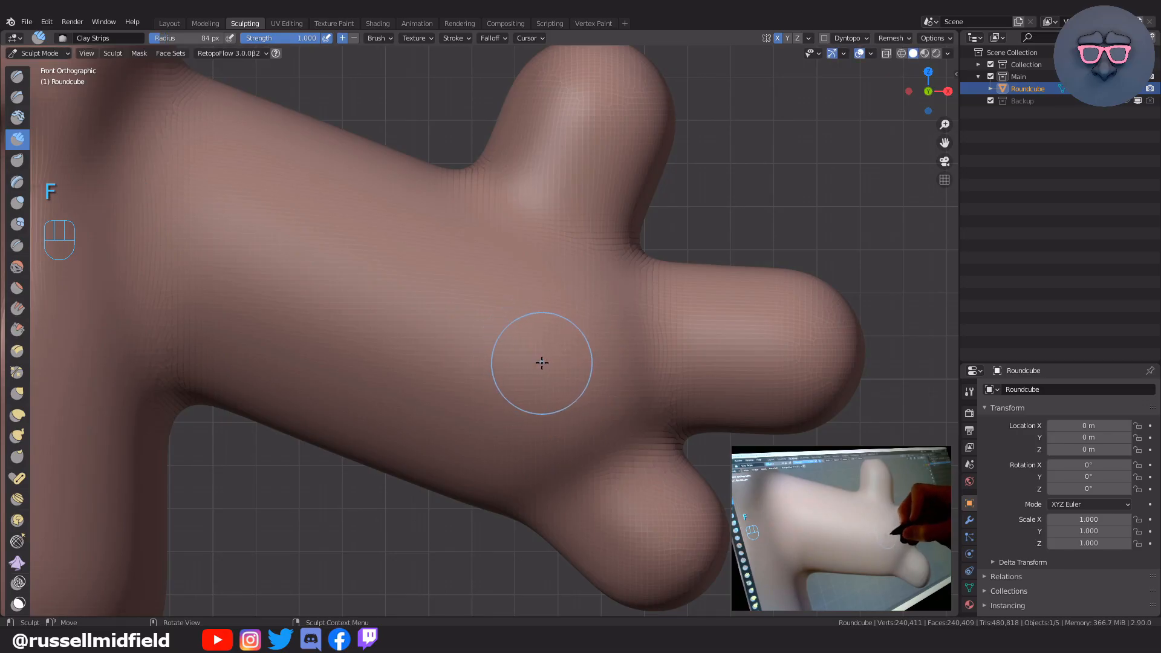
Build up clay strokes across the hand and remesh it even at about 239,700 vertices
left_click_drag(542, 362, 507, 300)
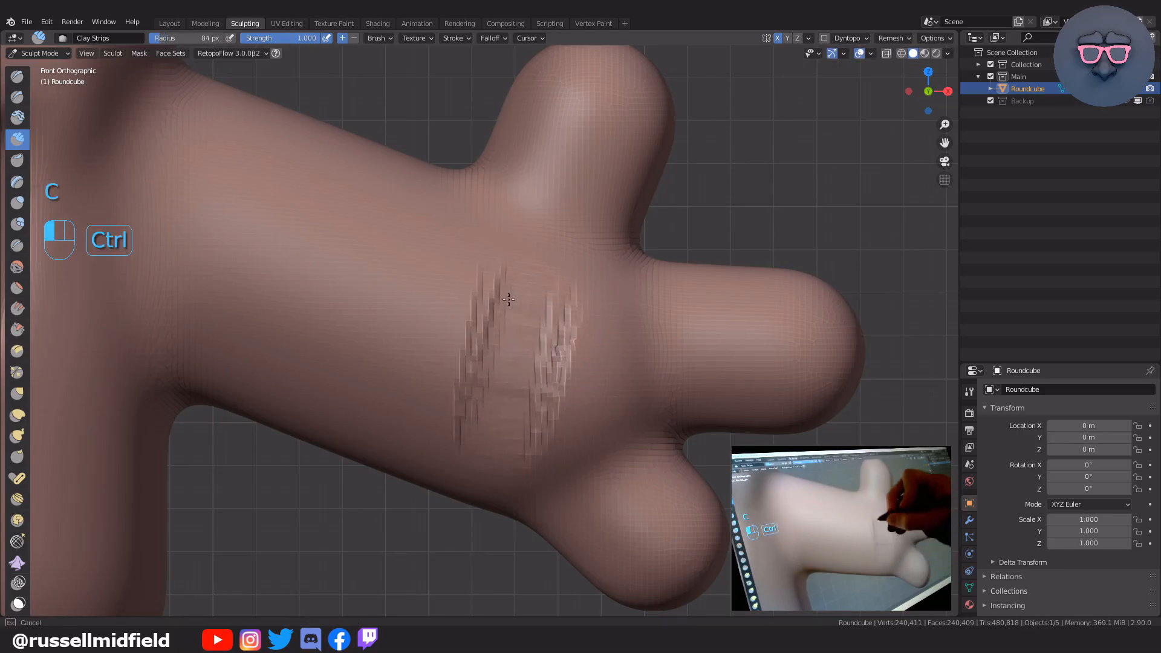
left_click_drag(507, 300, 570, 376)
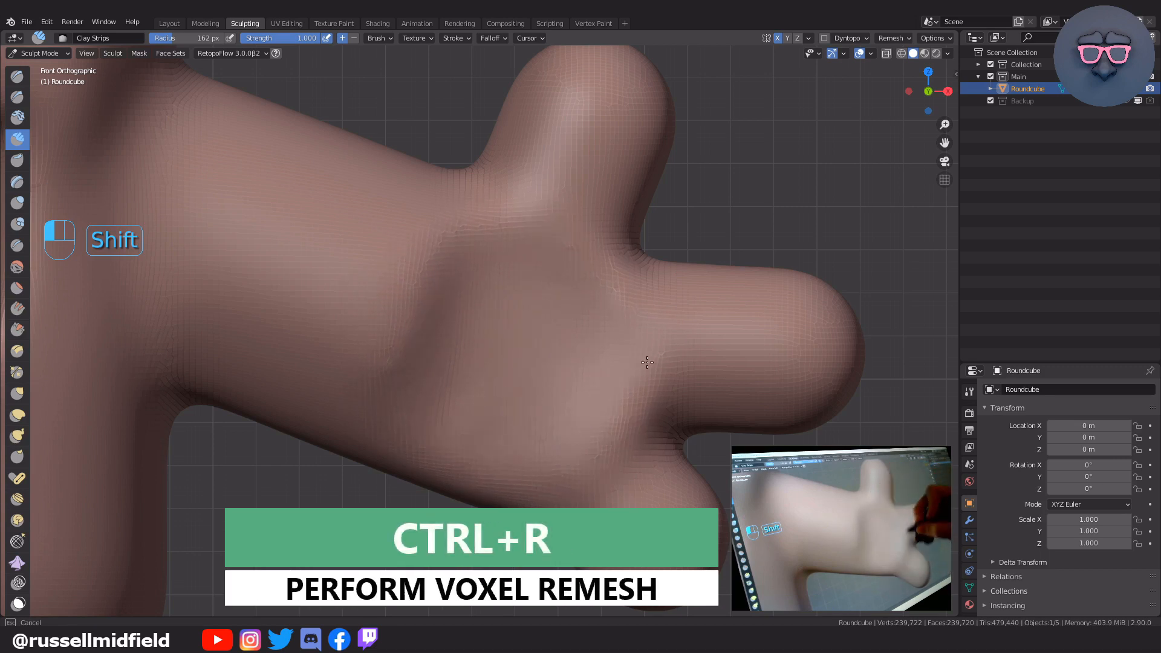
mouse_move(511, 479)
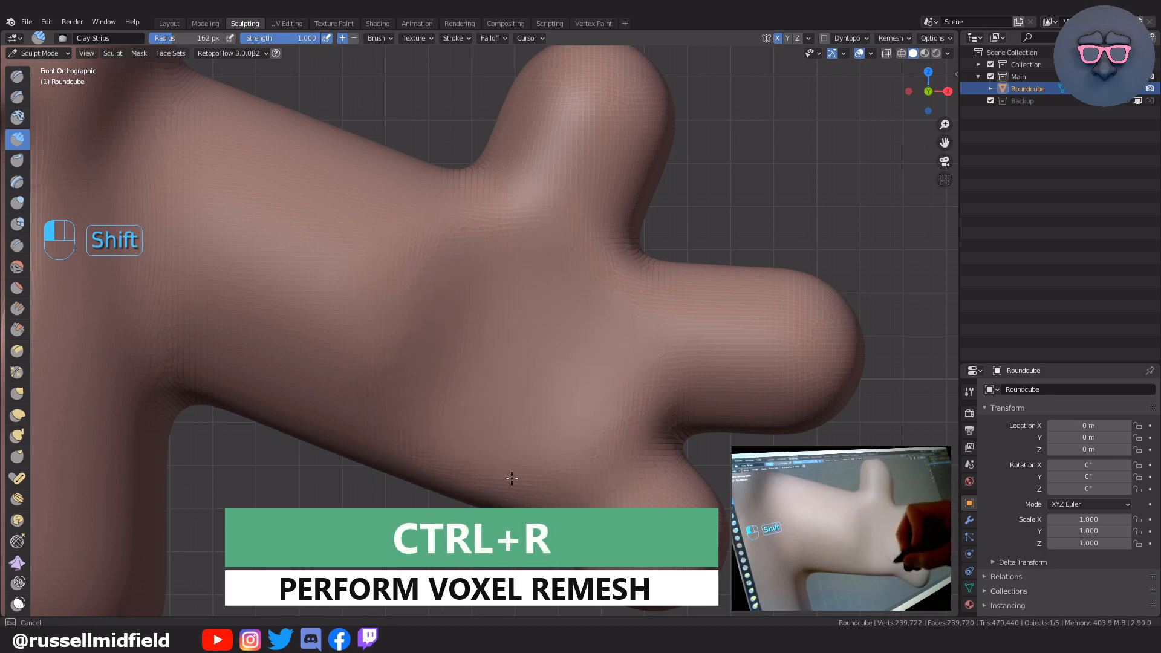
key("KP_1")
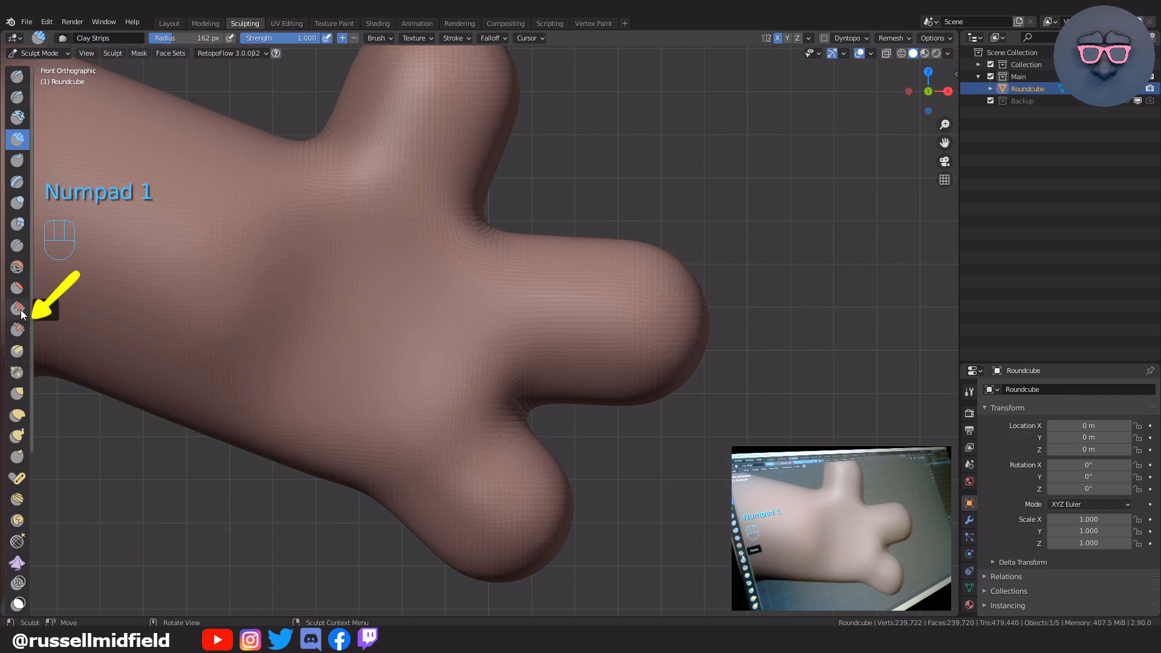
left_click(17, 329)
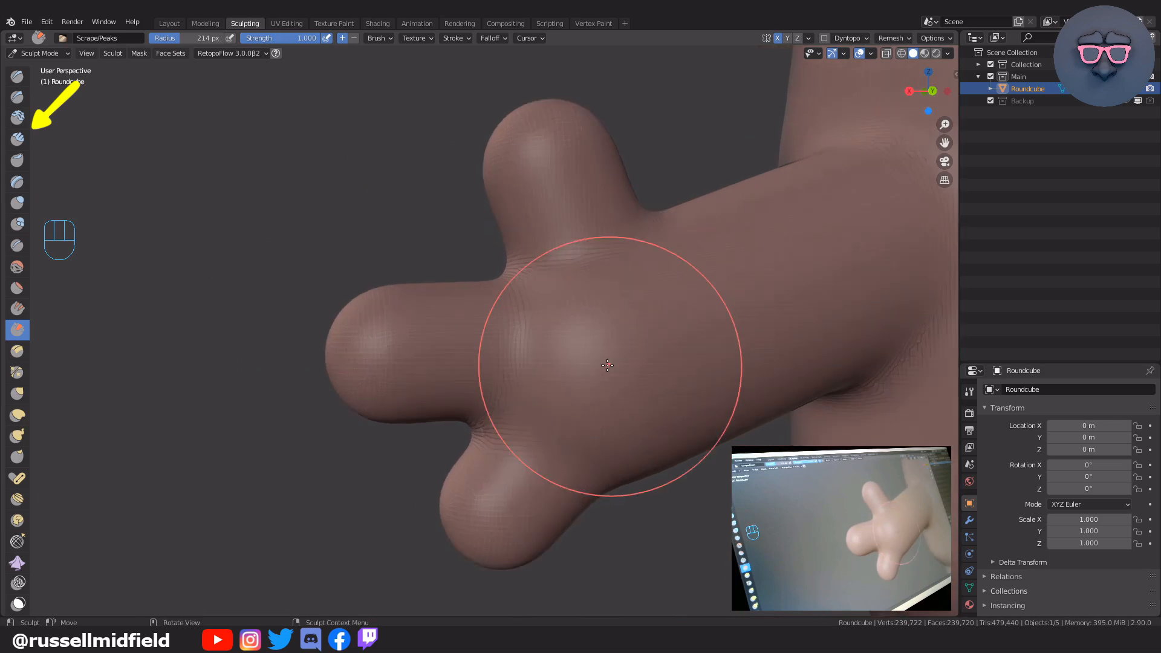
Cover the palm with clay-strip strokes down toward the lower finger
key("f")
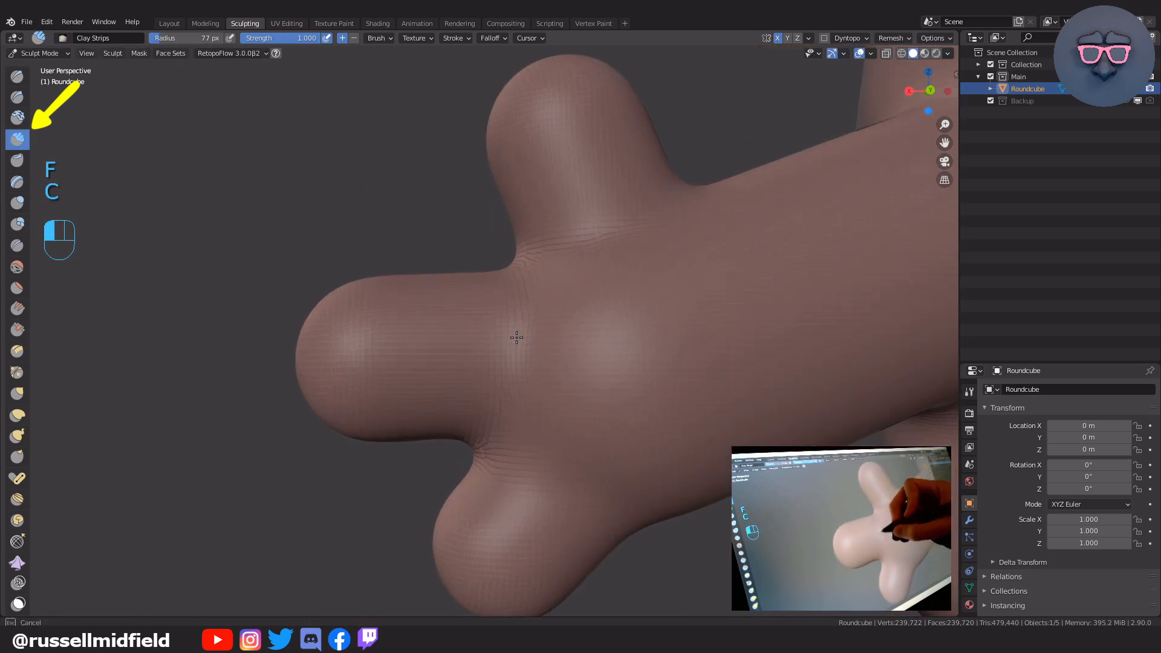
left_click_drag(516, 338, 505, 350)
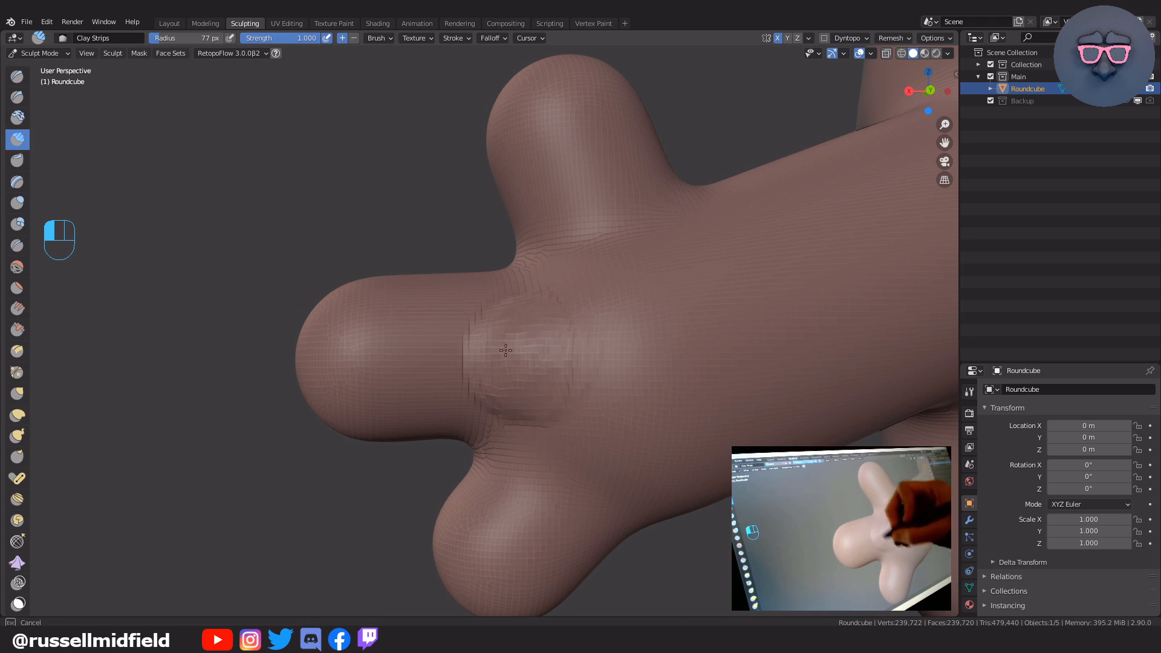
left_click_drag(506, 351, 450, 374)
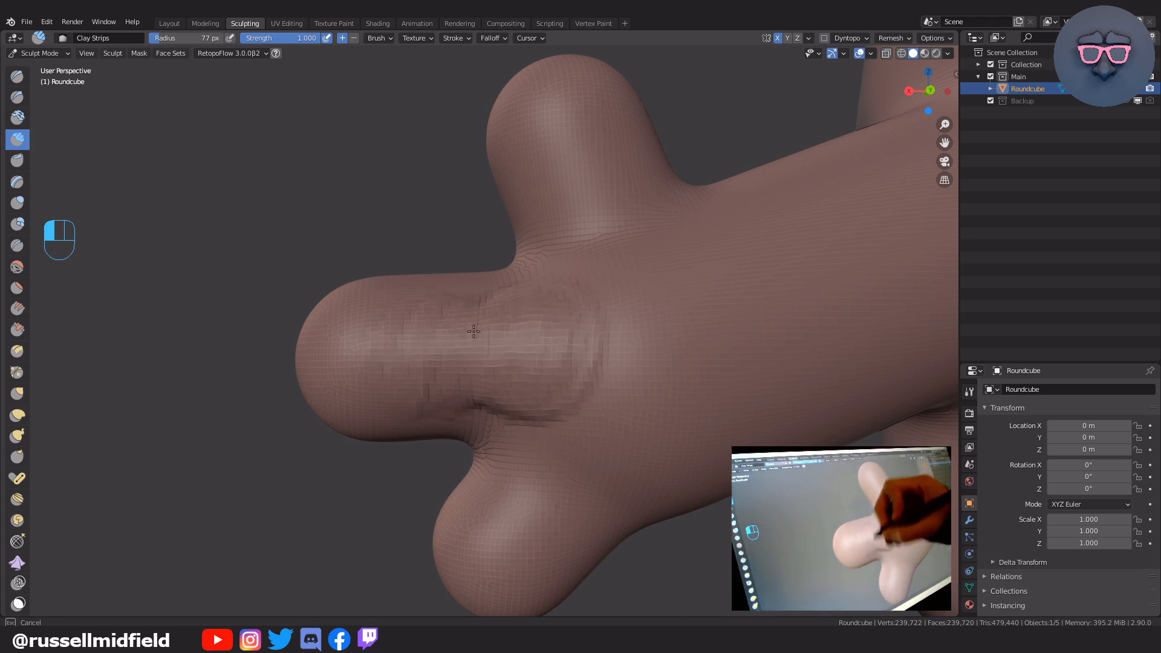
left_click_drag(474, 331, 602, 427)
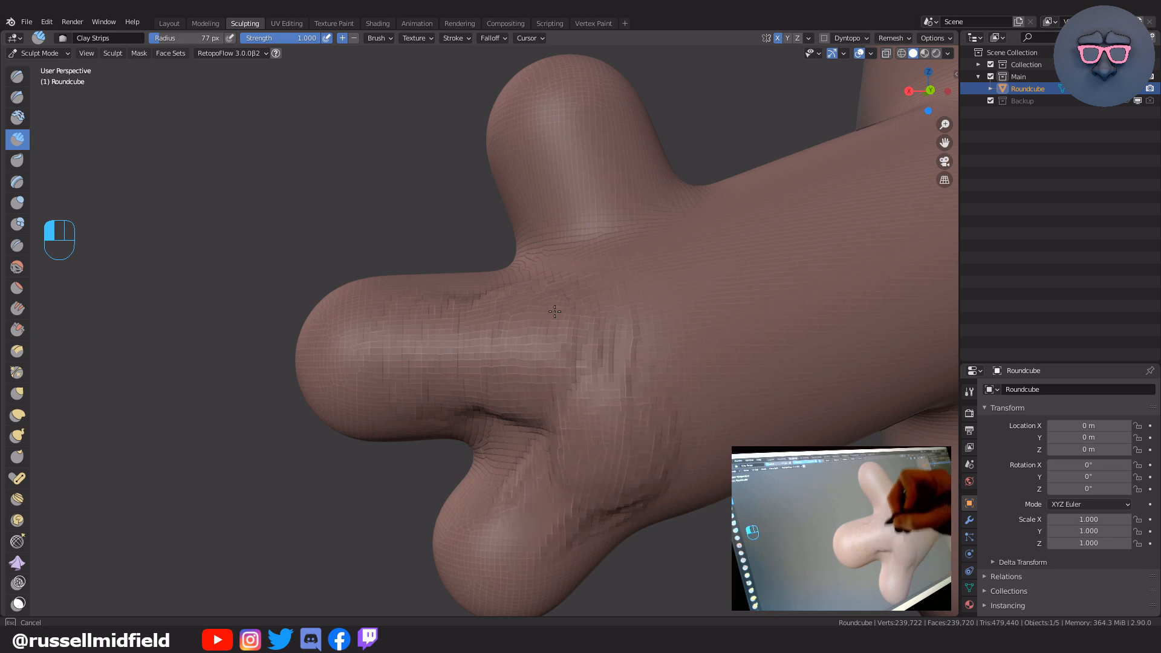
left_click_drag(554, 311, 629, 249)
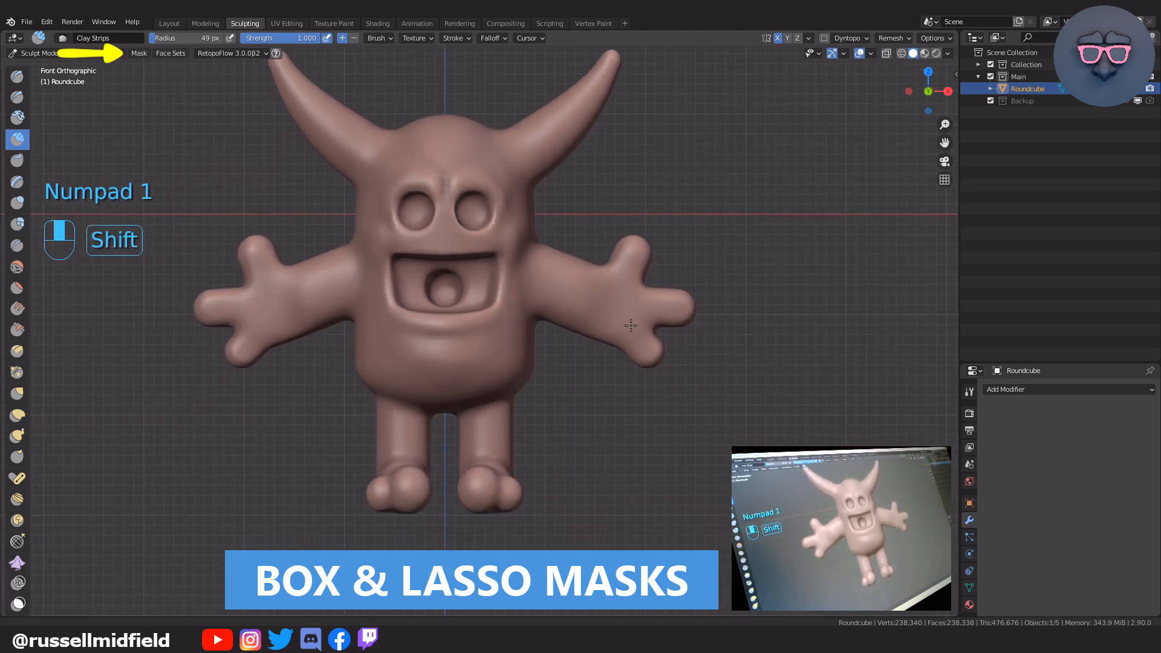
Box-mask the soles of both feet and set mask overlay opacity to 0.750
left_click(138, 52)
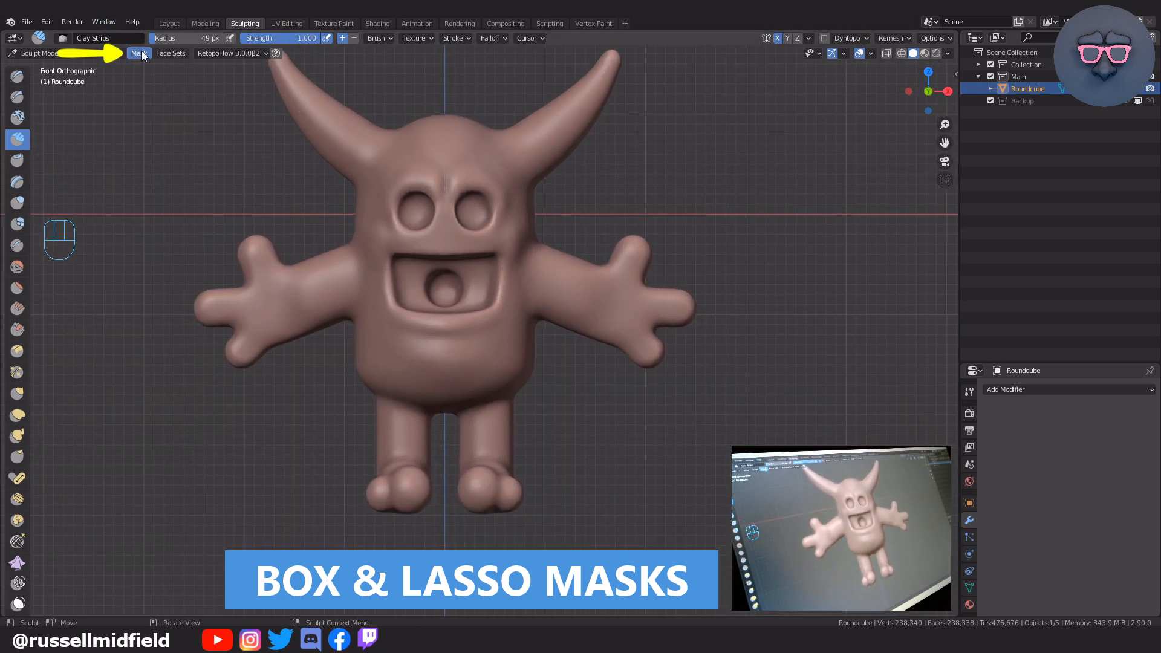
left_click(138, 52)
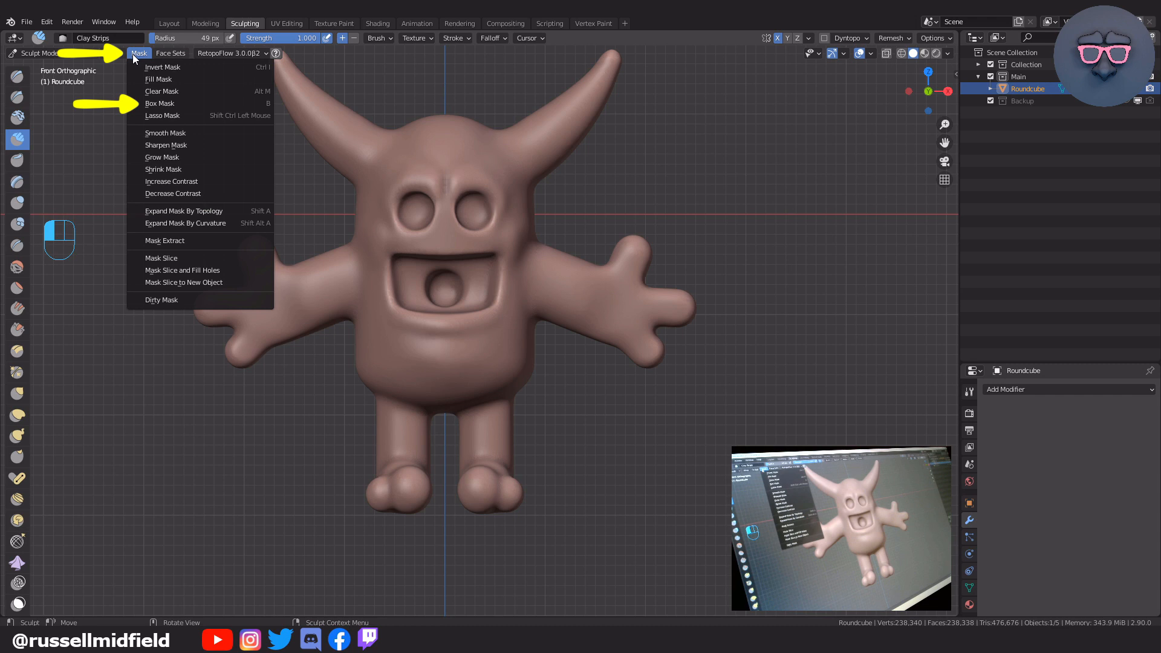
mouse_move(178, 103)
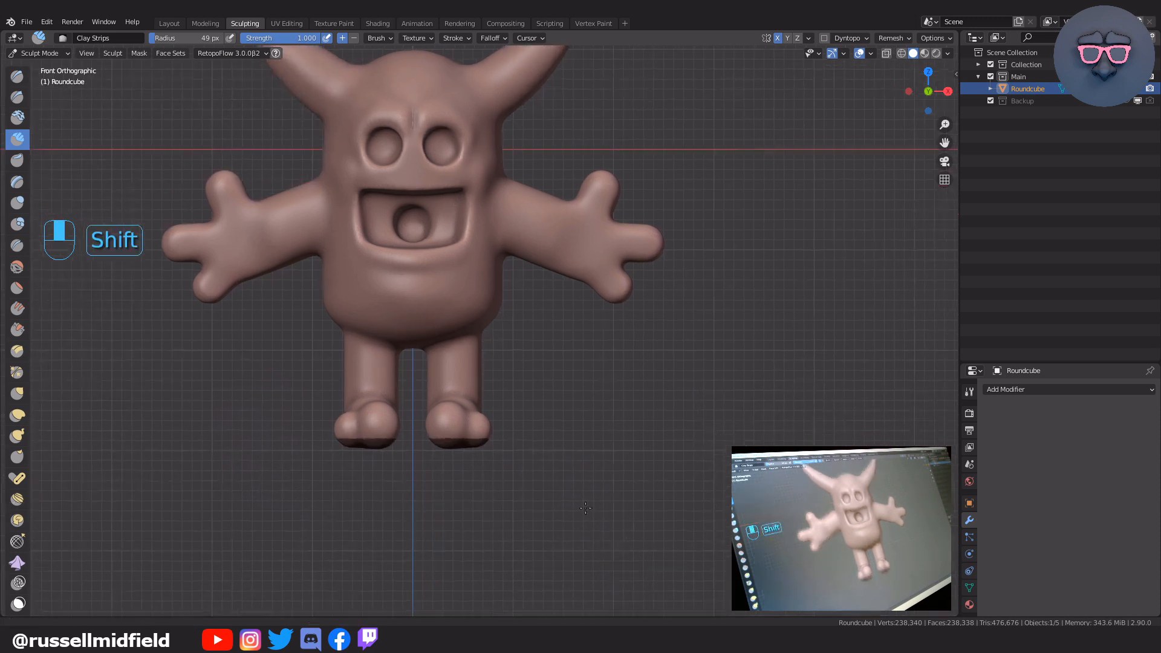
key("b")
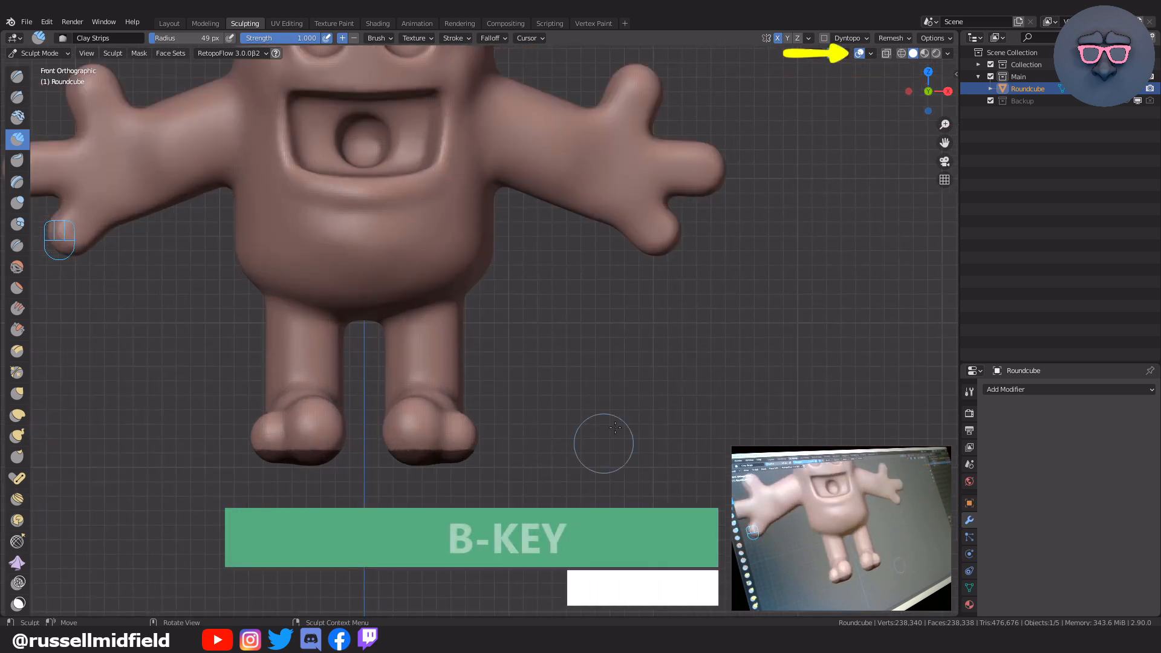
left_click(871, 52)
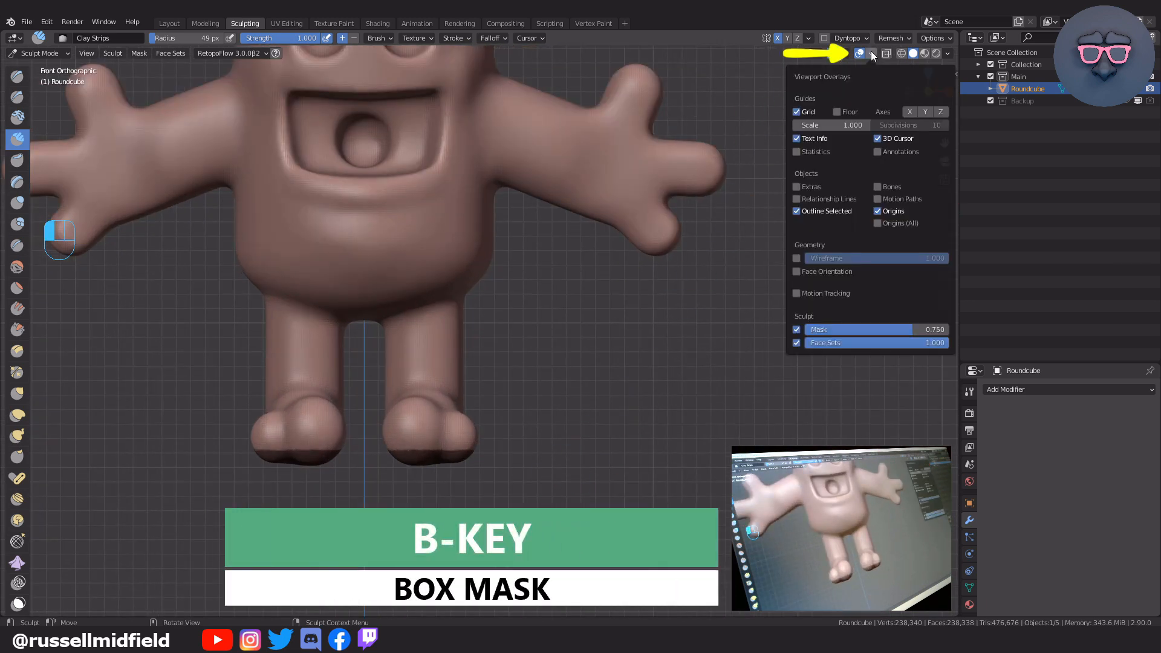
left_click(796, 329)
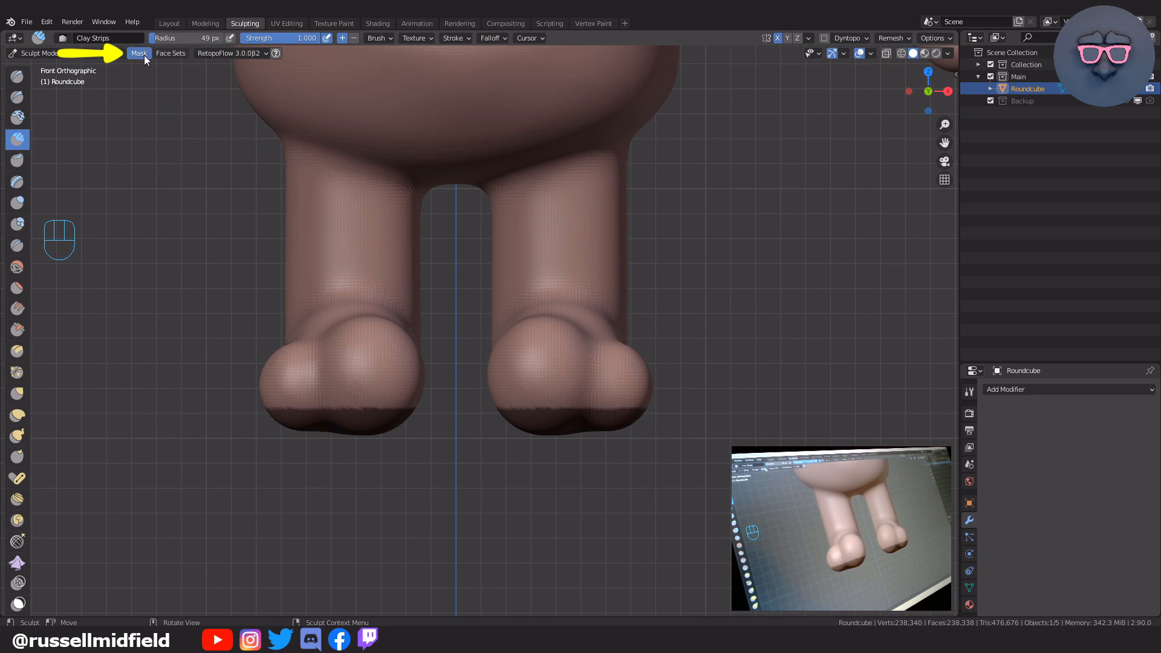
Slice off the masked soles with holes filled, then voxel remesh the body to about 235,700 vertices
left_click(138, 52)
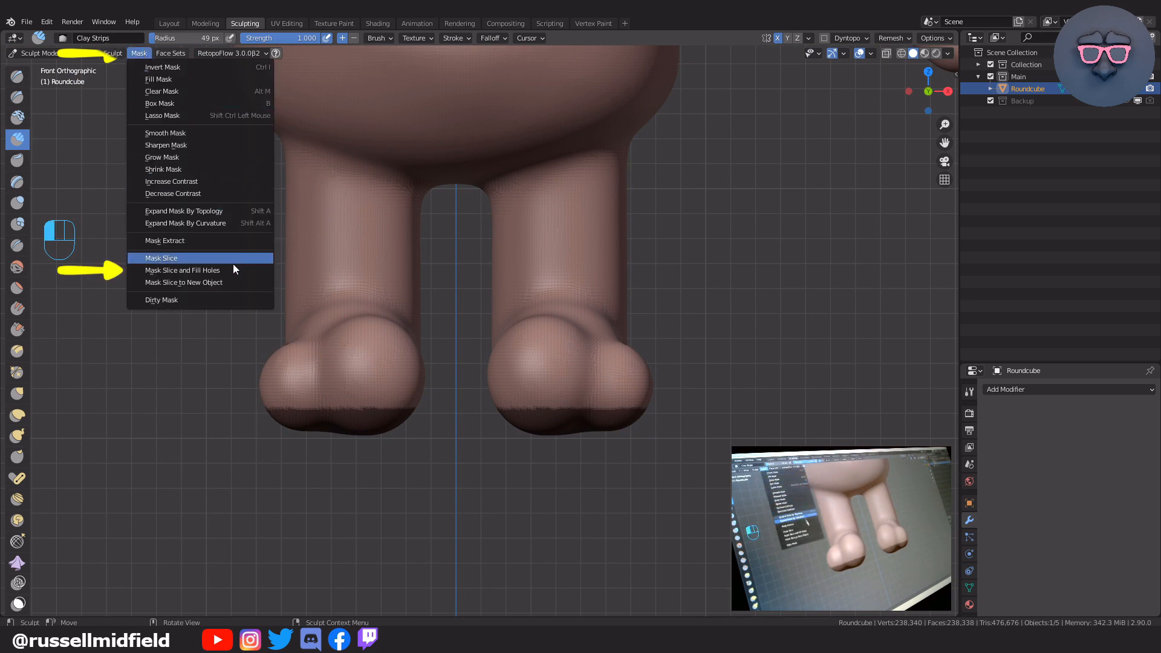
mouse_move(183, 270)
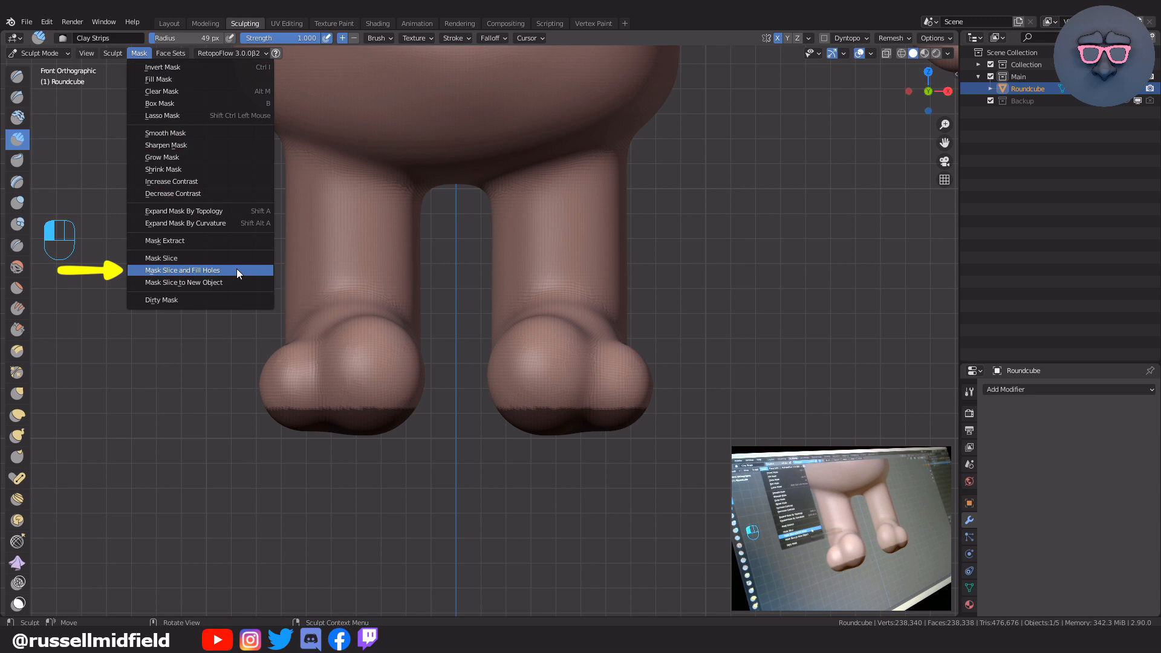
left_click(182, 270)
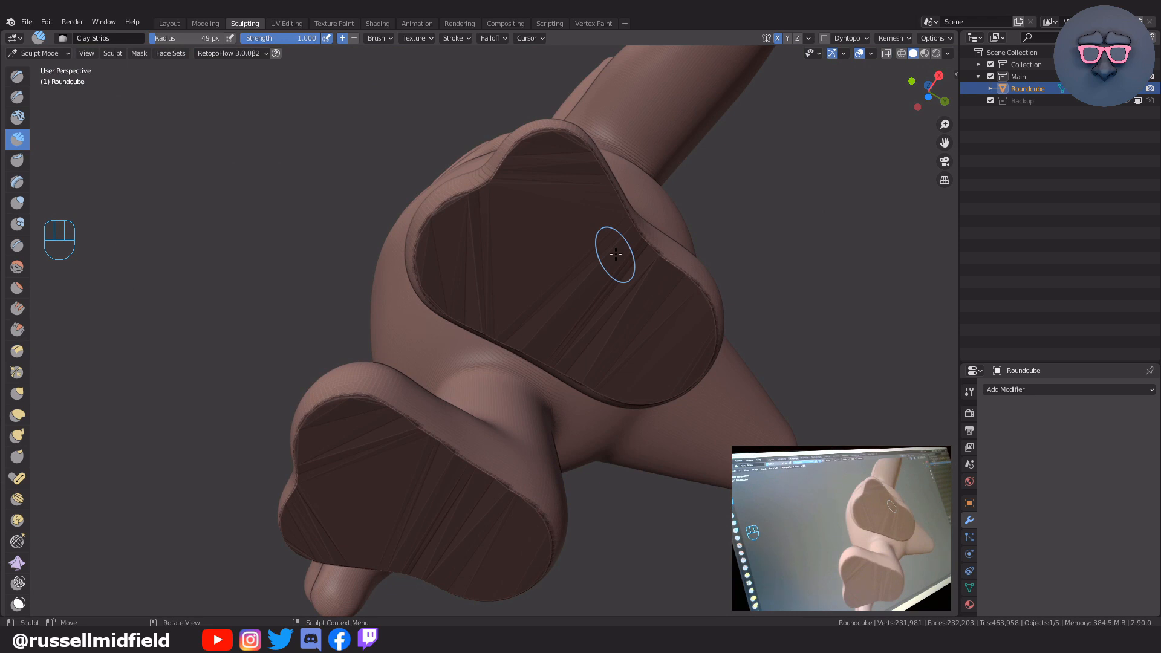
key("ctrl")
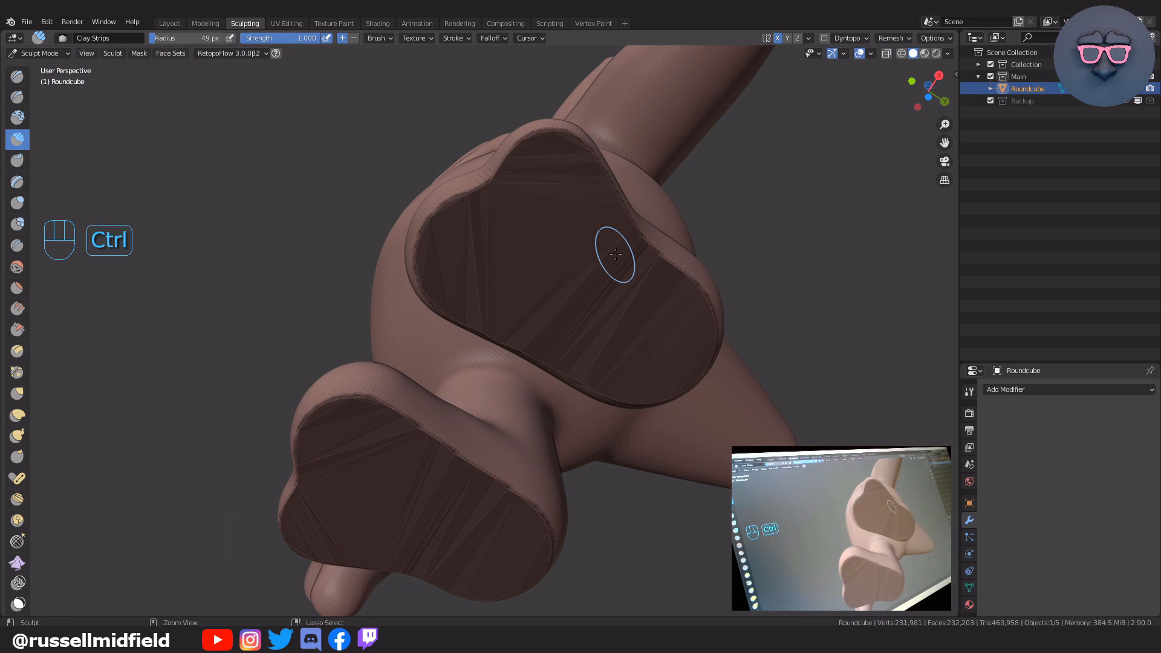
key("ctrl+r")
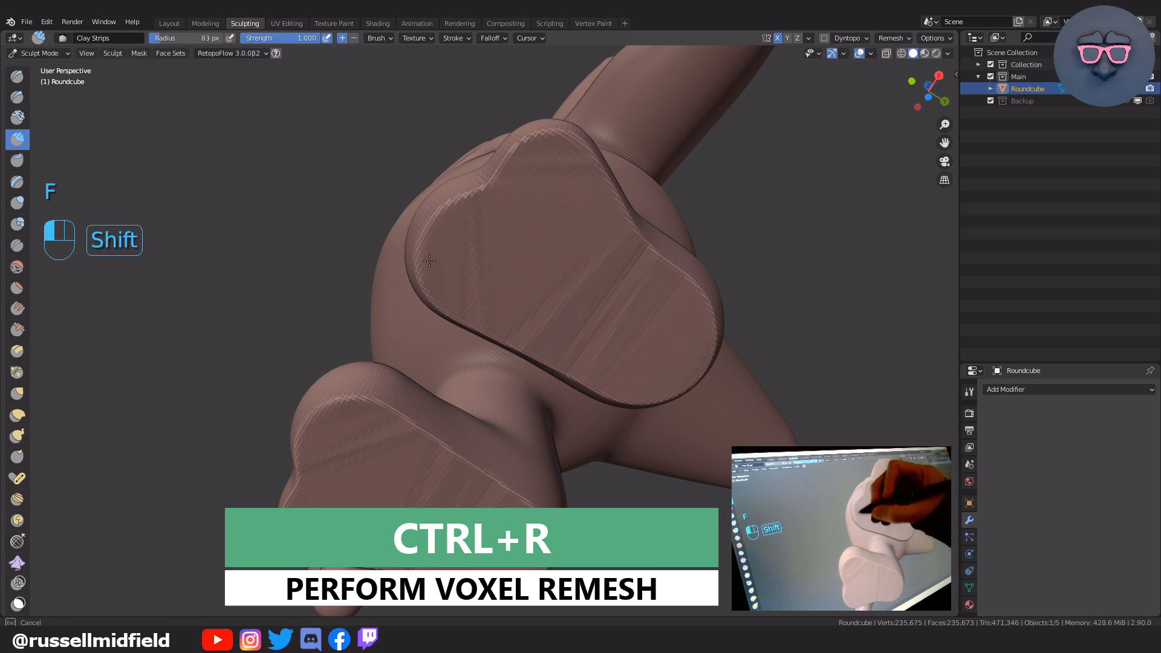
key("ctrl+r")
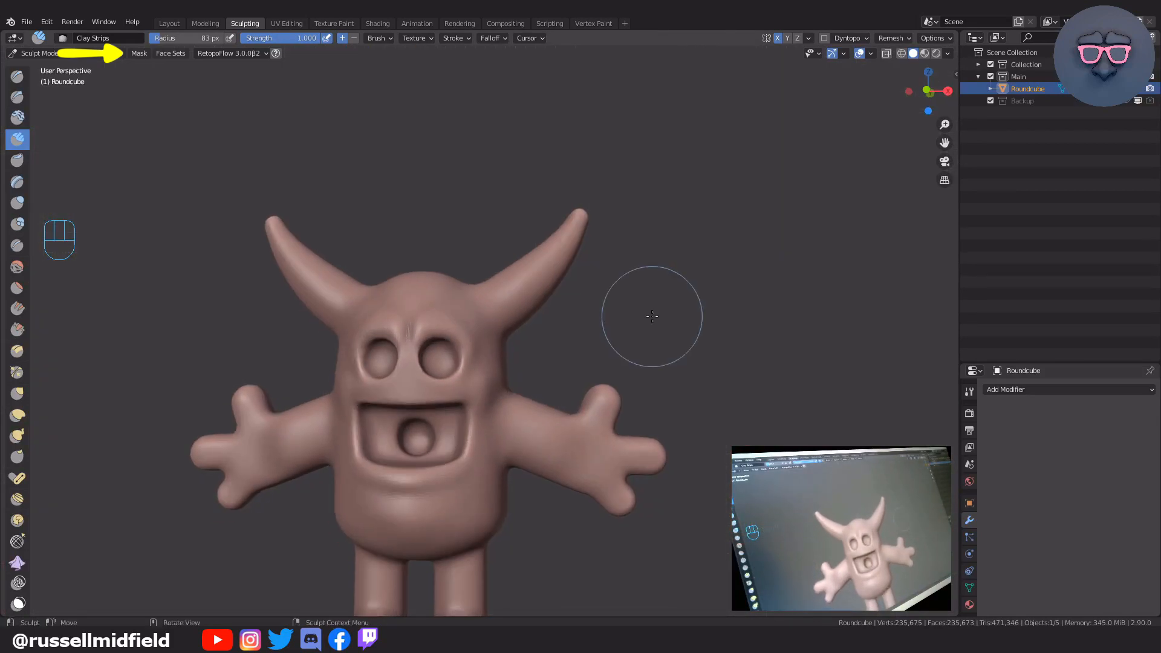
From front view, lasso-mask both horns at the head and slice them into a new object
key("KP_1")
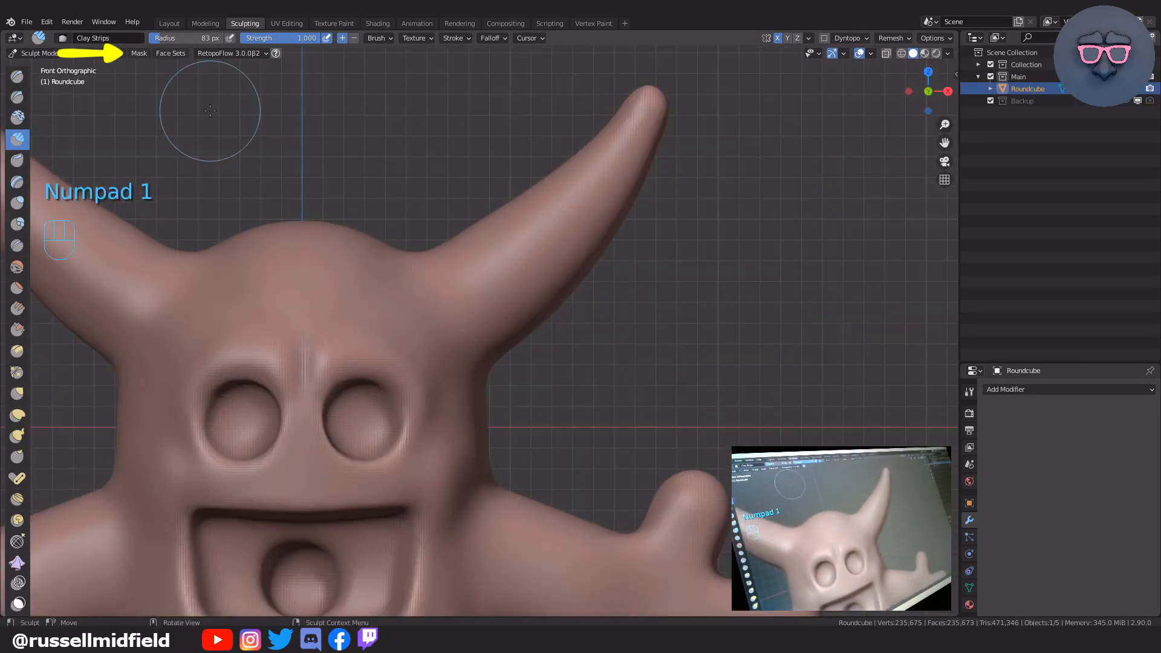
left_click(138, 52)
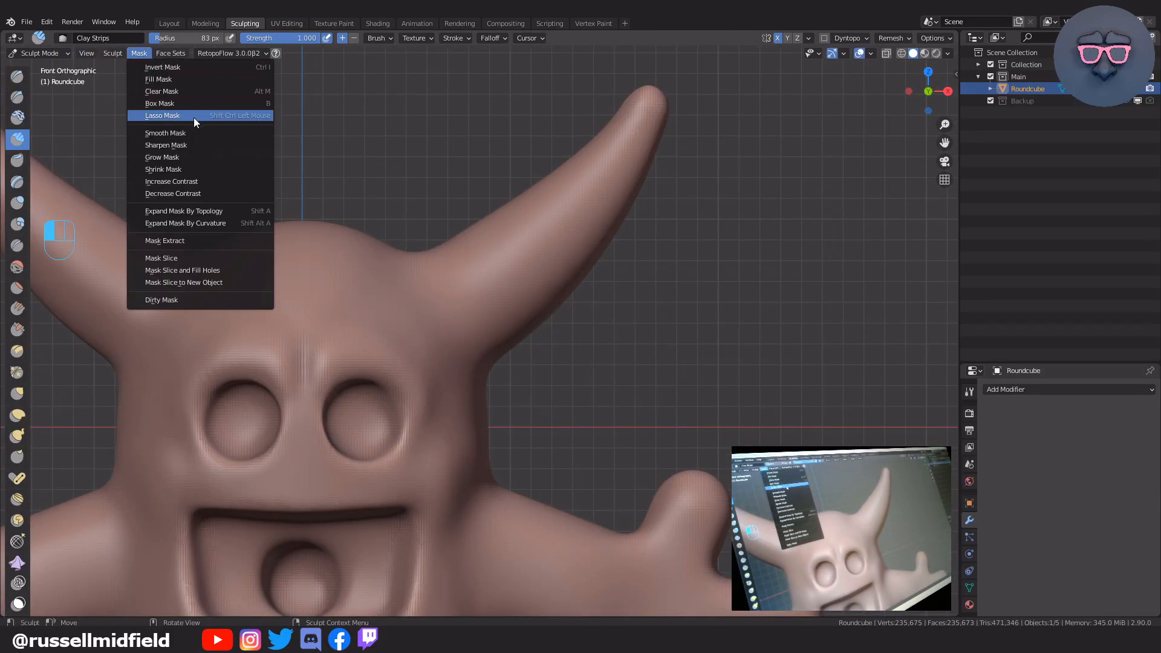
mouse_move(162, 116)
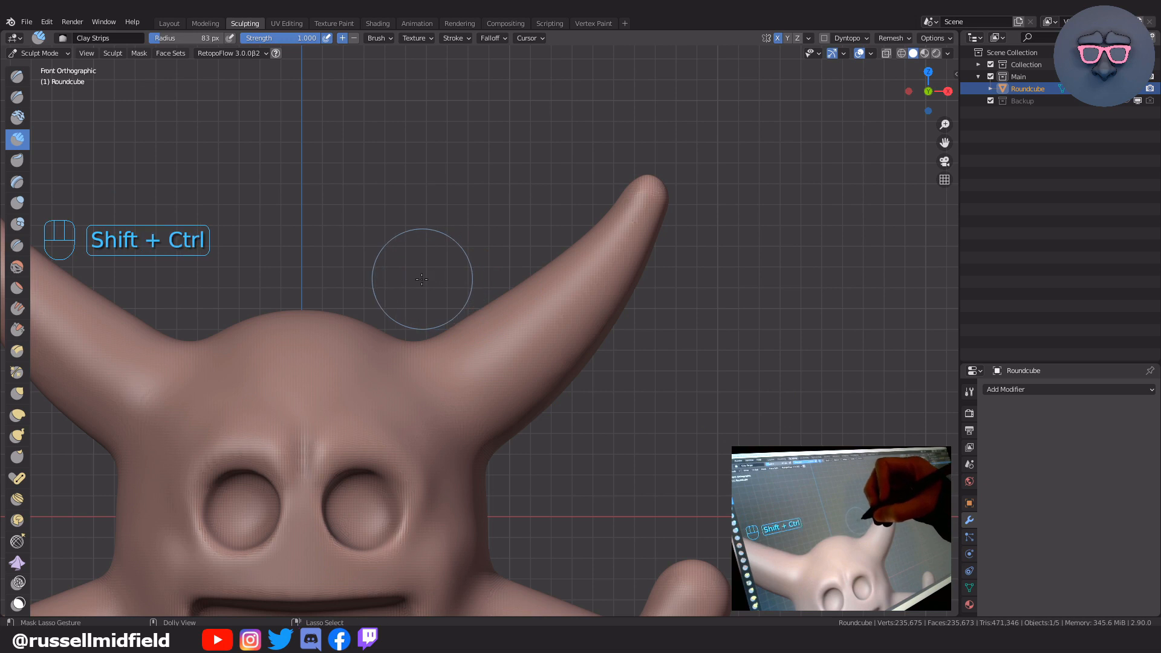
left_click_drag(412, 292, 529, 460)
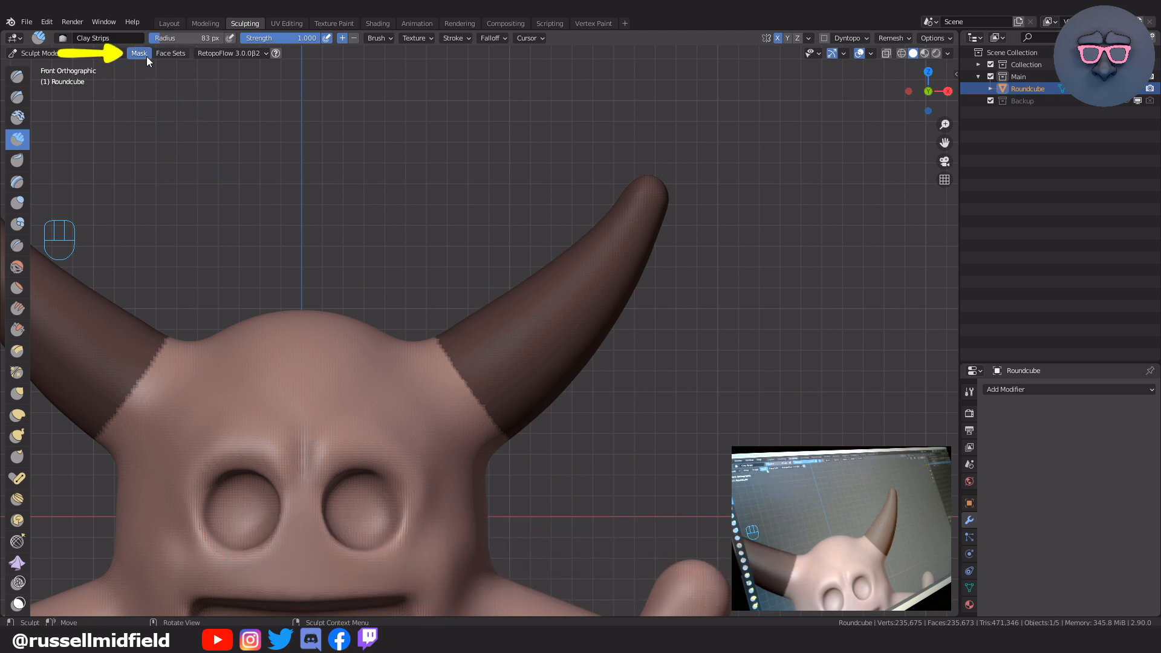
left_click(139, 52)
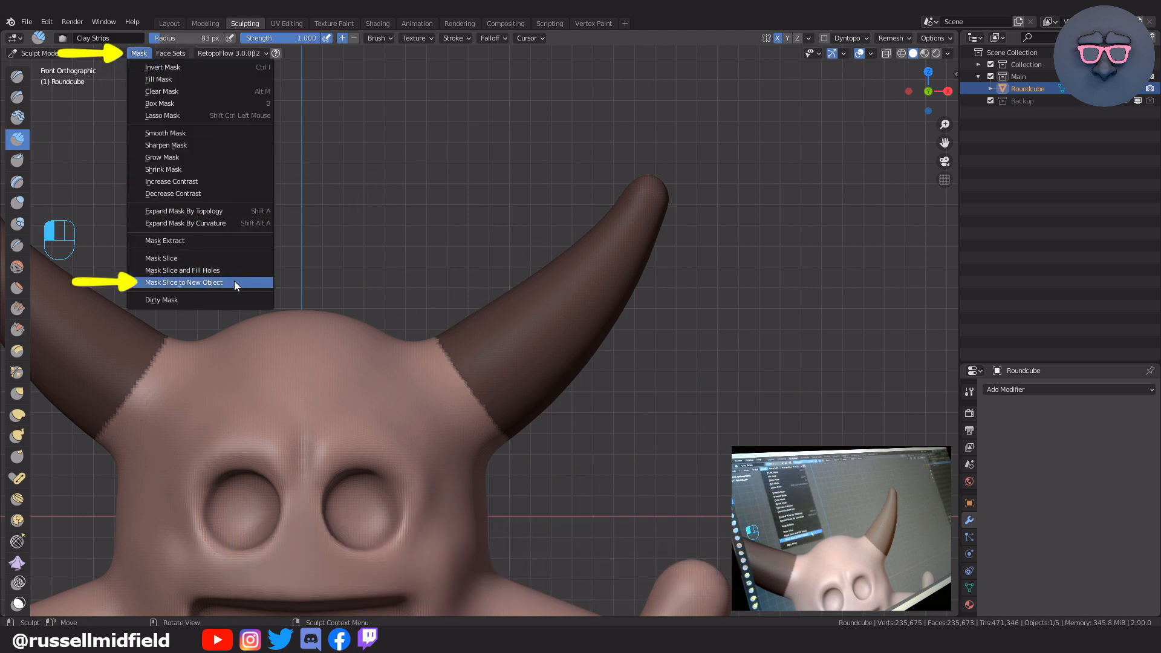
mouse_move(183, 282)
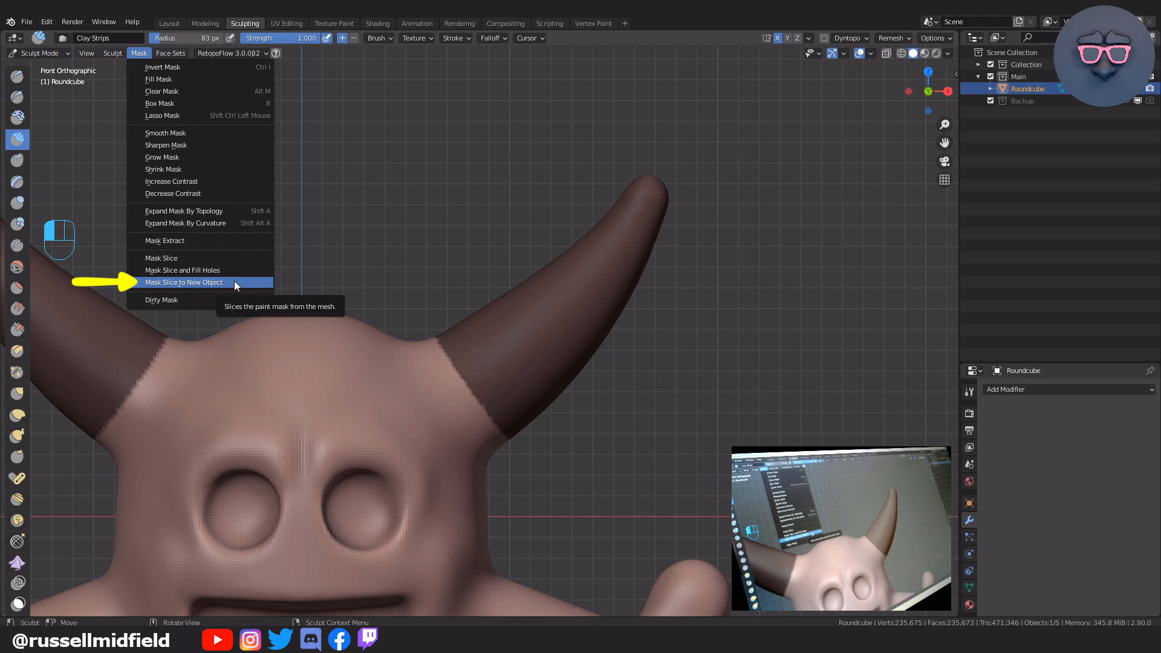
left_click(184, 282)
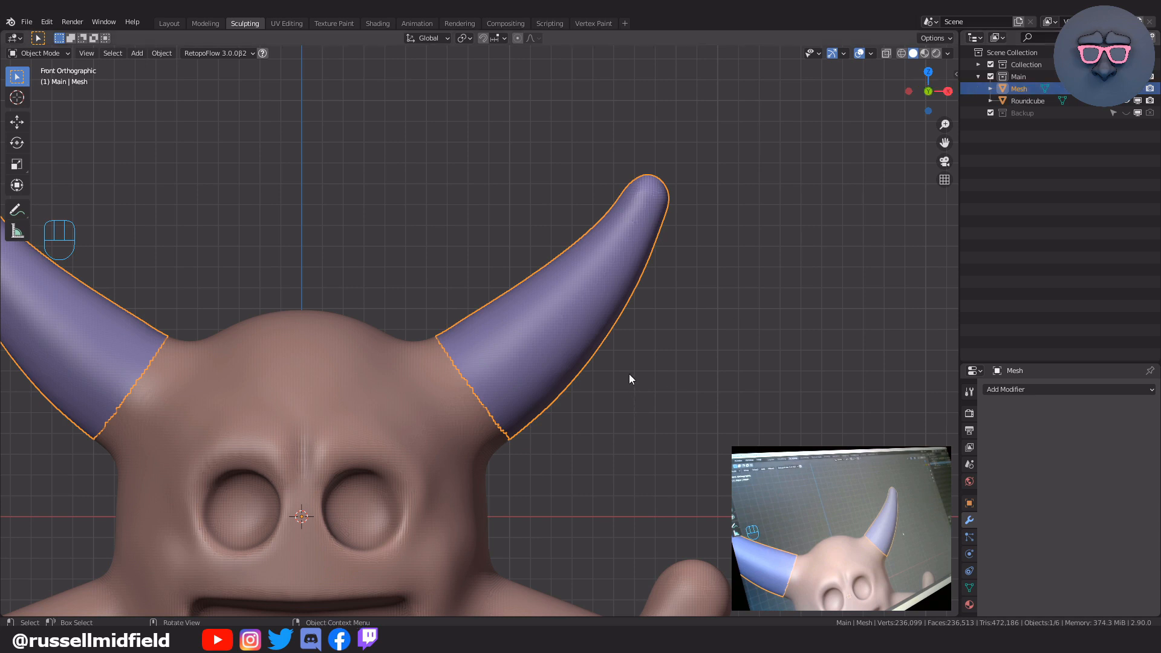
In Edit Mode, select the whole left horn and delete its vertices
key("Tab")
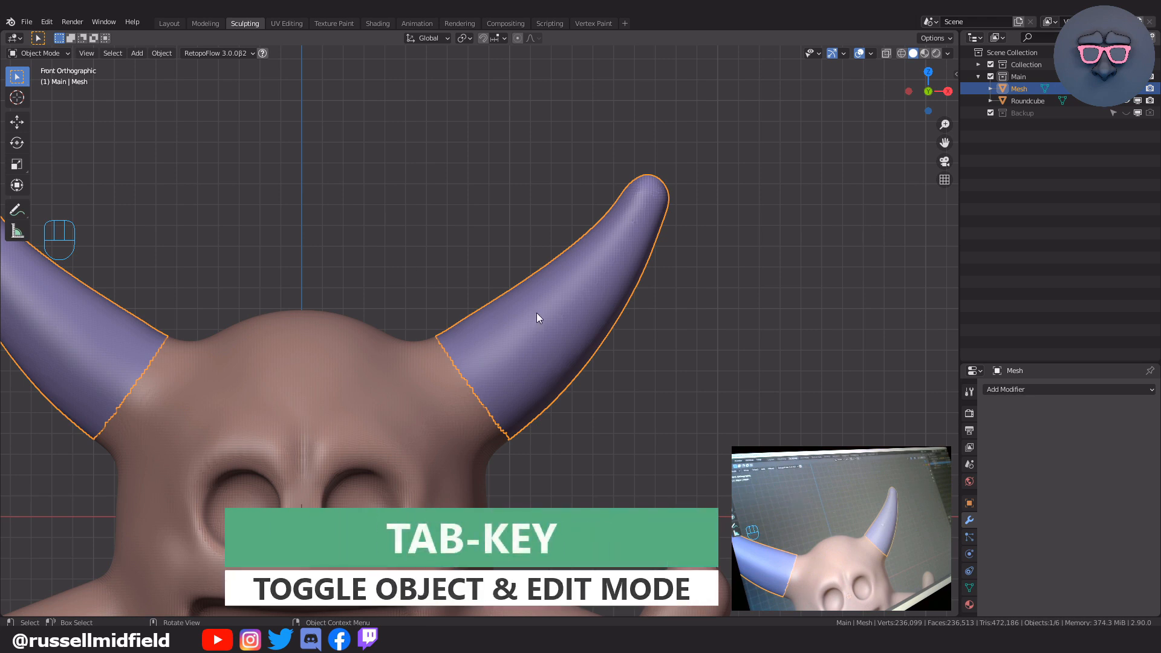
key("Tab")
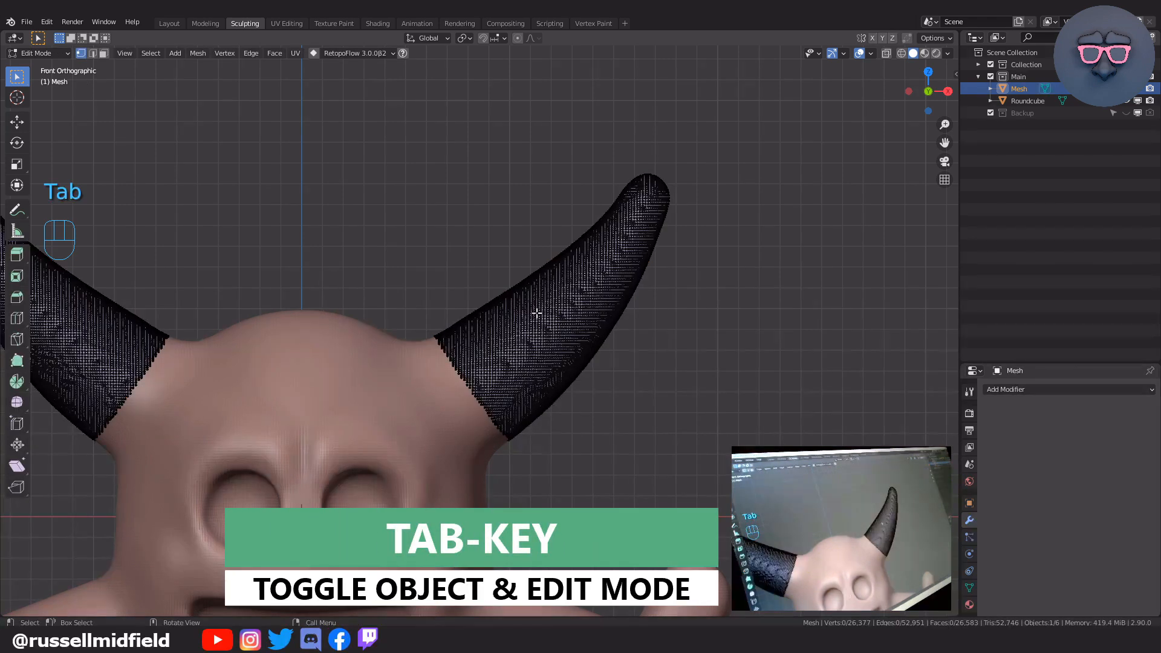
mouse_move(738, 249)
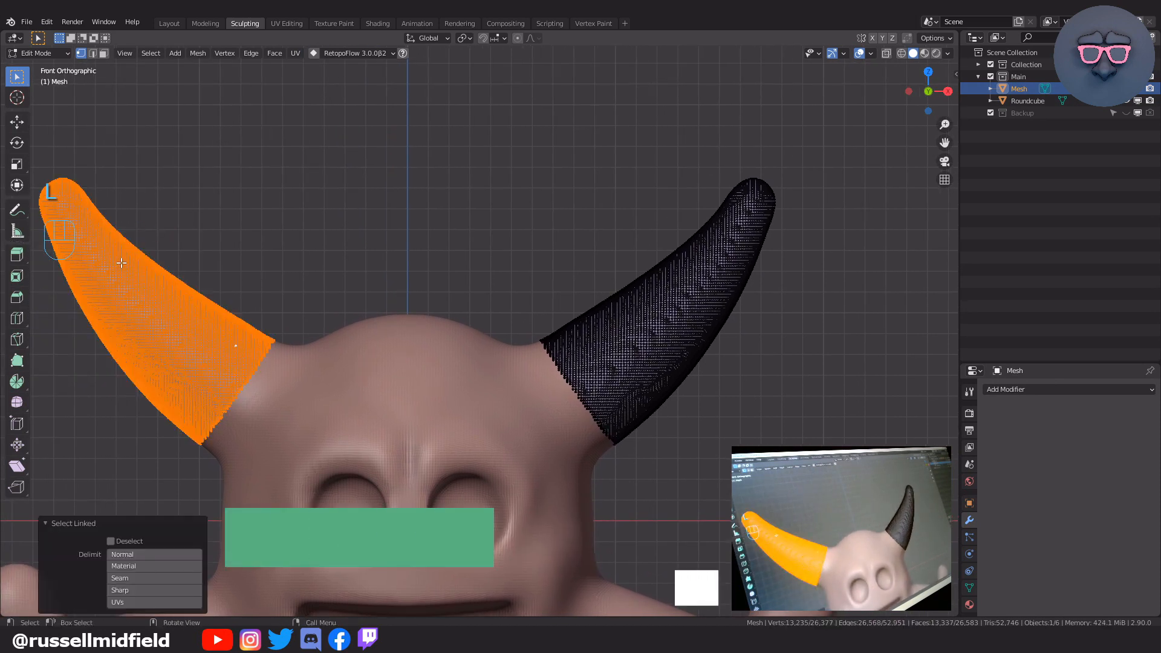
key("l")
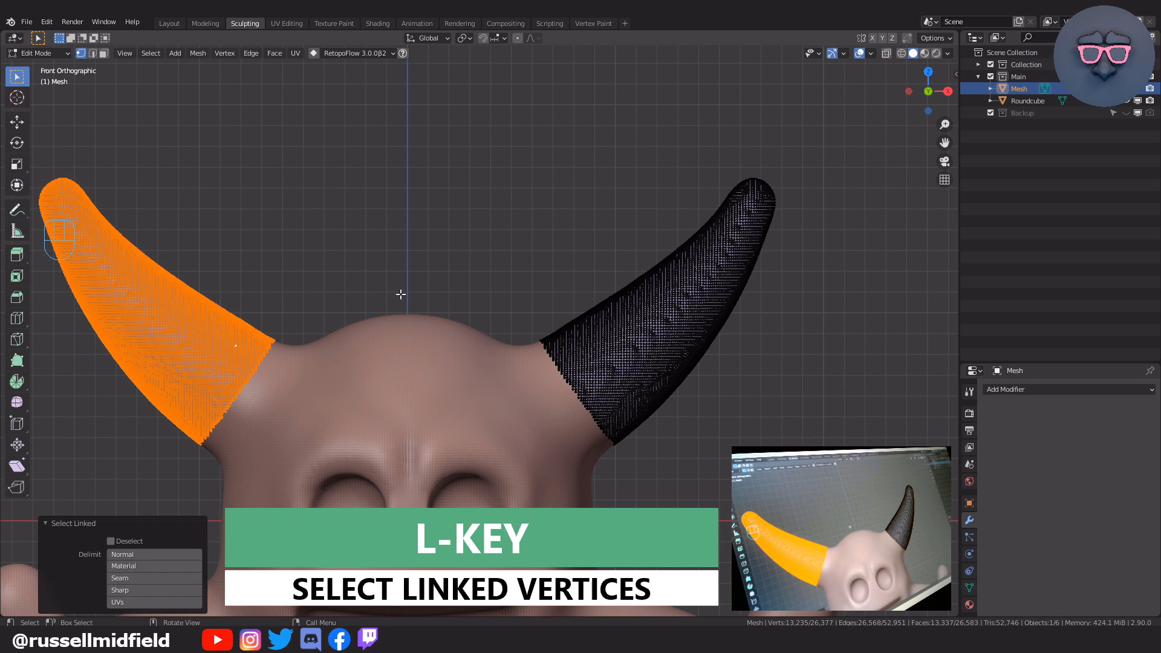
key("x")
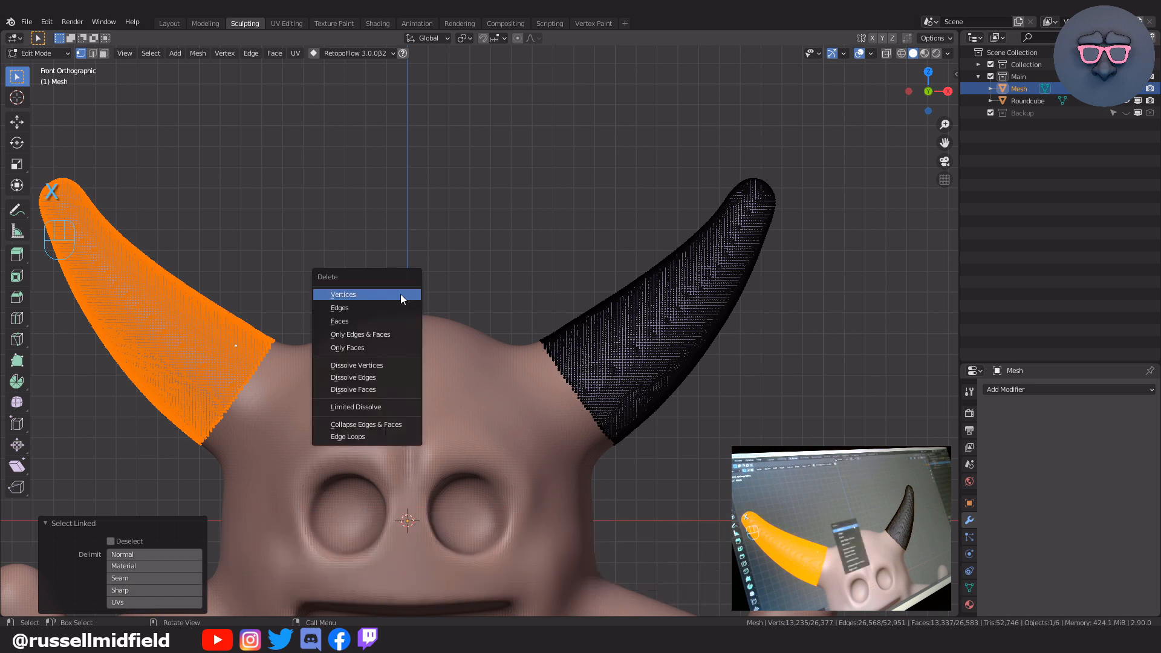
left_click(342, 294)
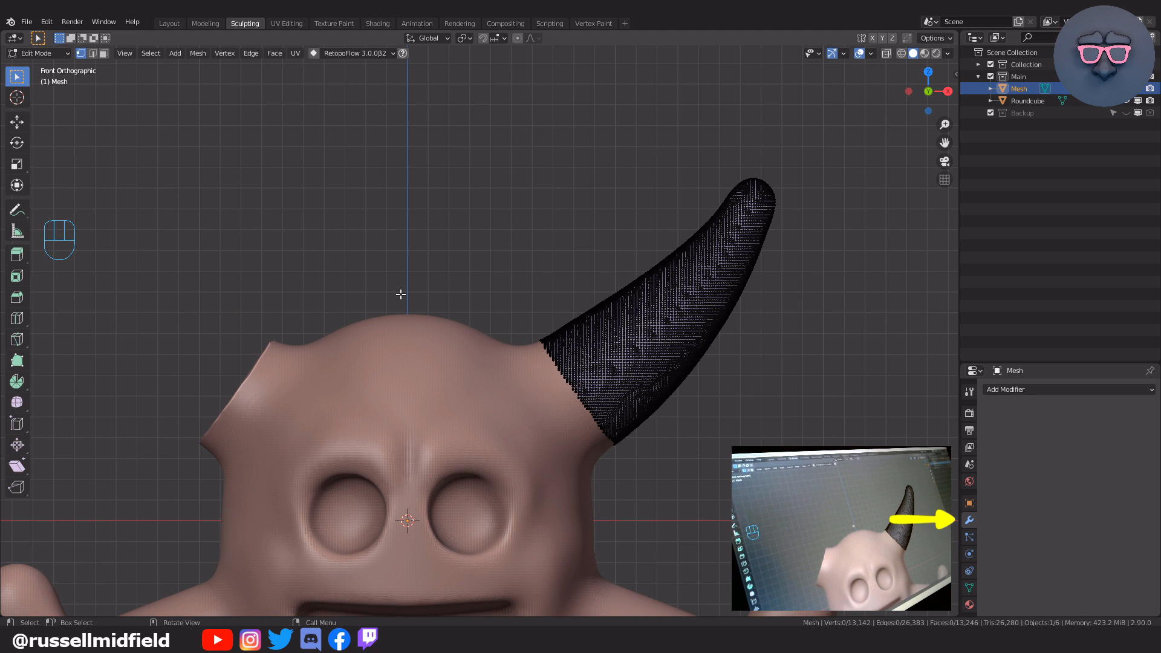
key("x")
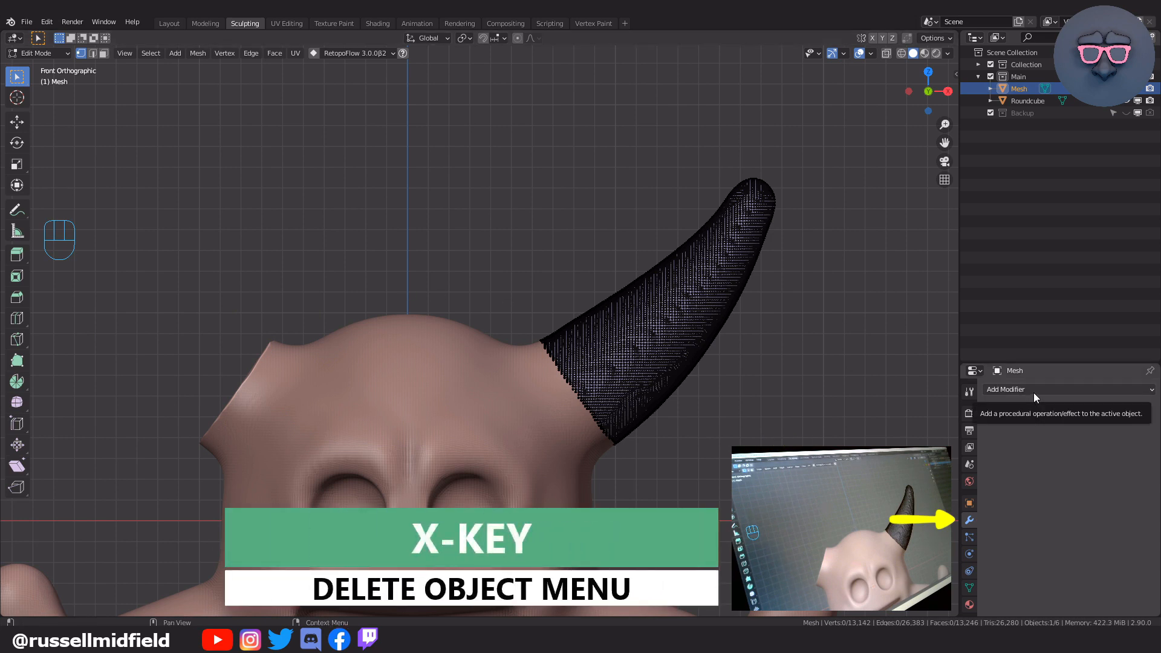
left_click(1005, 390)
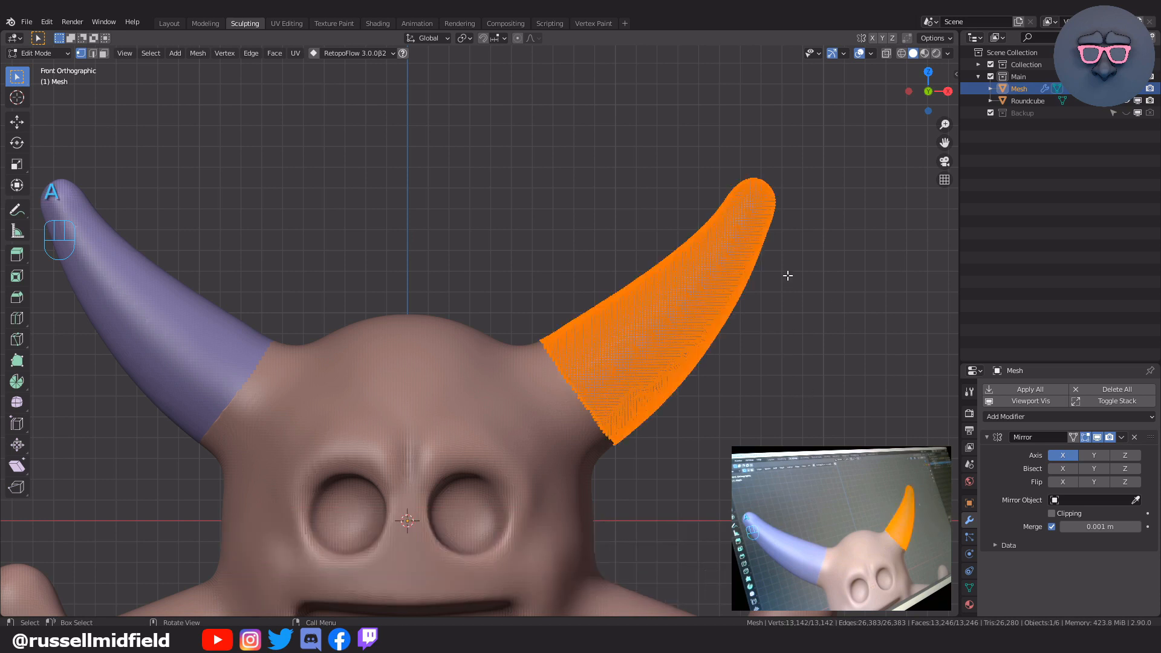
With a Mirror modifier on, shrink the right horn slightly and sink it lower into the head
key("a")
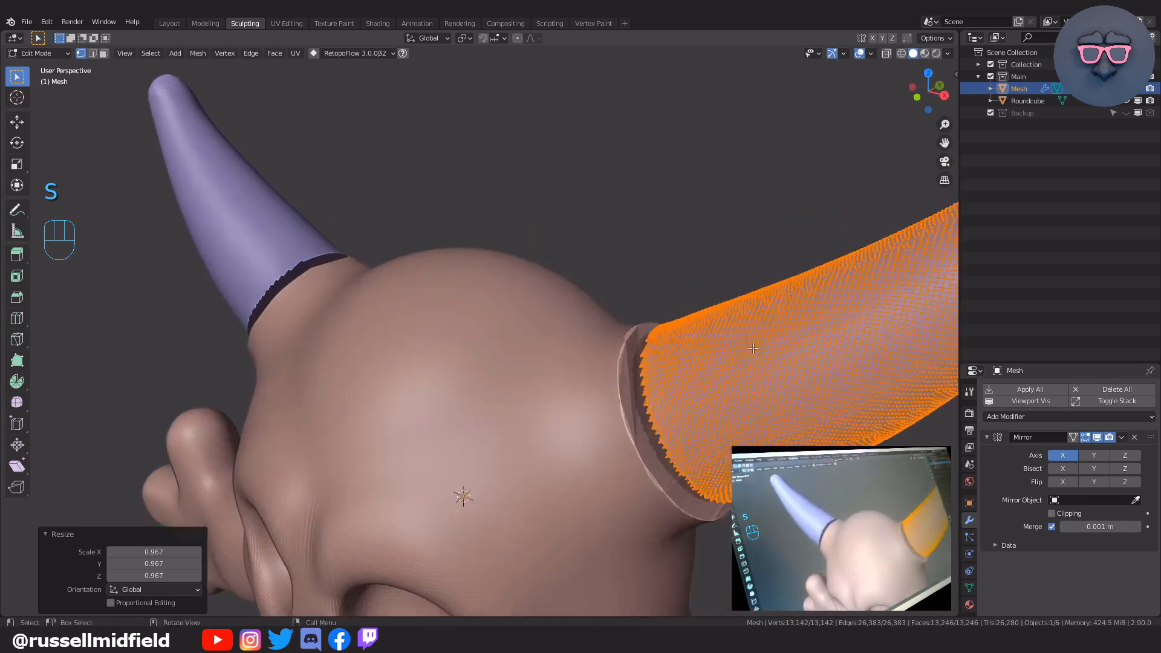
key("s")
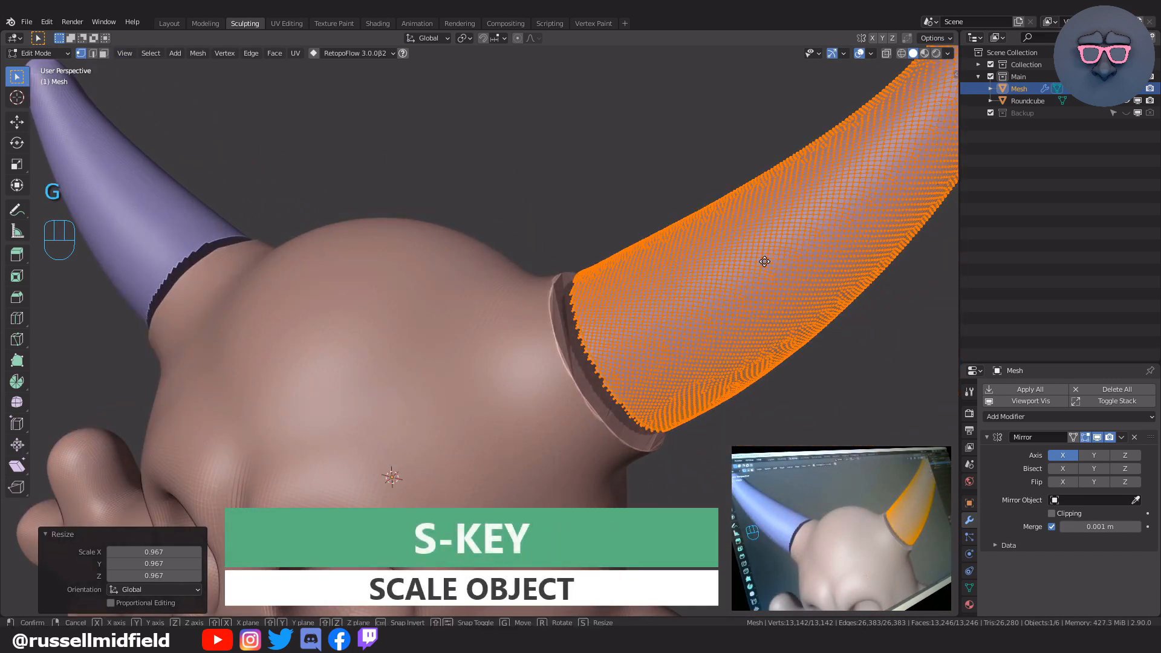
key("g")
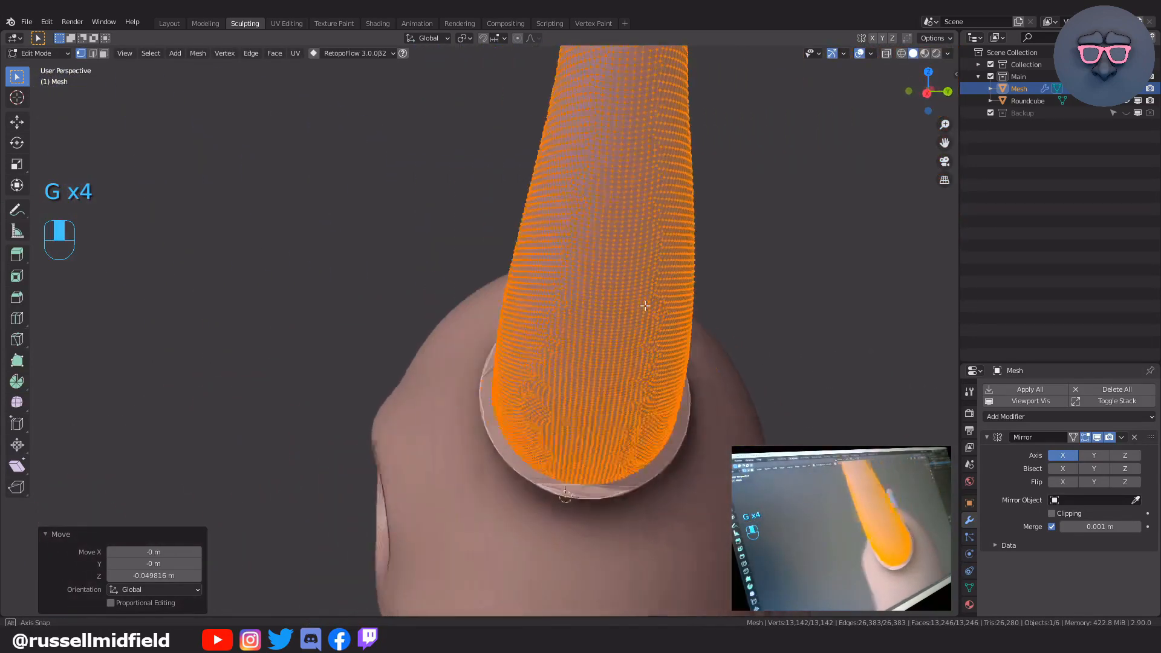
key("ctrl+tab")
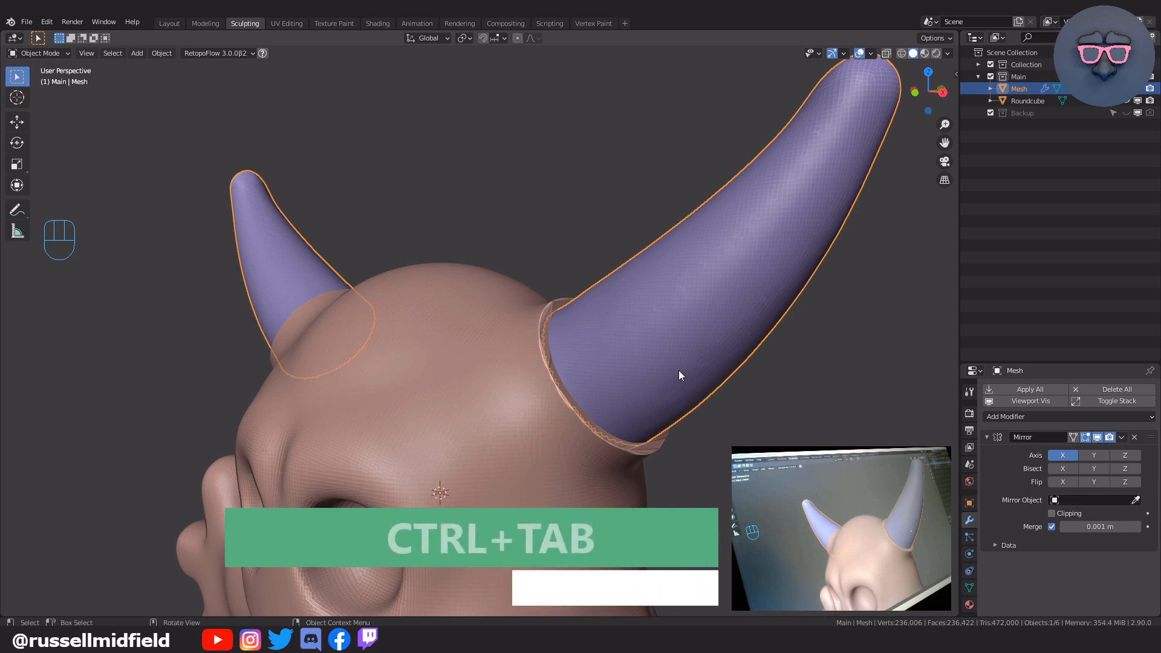
Isolate the horns in local Sculpt Mode and remesh them to cap the open base smoothly
key("ctrl+tab")
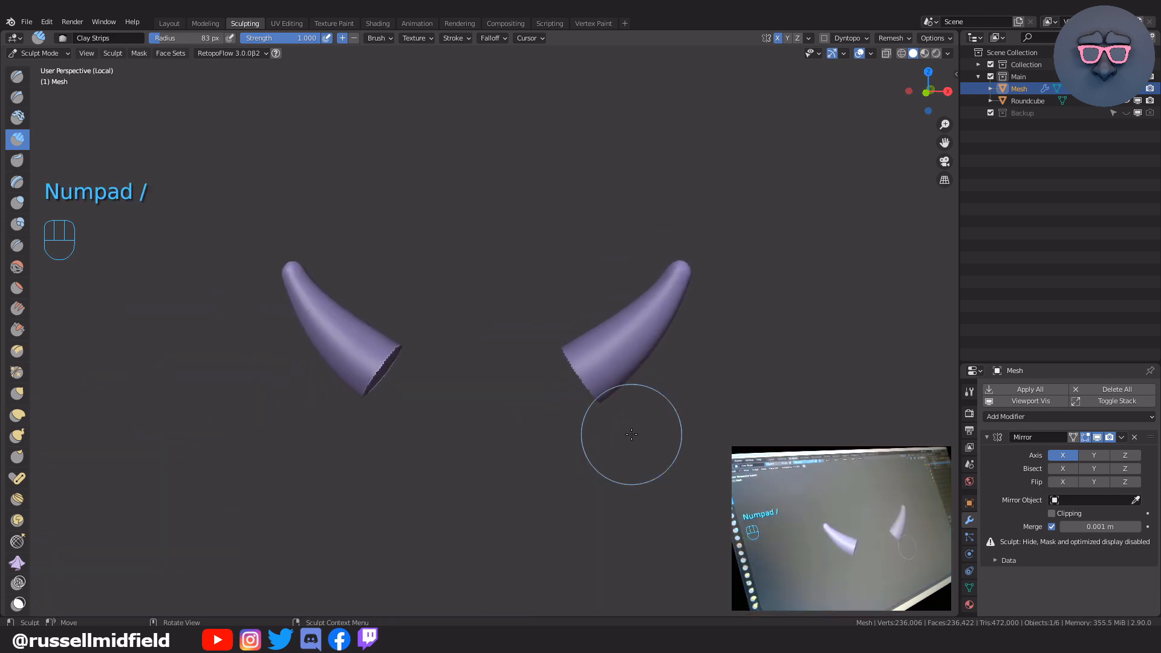
key("KP_Slash")
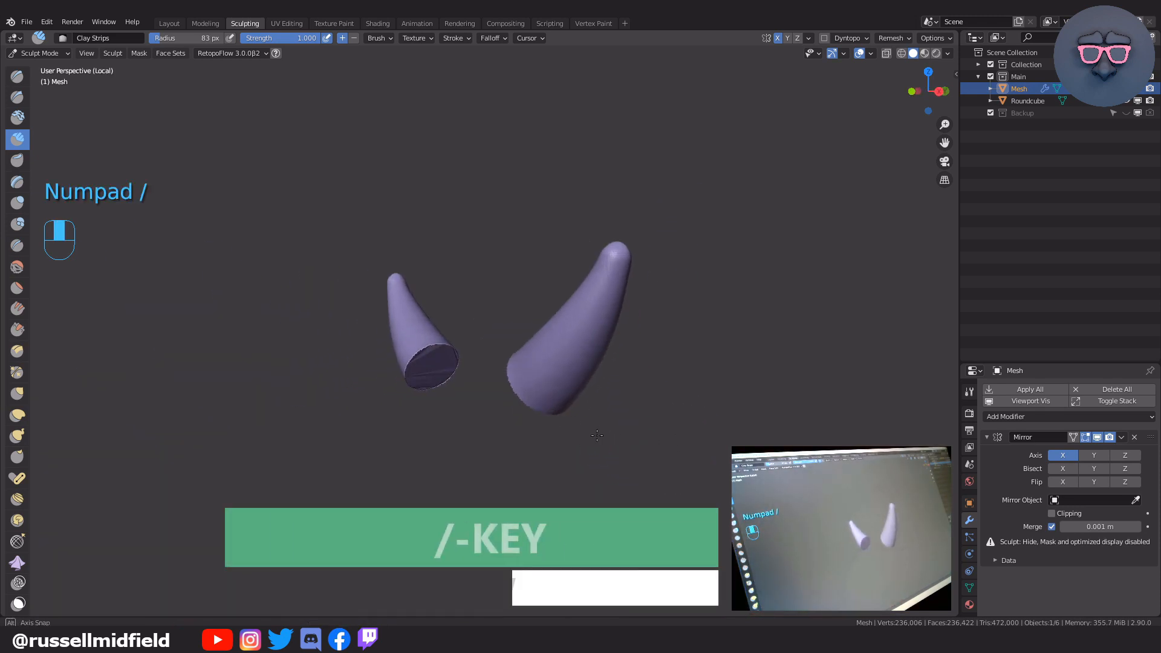
key("KP_Slash")
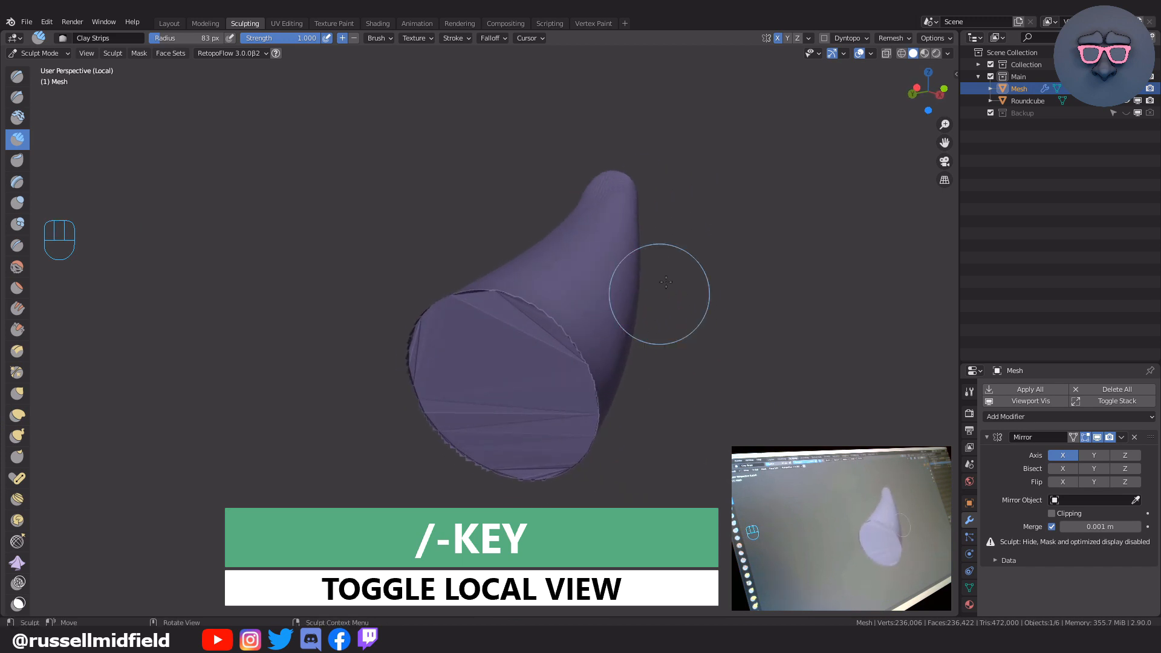
key("shift+r")
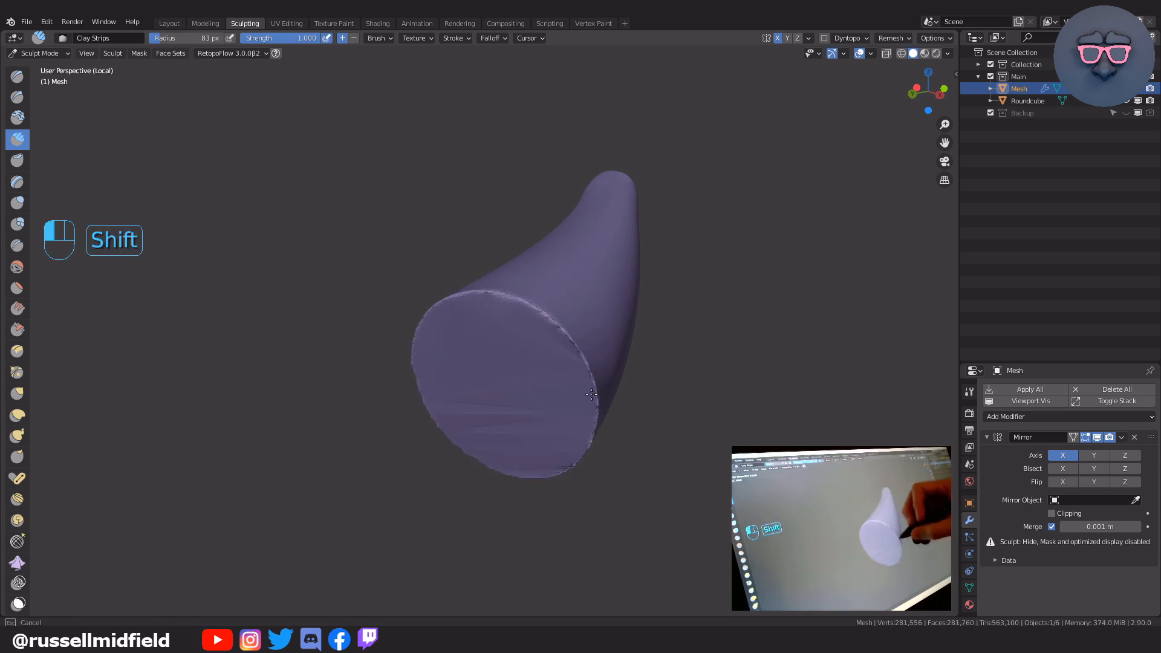
mouse_move(620, 408)
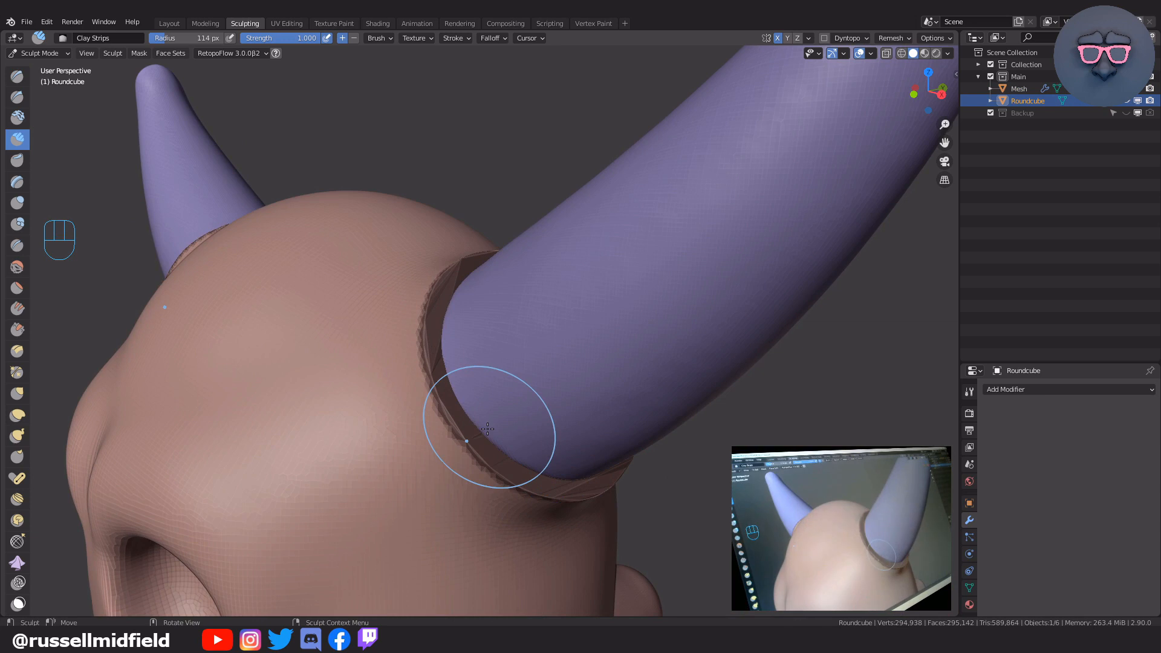
Enlarge the brush and sculpt the head surface around the horn sockets
key("ctrl+r")
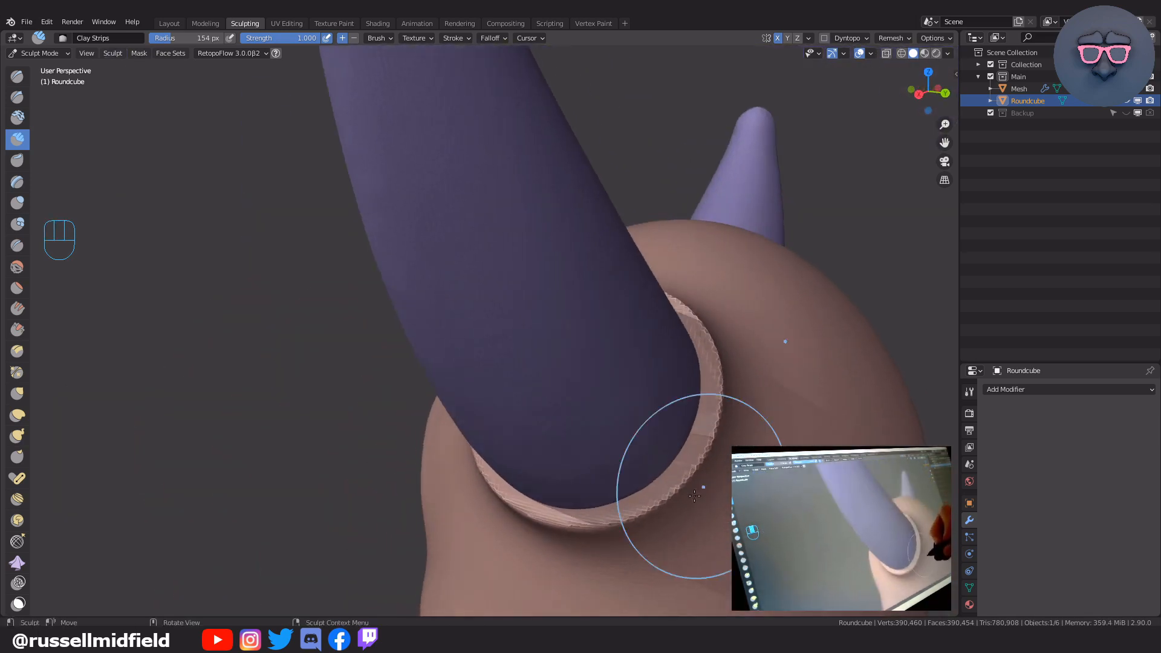
key("shift")
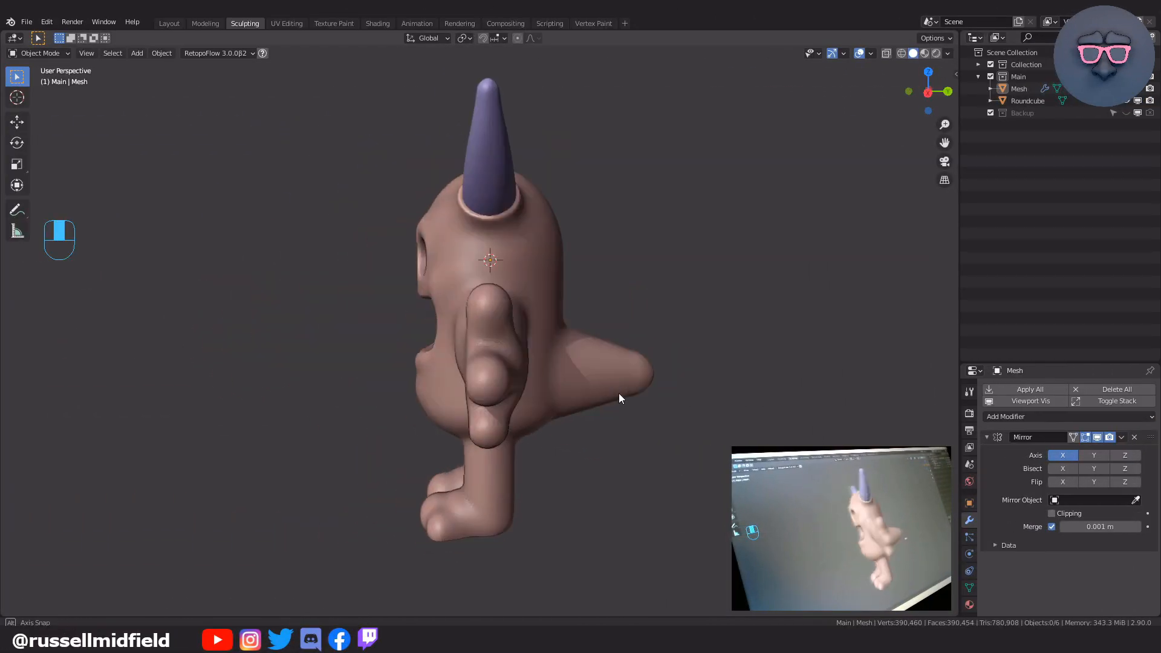
Sculpt-mask the hand's fingertips and invert the mask so only the three pads stay editable
key("ctrl+tab")
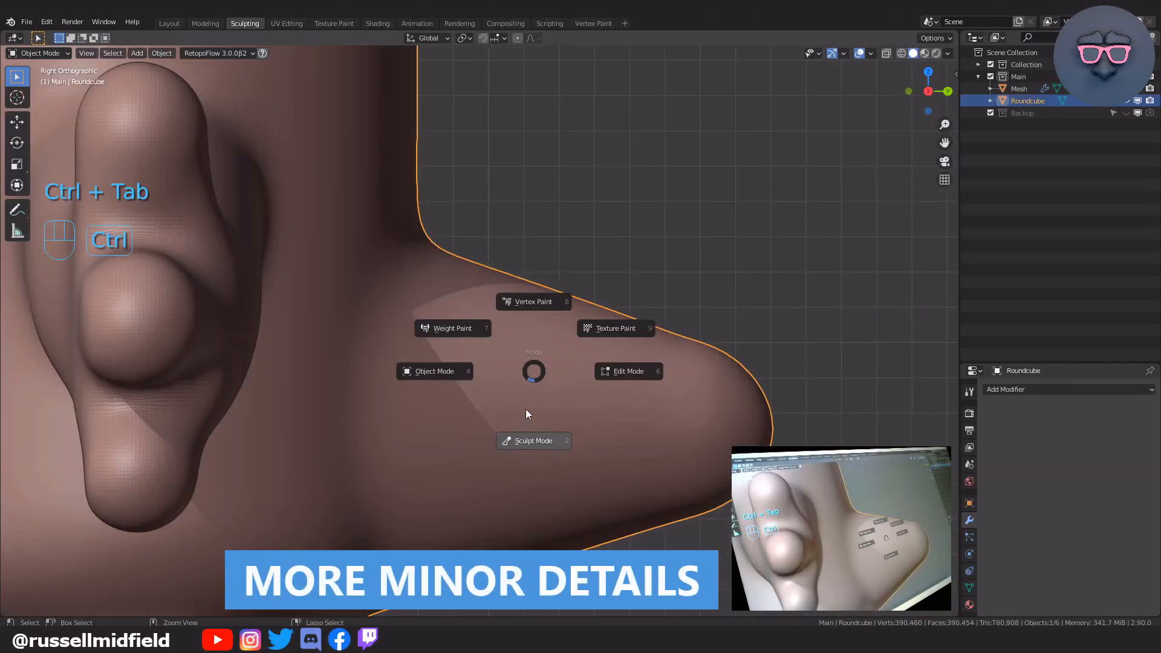
left_click(533, 440)
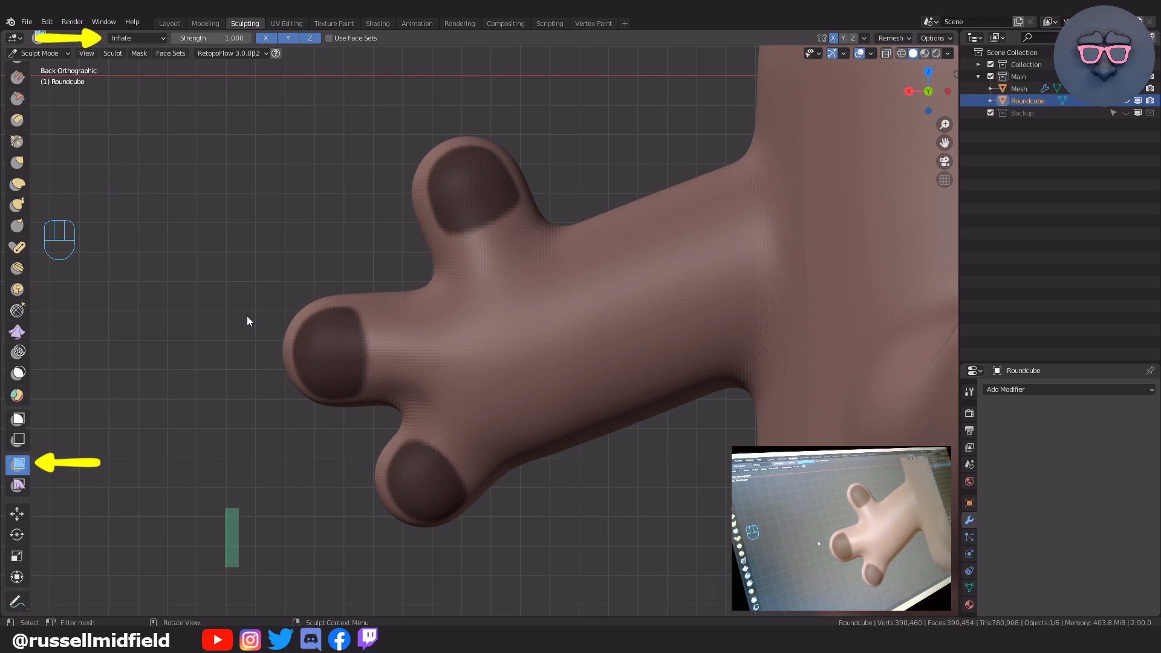
key("ctrl+i")
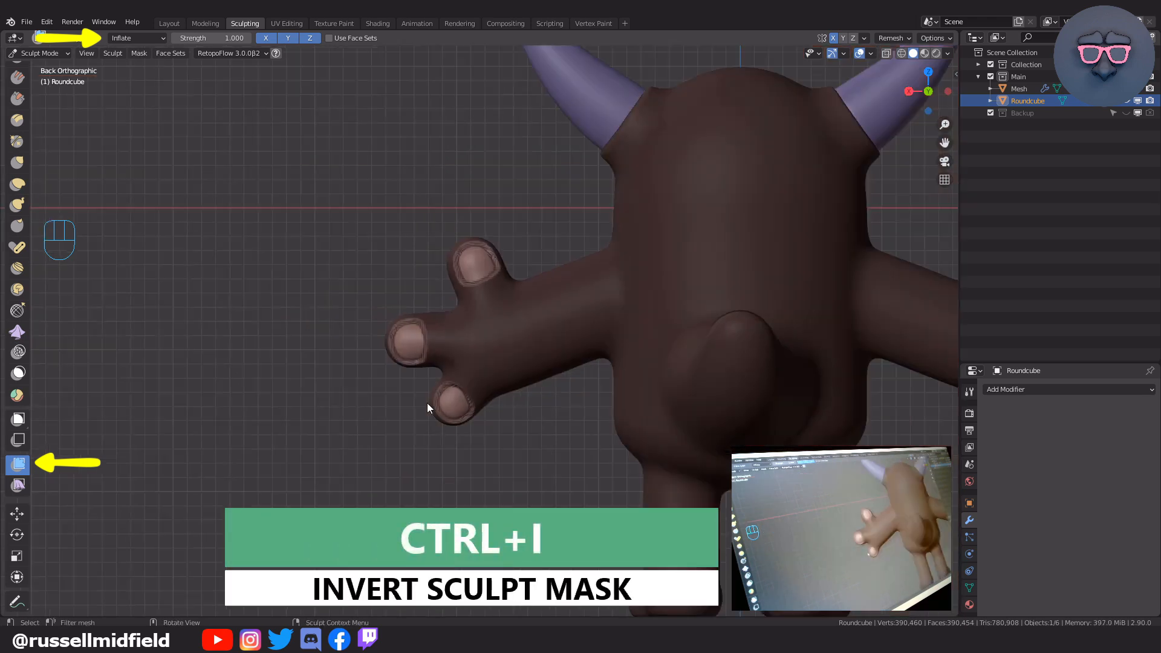
key("shift+r")
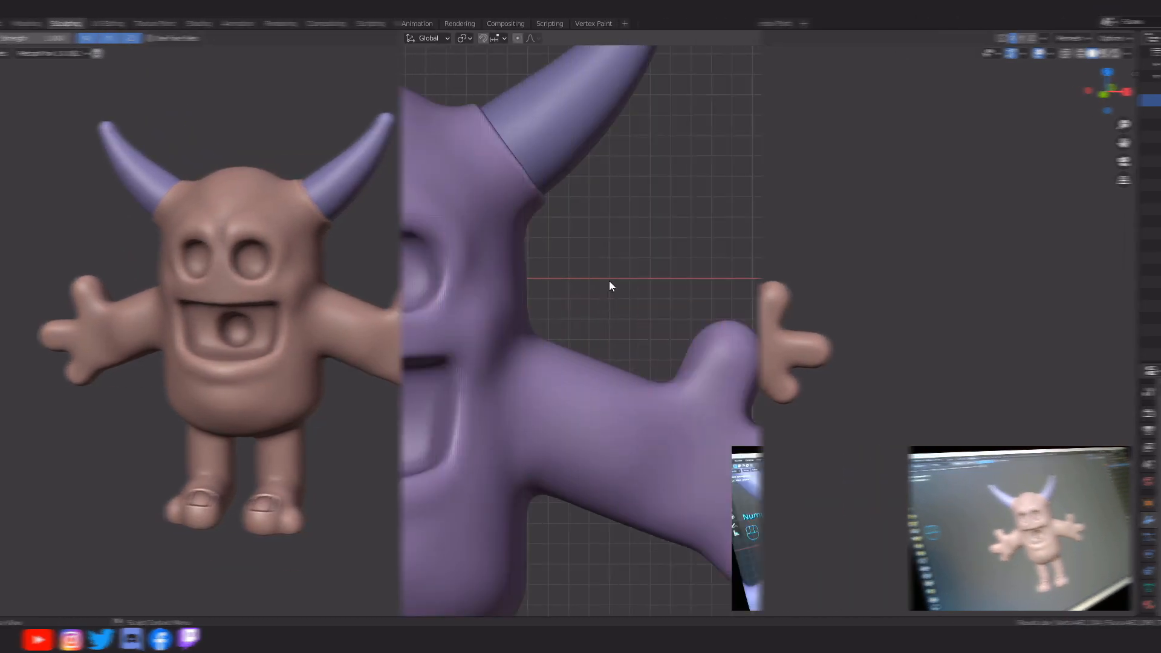
Add a UV sphere eye into one socket and mirror it across the centre for the second eye
key("shift+a")
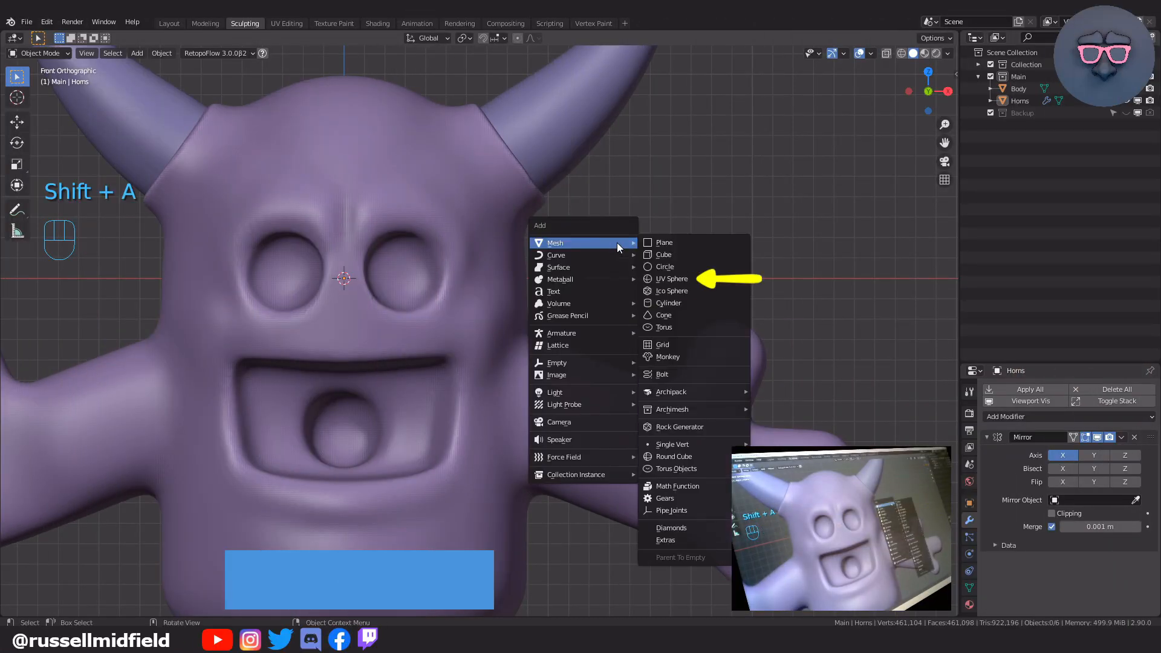
mouse_move(670, 278)
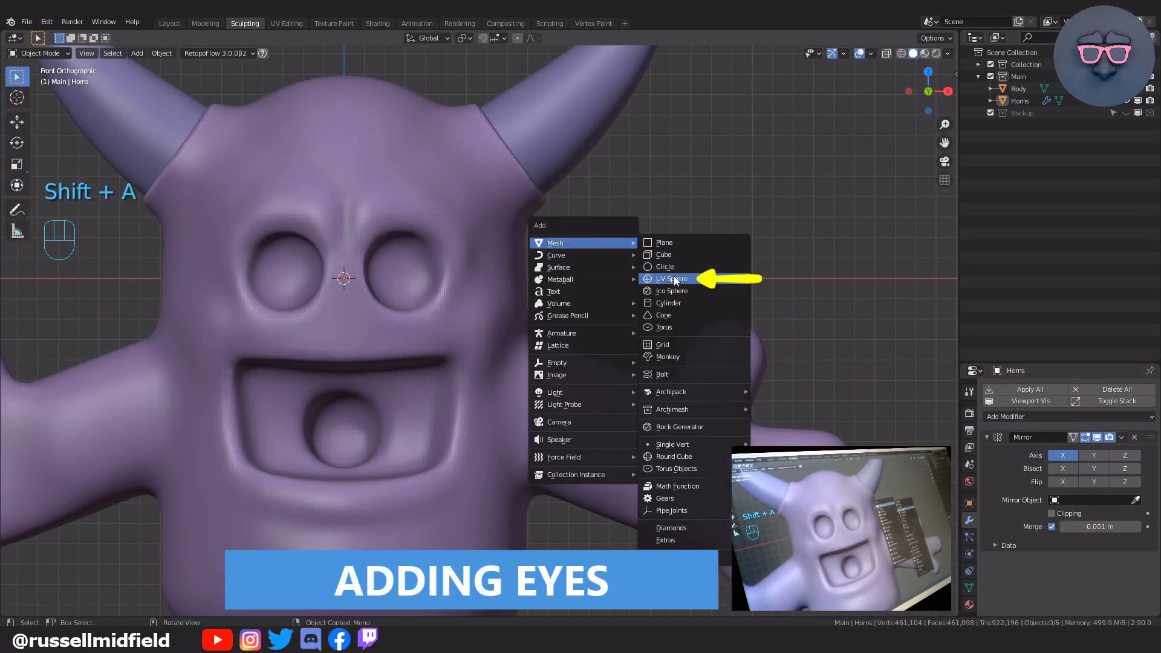
left_click(670, 280)
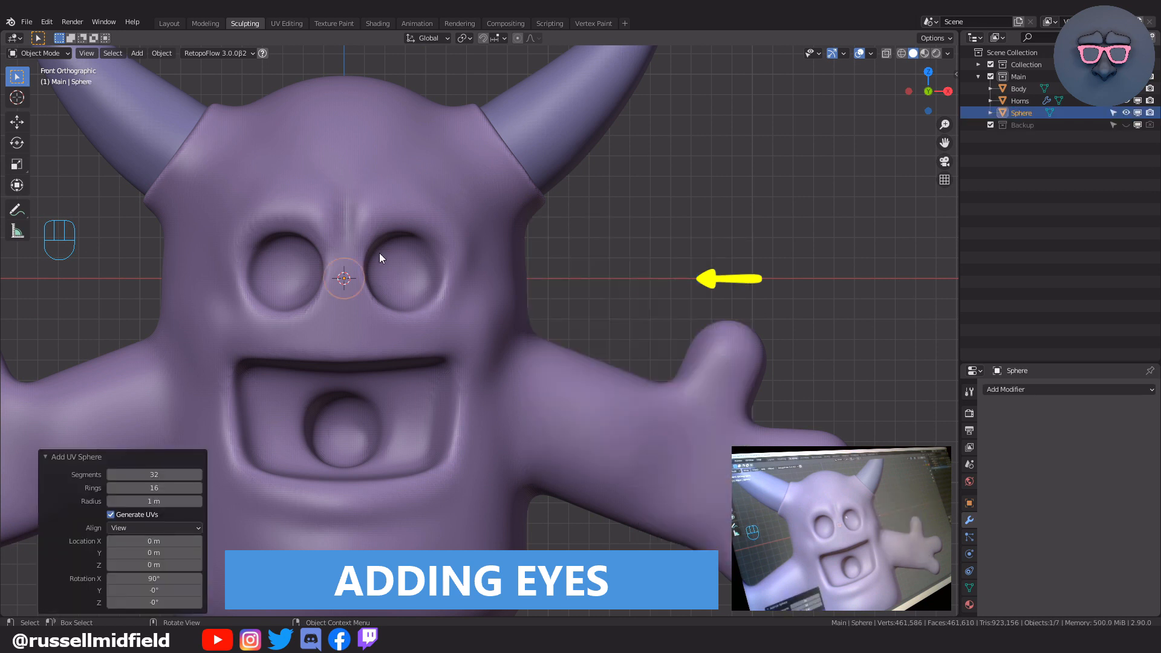
key("s")
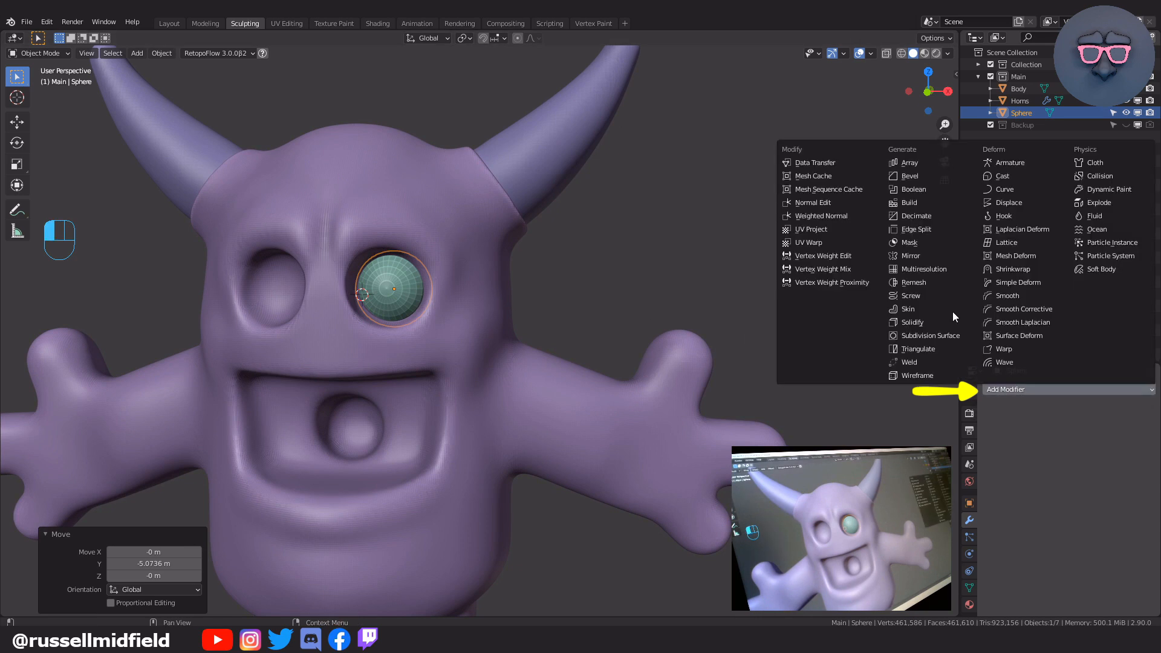
left_click(907, 255)
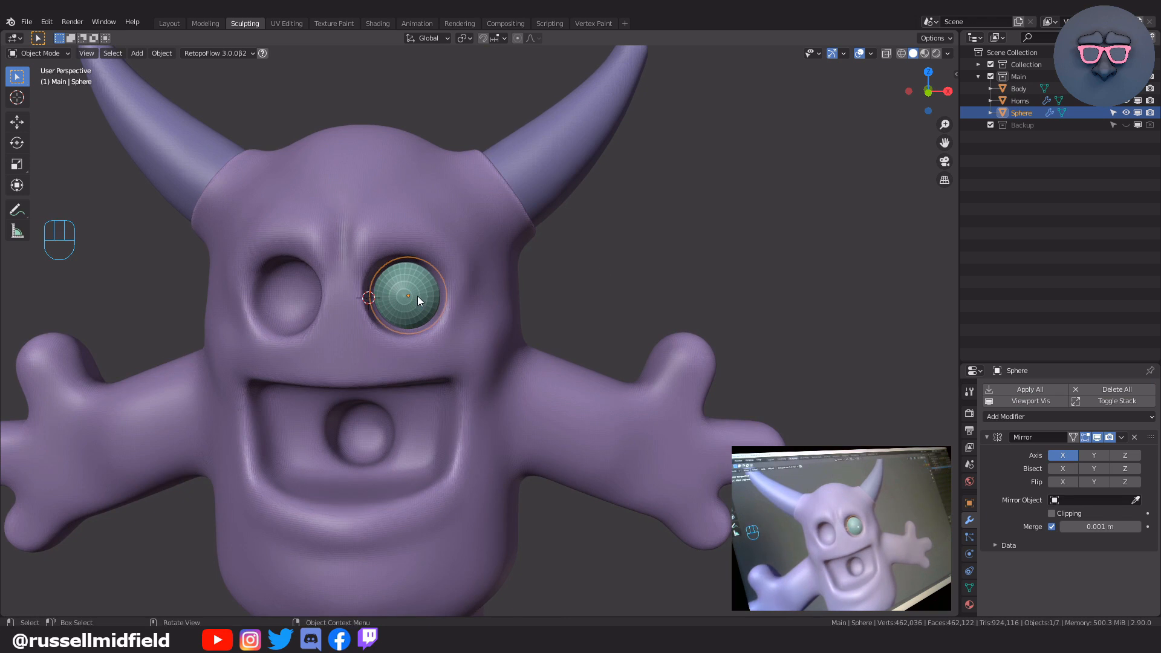
key("ctrl+a")
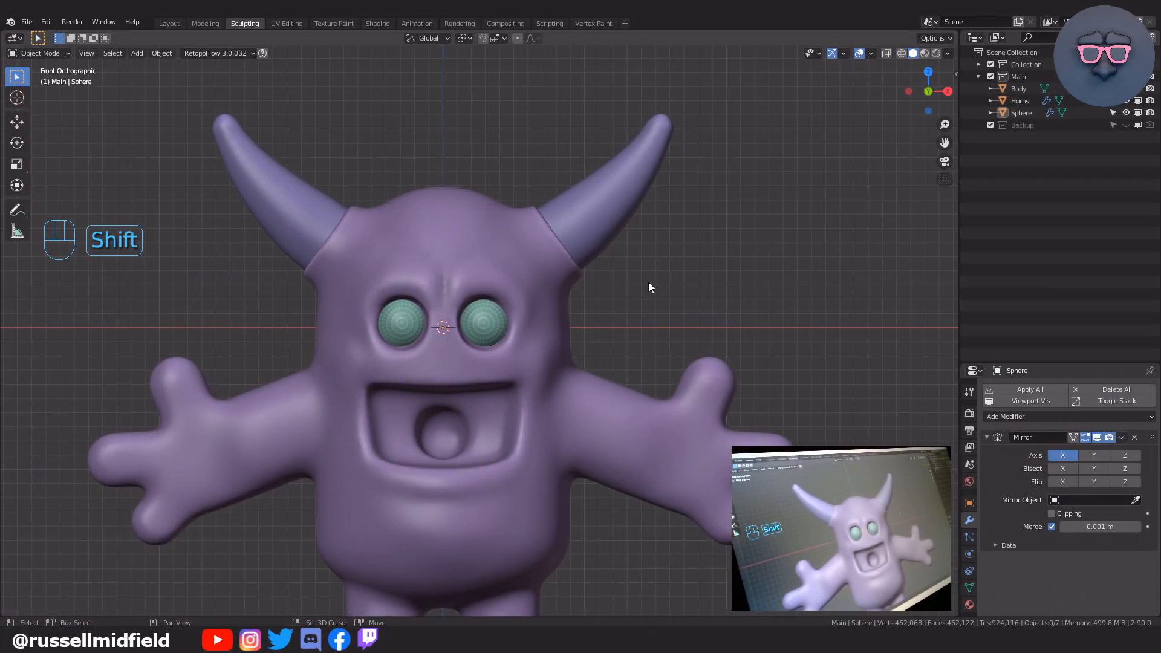
Add a Single Vert object with Face snapping on and Project onto Self unticked
key("shift+a")
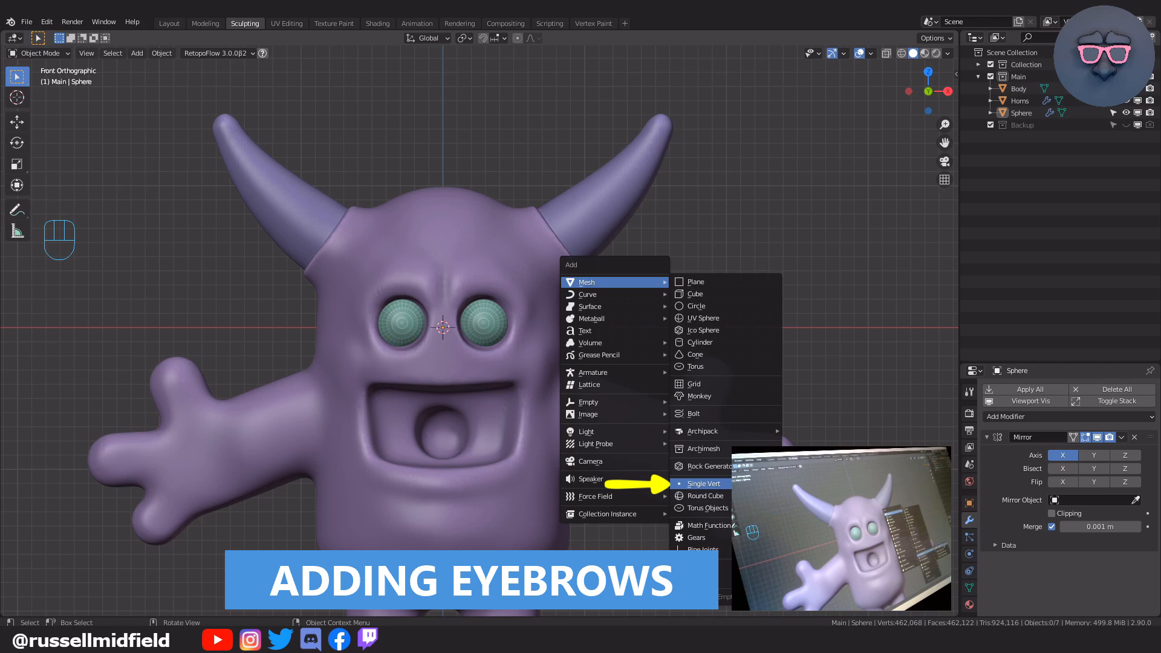
left_click(704, 482)
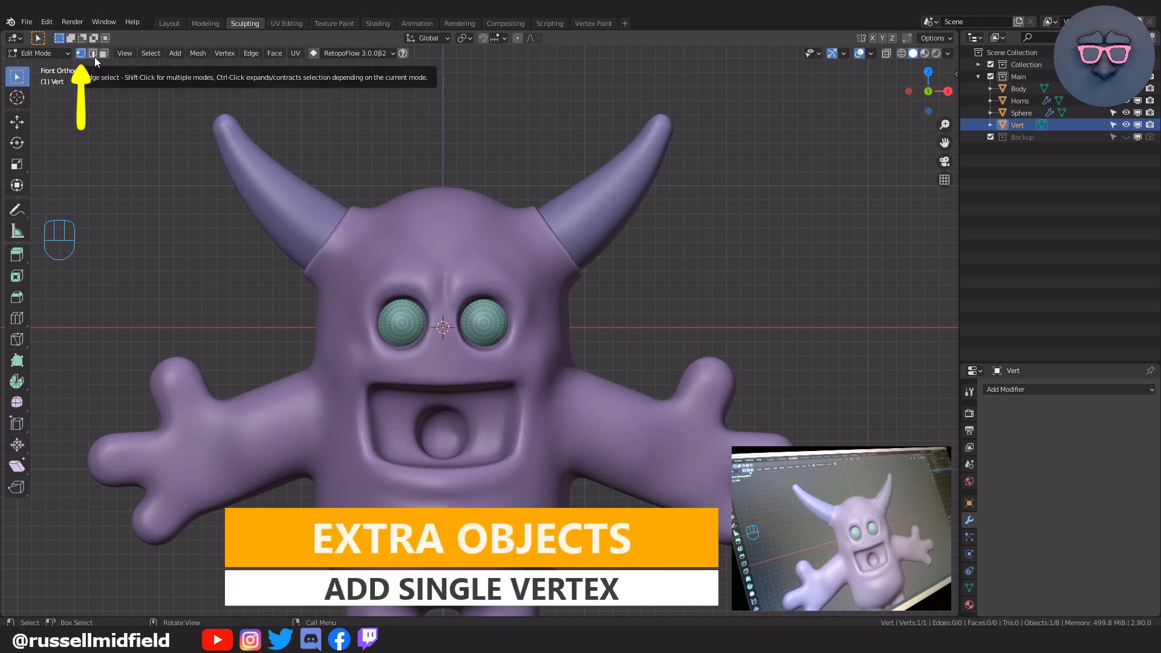
mouse_move(494, 246)
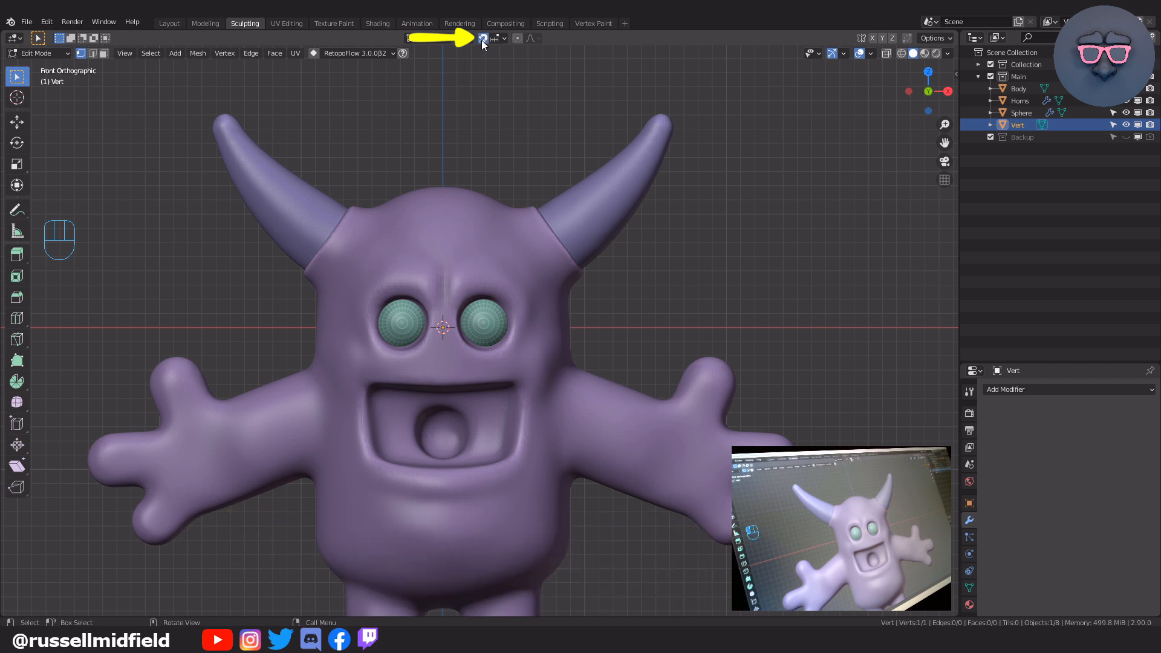
mouse_move(502, 45)
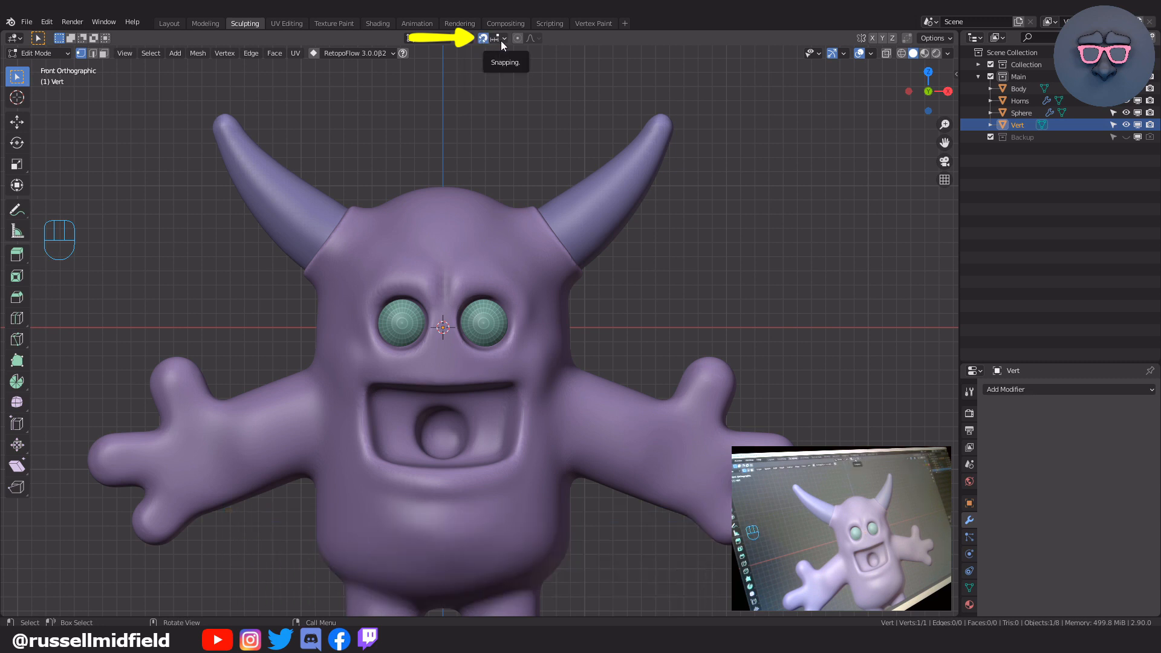
left_click(504, 37)
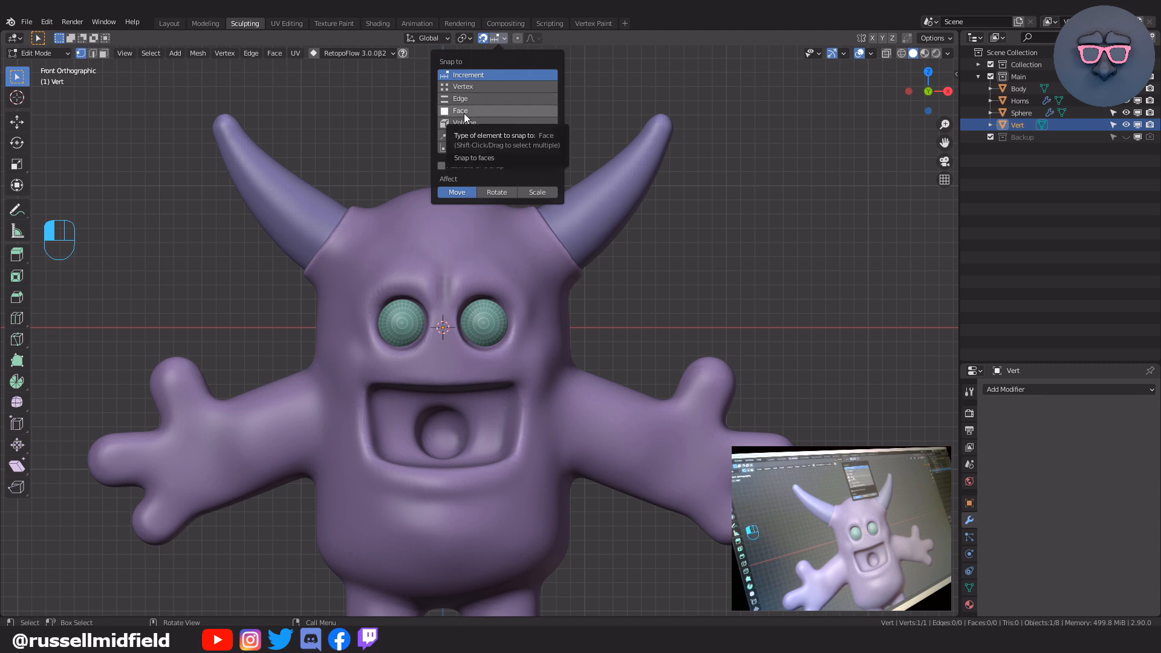
left_click(460, 110)
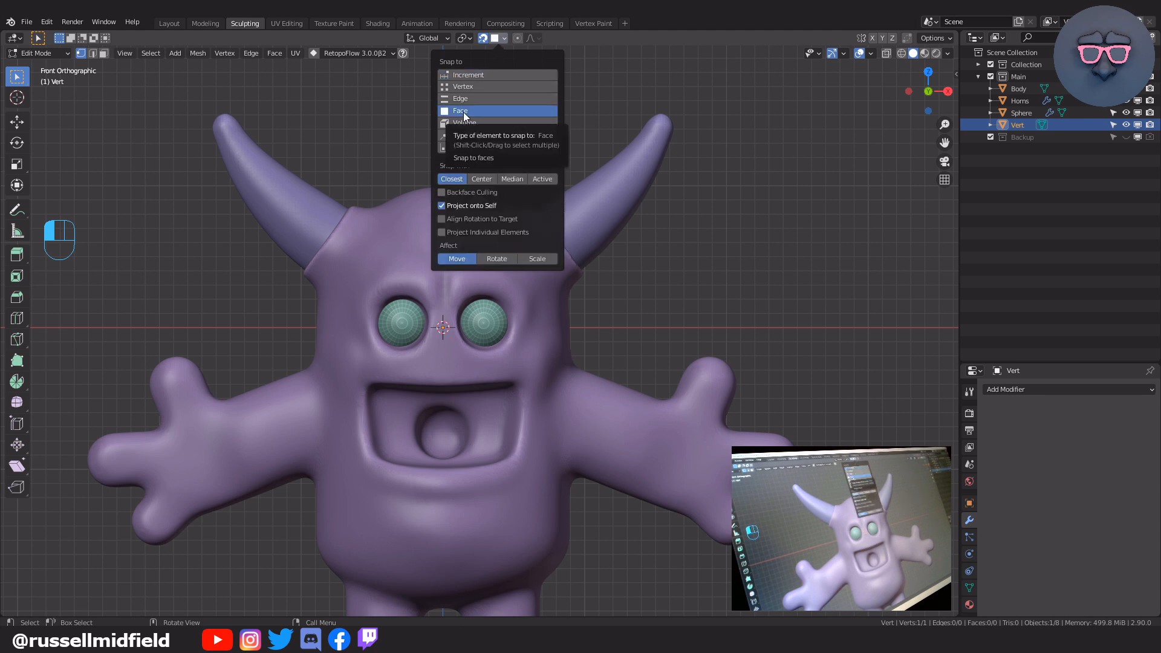
mouse_move(442, 212)
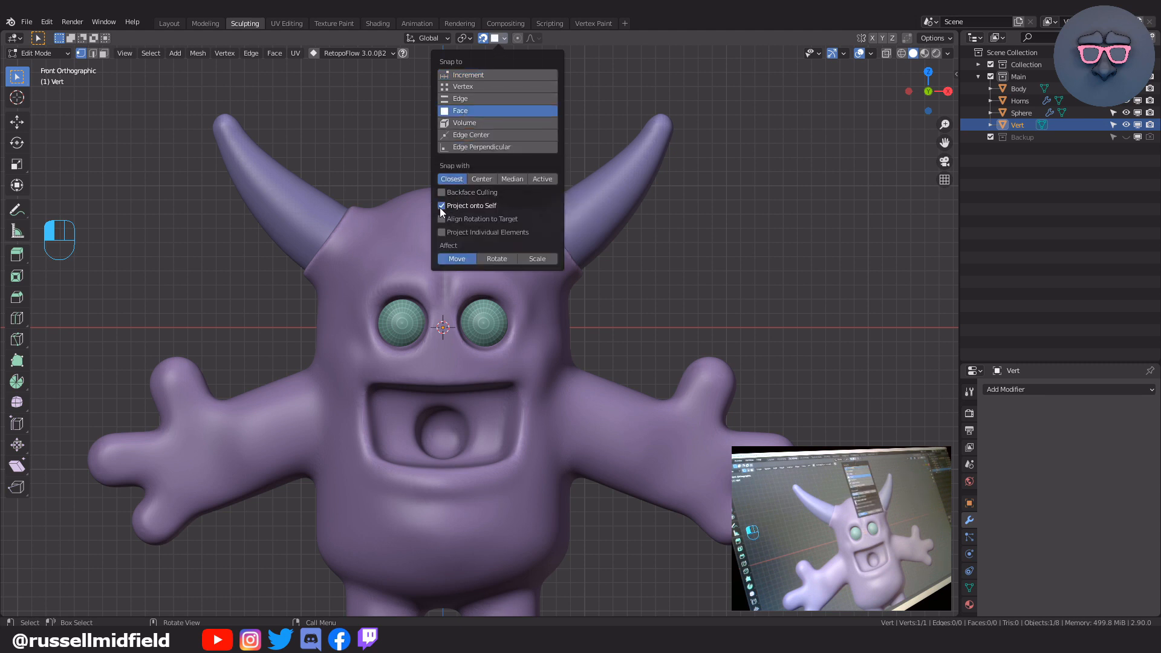
left_click(441, 206)
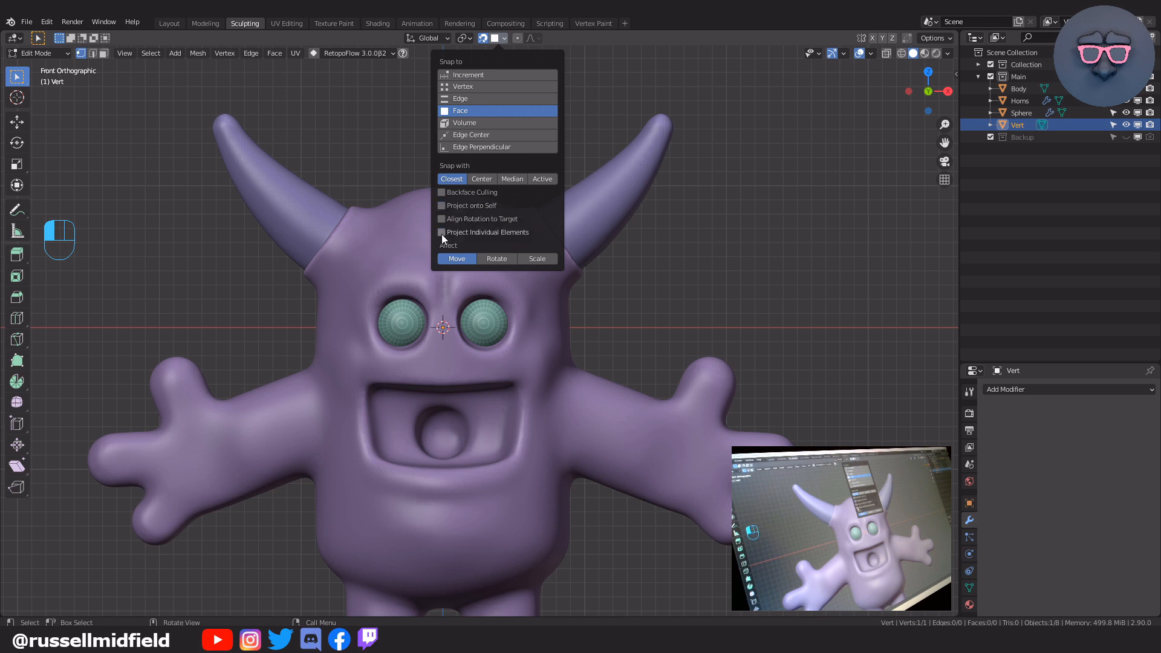
left_click(442, 232)
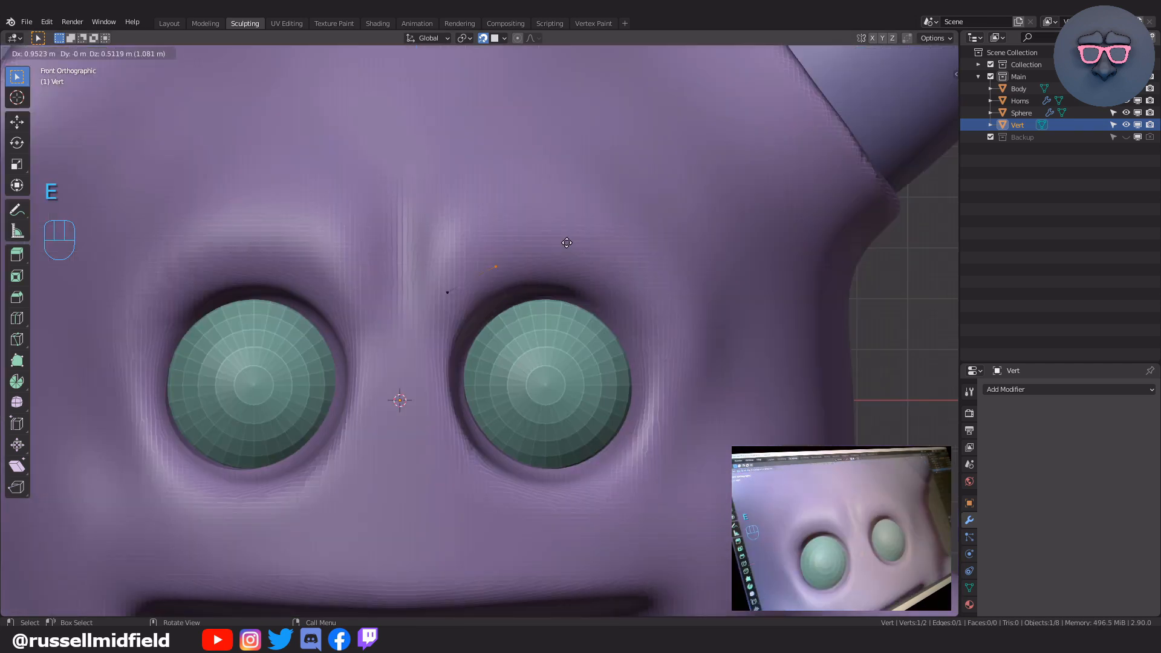
Extrude two snapped vertex rows along the brow and fill them into a four-face eyebrow strip
key("e")
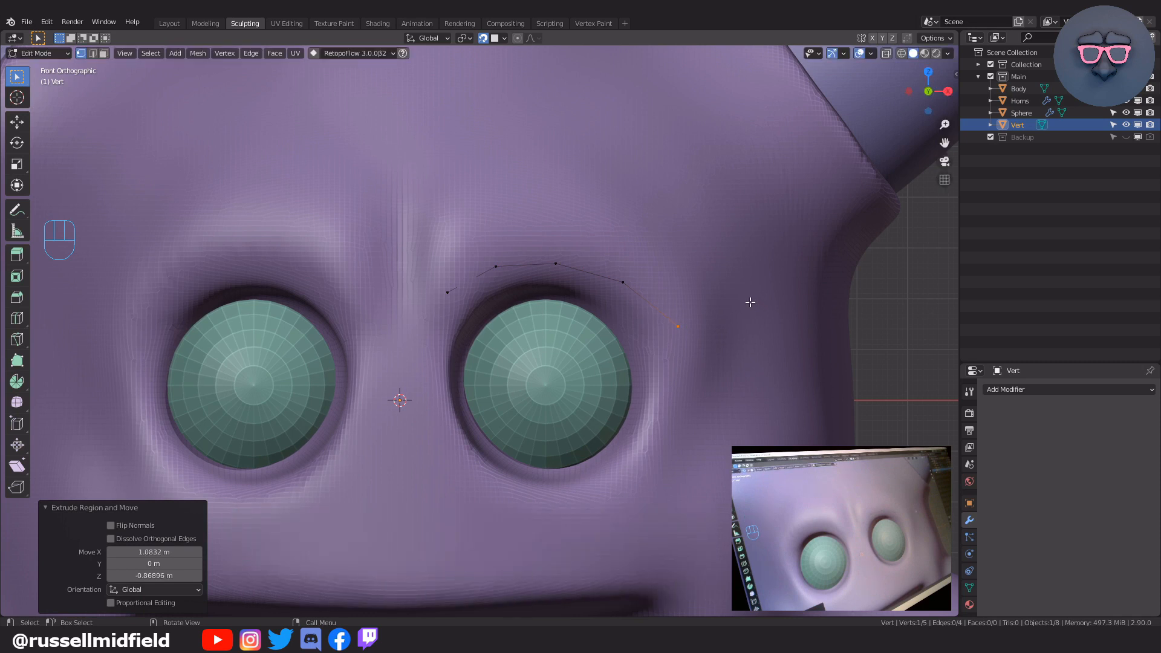
key("e")
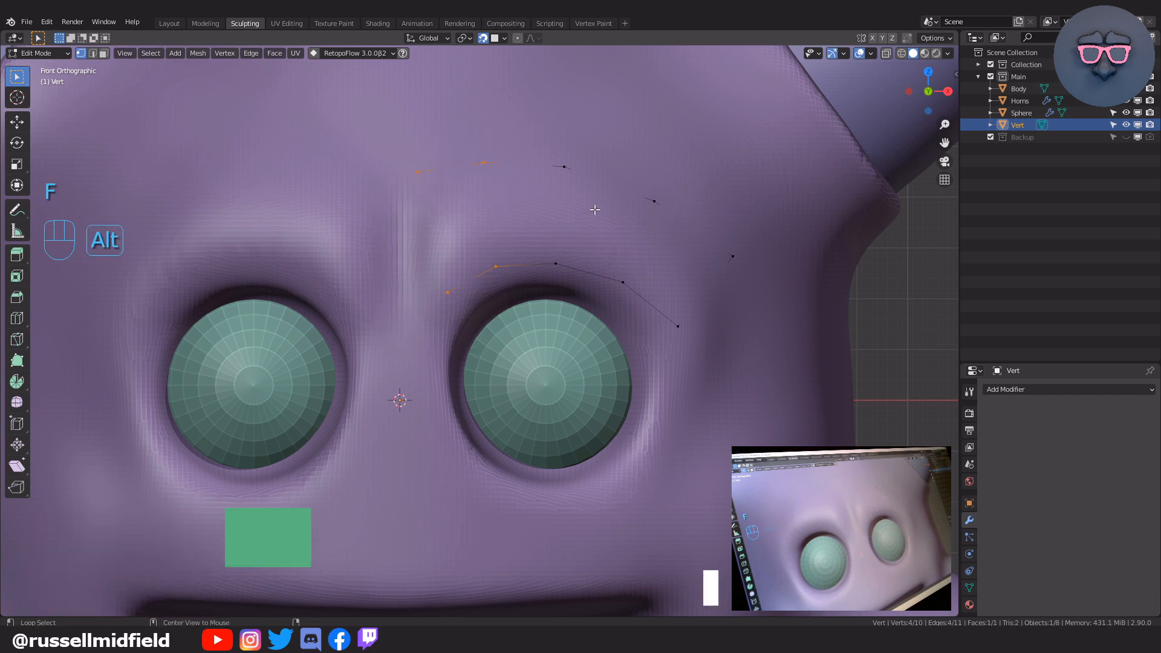
key("f")
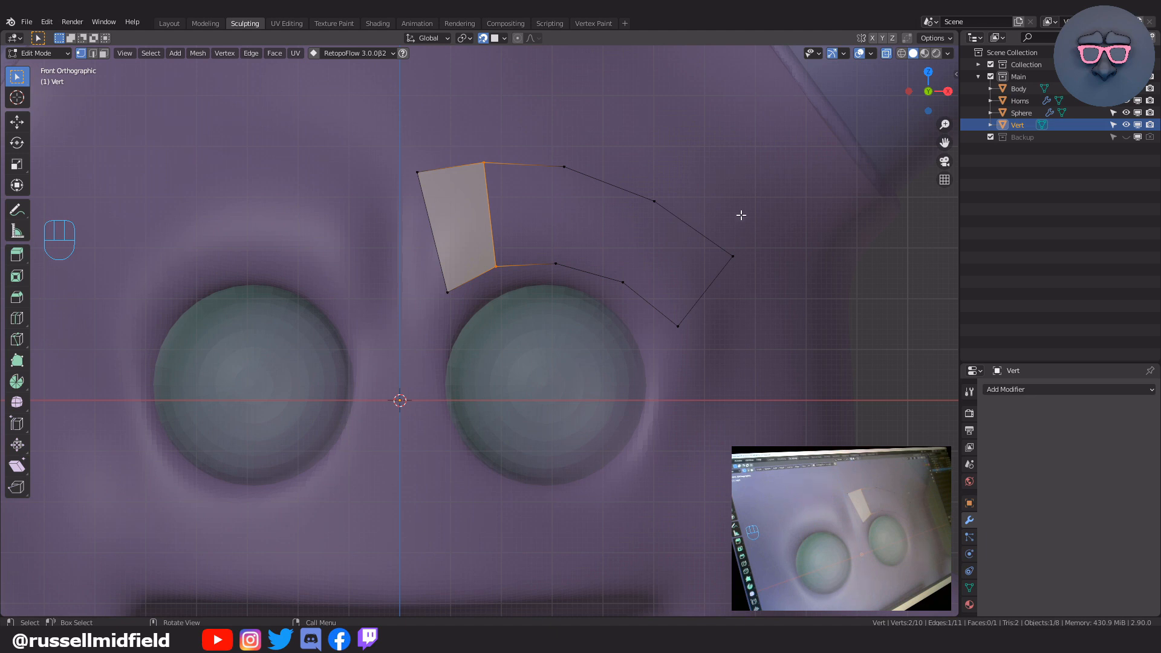
key("f")
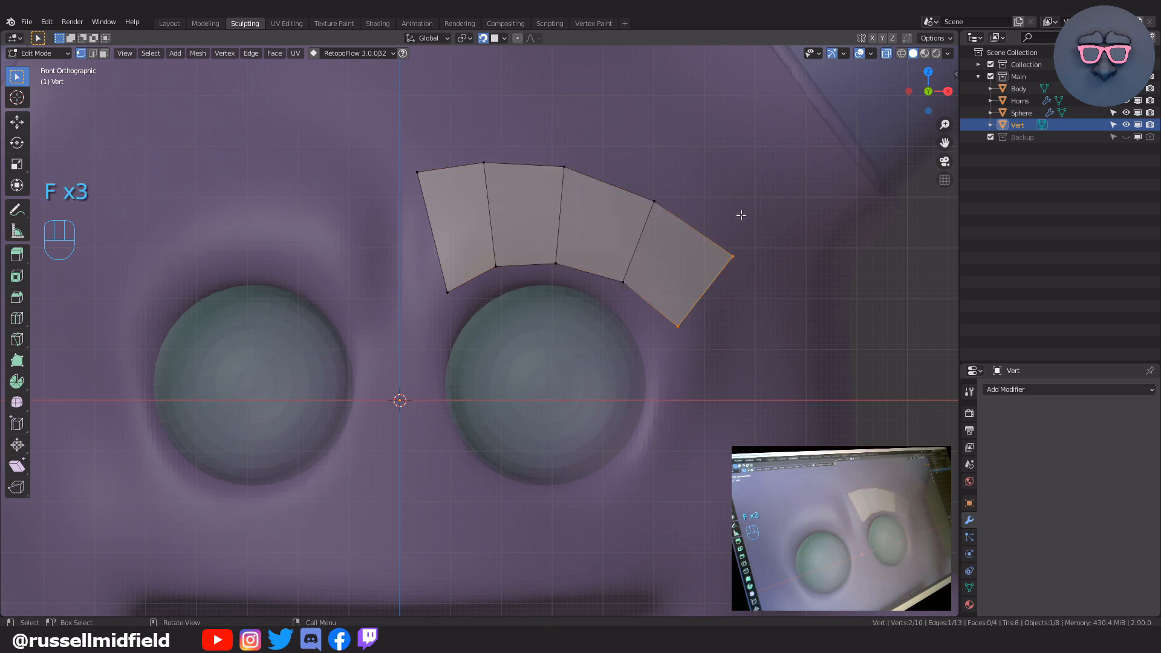
key("Alt+z")
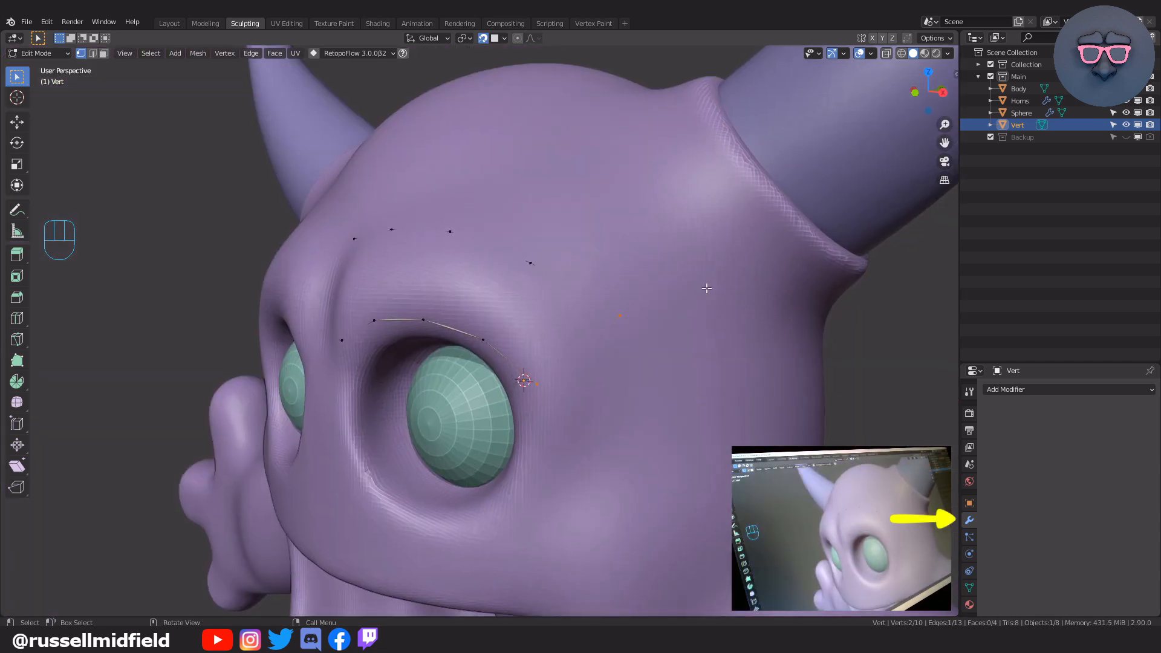
Mirror the eyebrow strip to the other eye with a Mirror modifier
left_click(1037, 389)
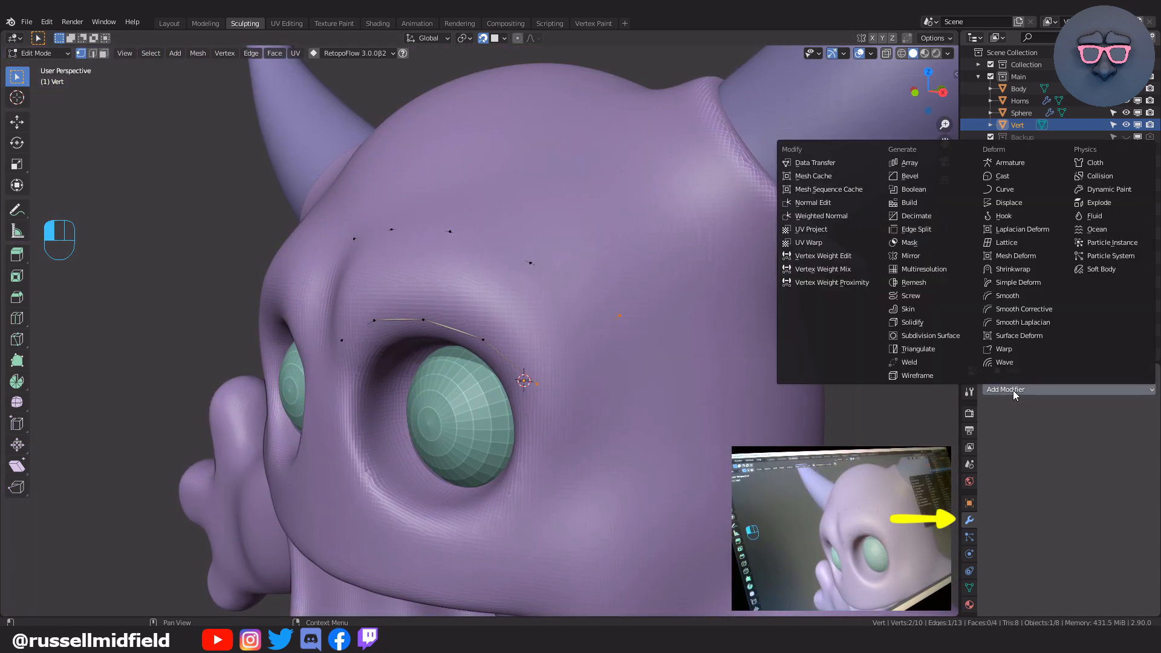
mouse_move(910, 255)
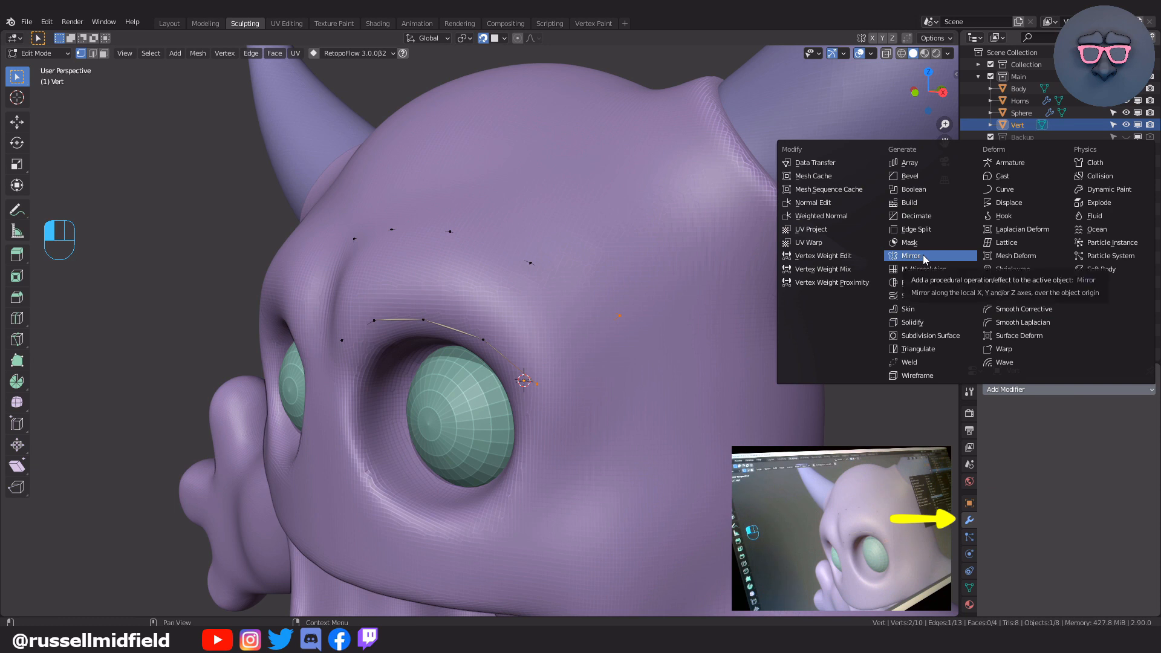
left_click(912, 255)
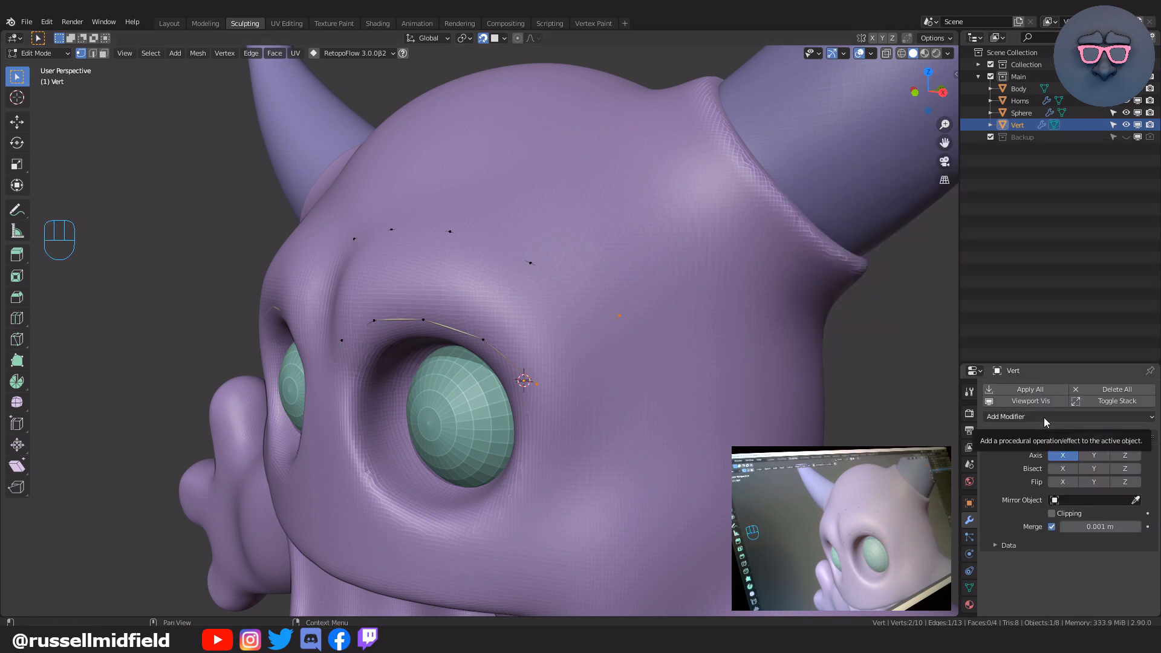
Solidify the eyebrow strip to -1.5 m thickness with Only Rim enabled
left_click(1036, 416)
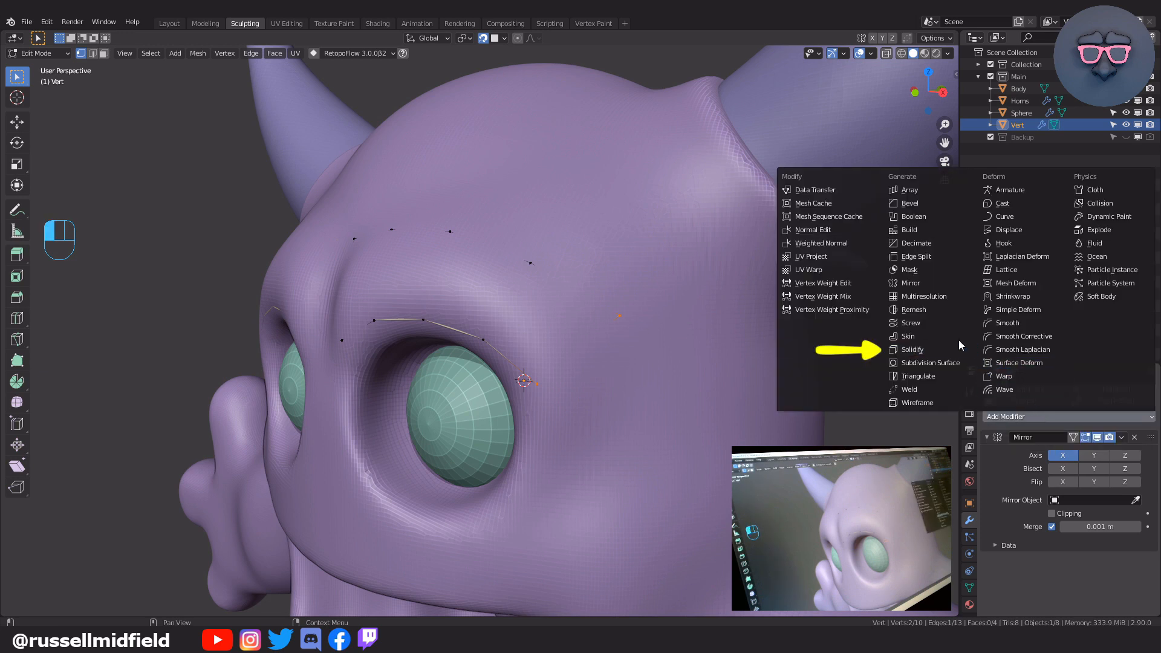
mouse_move(912, 348)
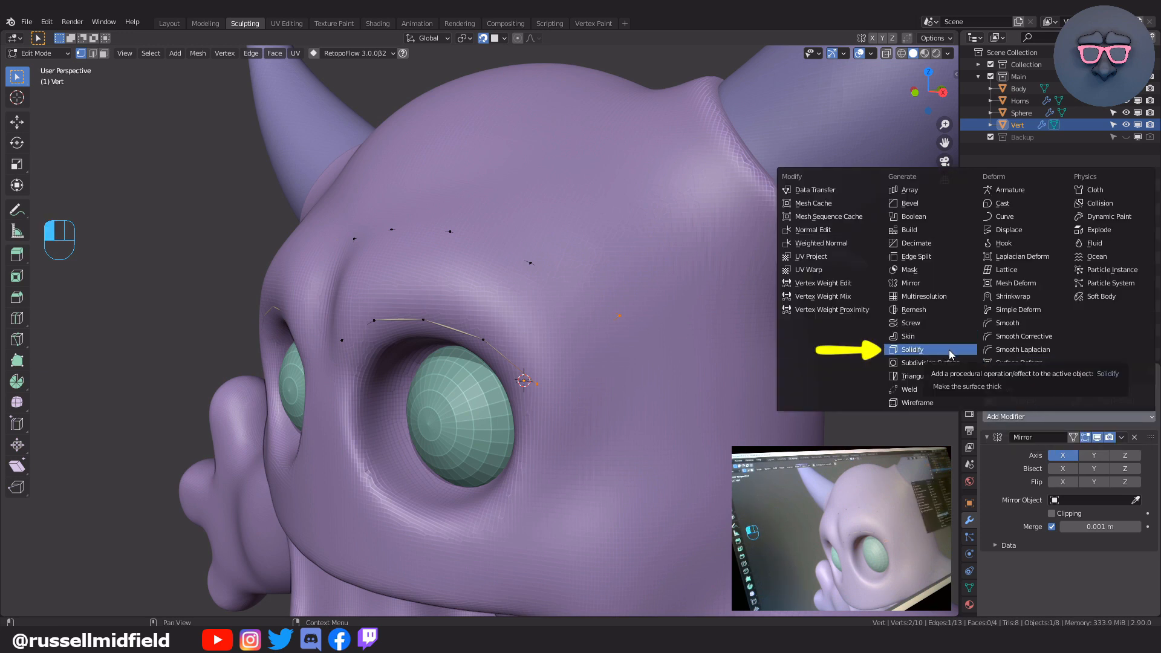
left_click(914, 348)
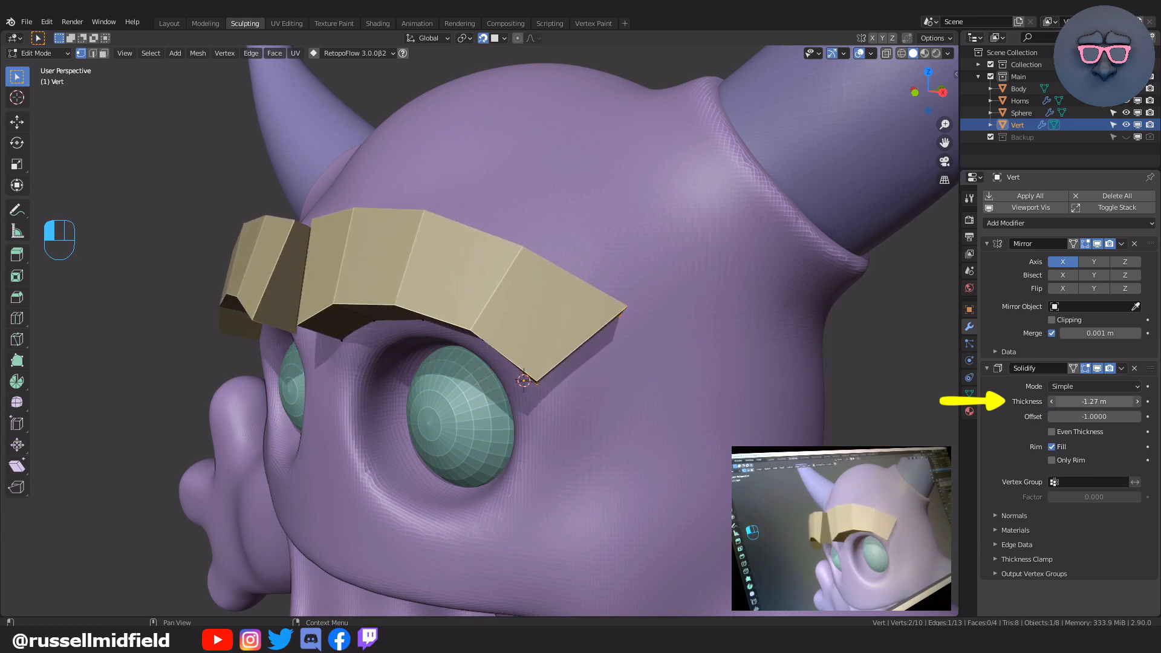
left_click_drag(1103, 401, 1082, 402)
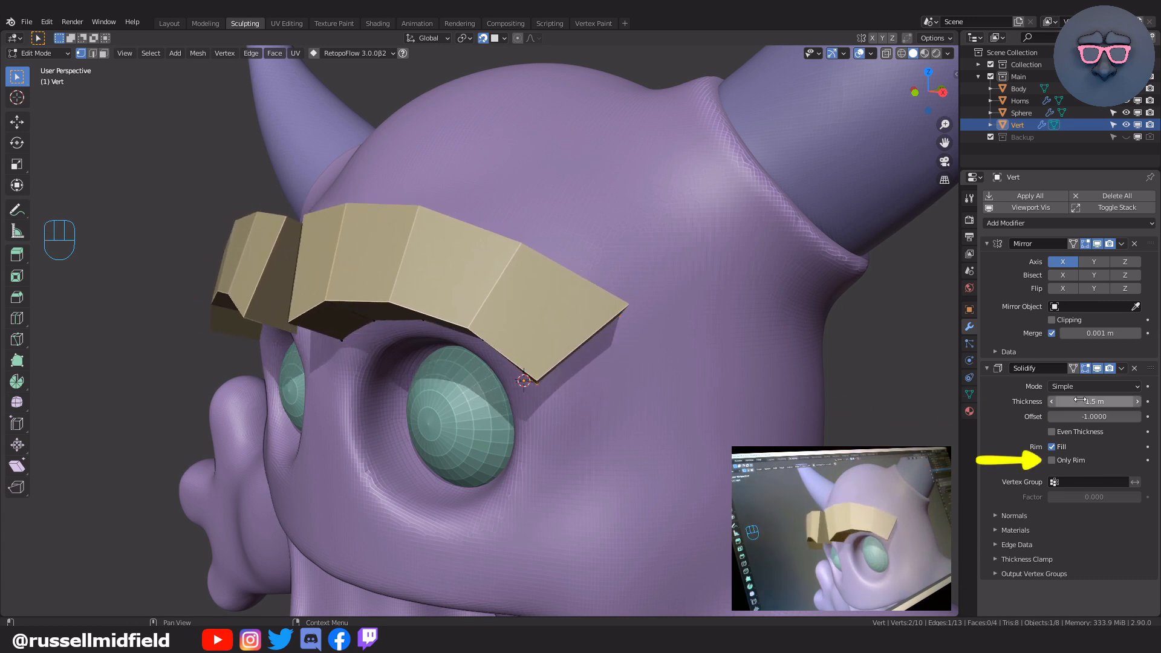
mouse_move(1052, 460)
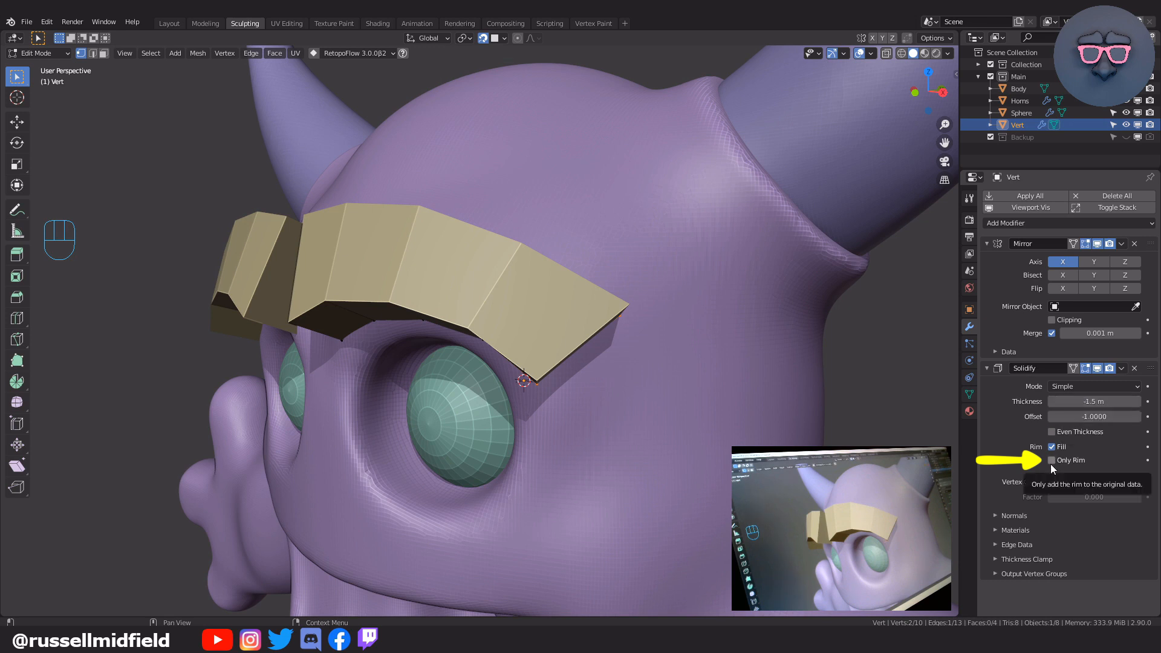
left_click(1051, 460)
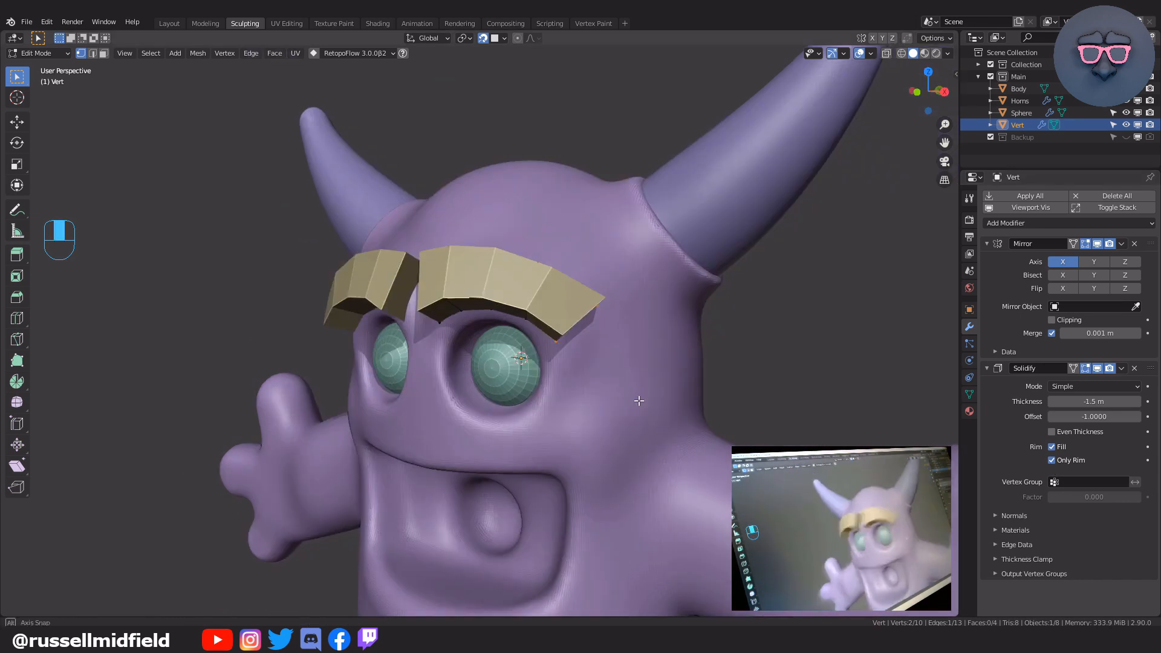
Round the eyebrows with a Subdivision Surface modifier and leave Edit Mode for the Object menu
left_click(1005, 223)
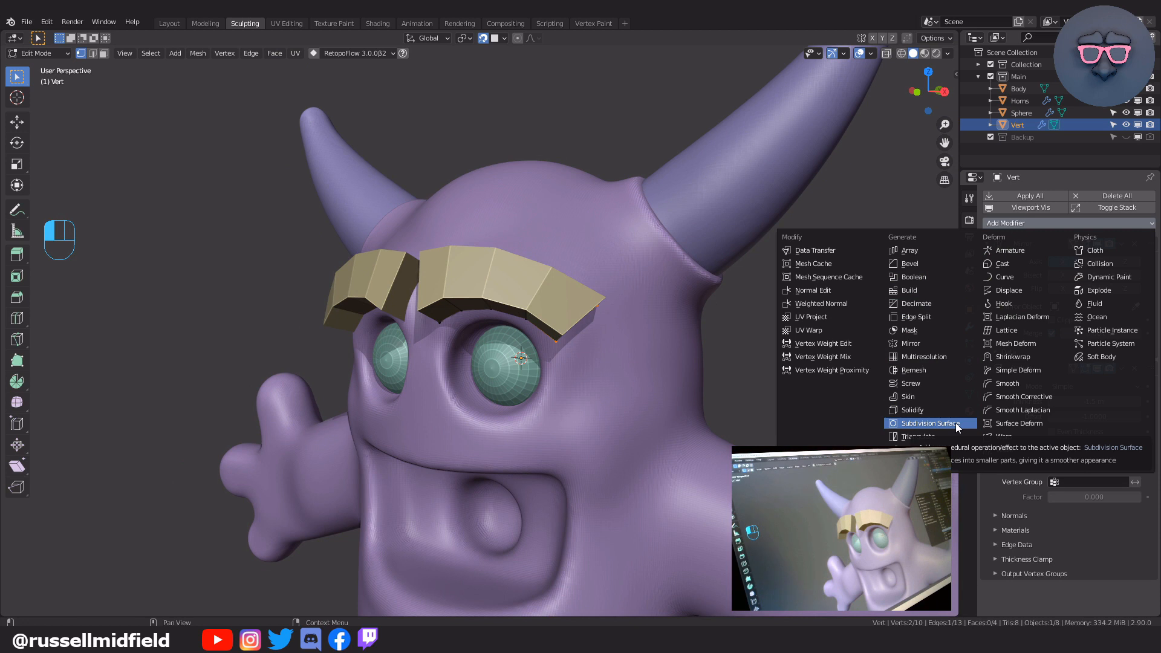
left_click(929, 423)
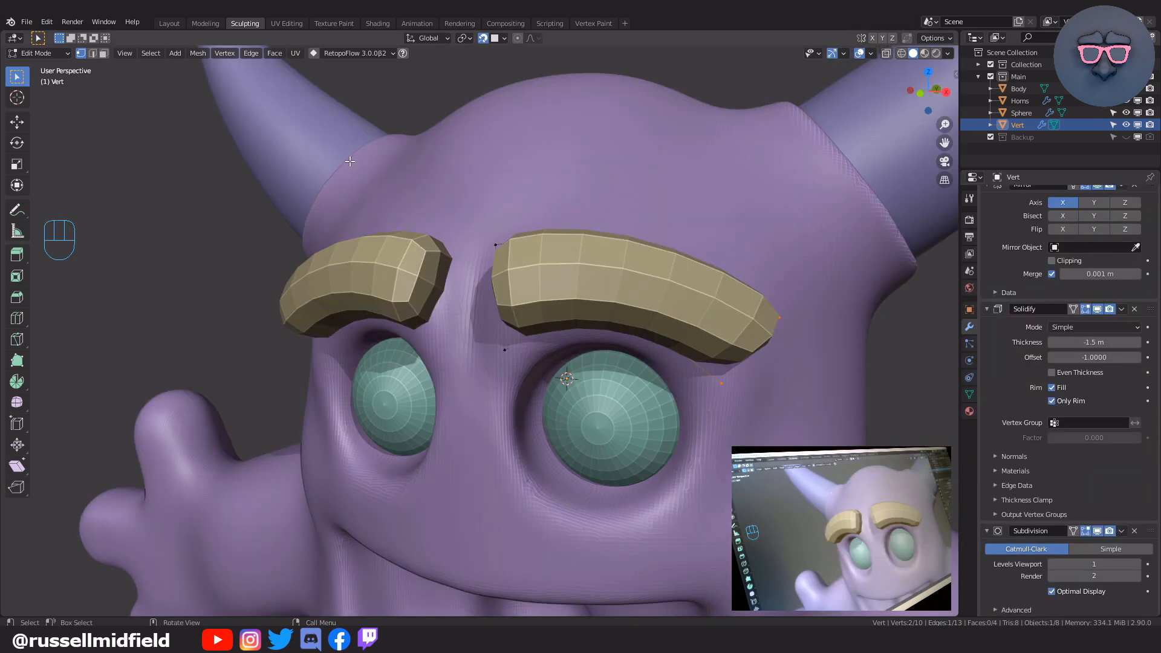
key("Tab")
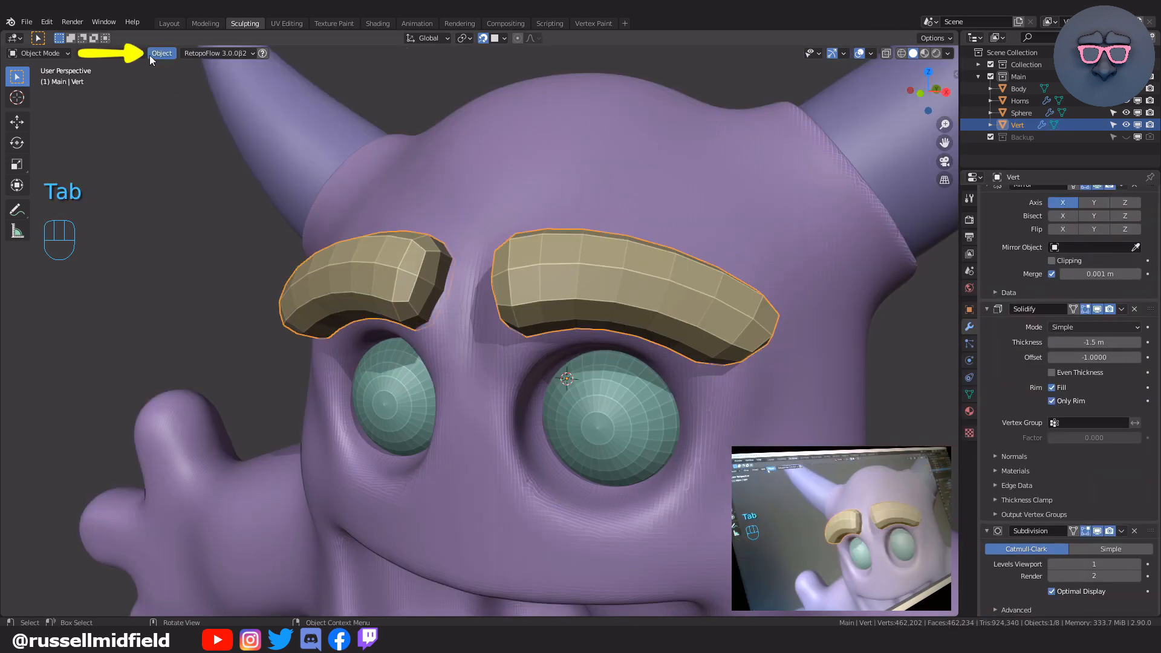
left_click(161, 52)
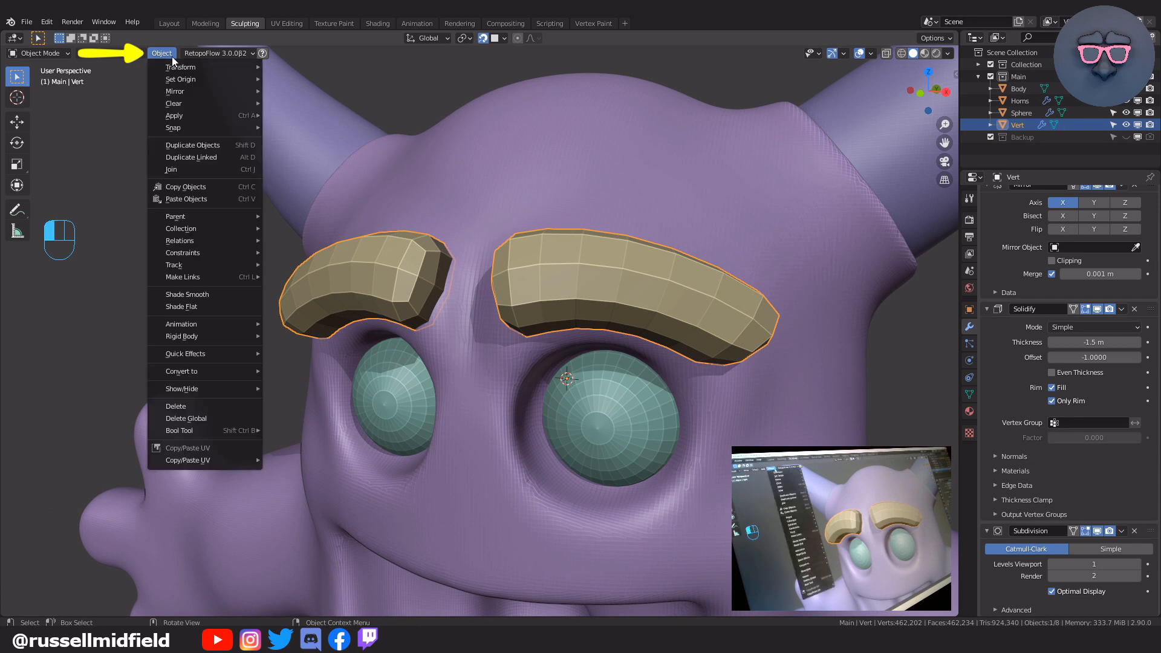
left_click(186, 294)
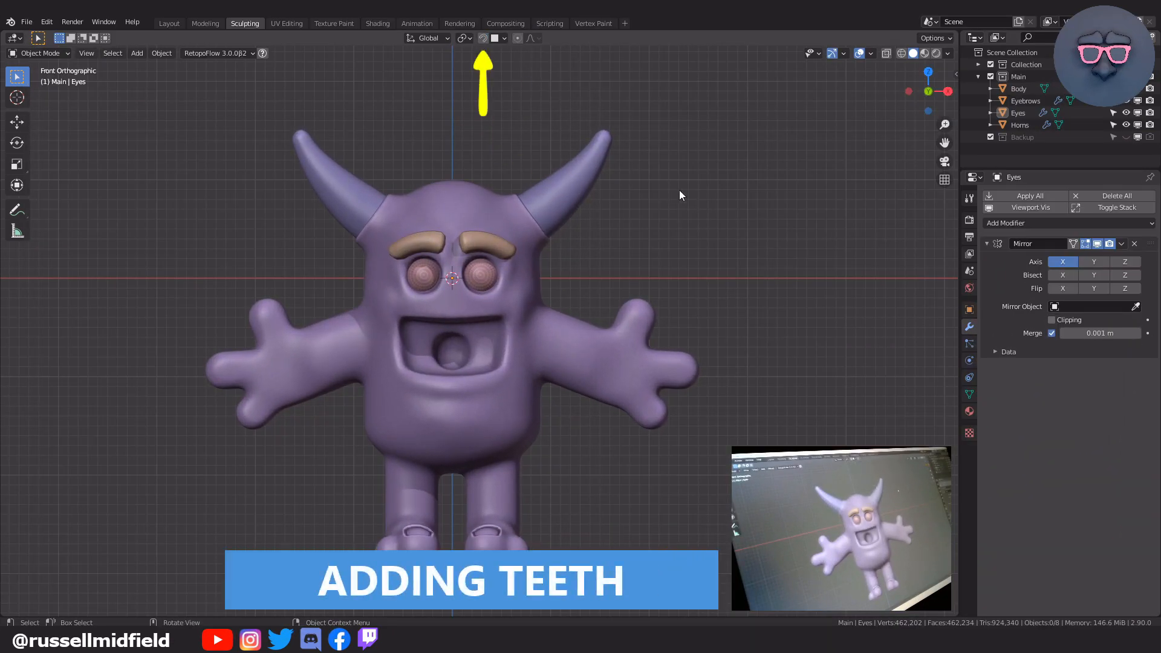
Add a cube in the upper mouth as the first tooth with Mirror and Subdivision modifiers
left_click(137, 52)
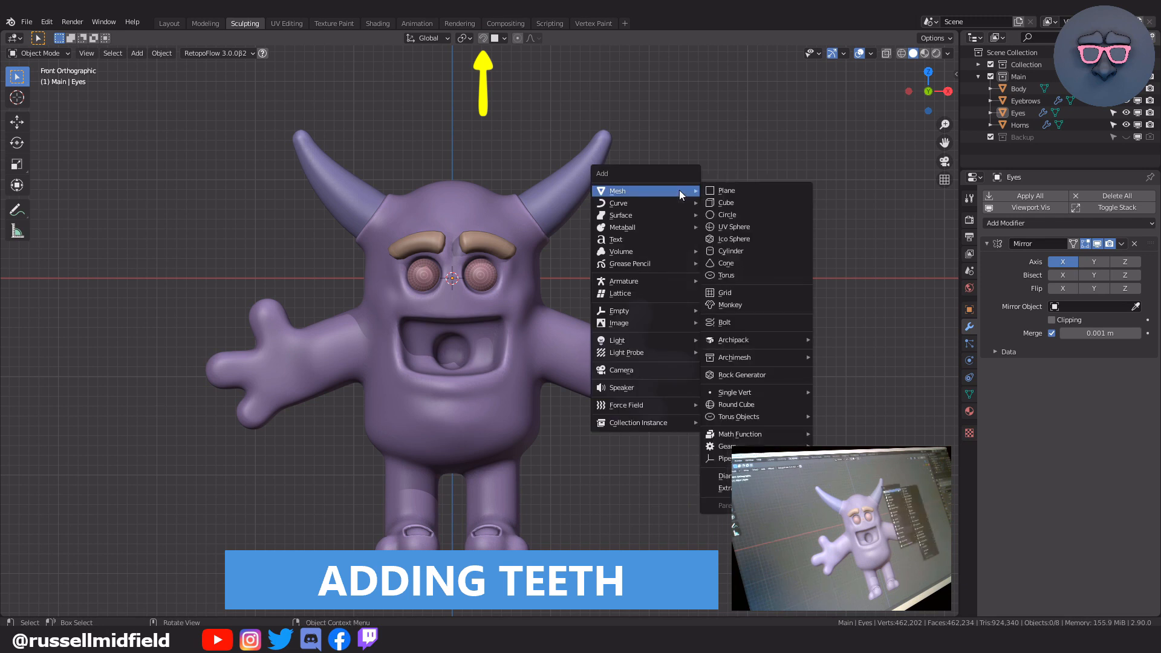
left_click(725, 202)
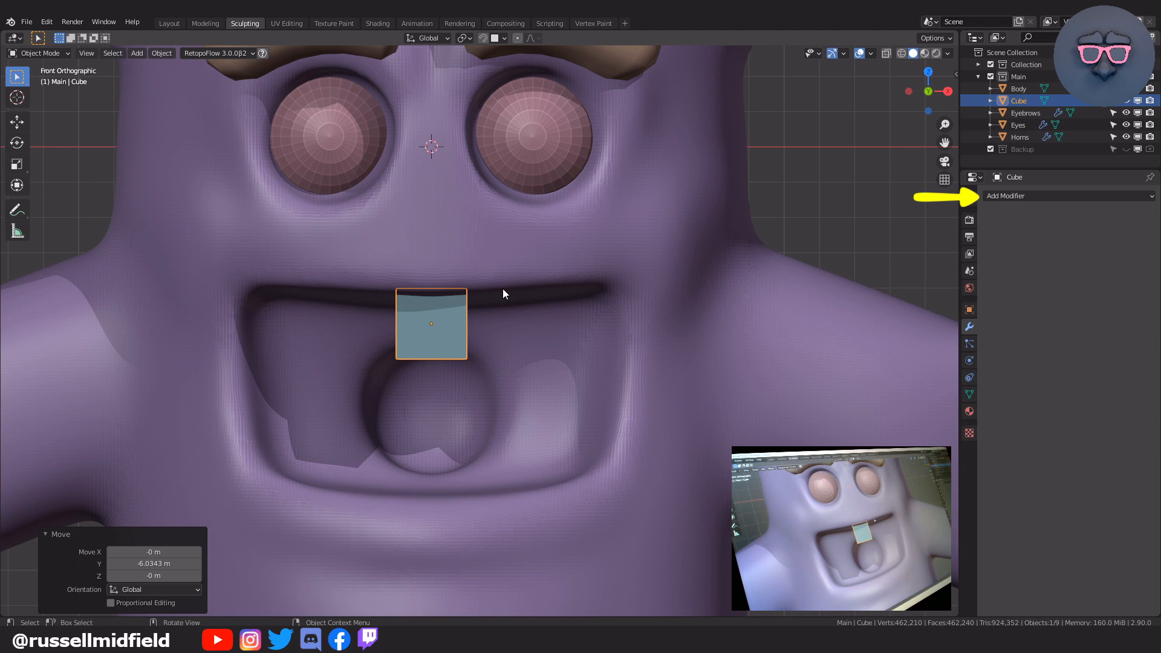
left_click(1005, 196)
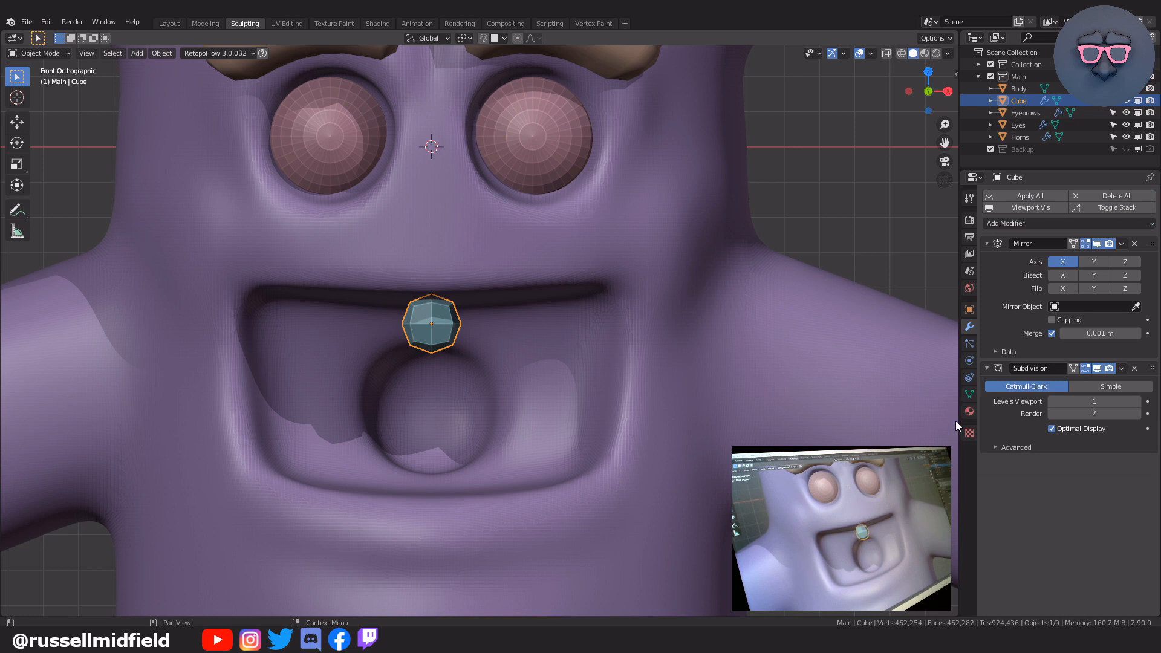
Scale the cube into rounded tooth proportions and select it for duplication
key("Tab")
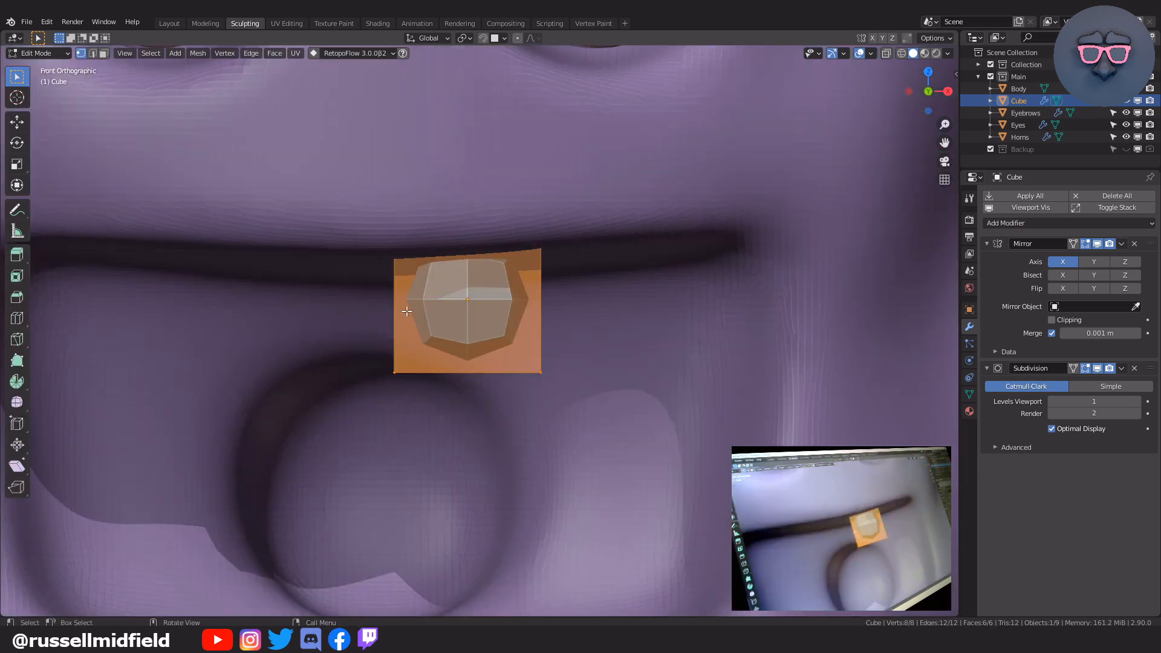
key("a")
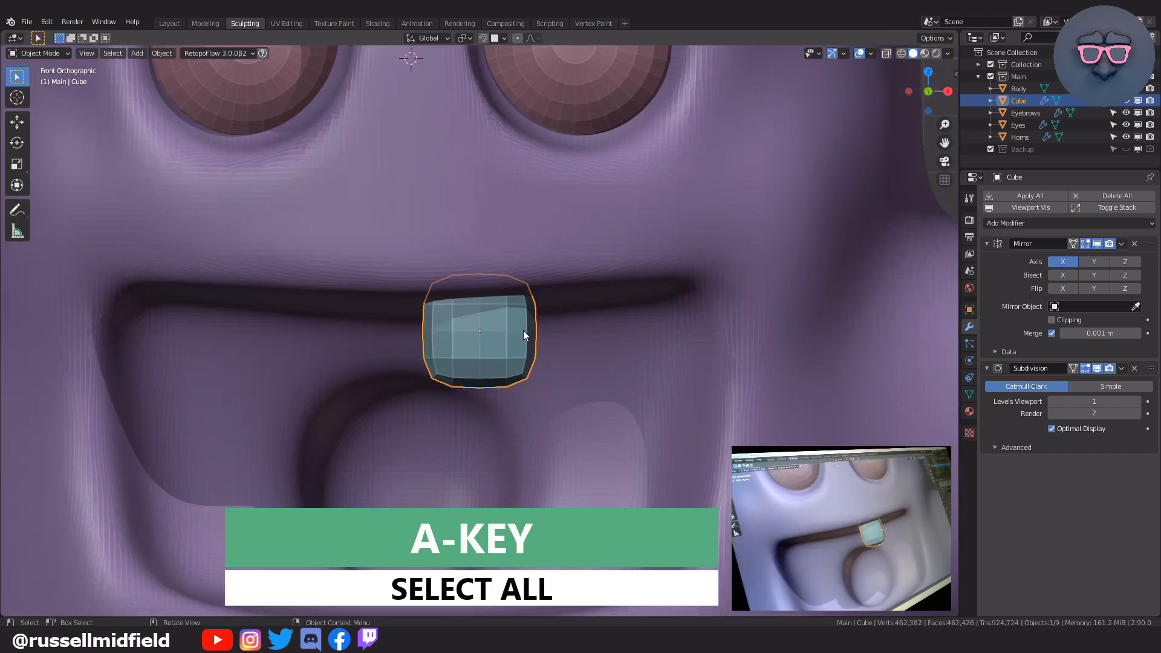
left_click(161, 52)
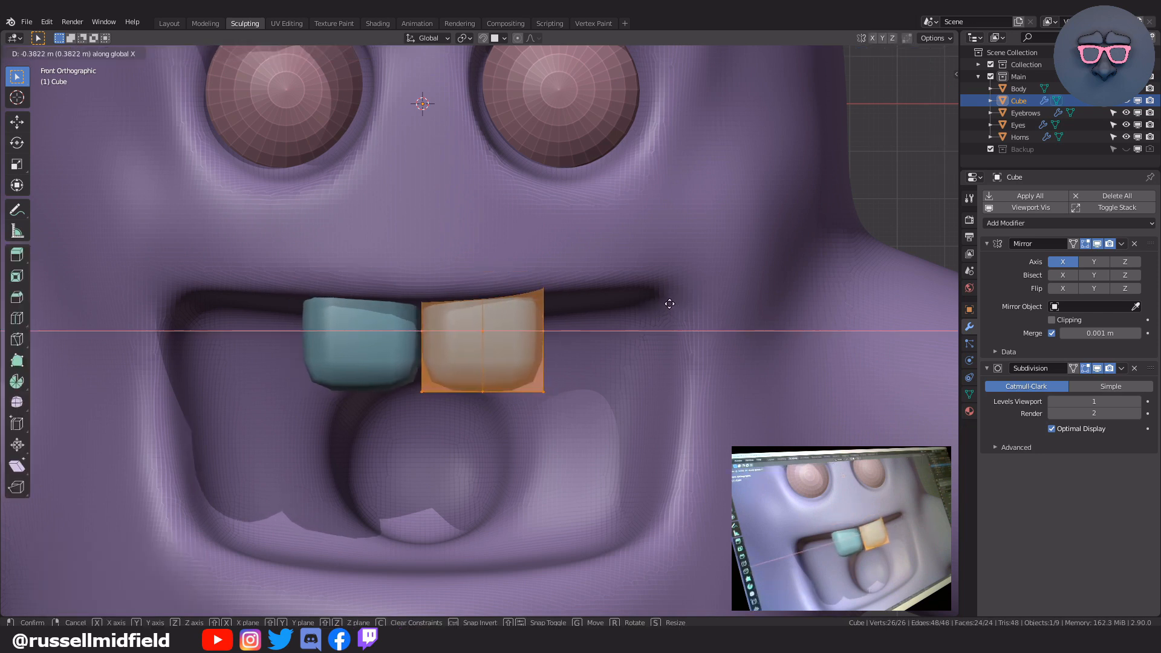
Duplicate the tooth along the X axis to fill the upper row
key("shift+d")
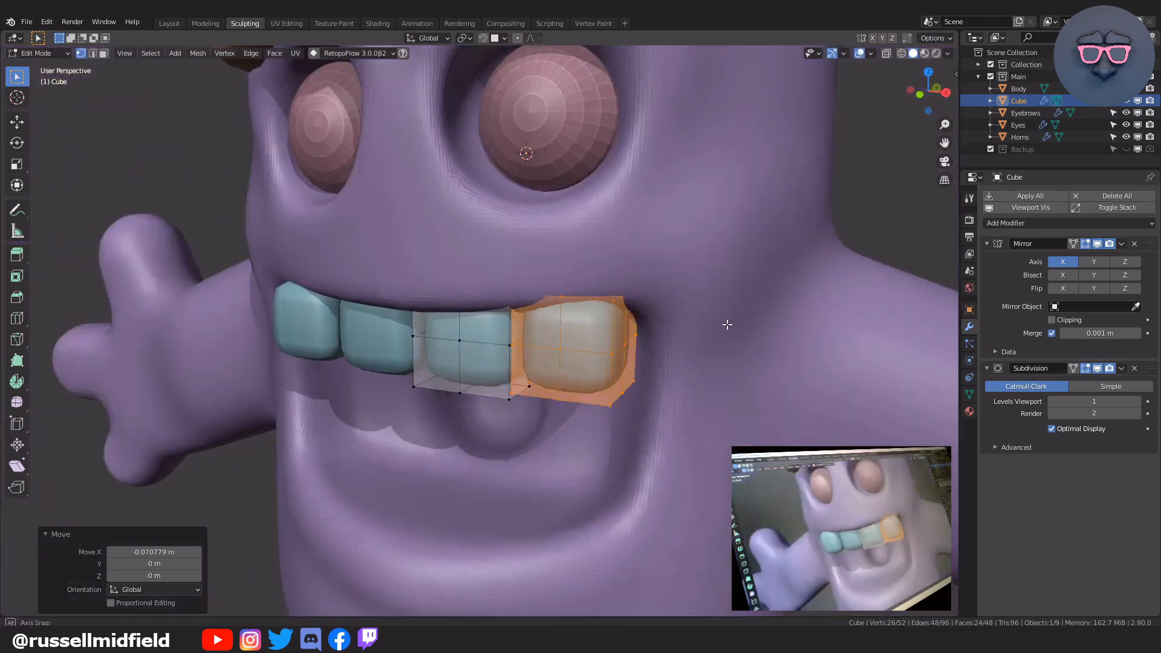
key("r")
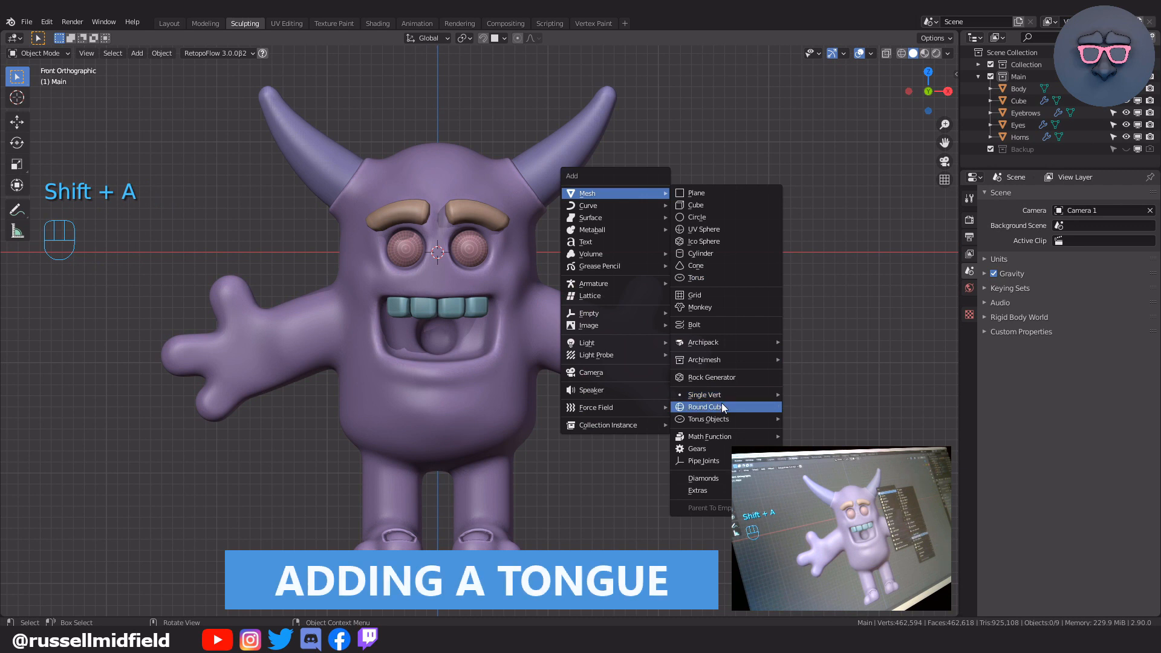
Add a round cube and stretch it into an elongated tongue with Elastic Deform
left_click(704, 406)
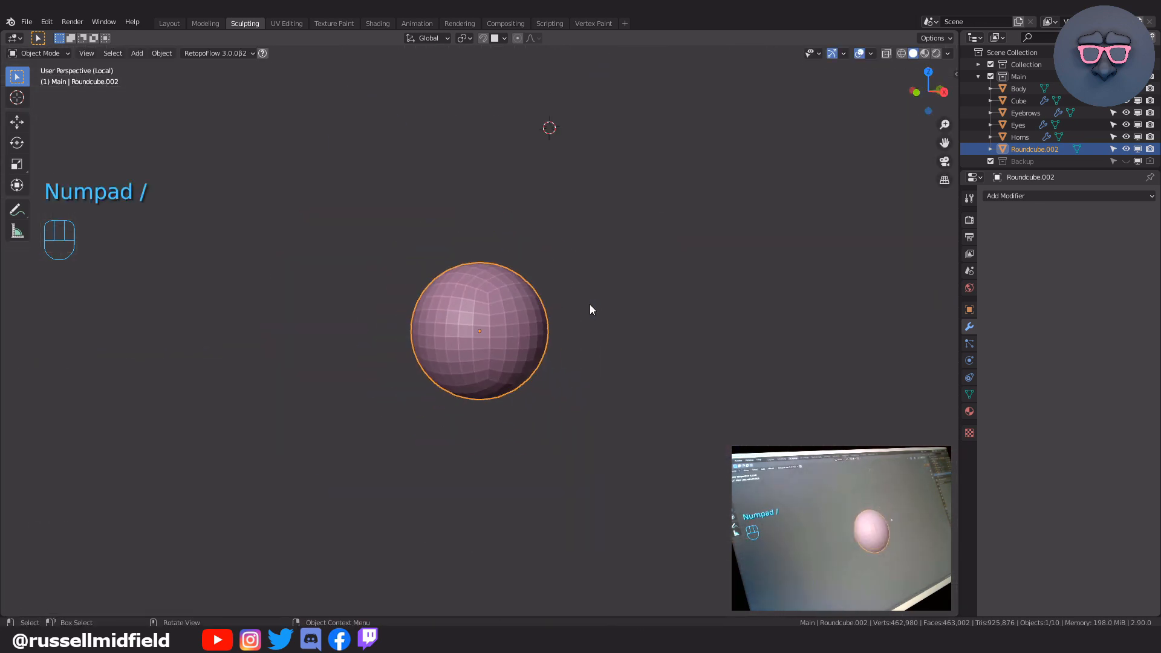
key("ctrl+tab")
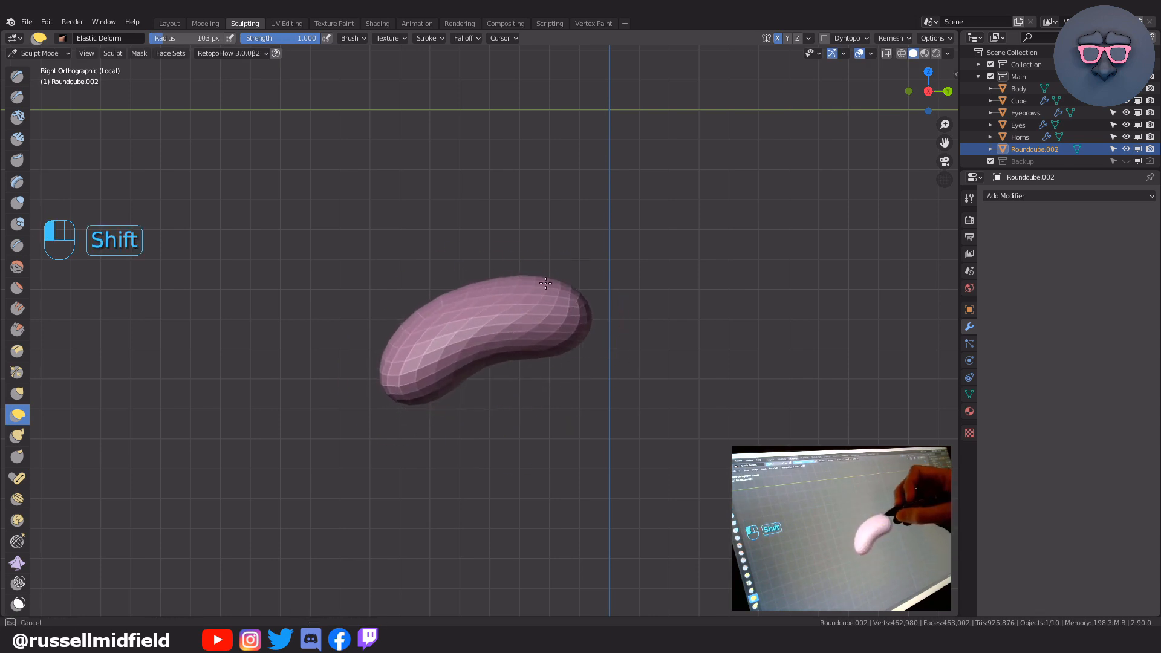
left_click_drag(546, 283, 698, 438)
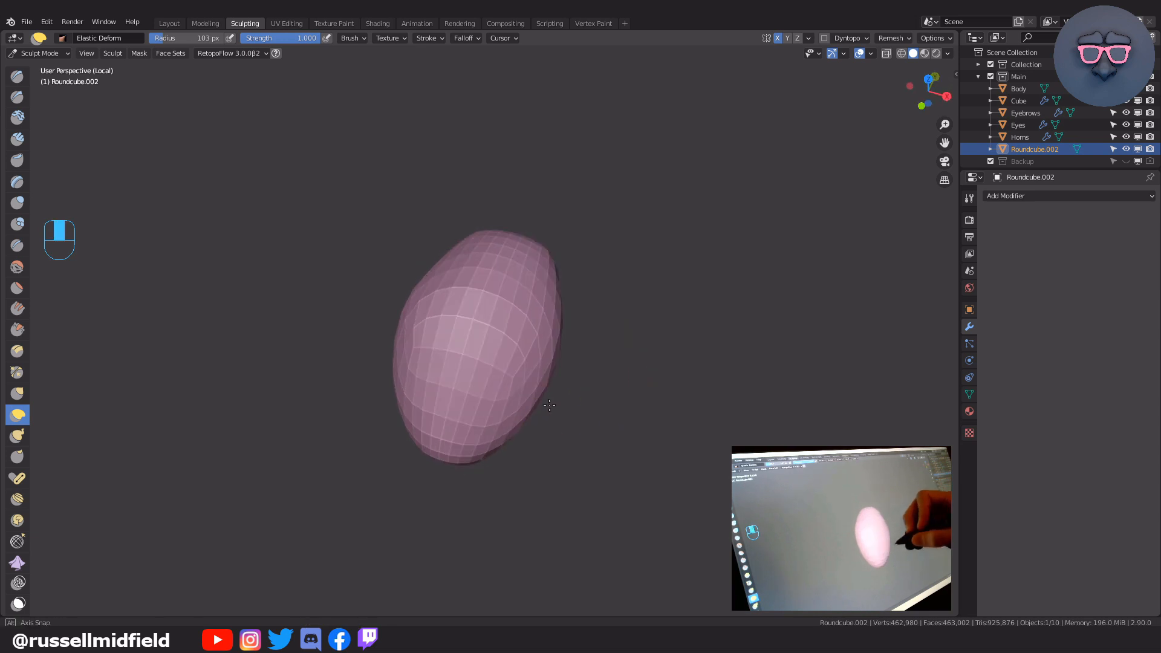
key("KP_3")
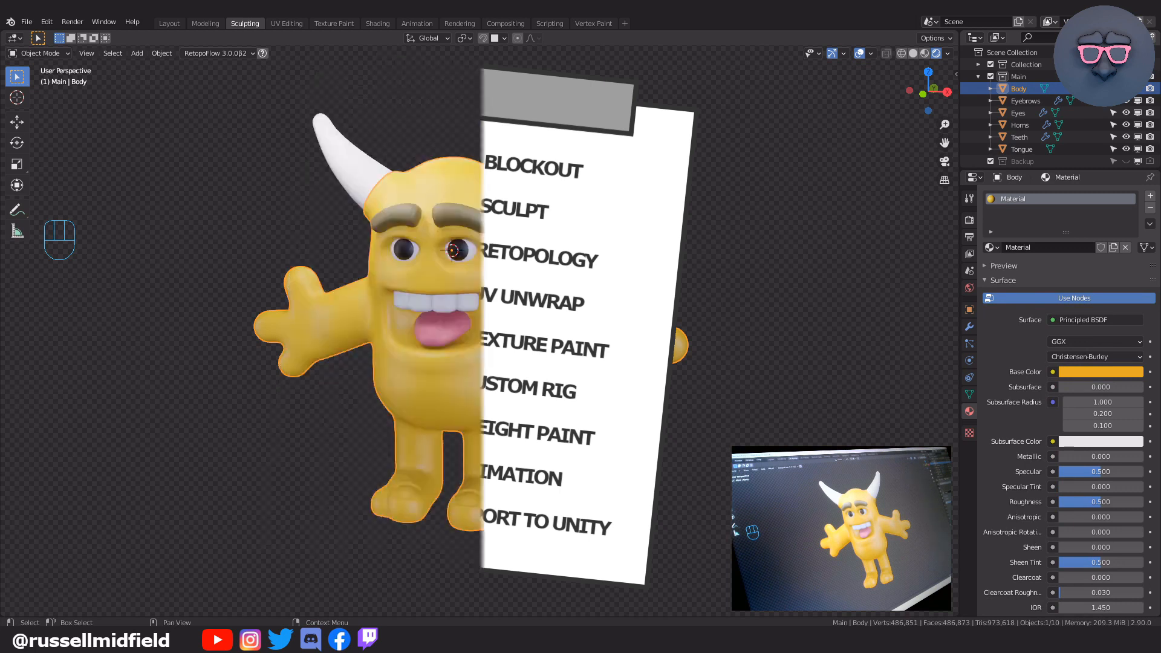
Name the Teeth and Tongue objects and select Body in the Outliner
left_click(206, 23)
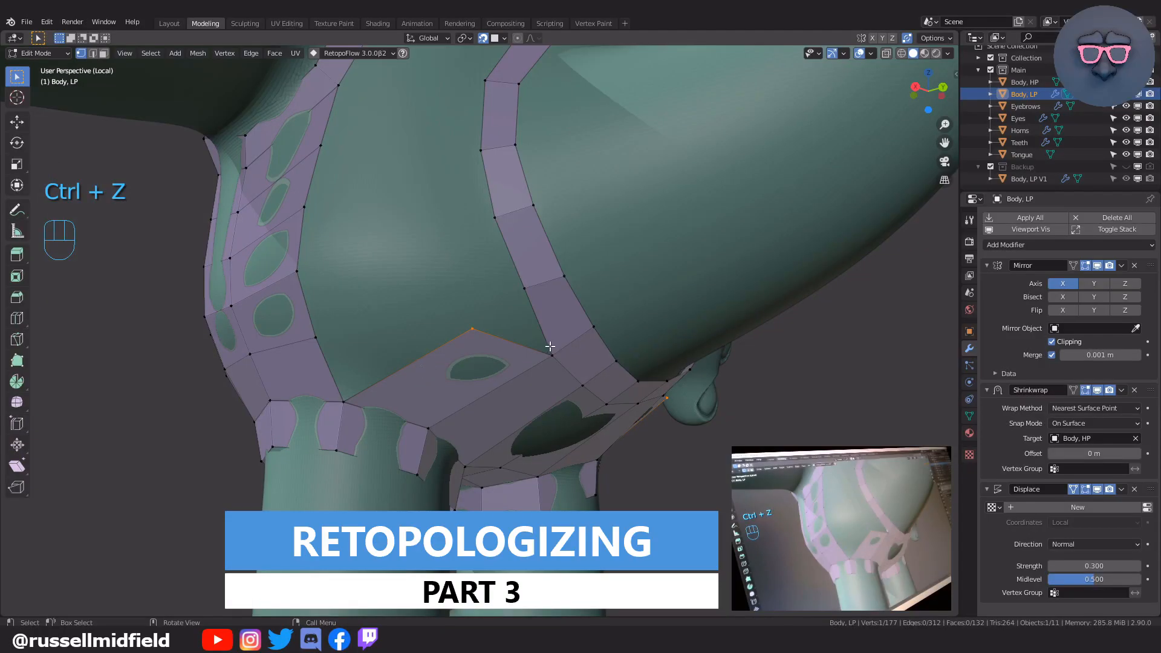
Move a retopology vertex over the belly after undoing the stray face
key("g")
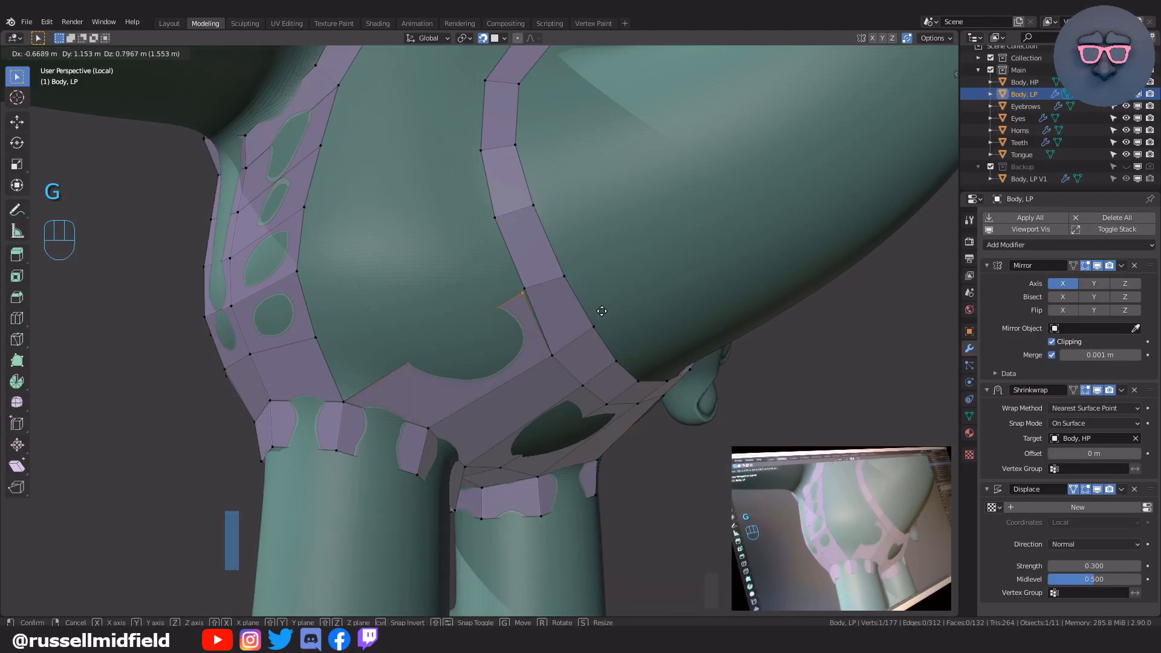